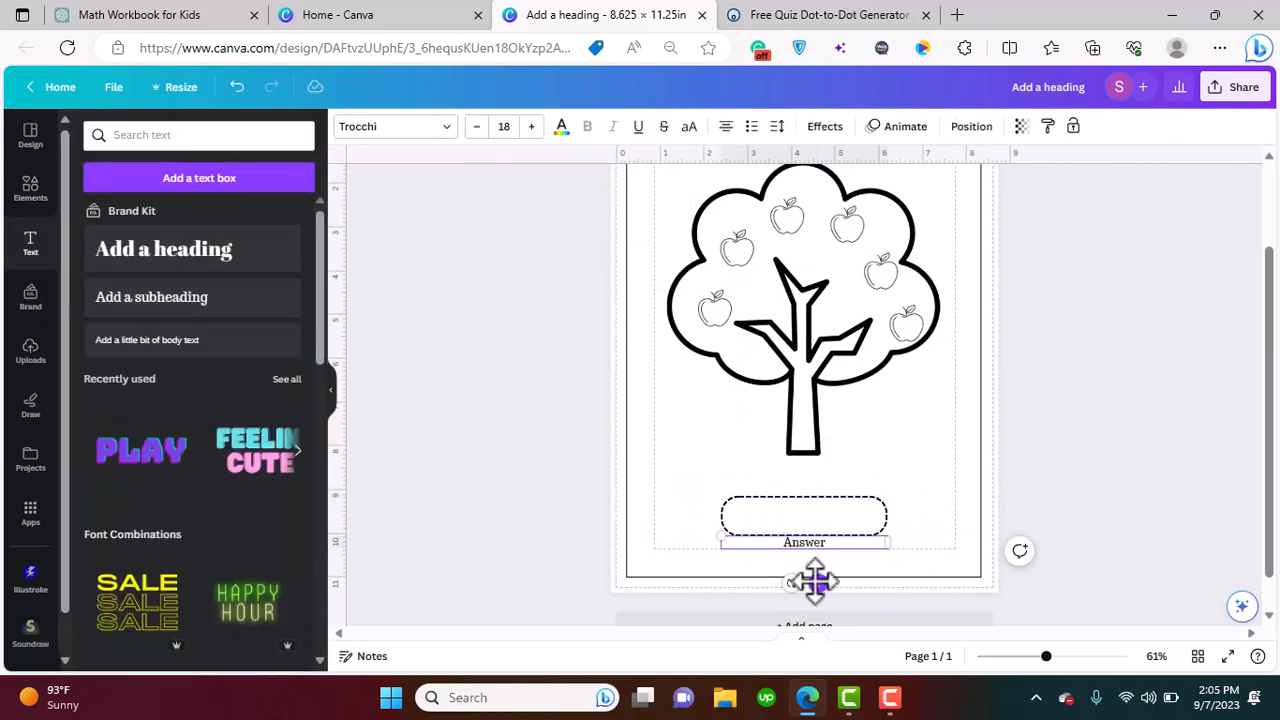
Scroll ChatGPT's reply to the counting exercise ideas, from Counting Objects to Counting with Fruits
click(140, 14)
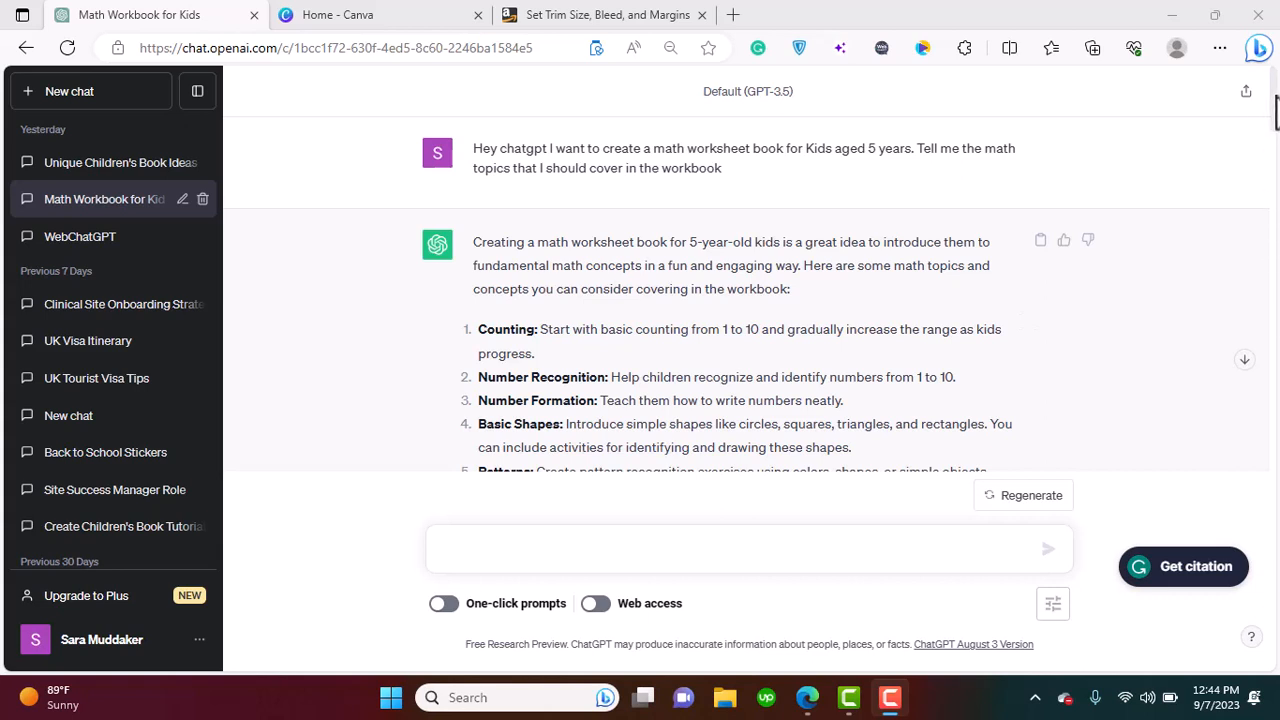
mouse_move(830, 190)
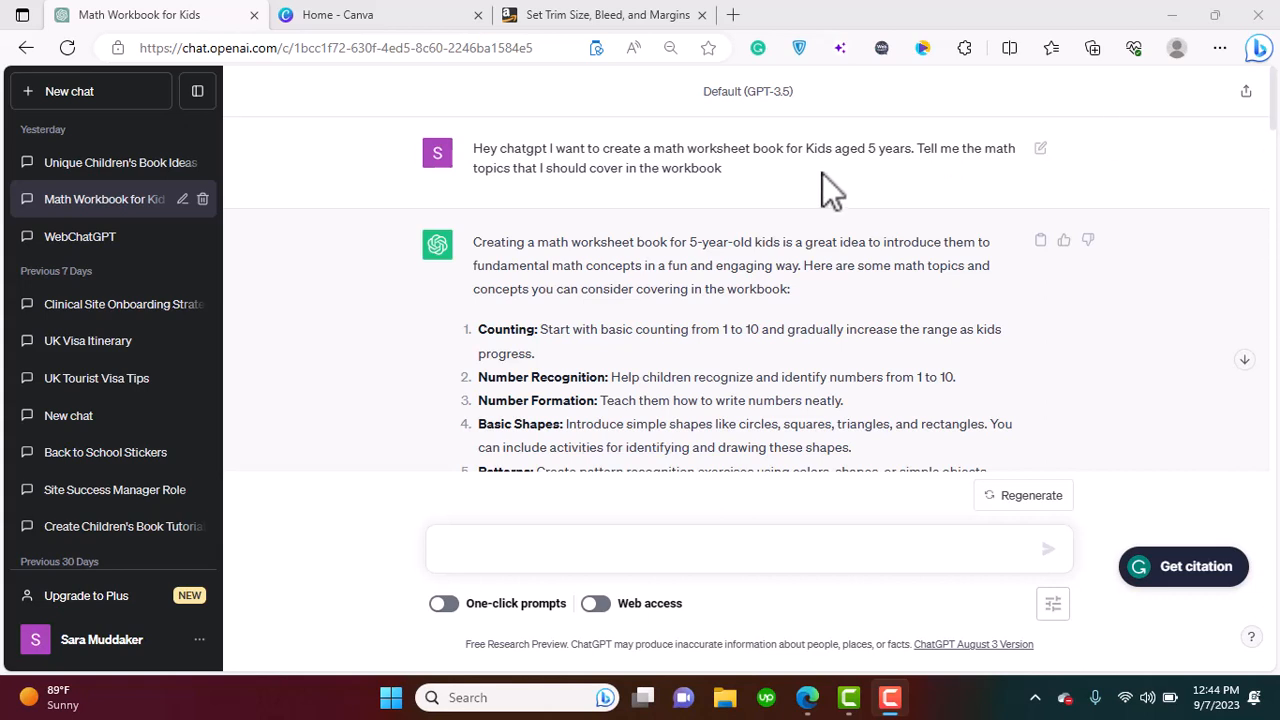
mouse_move(740, 158)
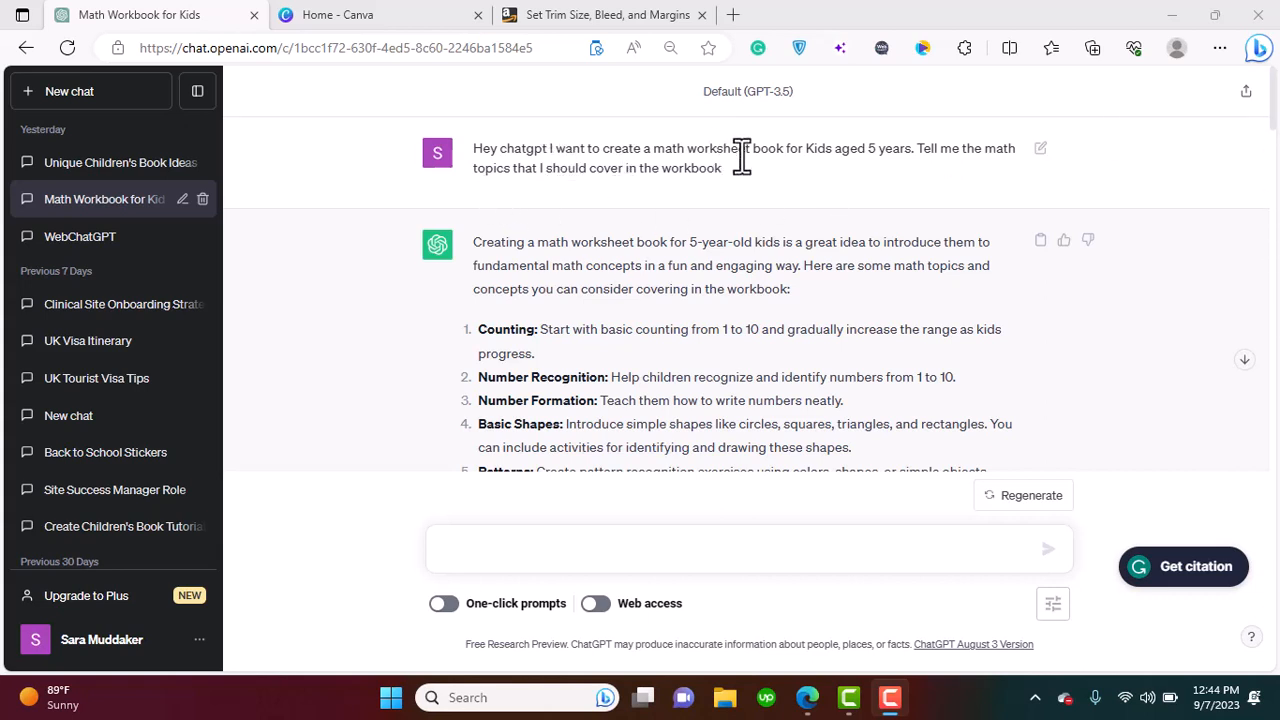
mouse_move(905, 178)
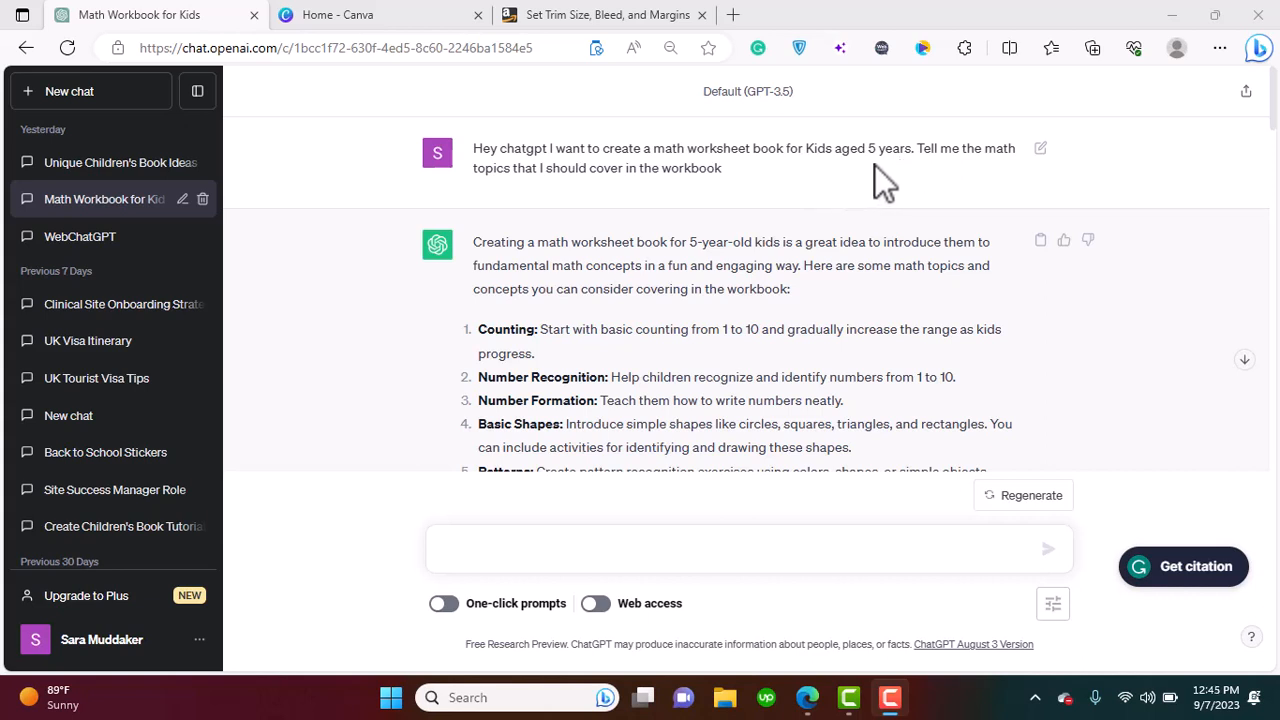
mouse_move(890, 180)
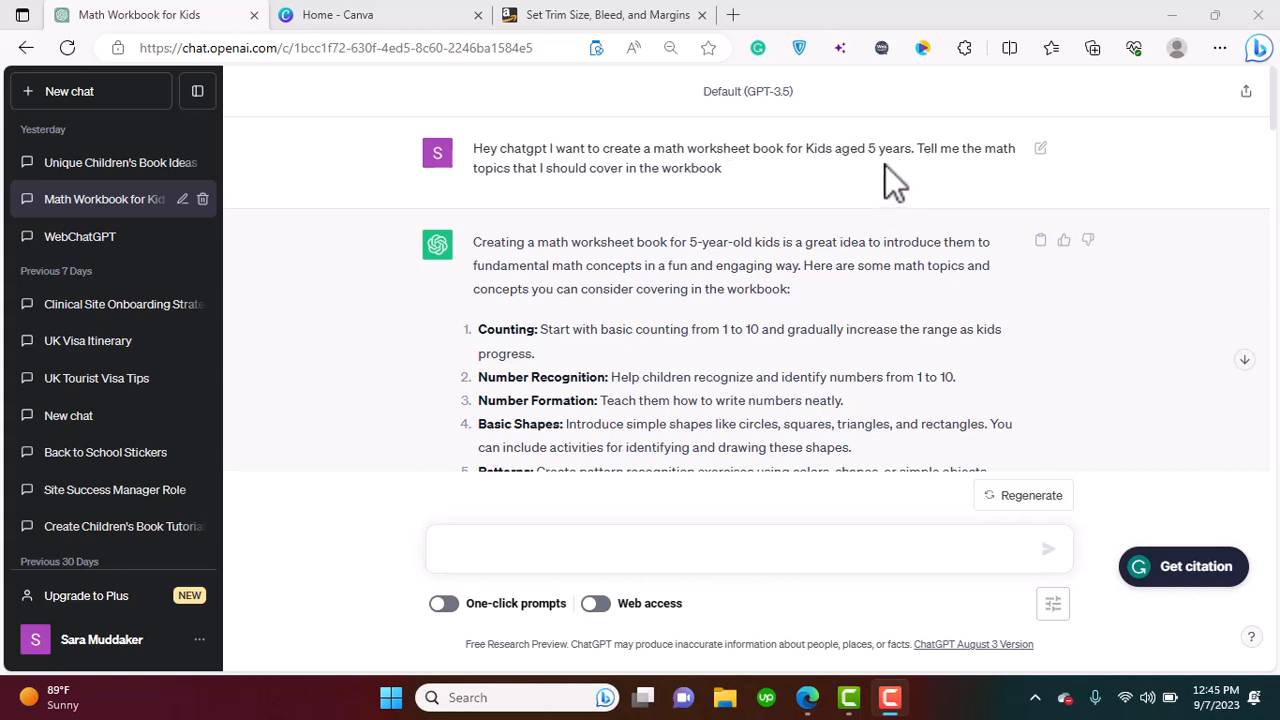
mouse_move(908, 190)
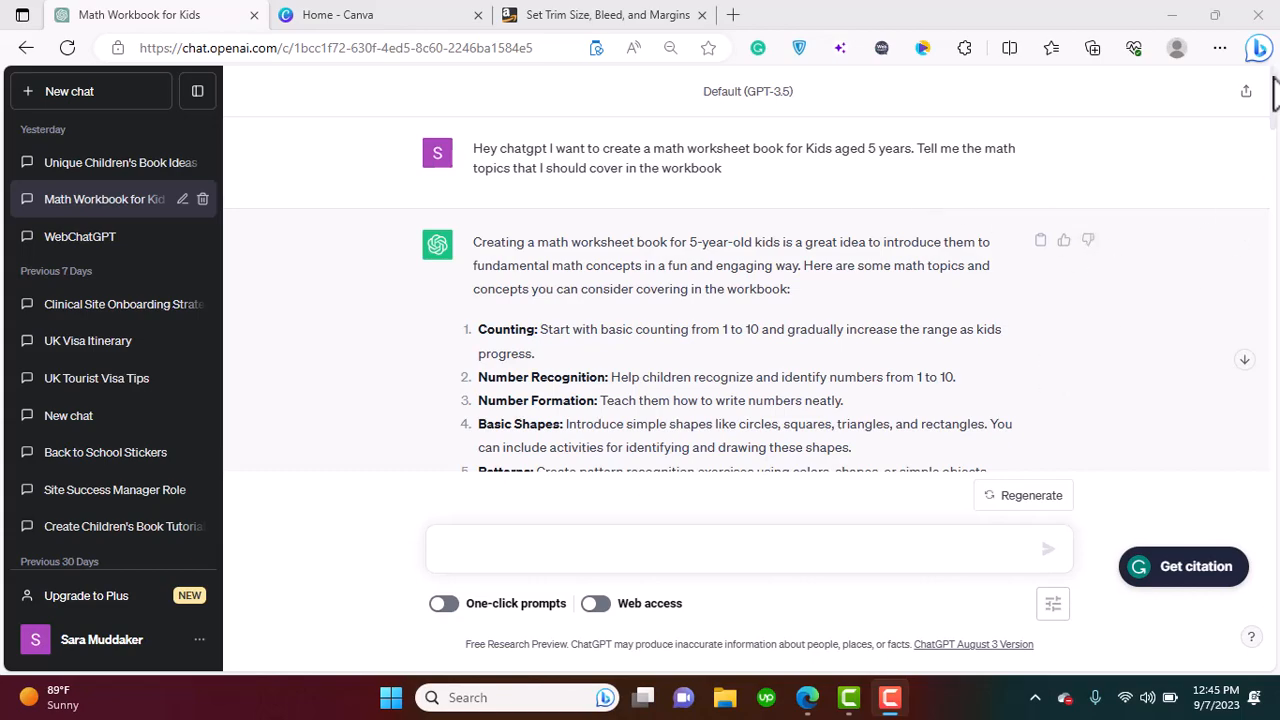
scroll(down, 3)
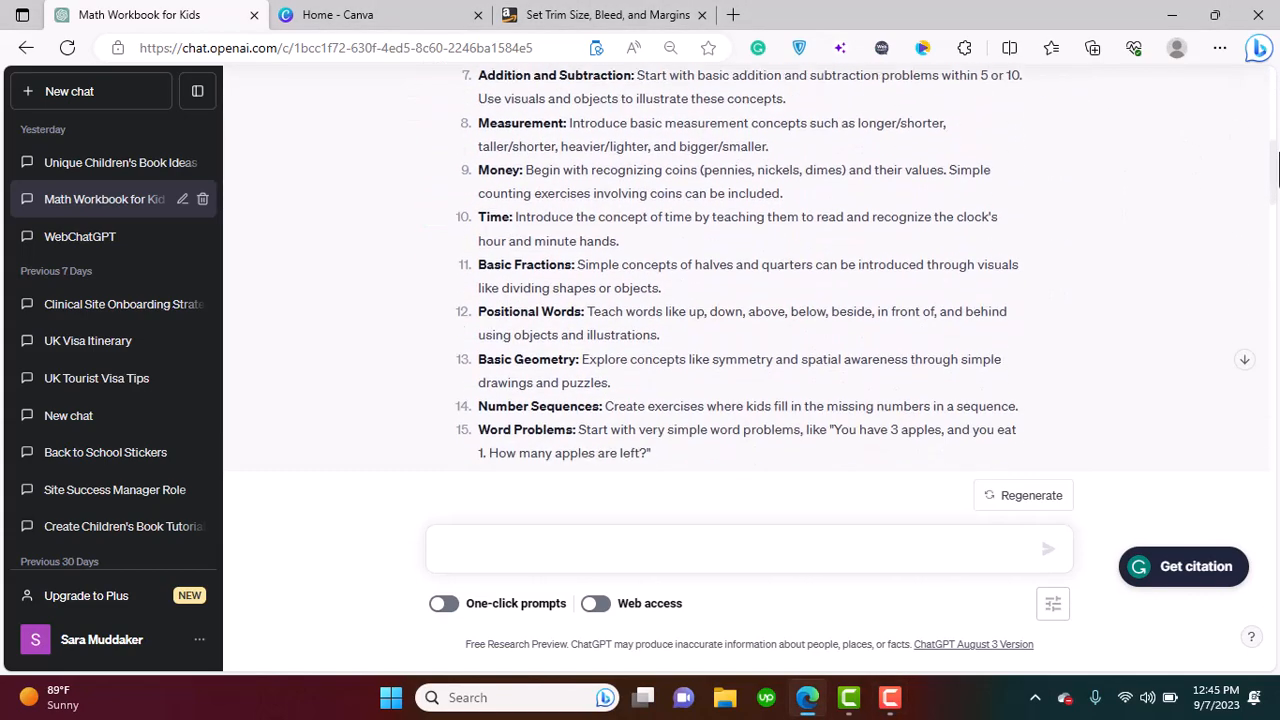
scroll(up, 3)
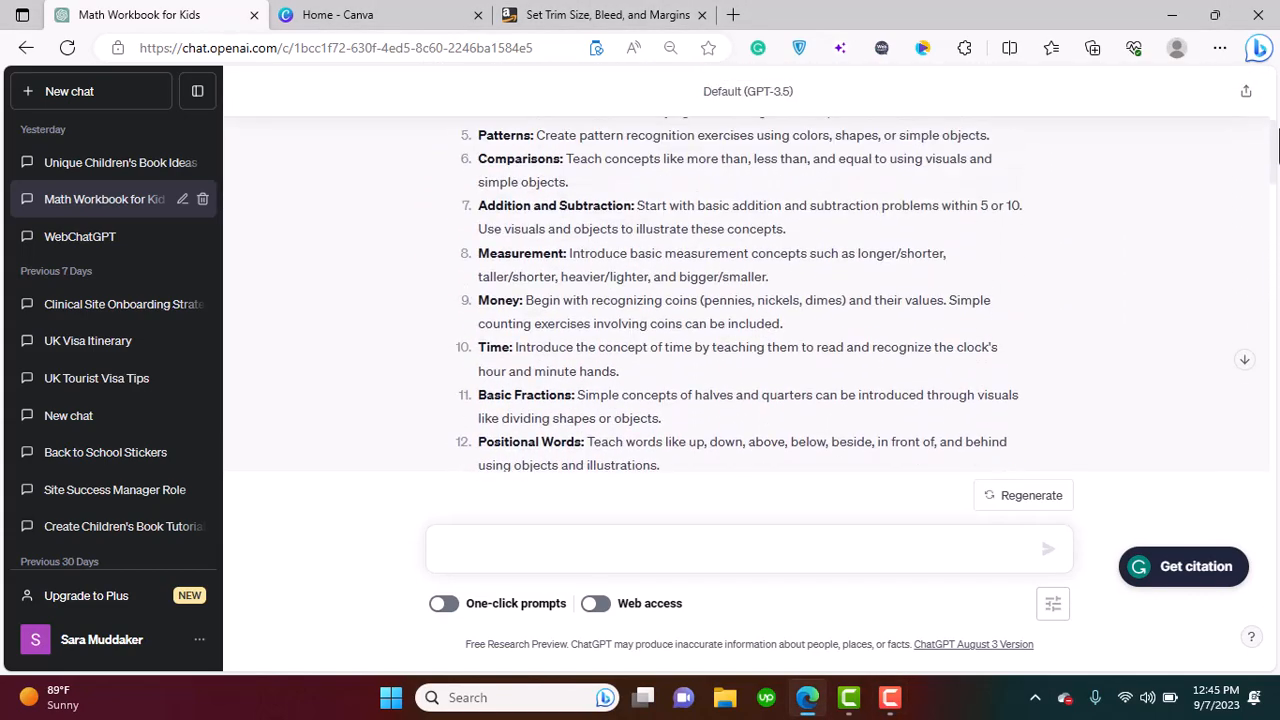
scroll(up, 3)
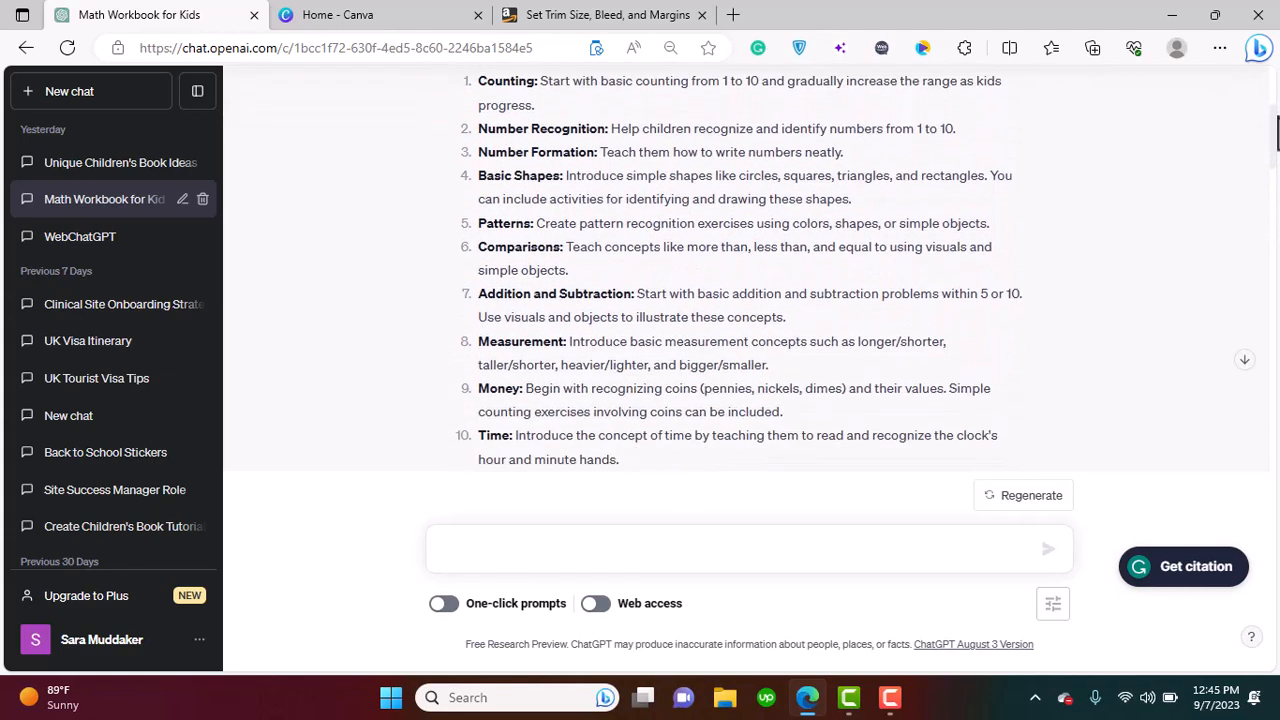
scroll(down, 3)
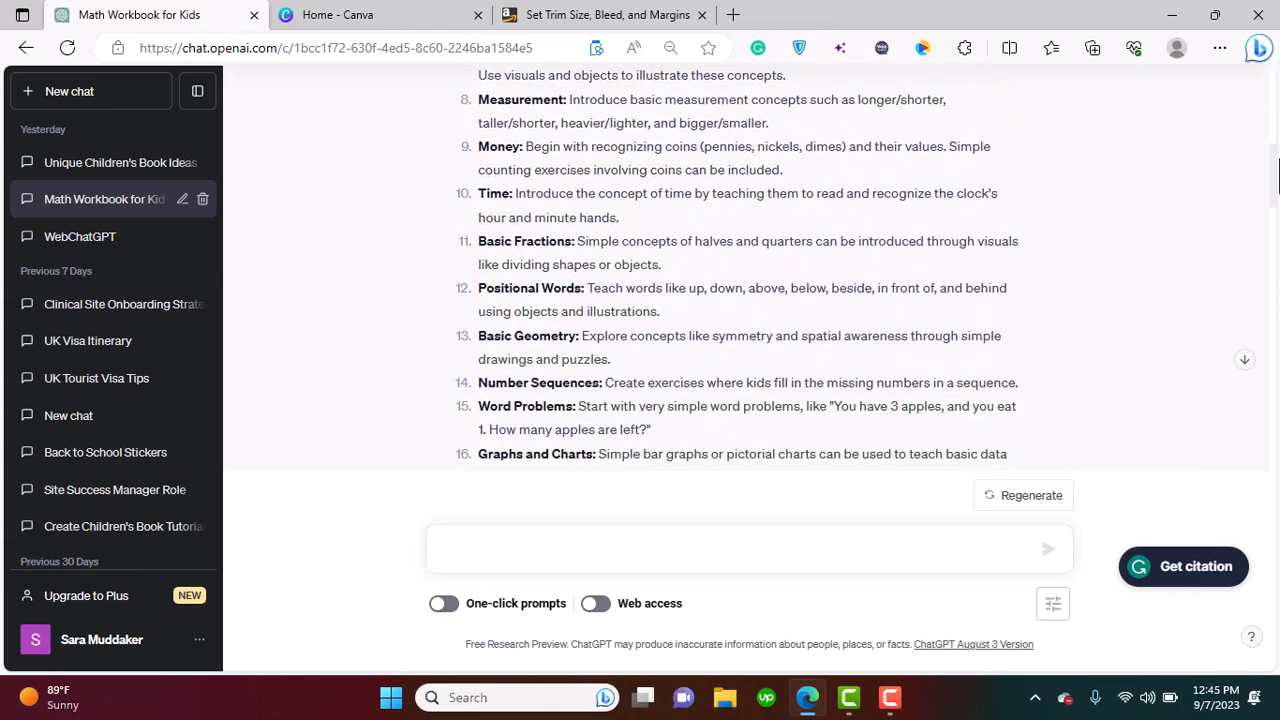
scroll(down, 3)
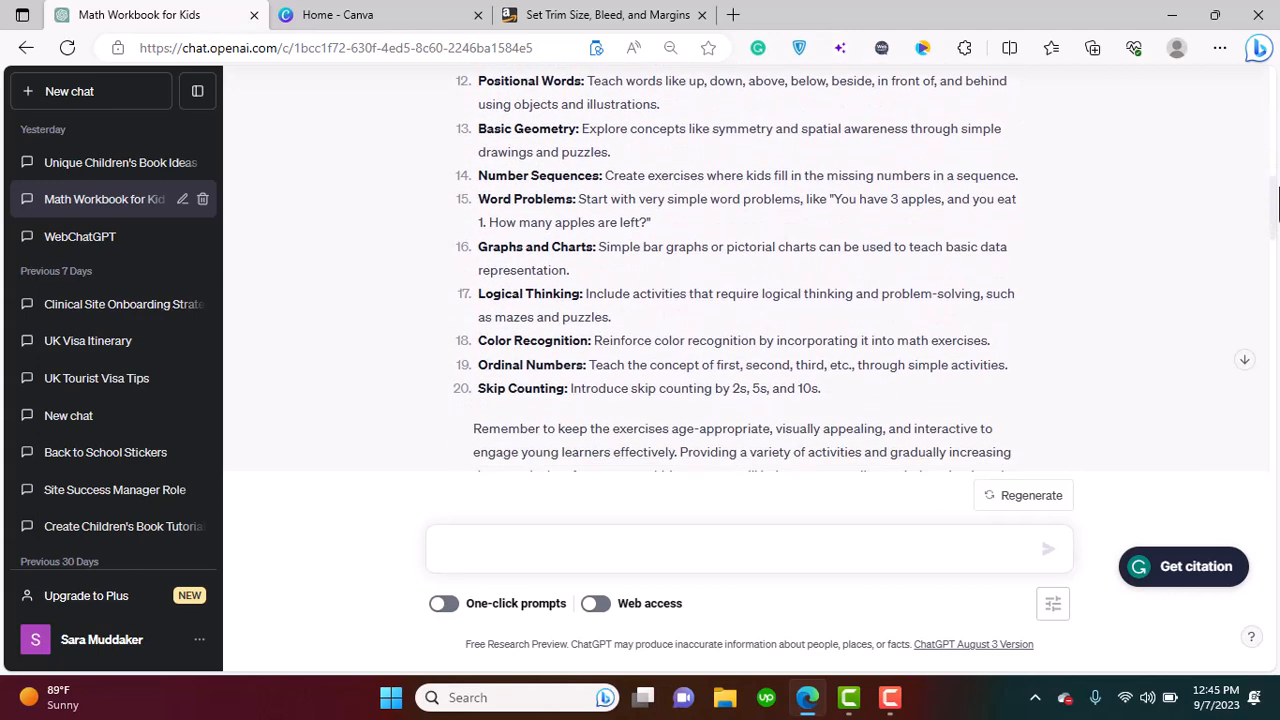
scroll(down, 3)
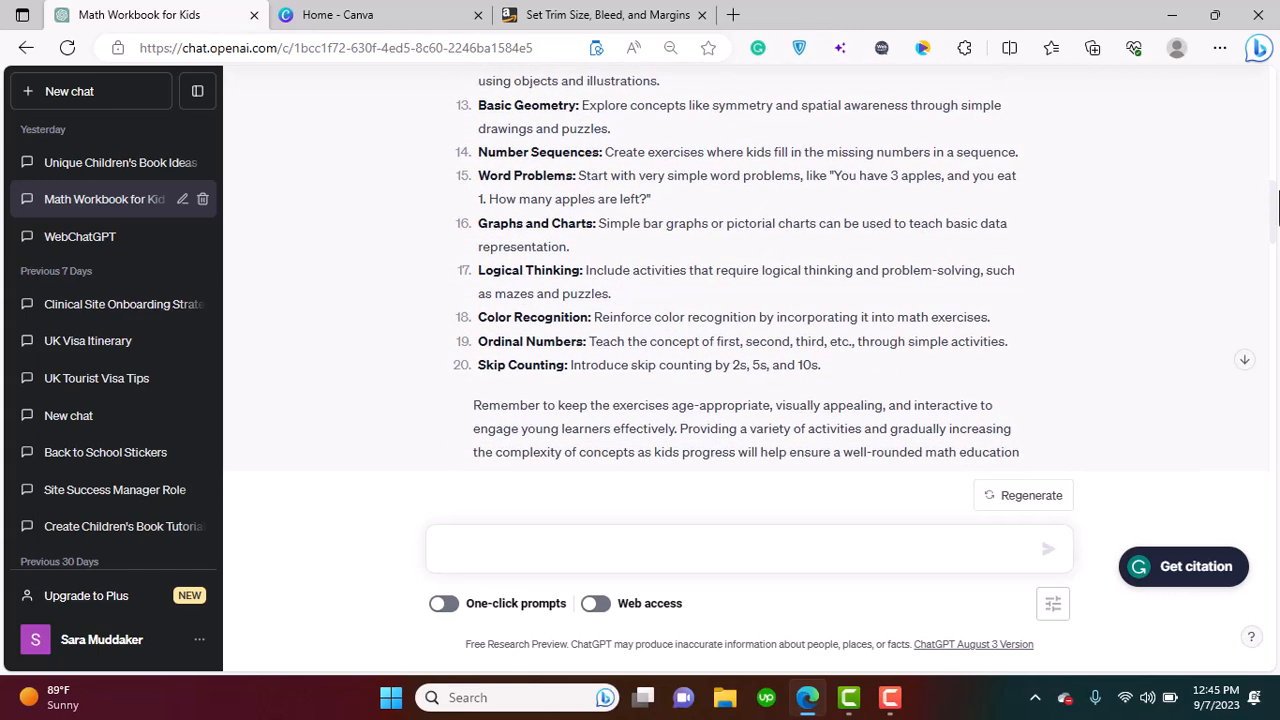
scroll(down, 3)
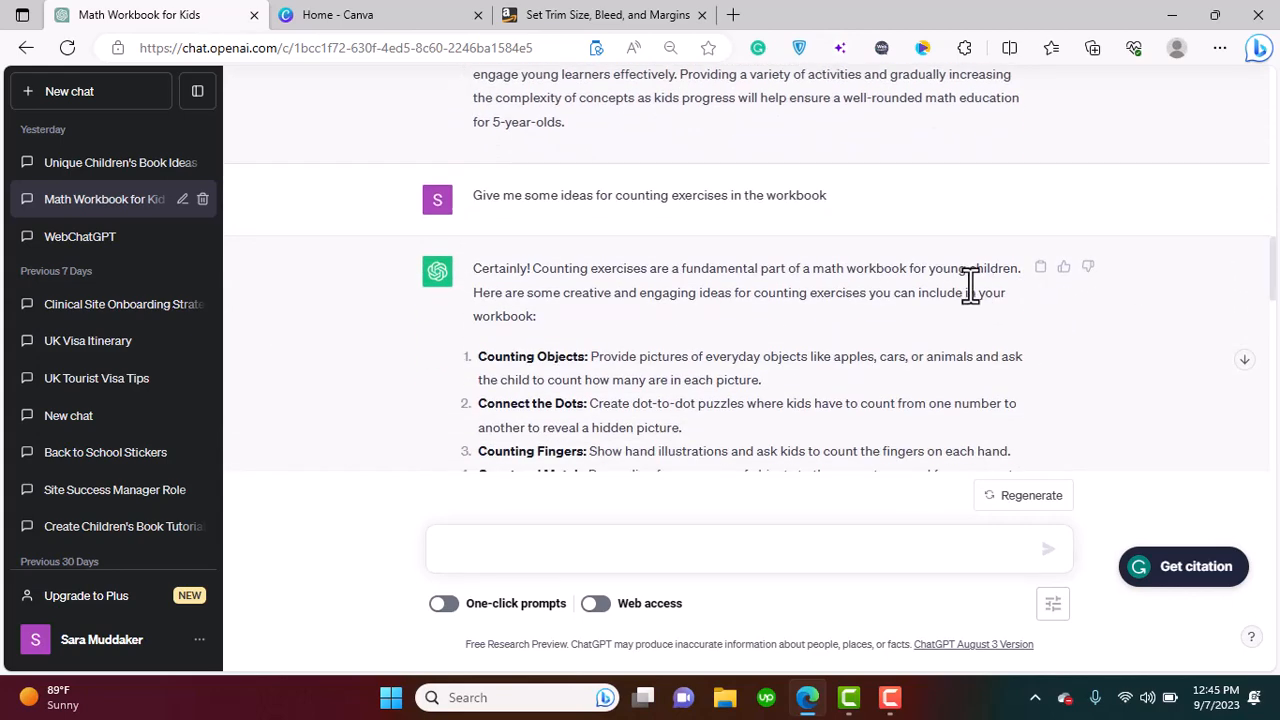
mouse_move(735, 240)
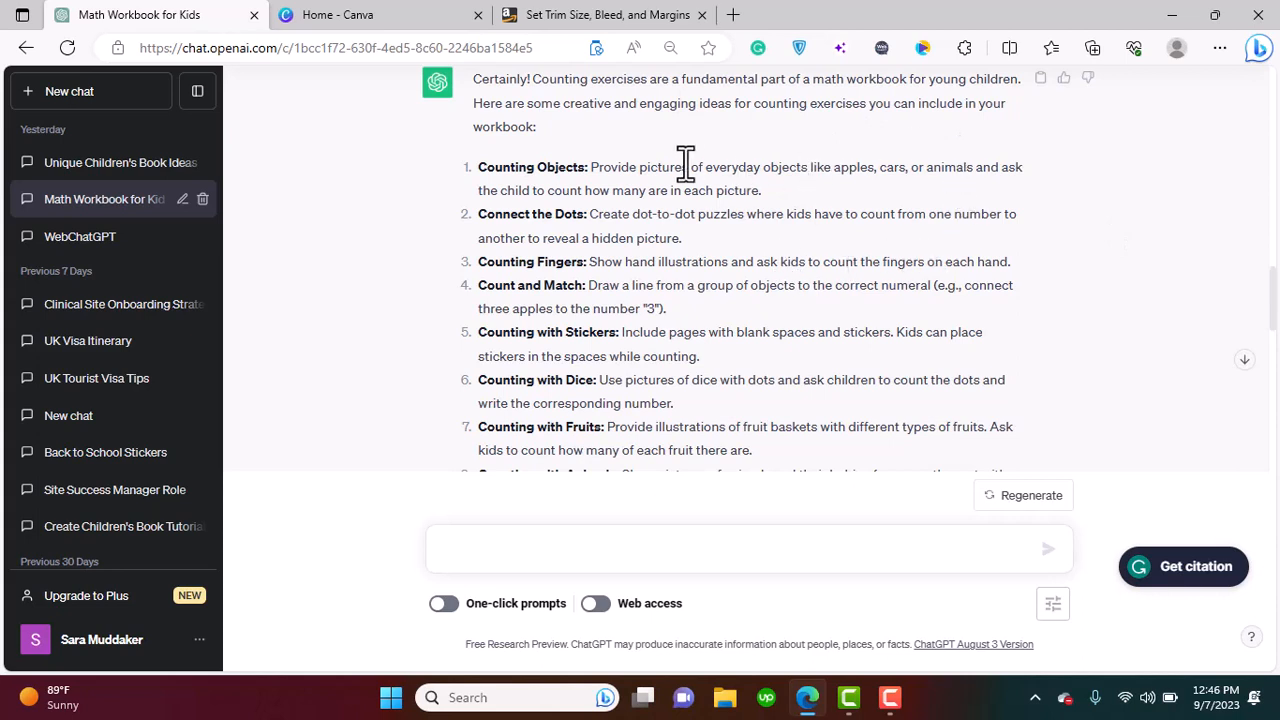
mouse_move(693, 185)
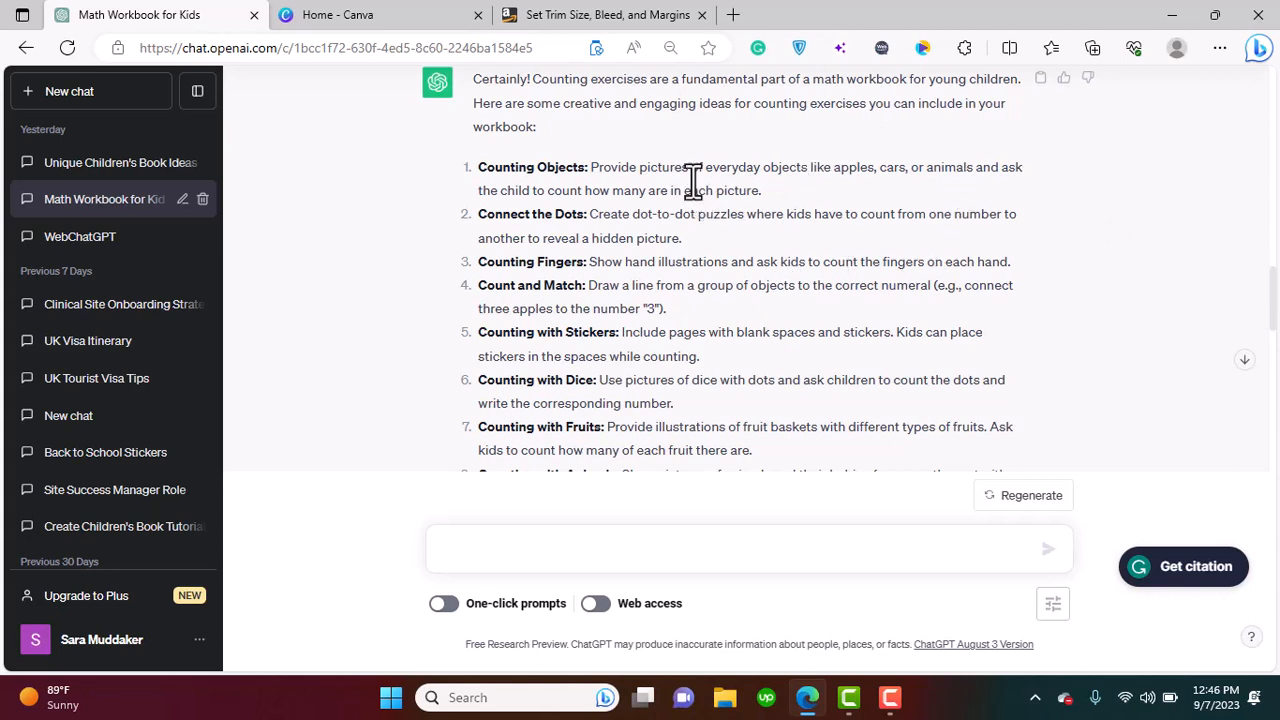
mouse_move(737, 290)
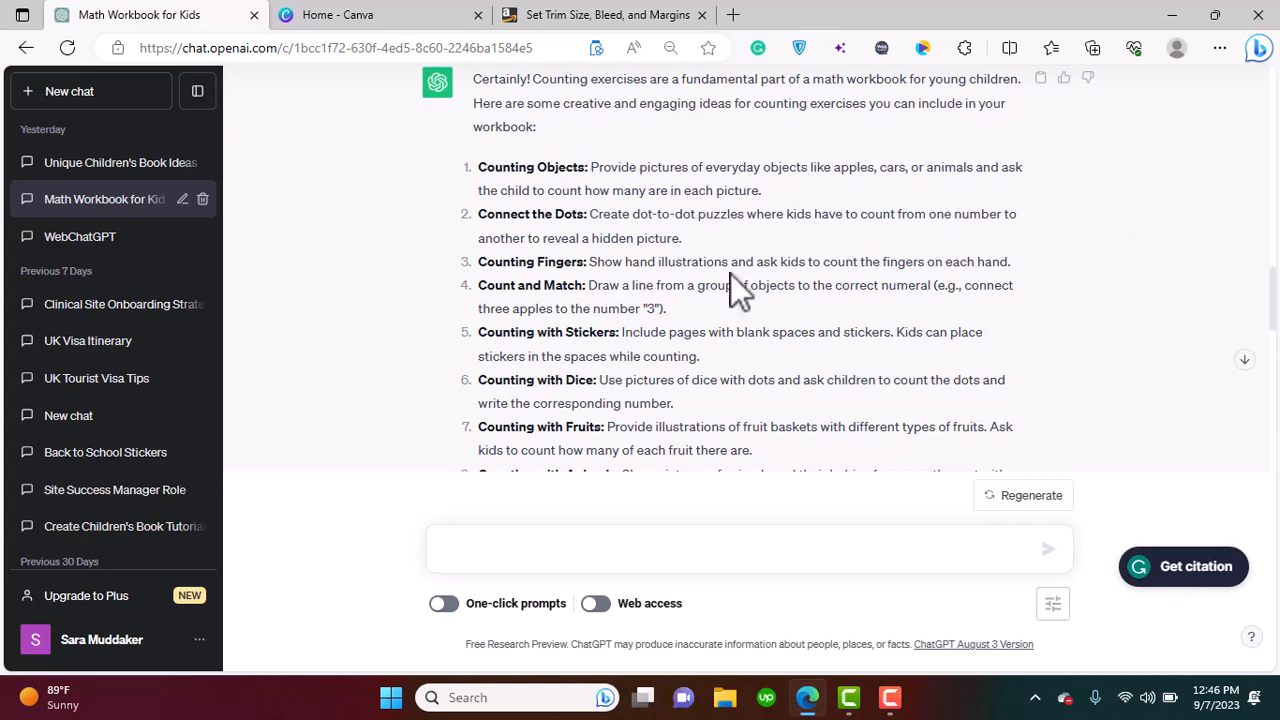
mouse_move(735, 295)
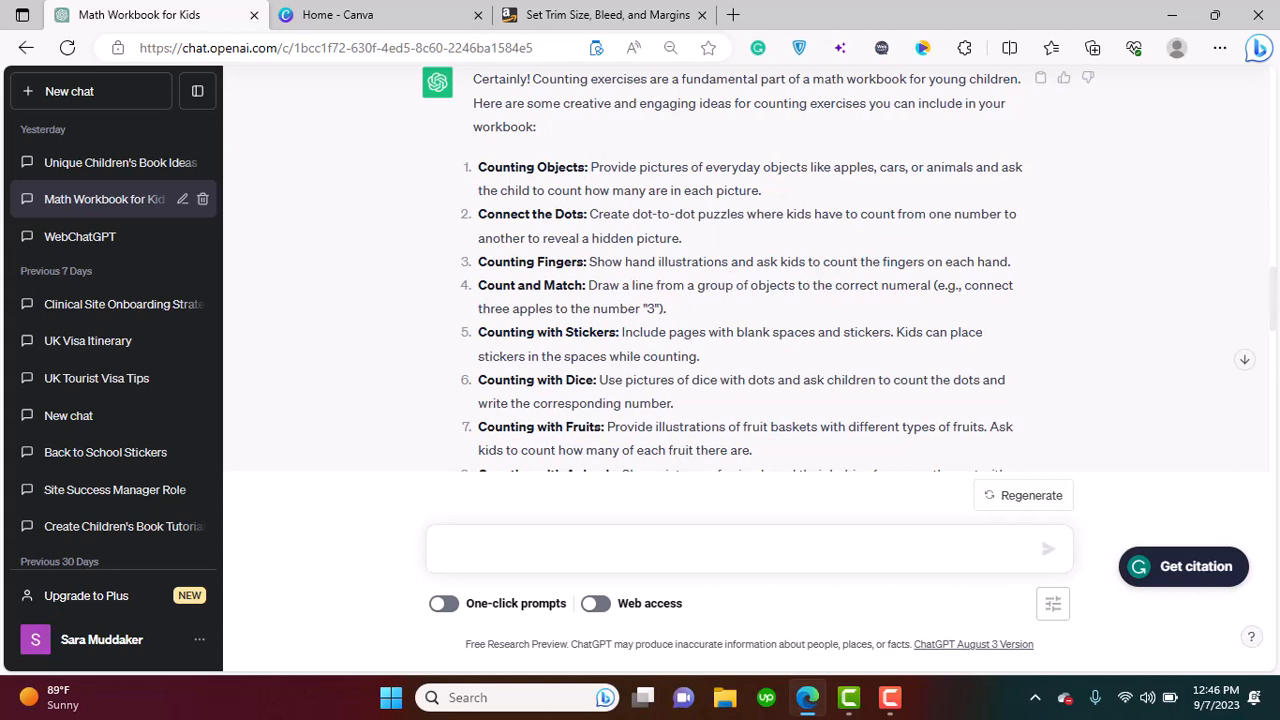
mouse_move(863, 272)
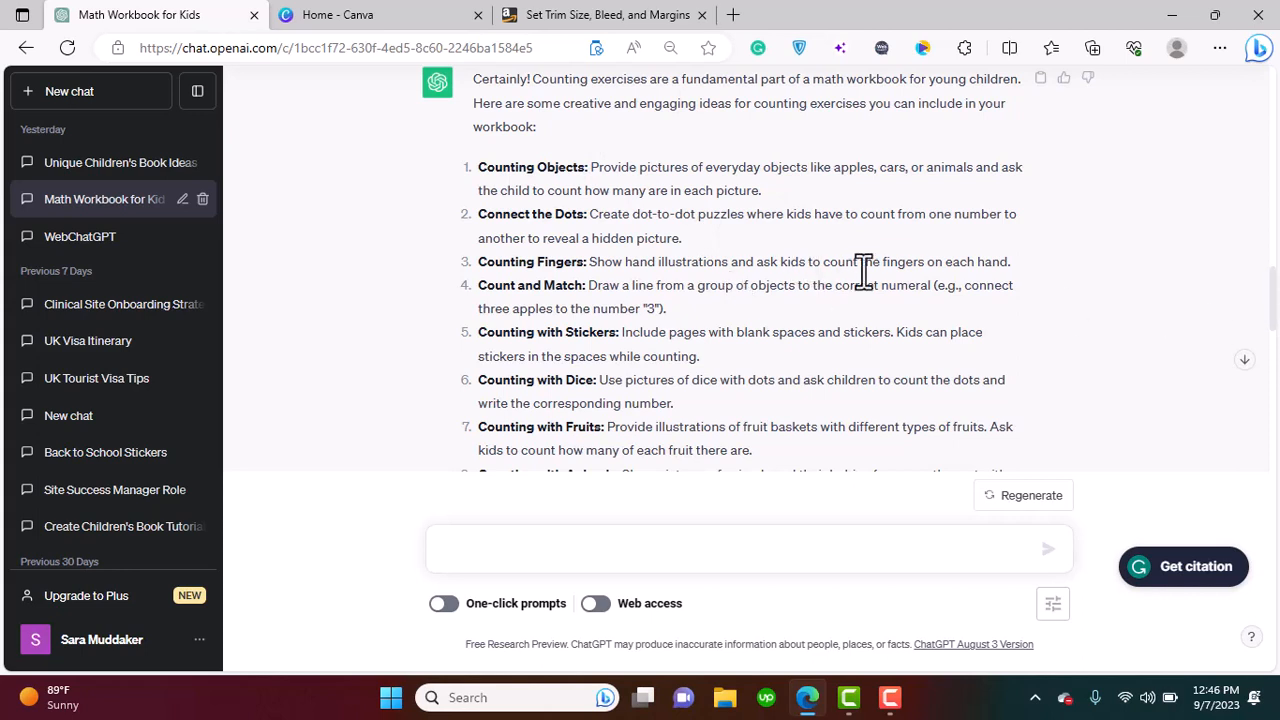
mouse_move(385, 60)
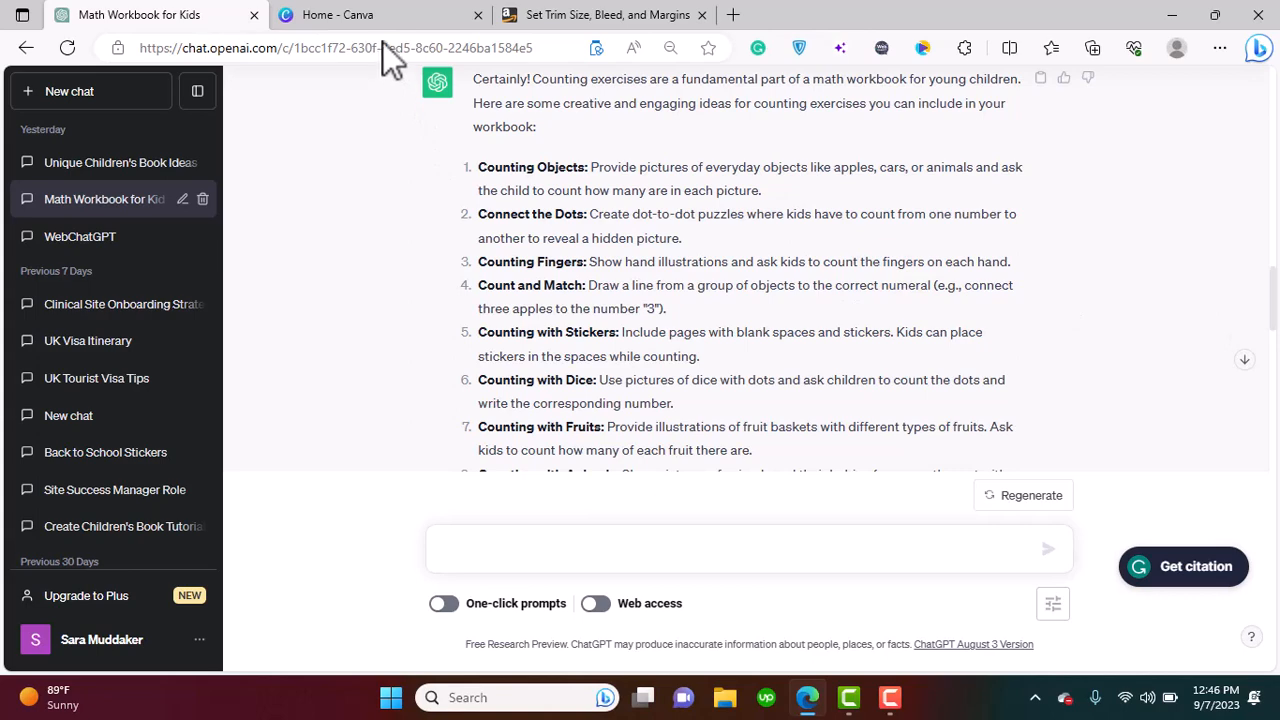
Open the KDP trim size help page and scroll to the large trim sizes table, including 8.5" x 11"
click(600, 14)
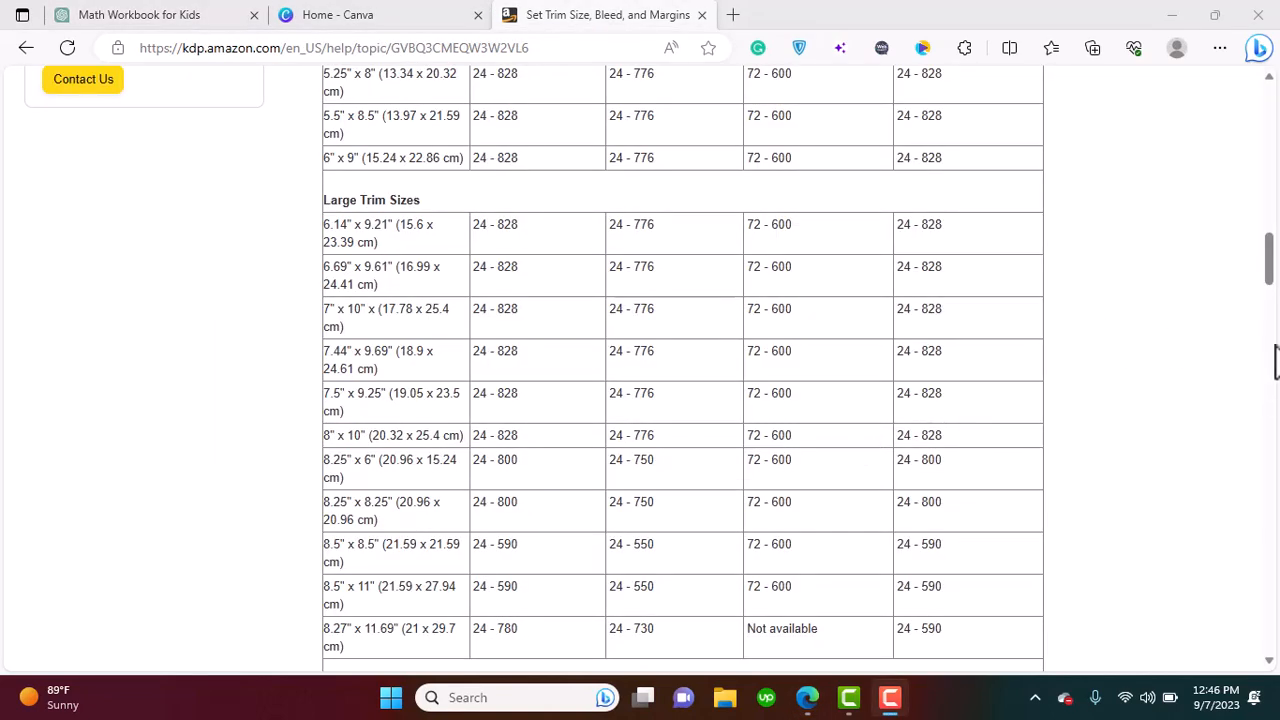
scroll(up, 3)
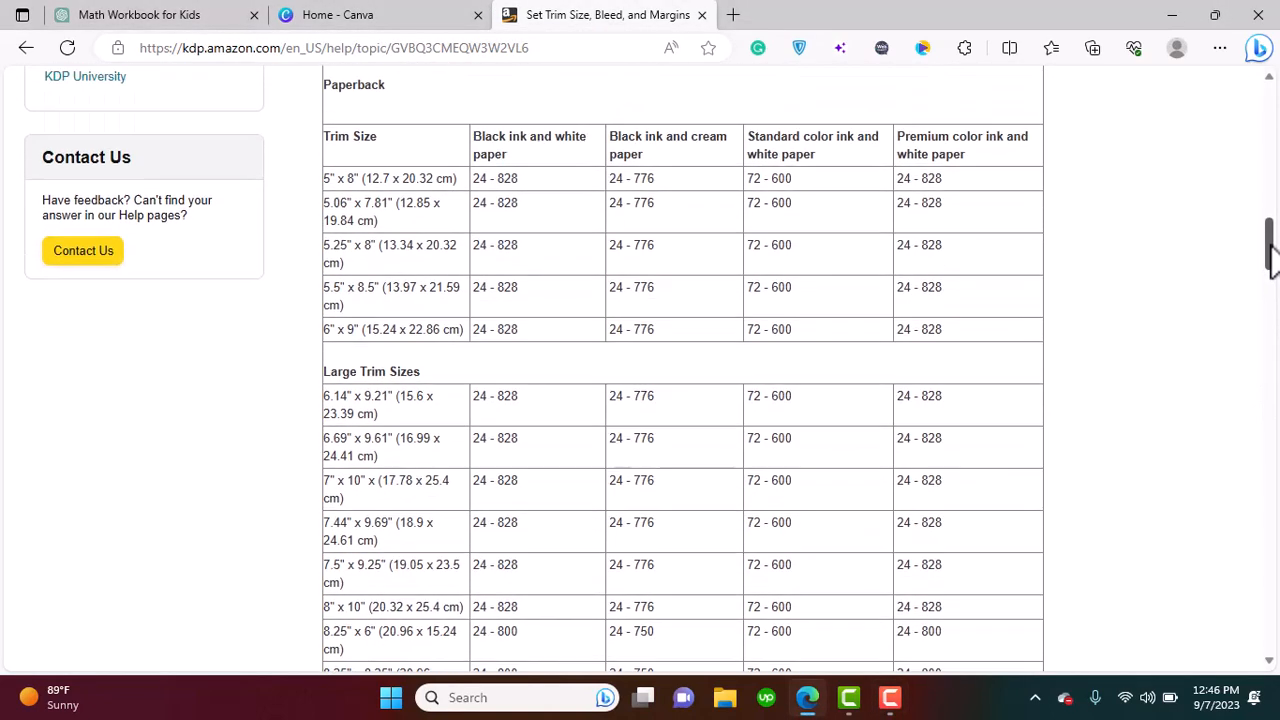
scroll(up, 3)
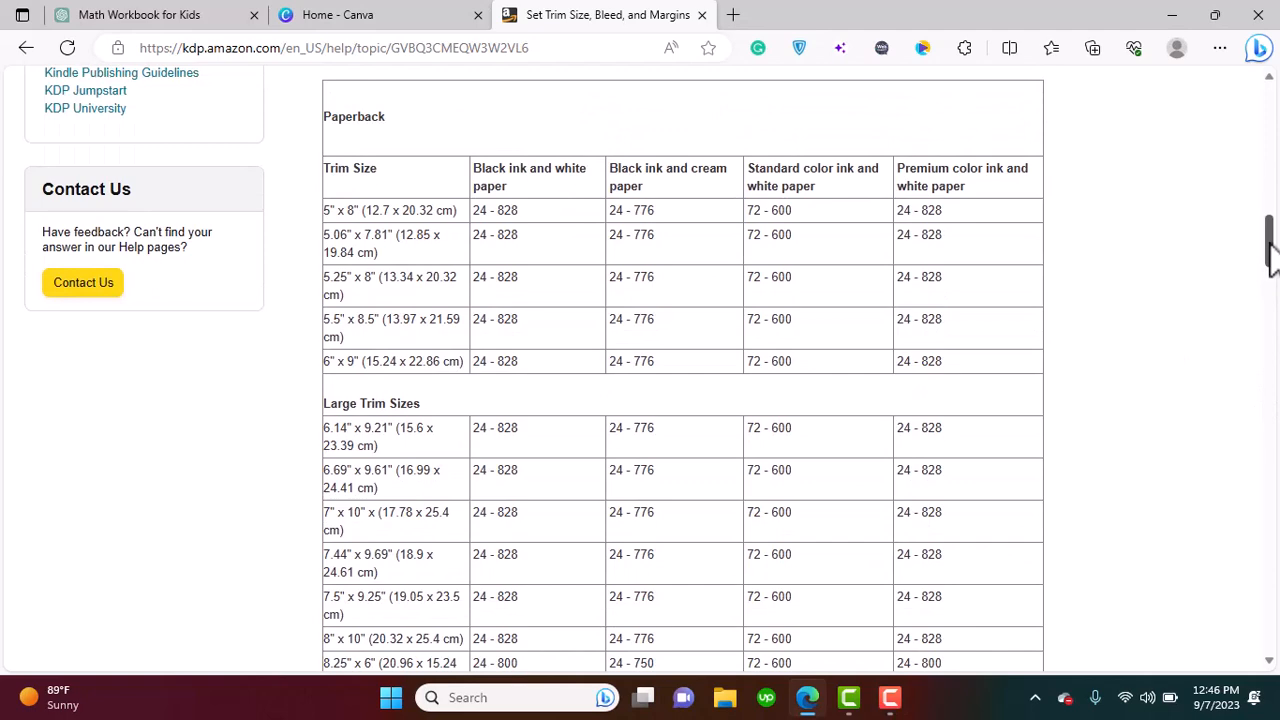
scroll(down, 3)
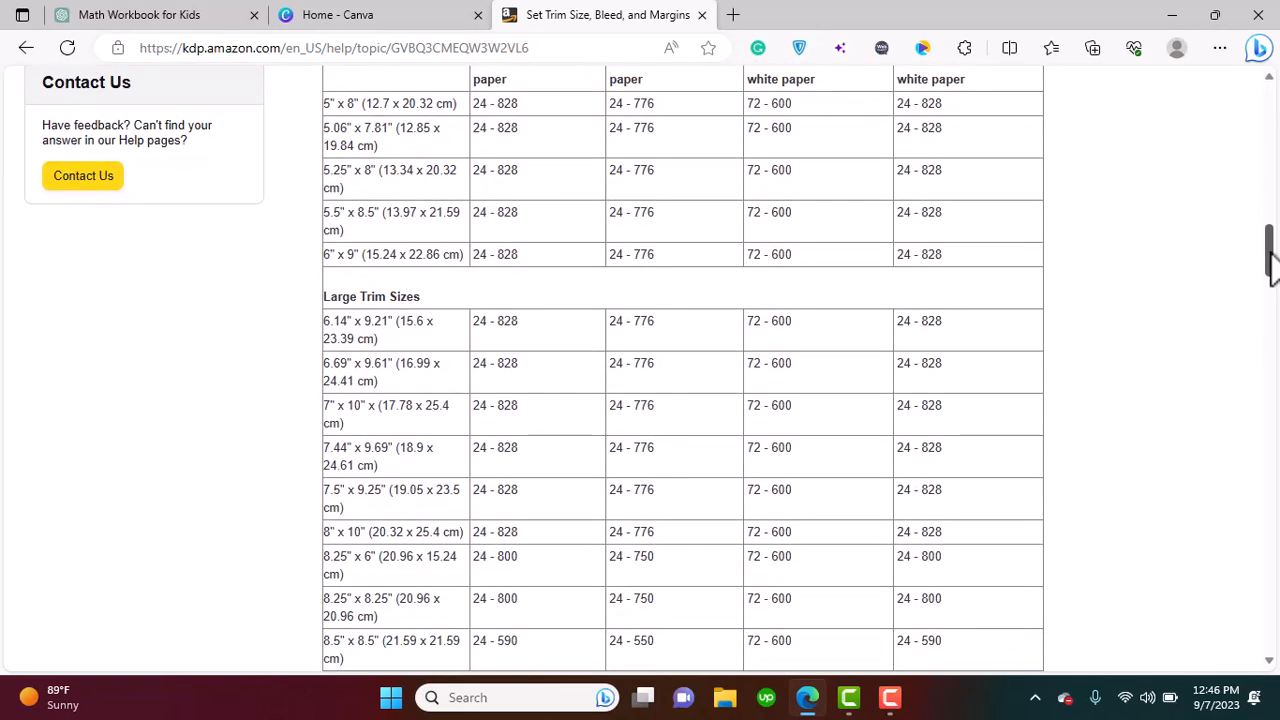
scroll(down, 3)
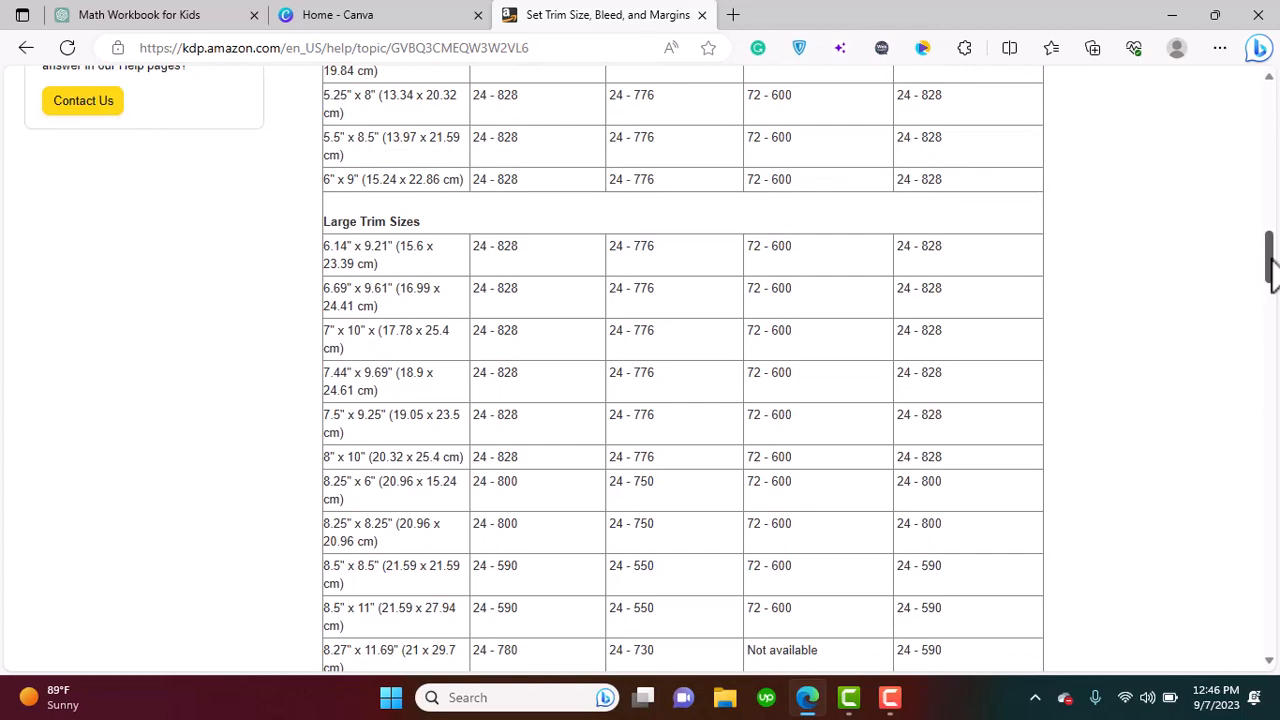
scroll(down, 3)
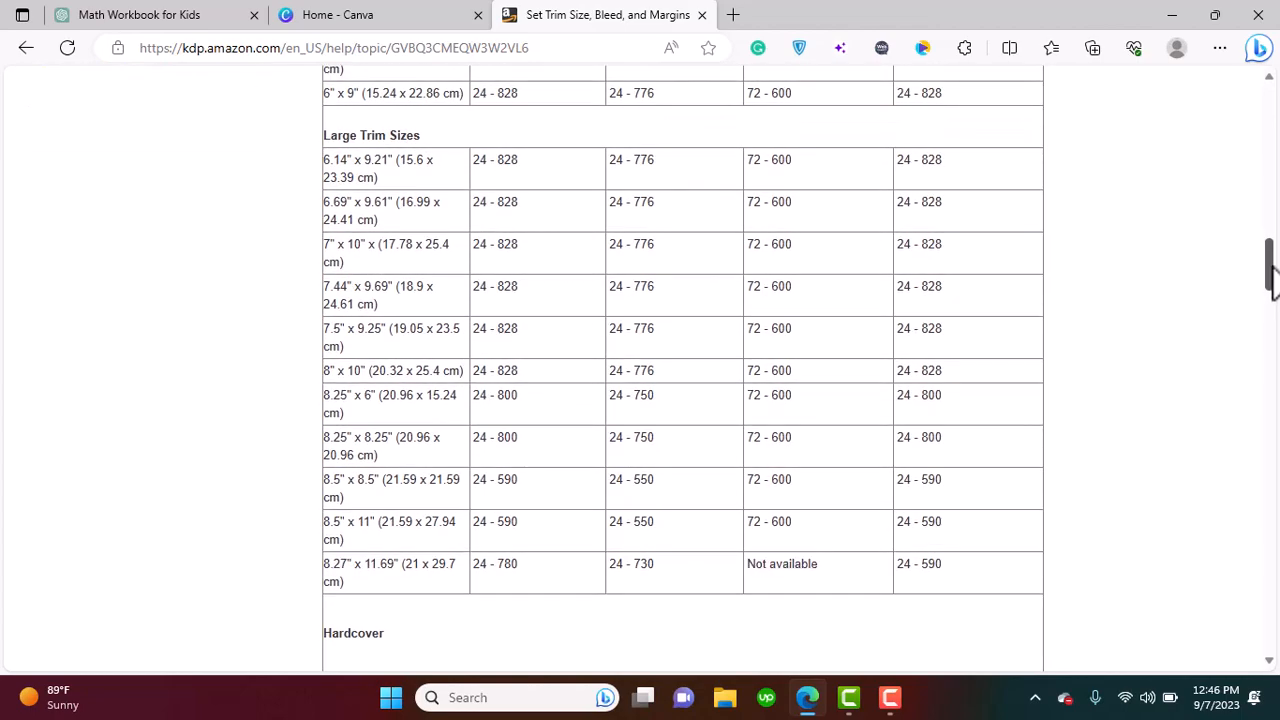
scroll(down, 3)
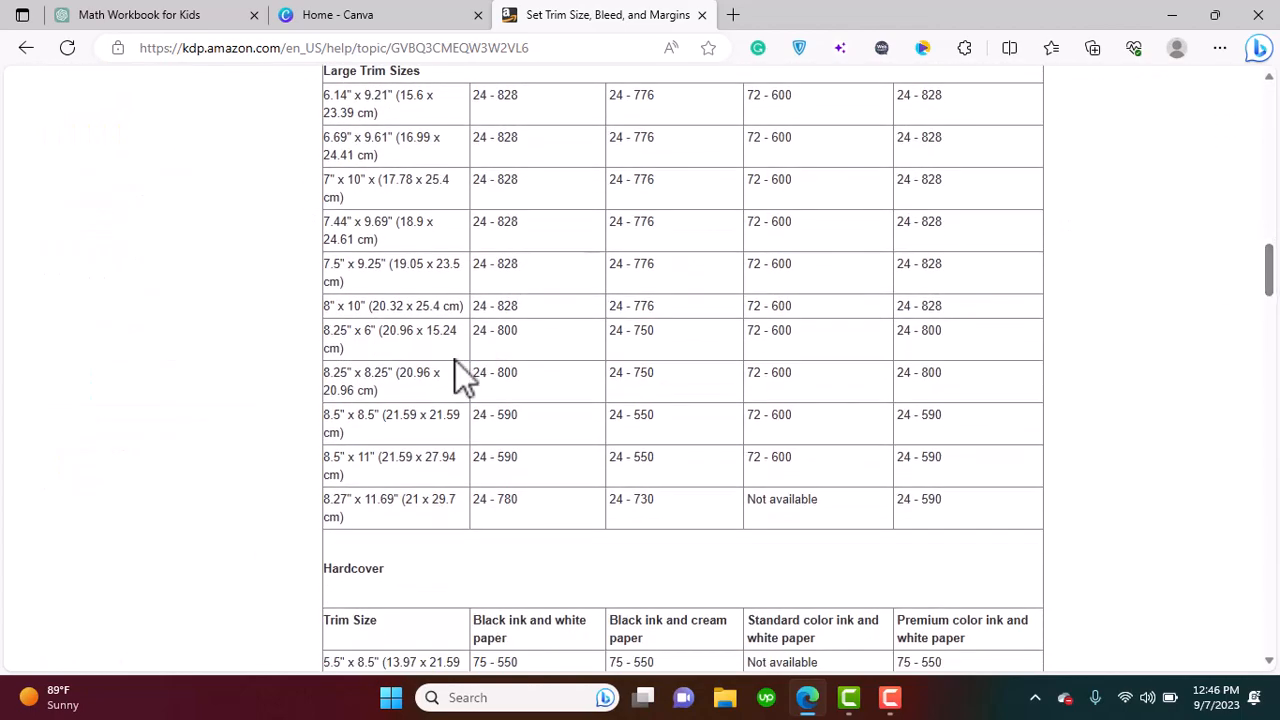
mouse_move(515, 460)
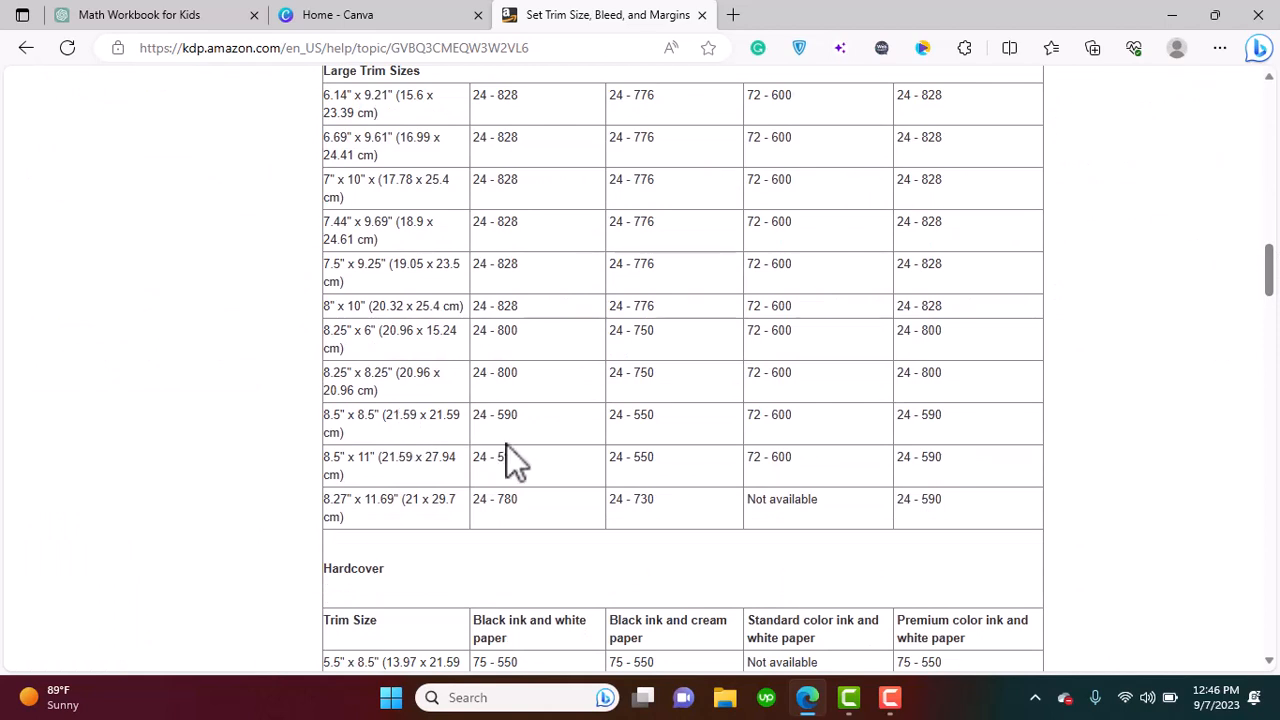
mouse_move(355, 490)
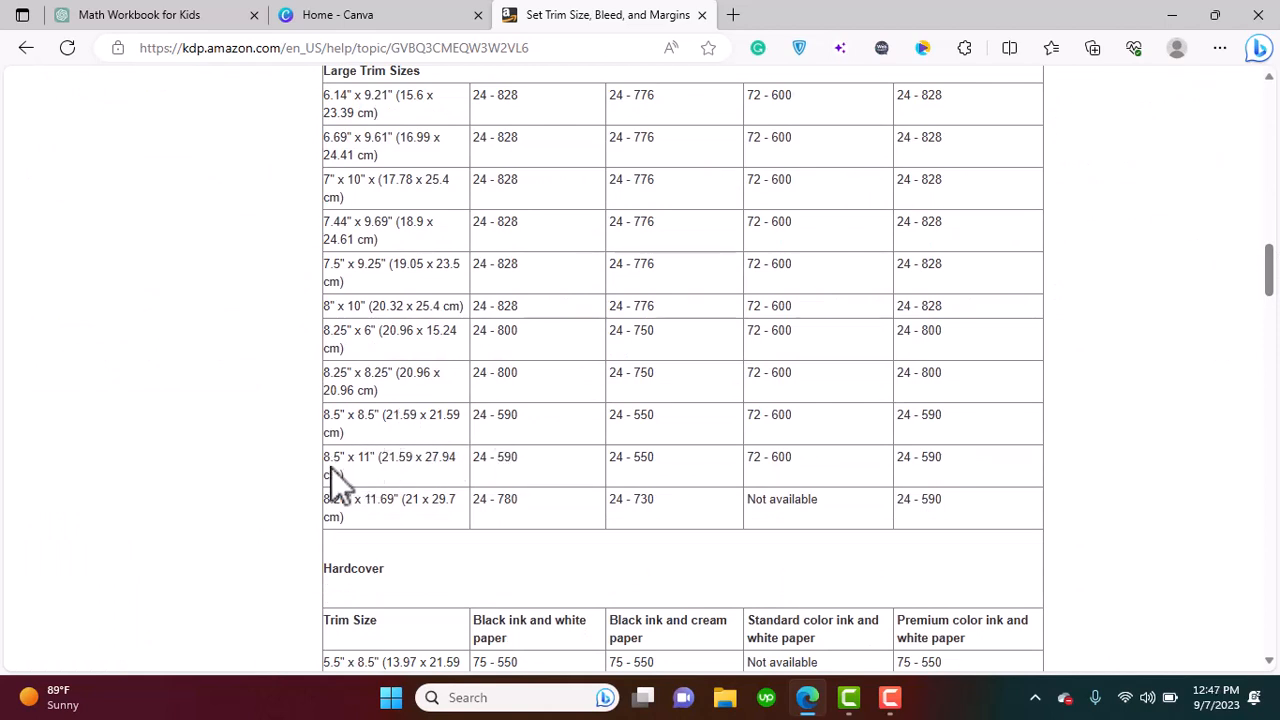
mouse_move(380, 485)
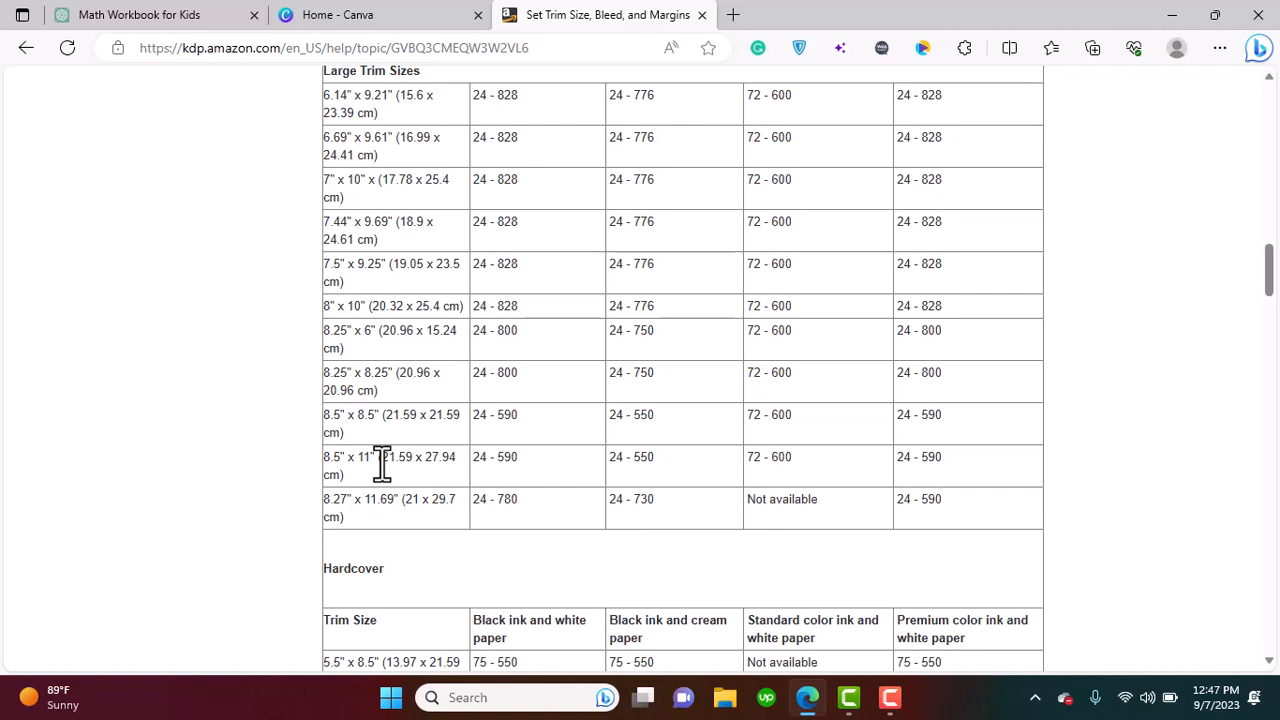
mouse_move(1208, 352)
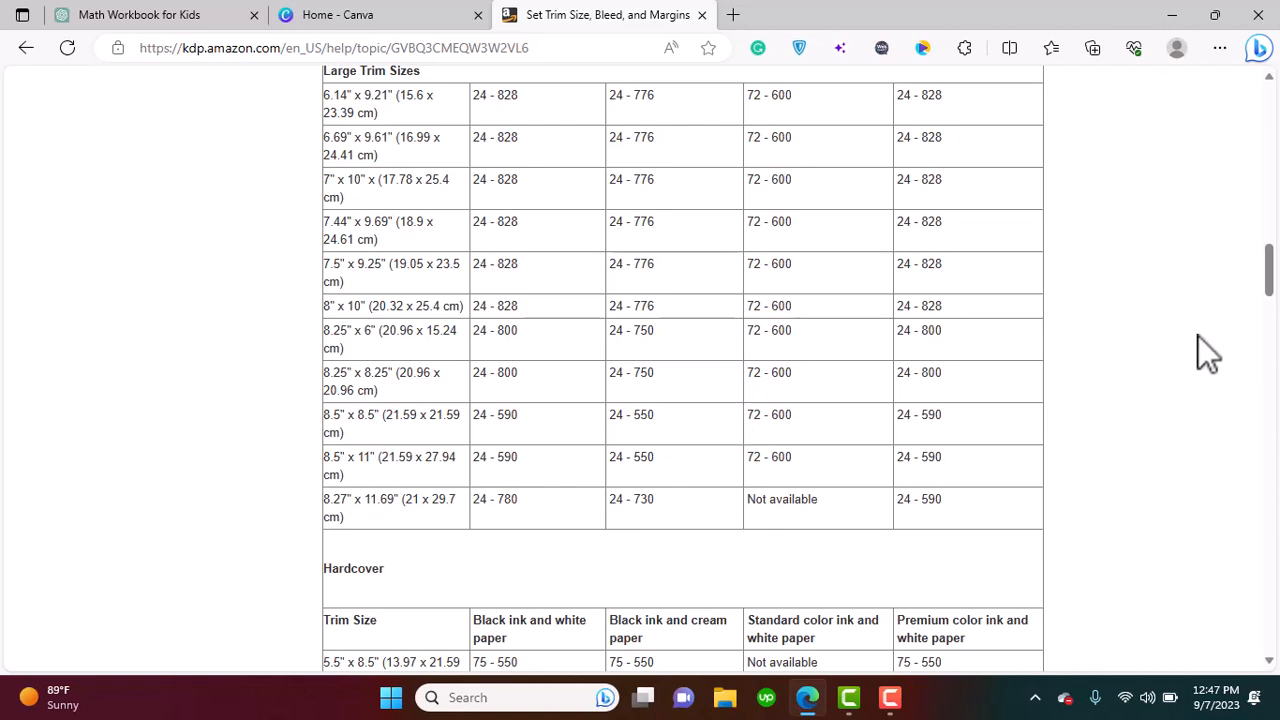
Scroll the KDP help page to the page-size-with-bleed formula and its 6 x 9 inch example
scroll(up, 3)
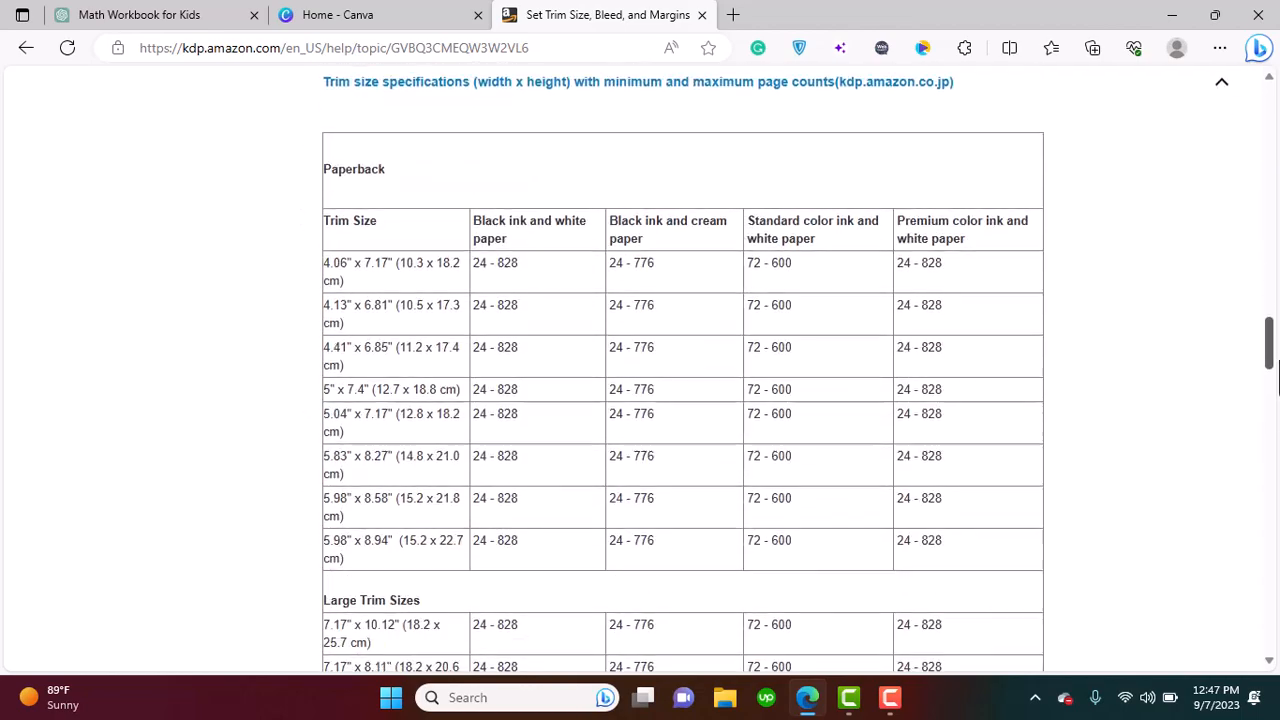
scroll(up, 3)
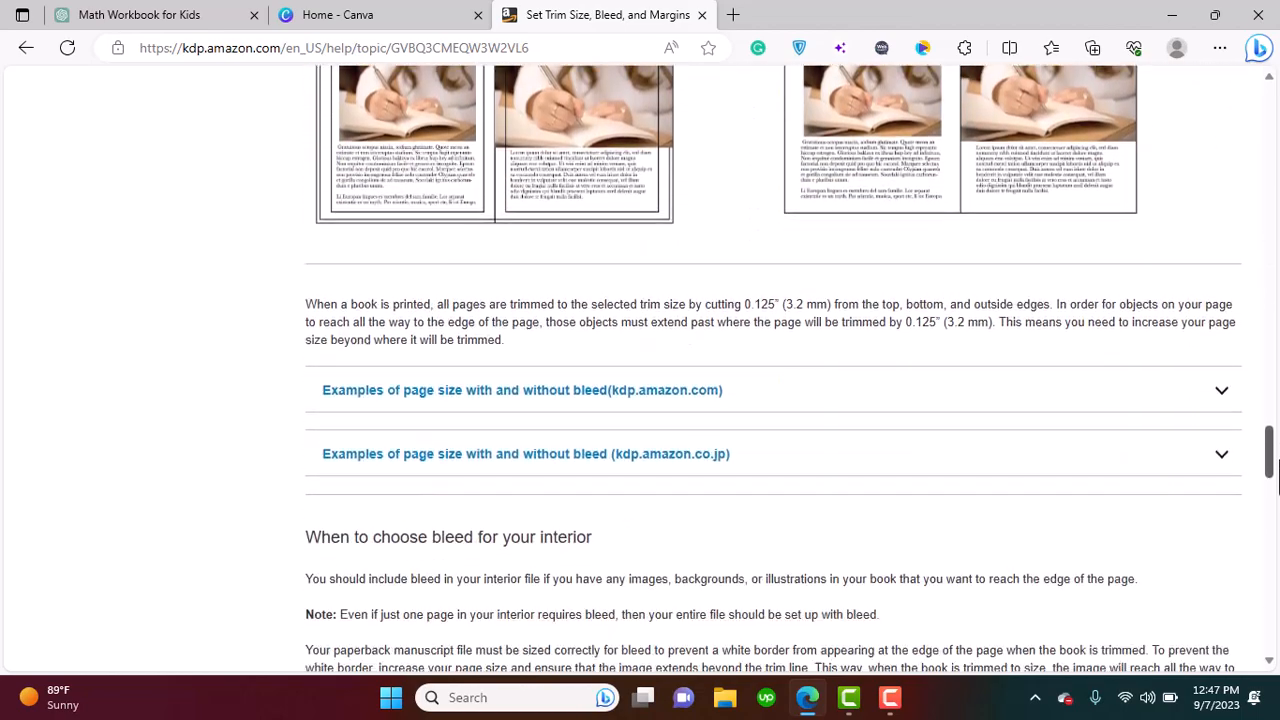
scroll(down, 3)
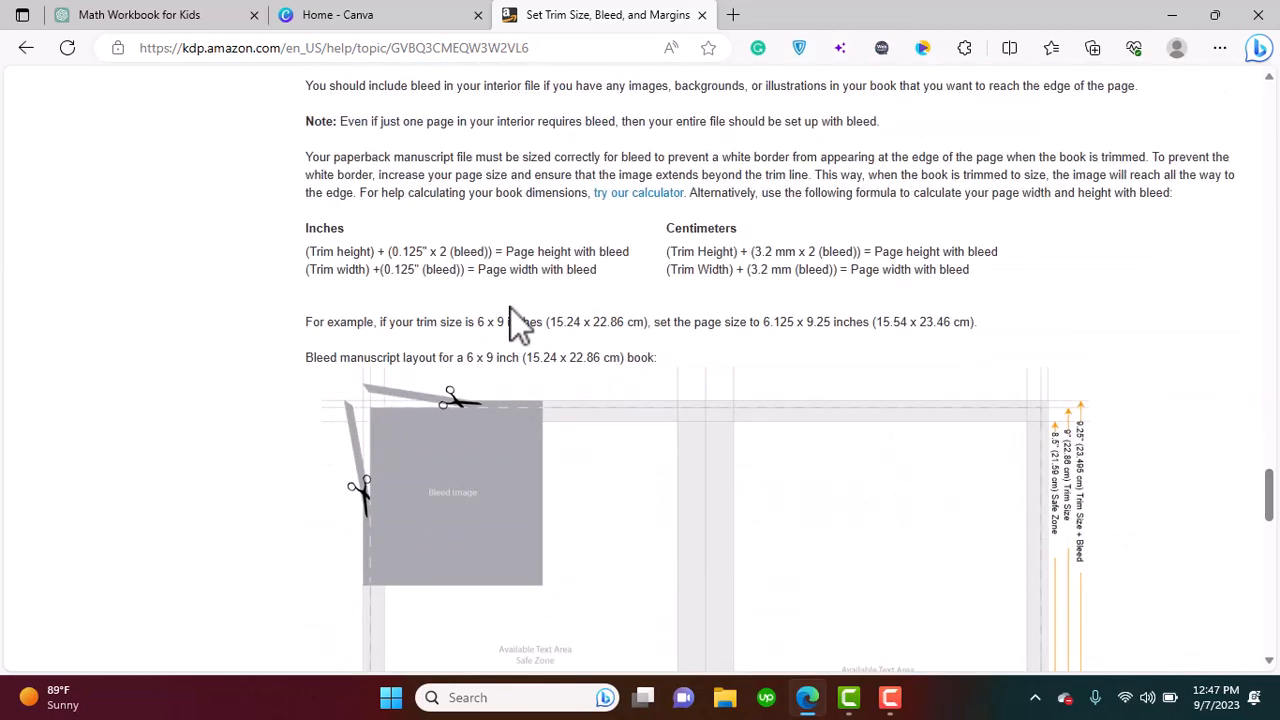
mouse_move(790, 275)
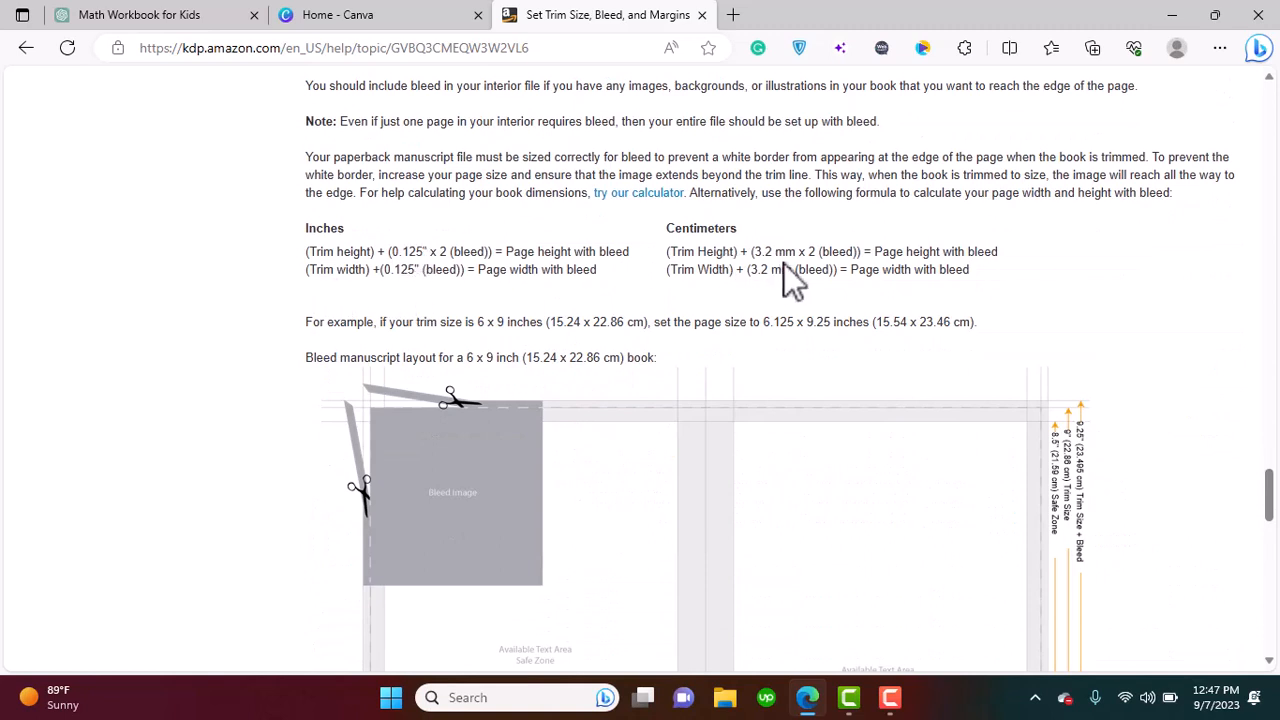
mouse_move(405, 255)
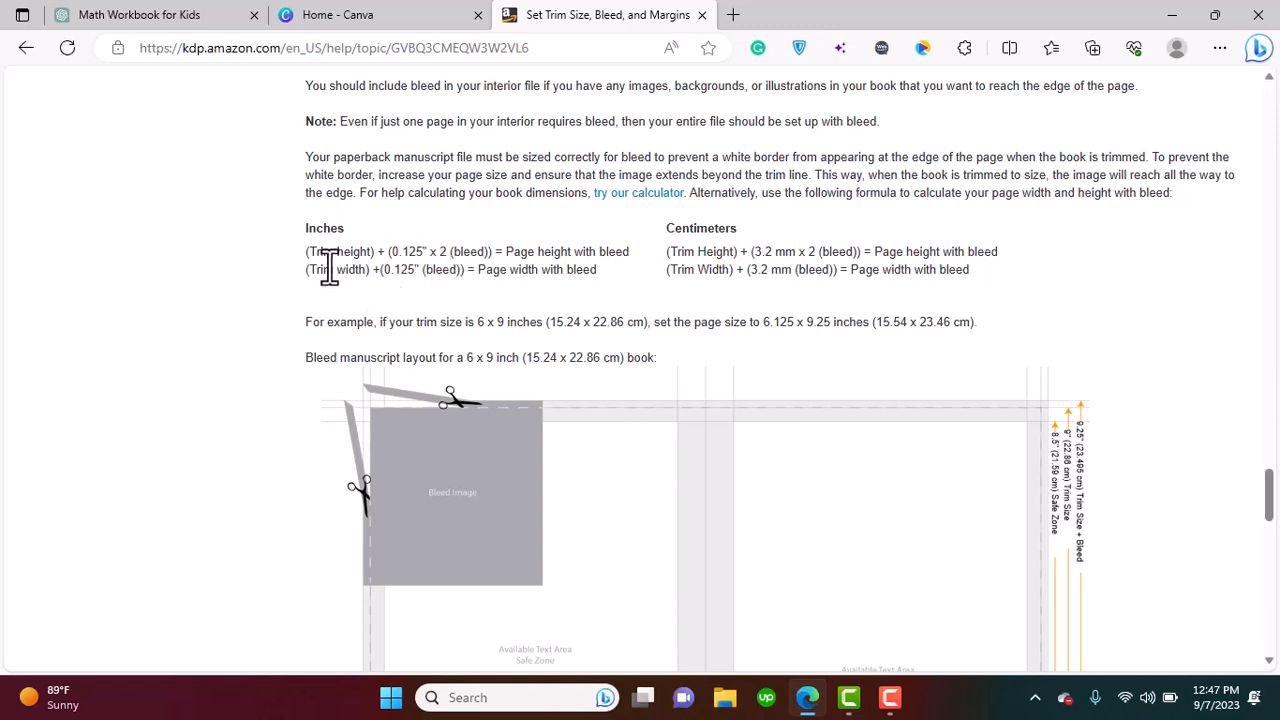
mouse_move(458, 302)
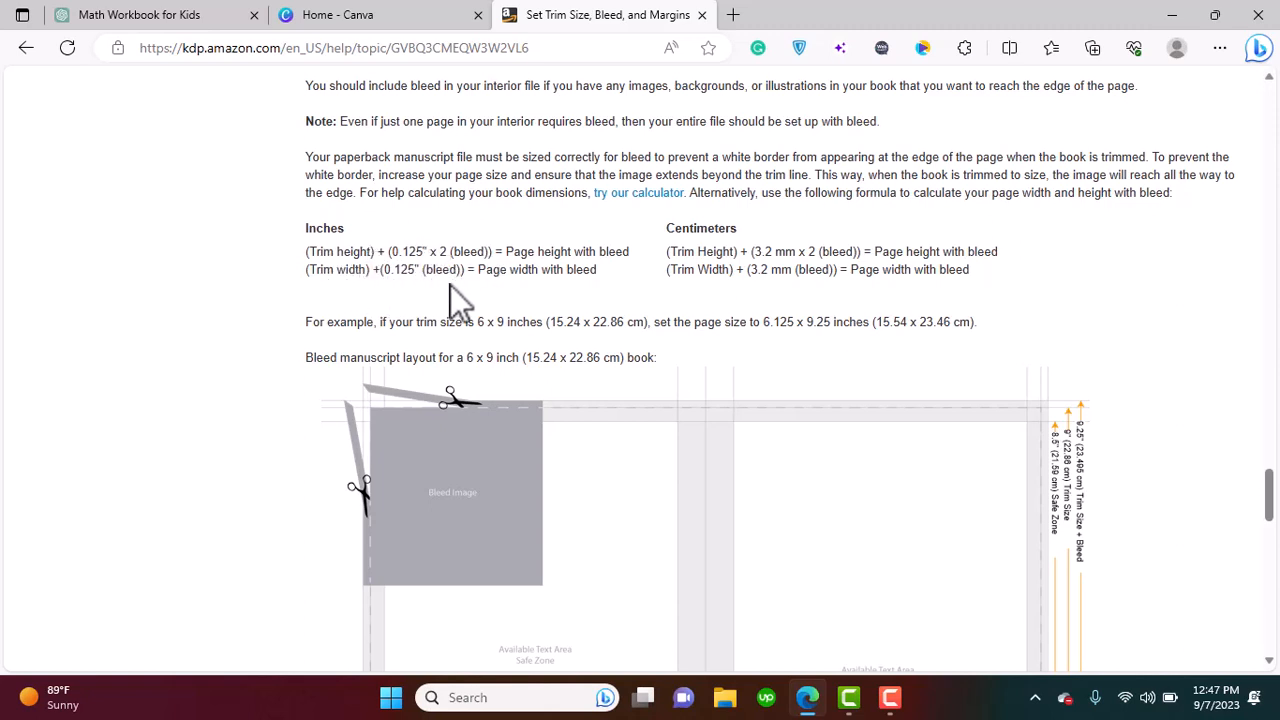
mouse_move(525, 315)
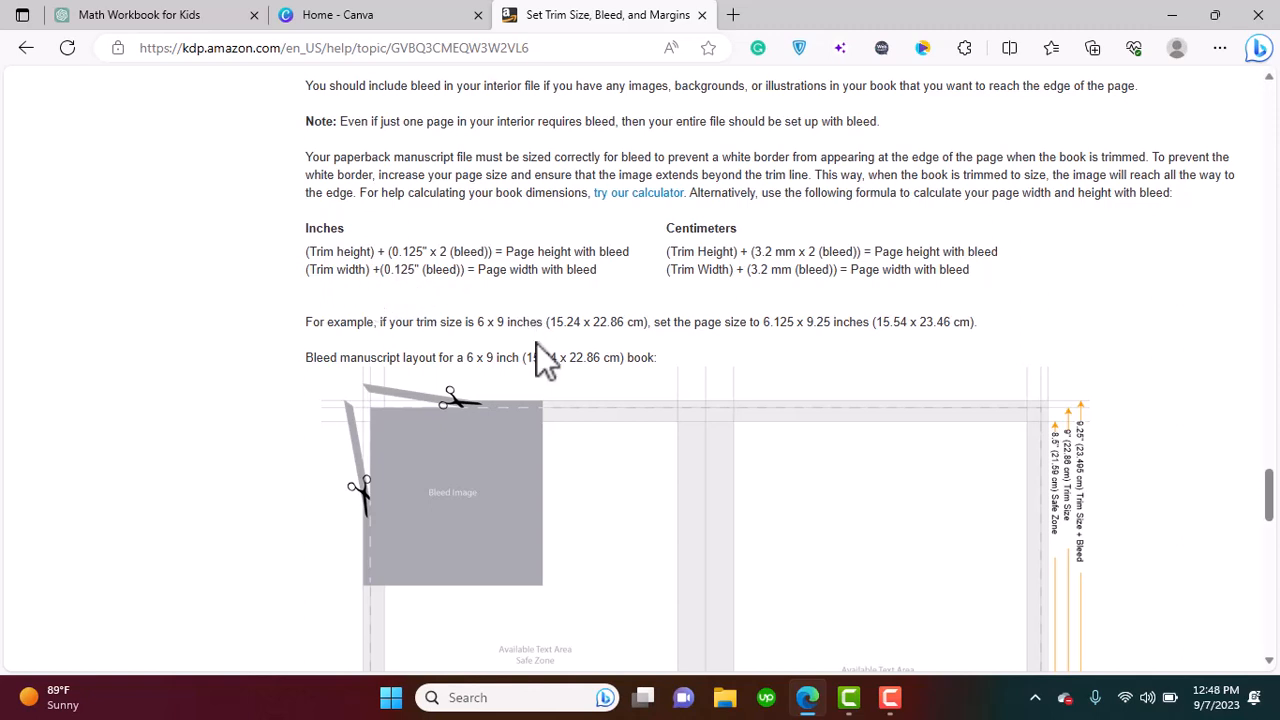
mouse_move(412, 160)
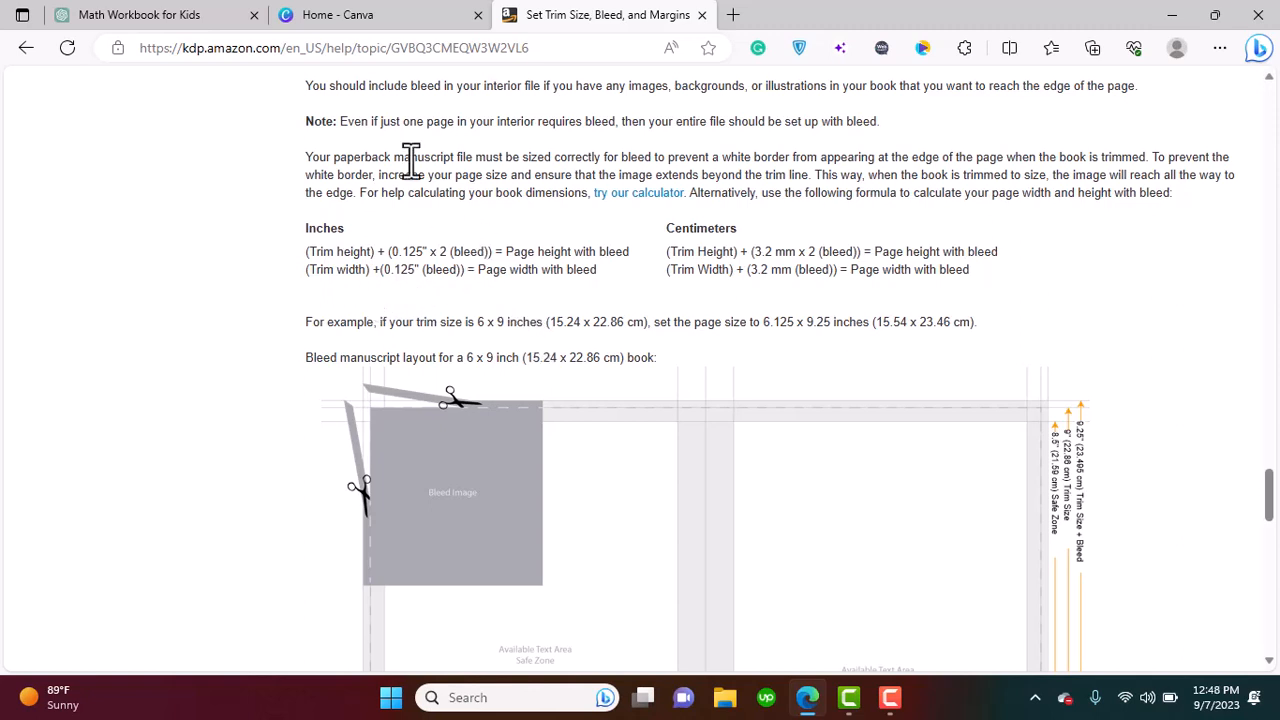
mouse_move(375, 65)
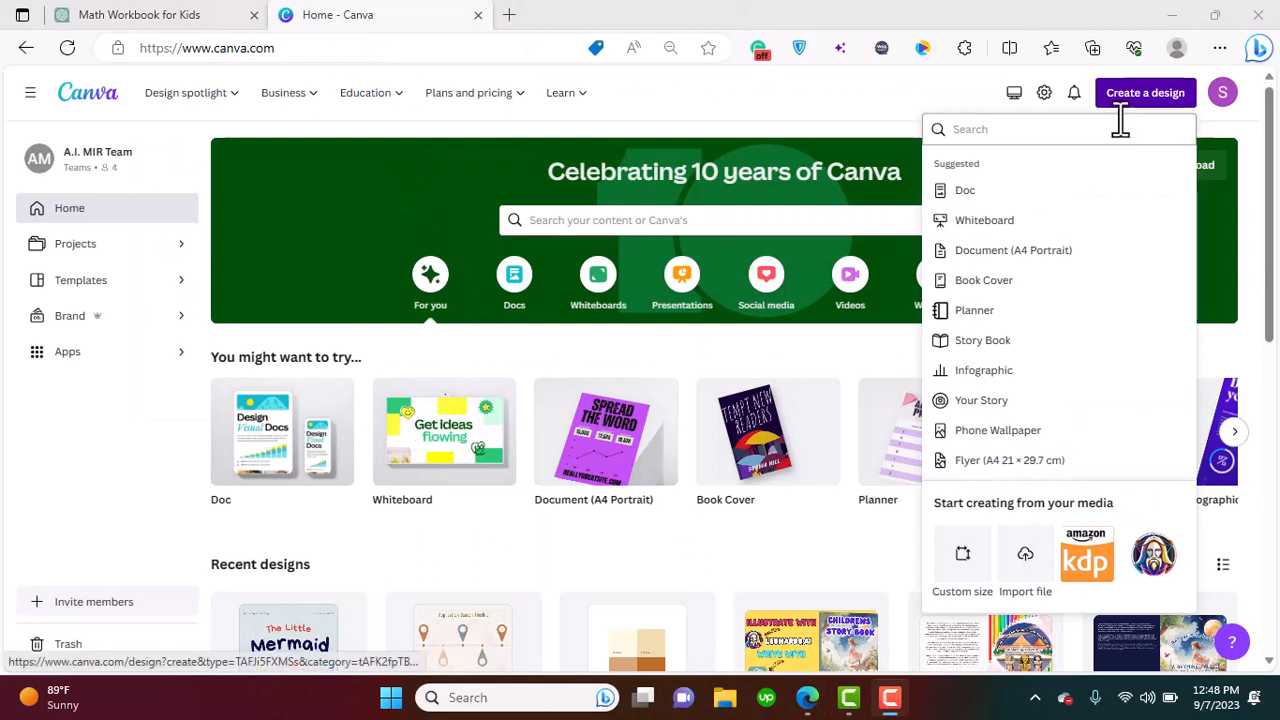
mouse_move(925, 530)
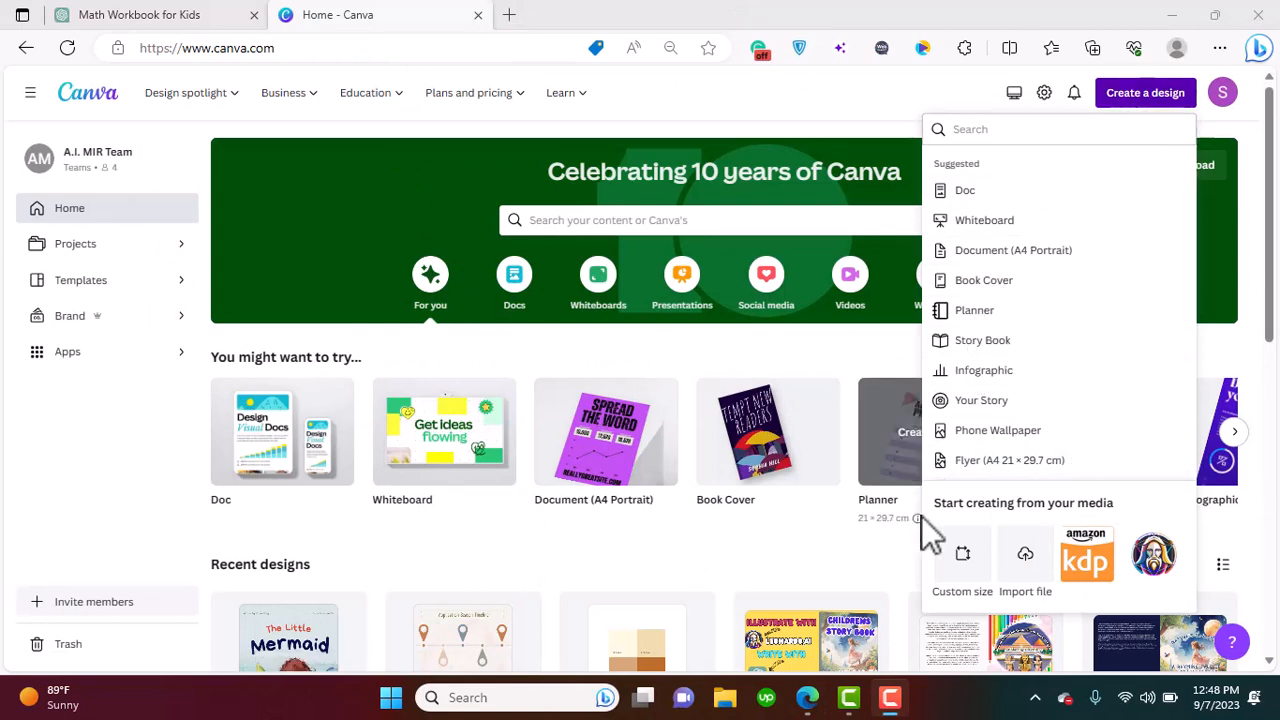
Enter a Canva custom size of 8.625 by 11.25 inches
click(962, 555)
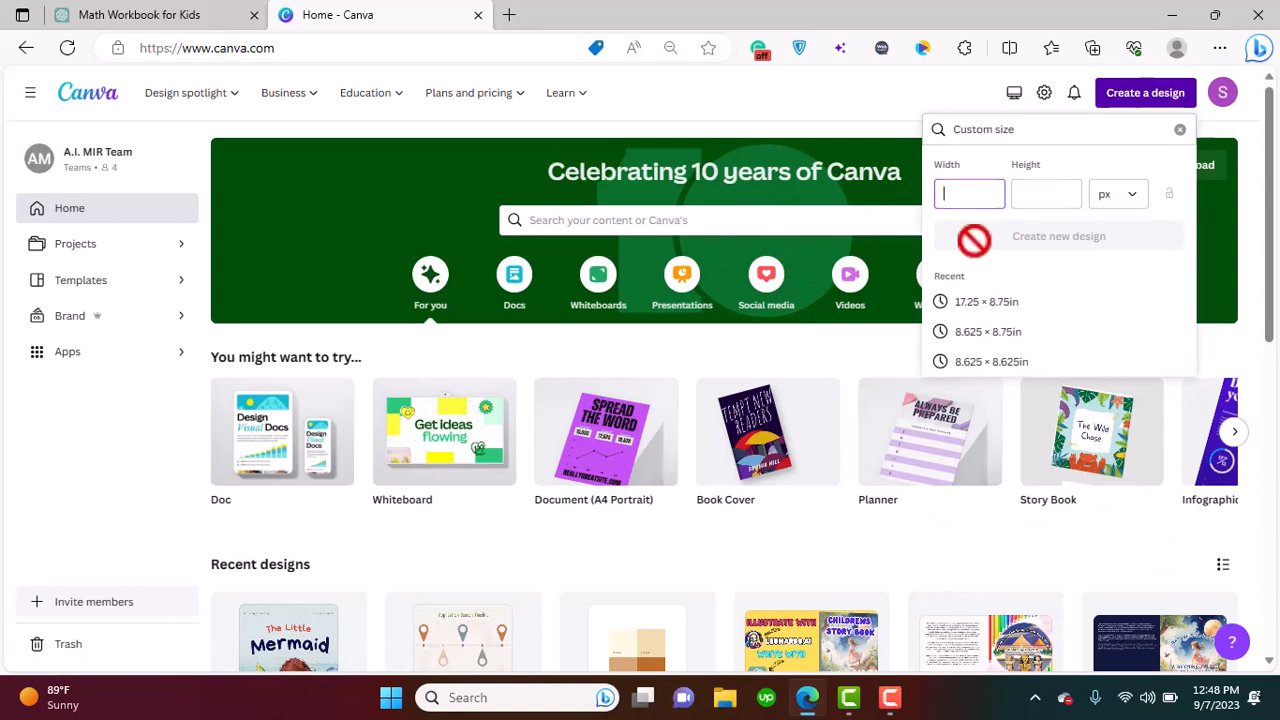
text(8.625)
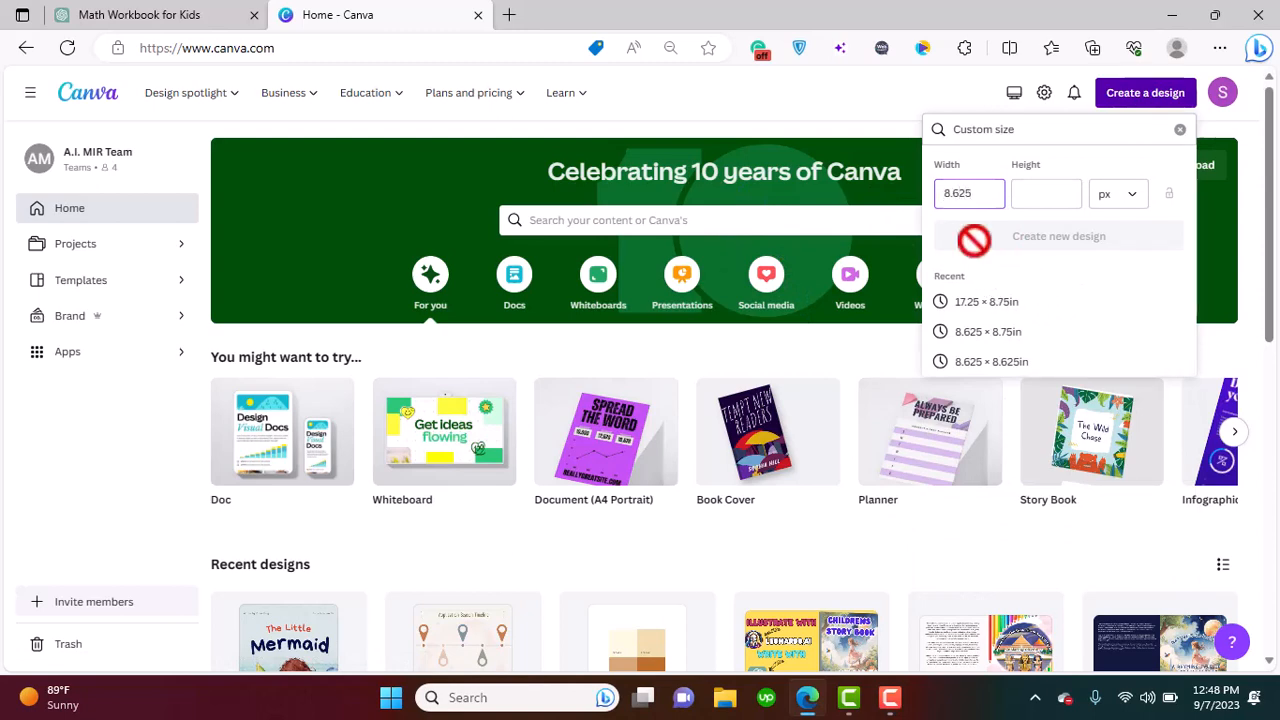
click(1117, 193)
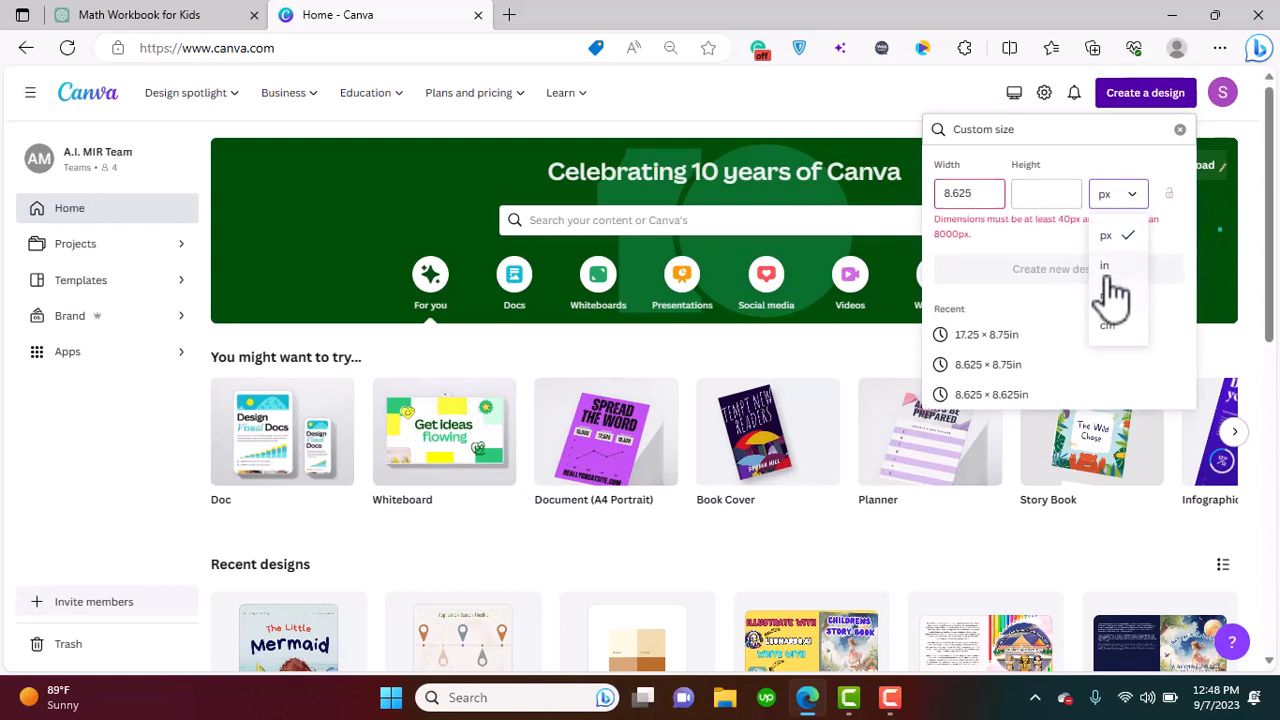
click(1104, 265)
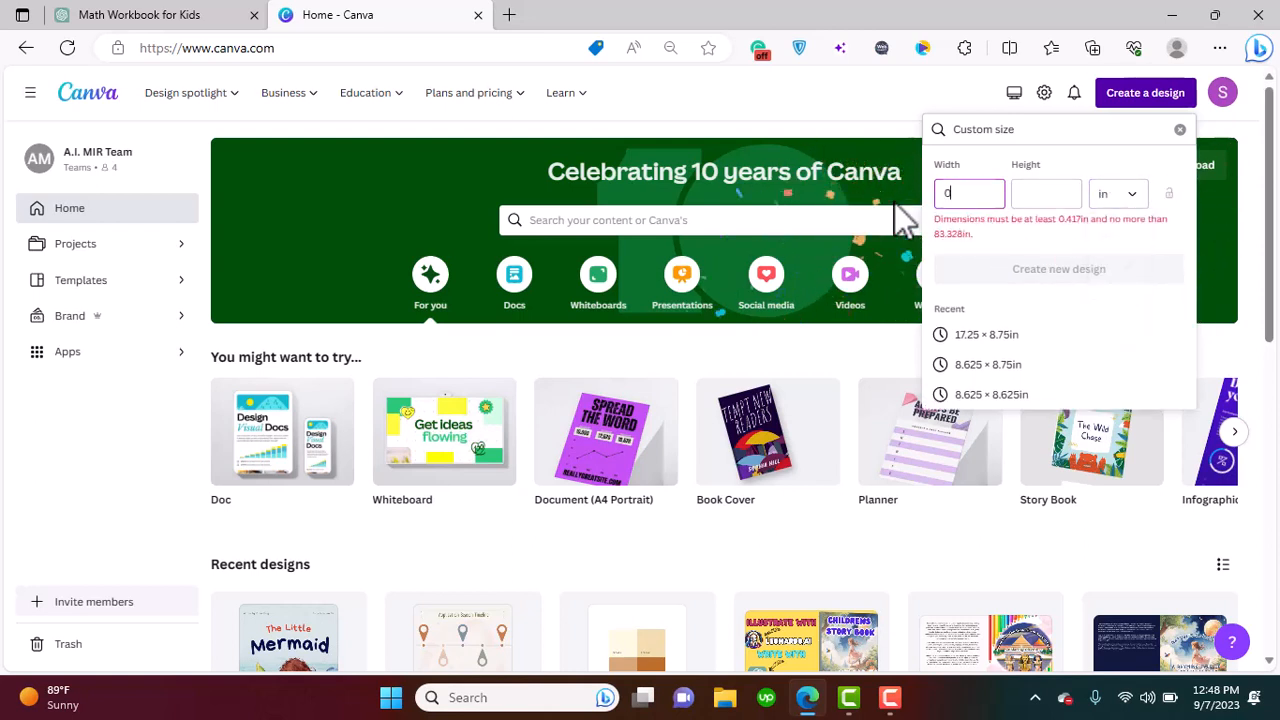
text(8.625)
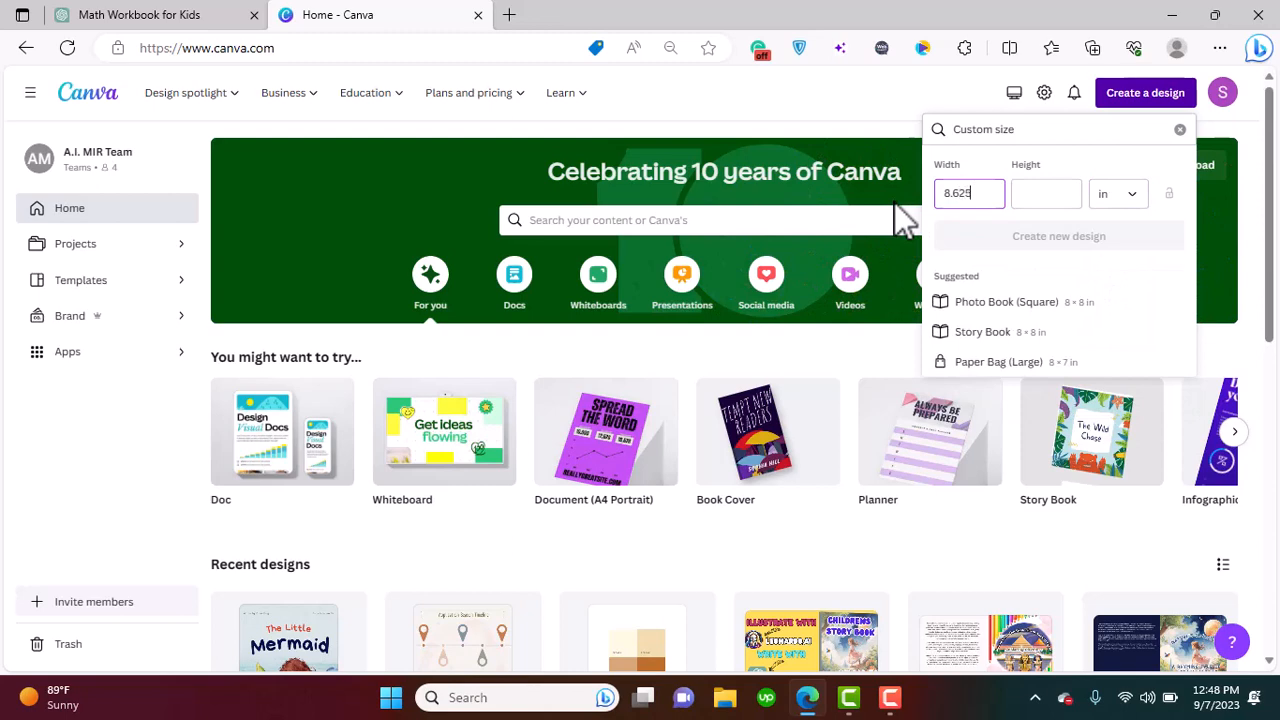
click(1046, 193)
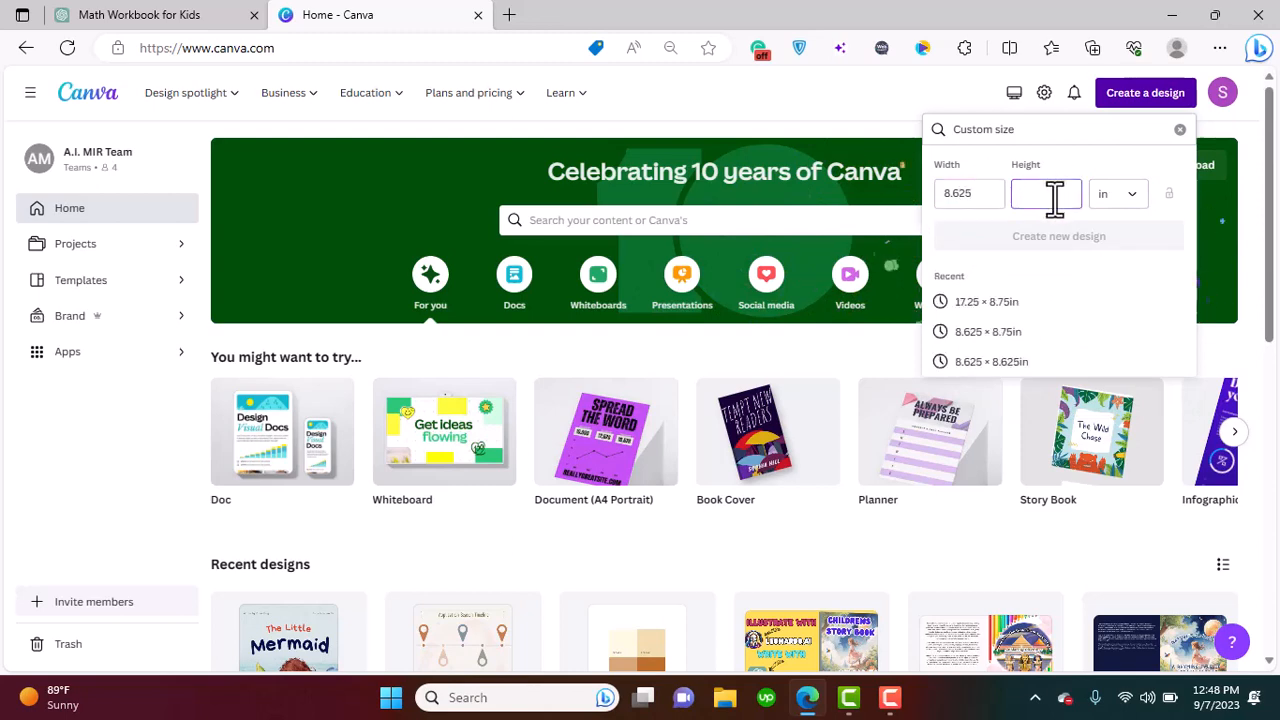
text(11.25)
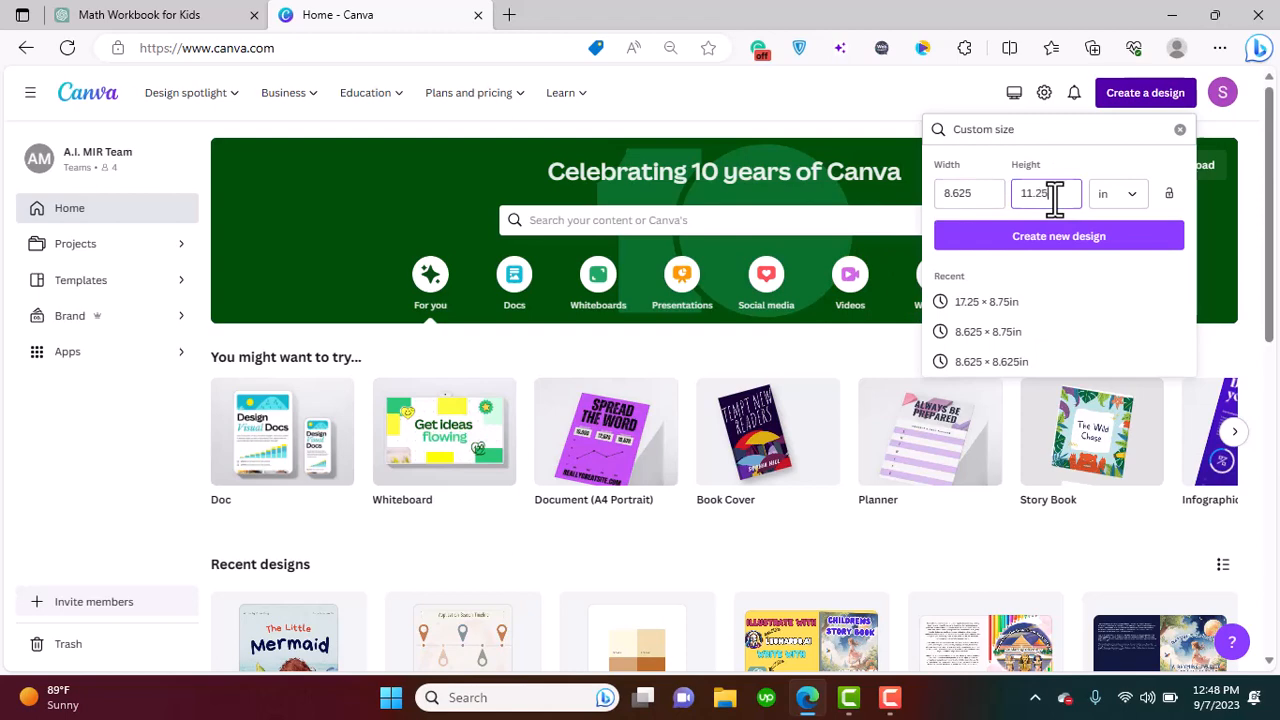
mouse_move(1012, 240)
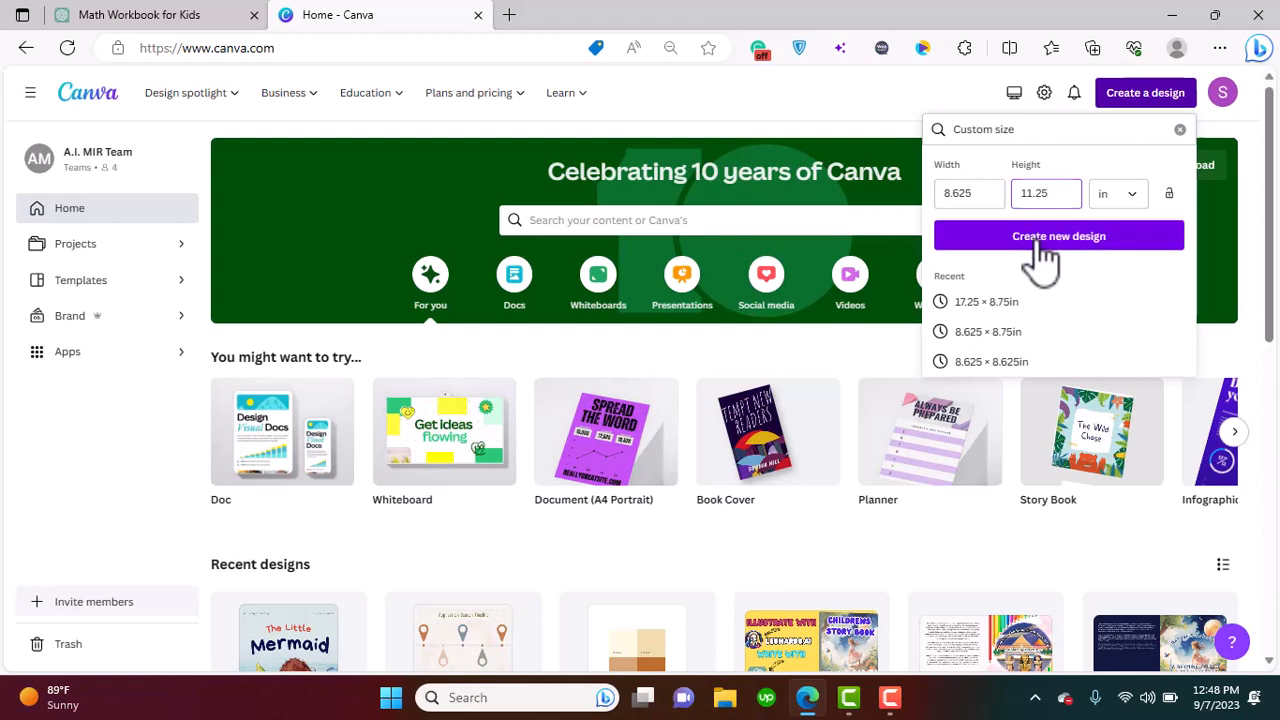
Create the 8.625 × 11.25 in design and turn on margins and print bleed in View settings
click(1058, 236)
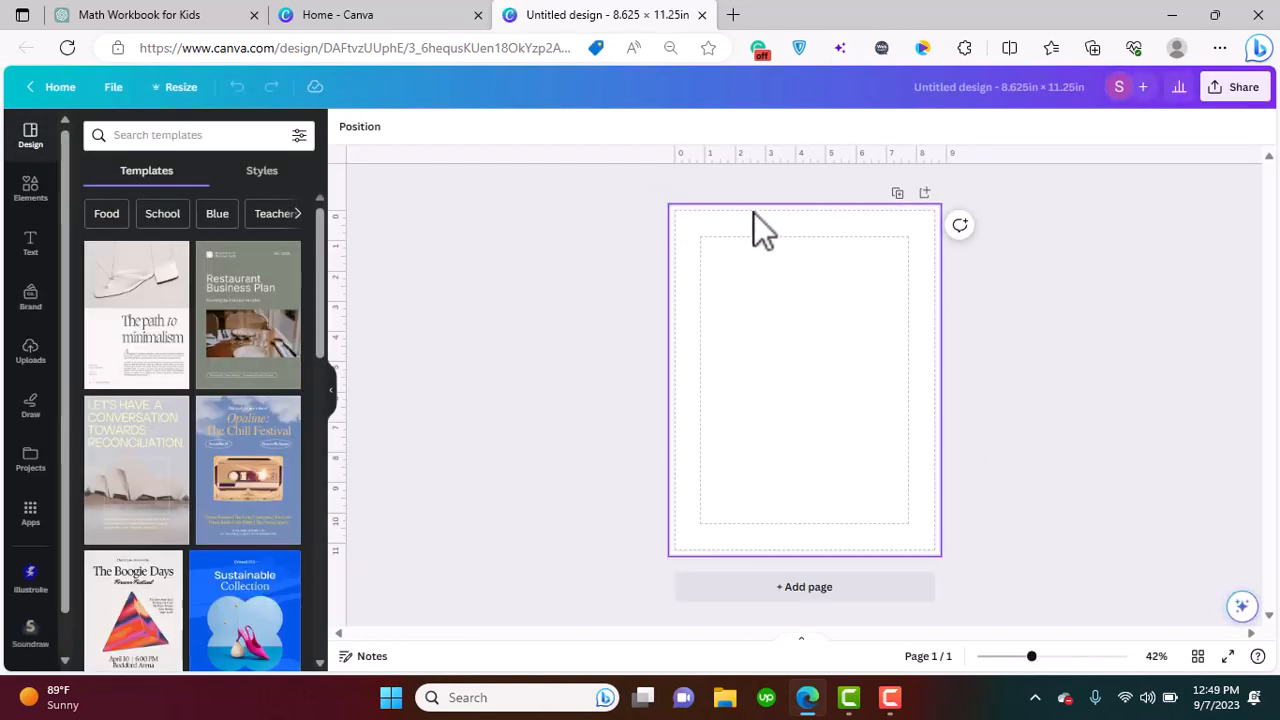
mouse_move(720, 235)
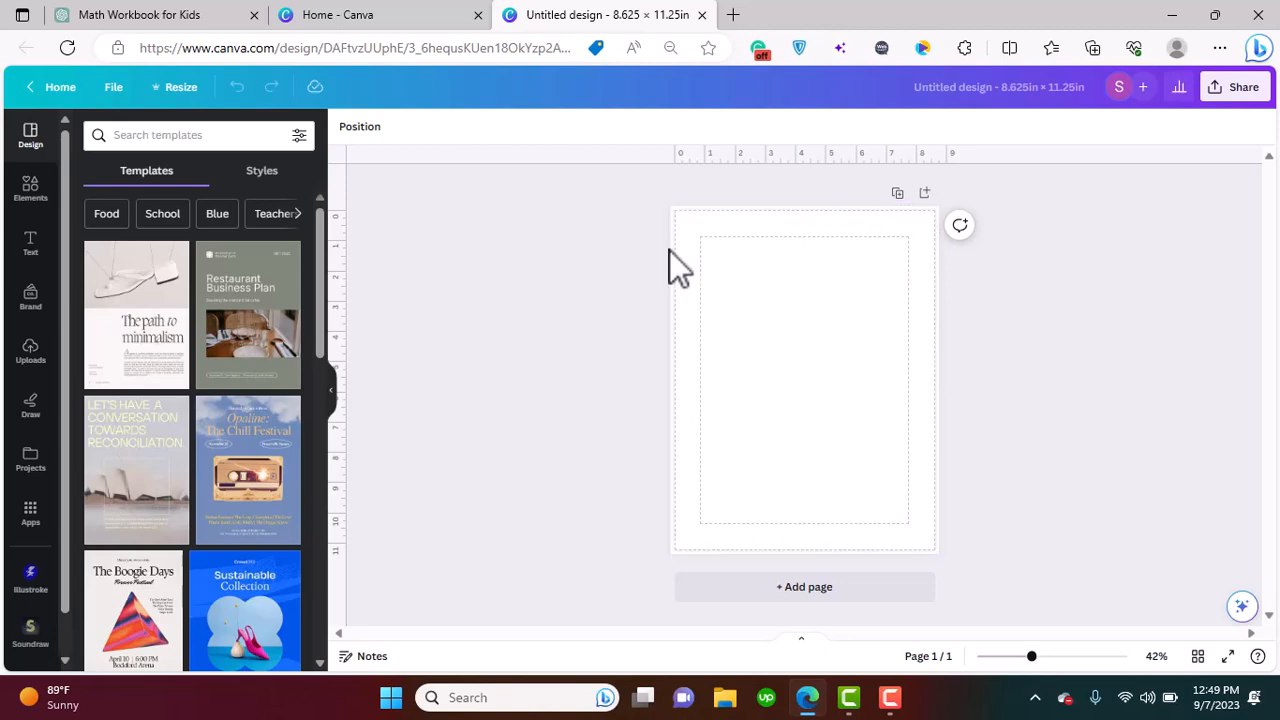
click(113, 87)
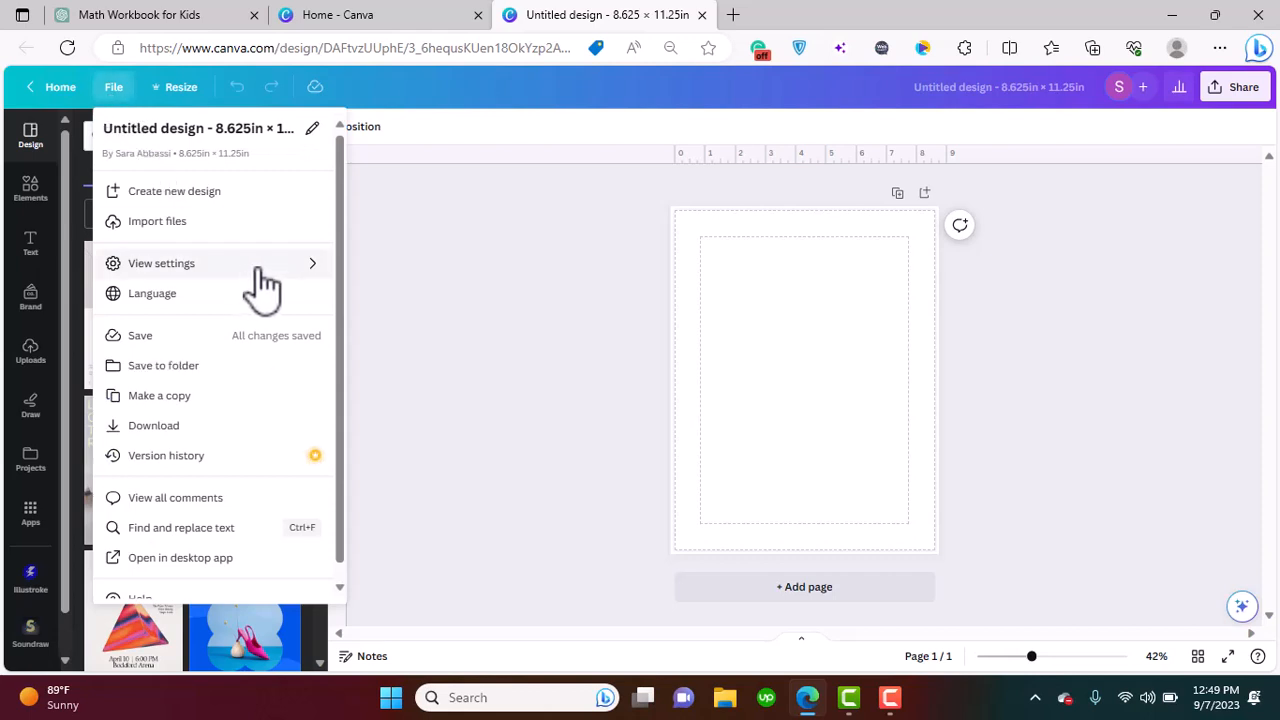
click(161, 263)
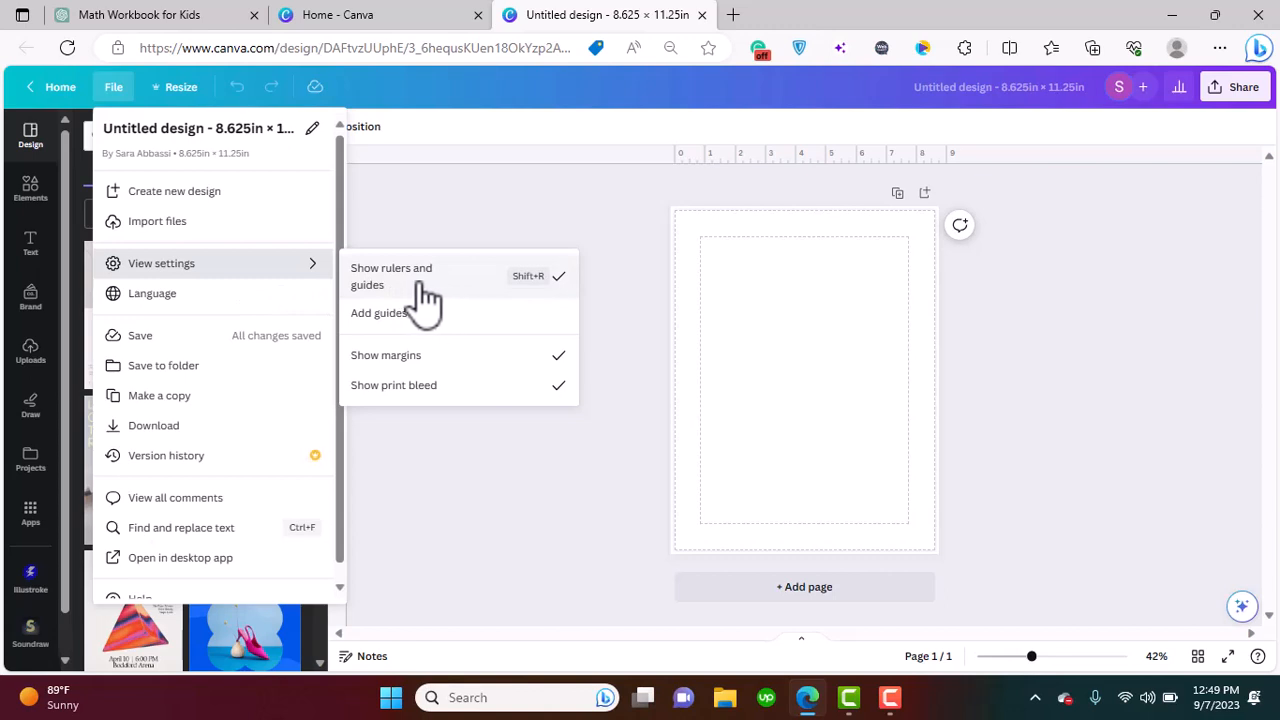
mouse_move(430, 388)
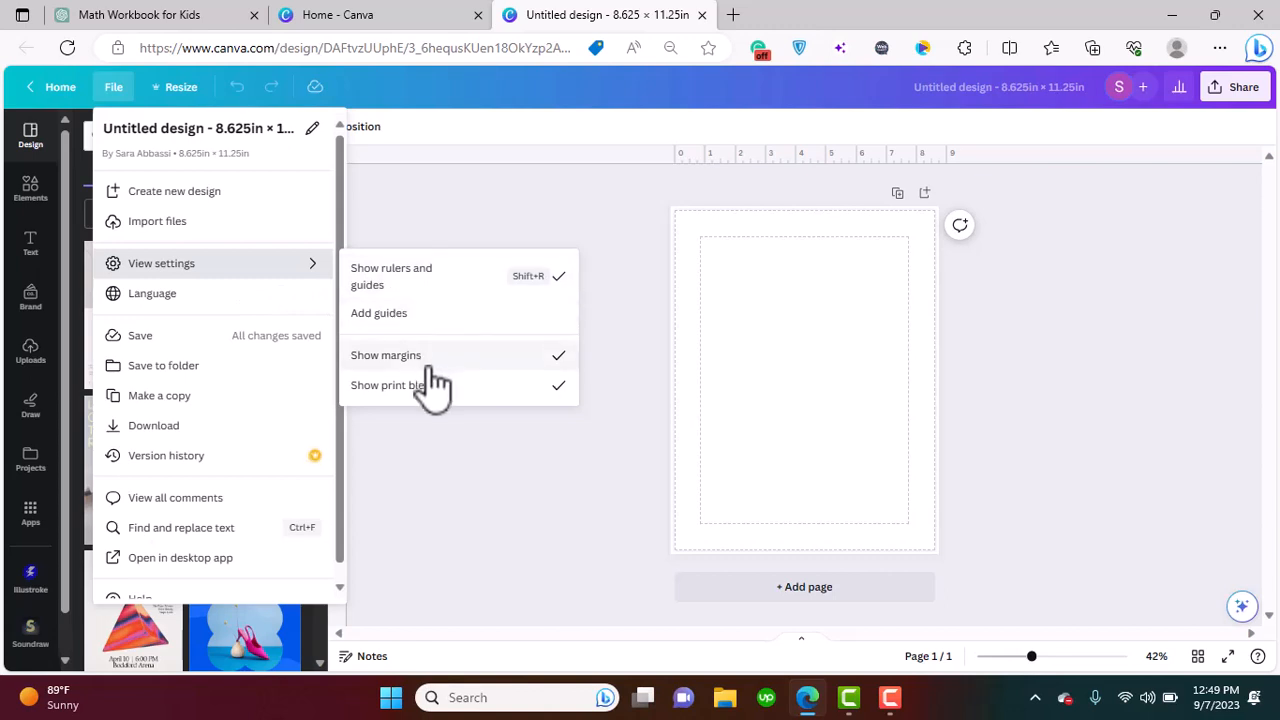
click(803, 380)
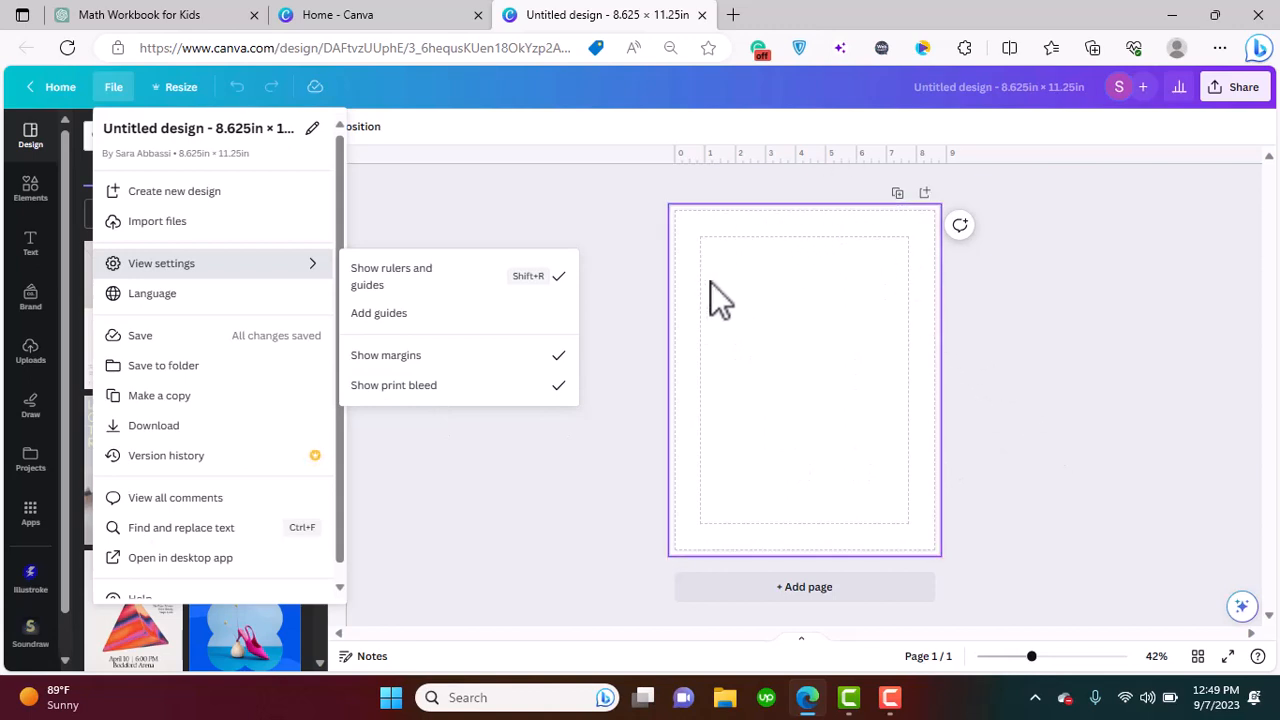
mouse_move(793, 378)
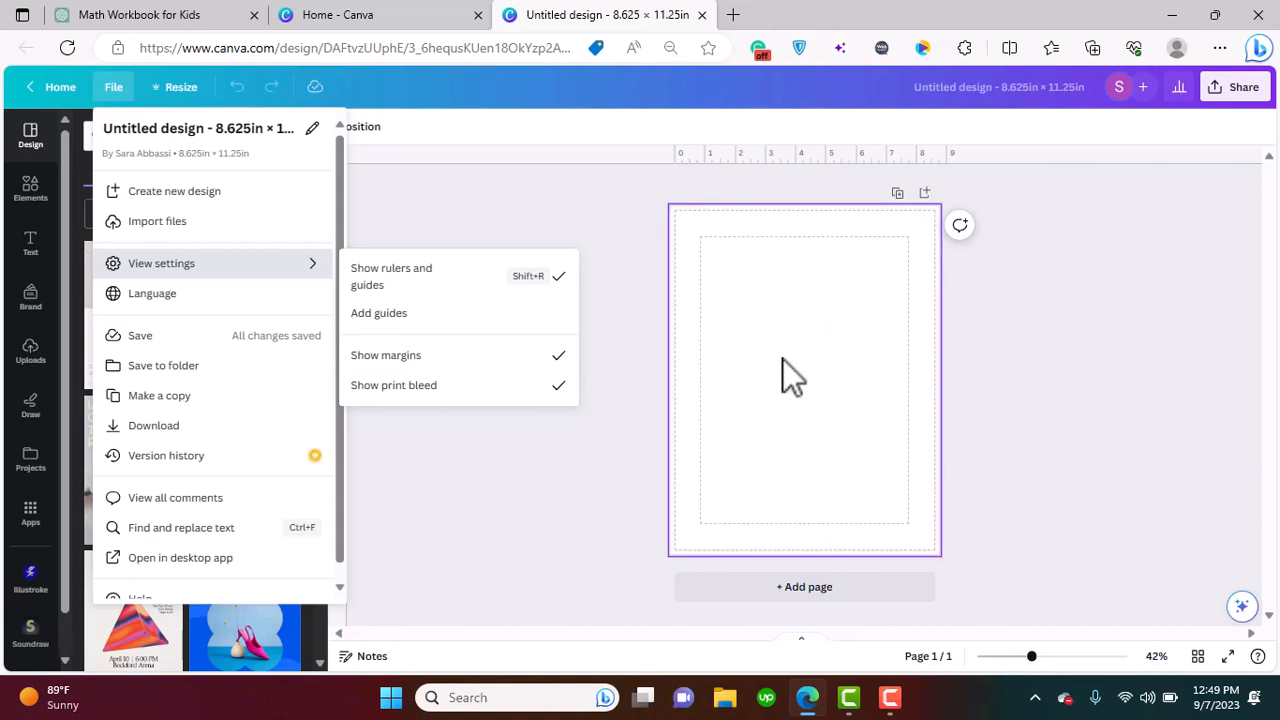
mouse_move(693, 230)
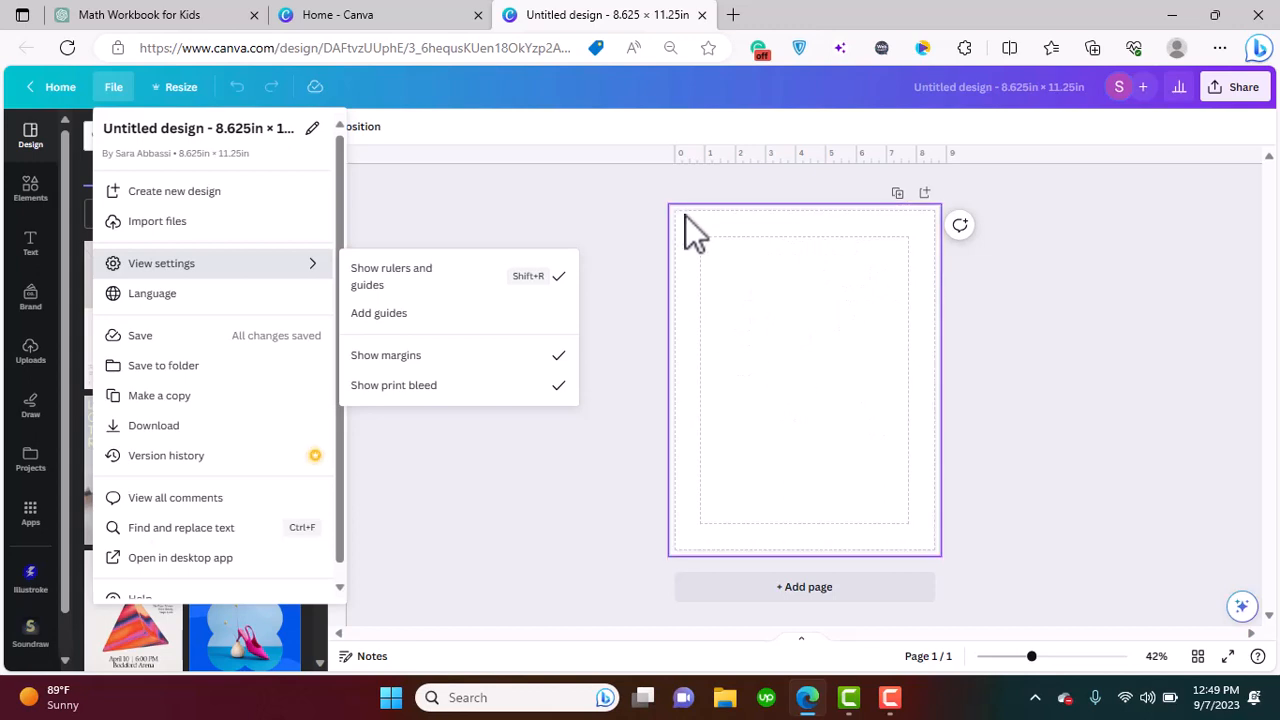
mouse_move(688, 225)
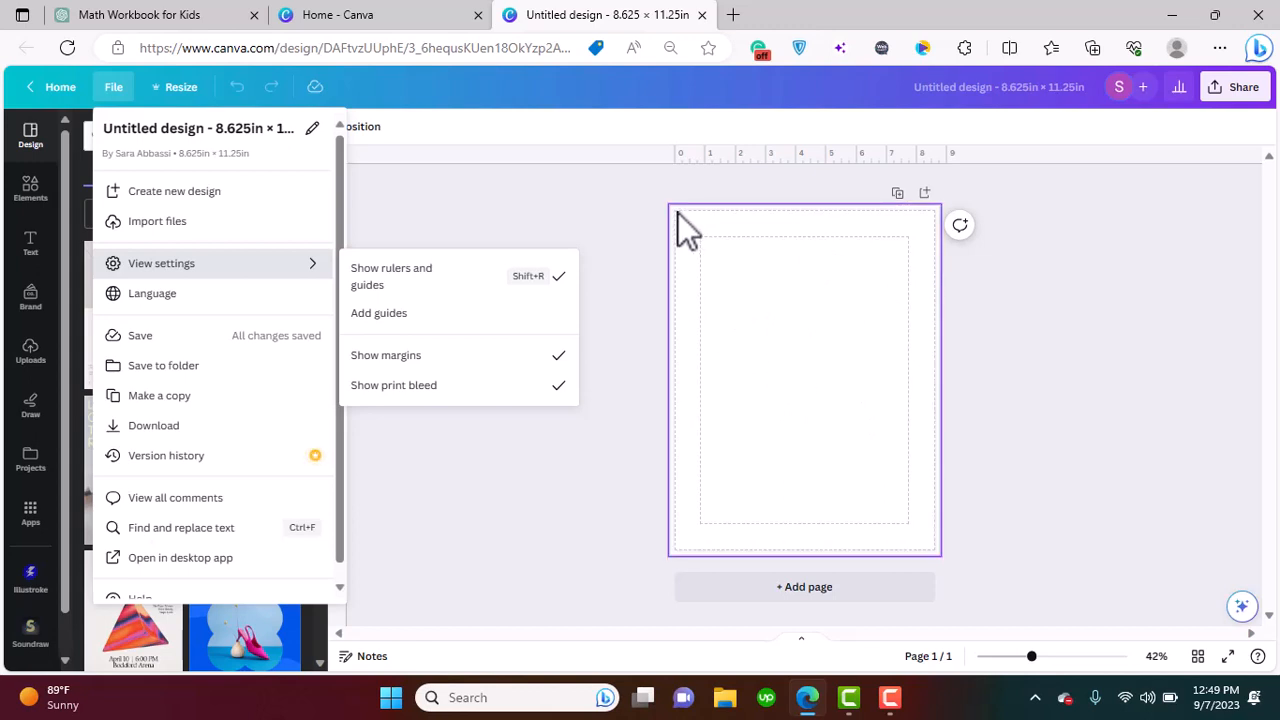
Return to the Math Workbook ChatGPT chat showing Counting Objects and Connect the Dots ideas
click(140, 14)
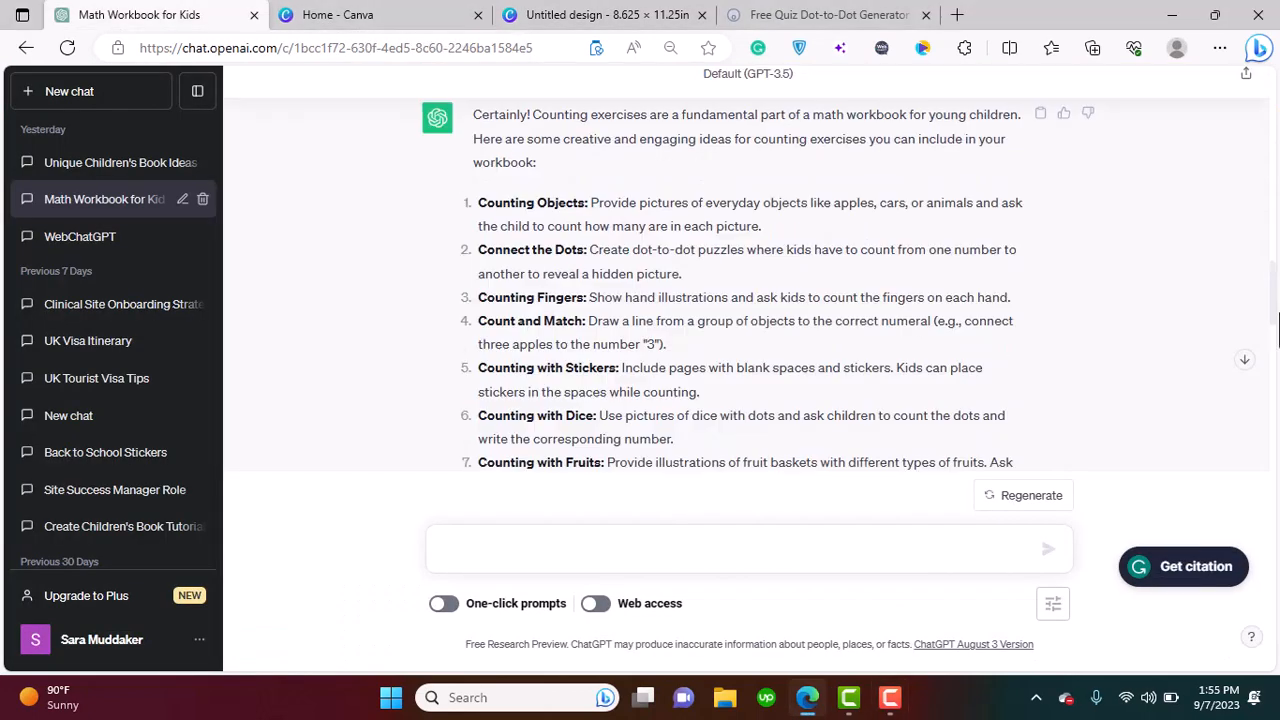
scroll(up, 3)
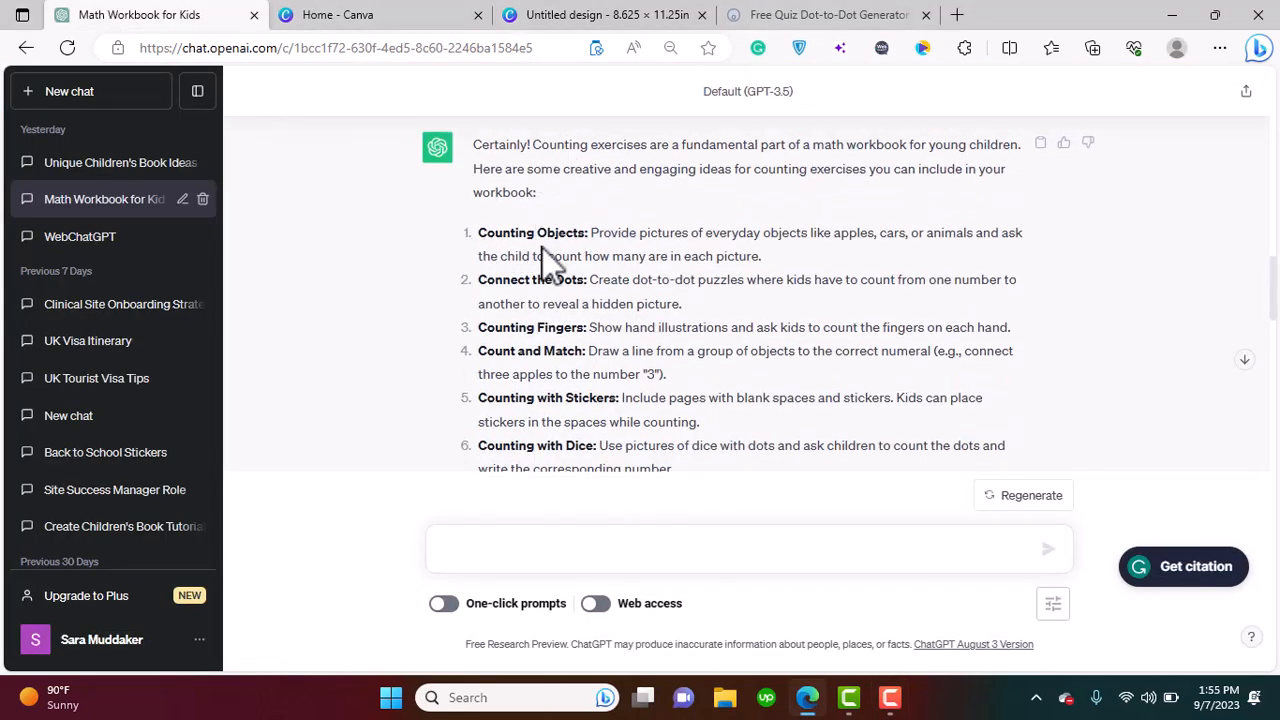
mouse_move(620, 260)
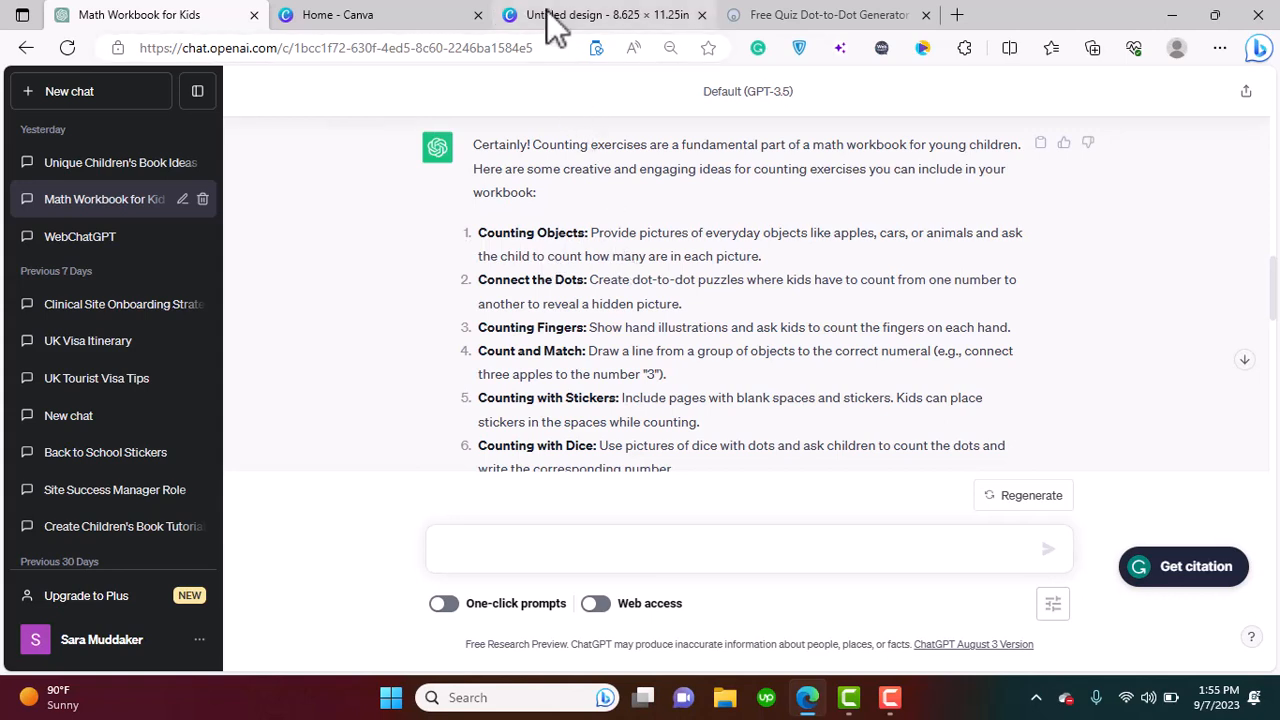
Add a square and stretch it to cover nearly the whole page
click(590, 14)
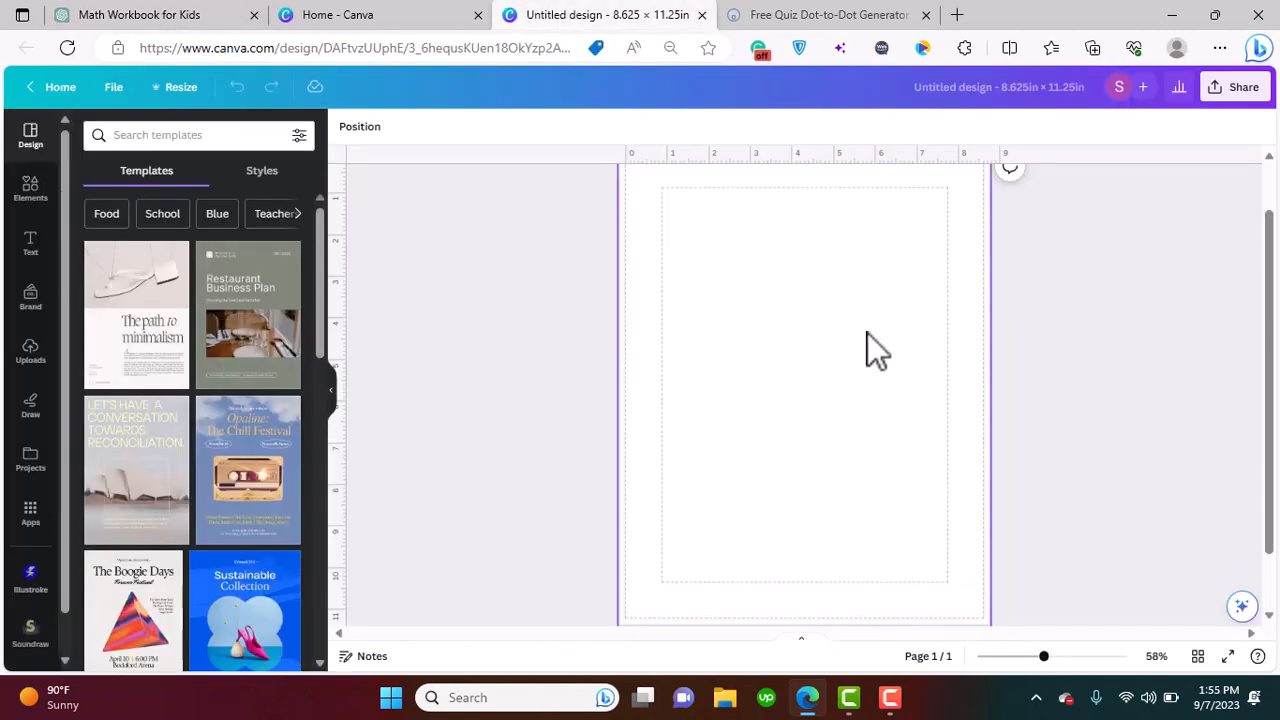
click(30, 243)
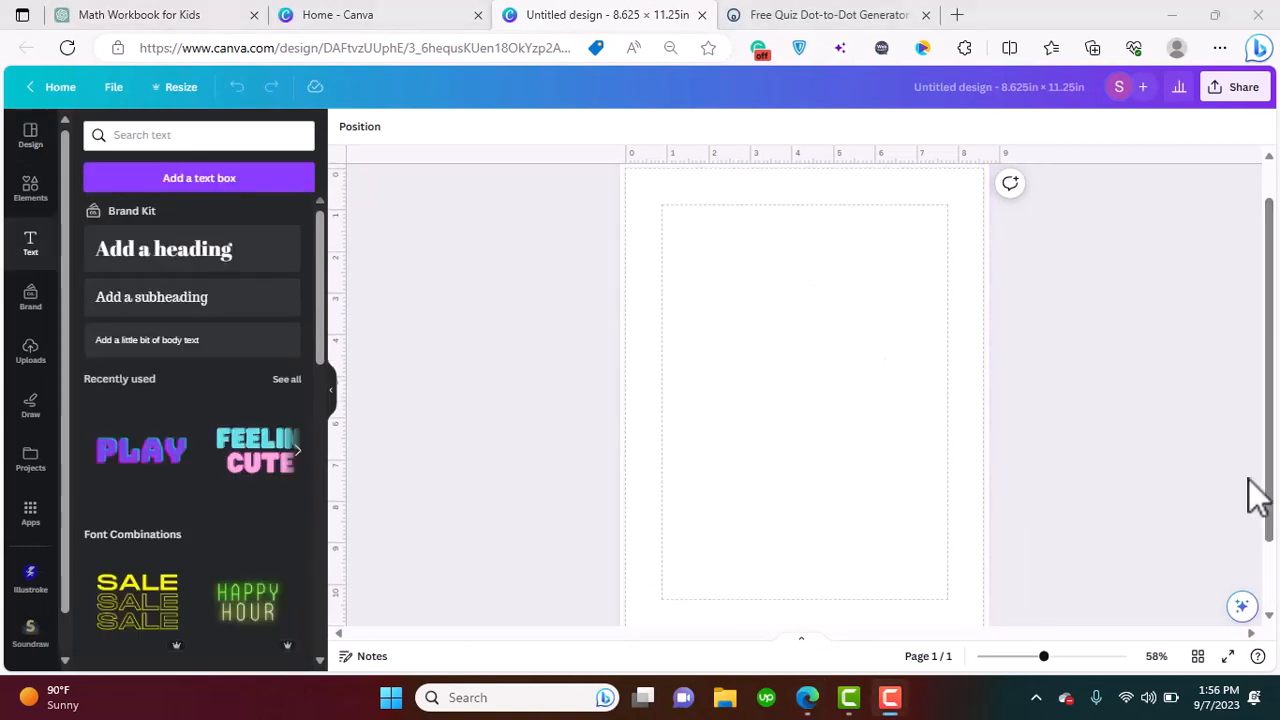
click(30, 190)
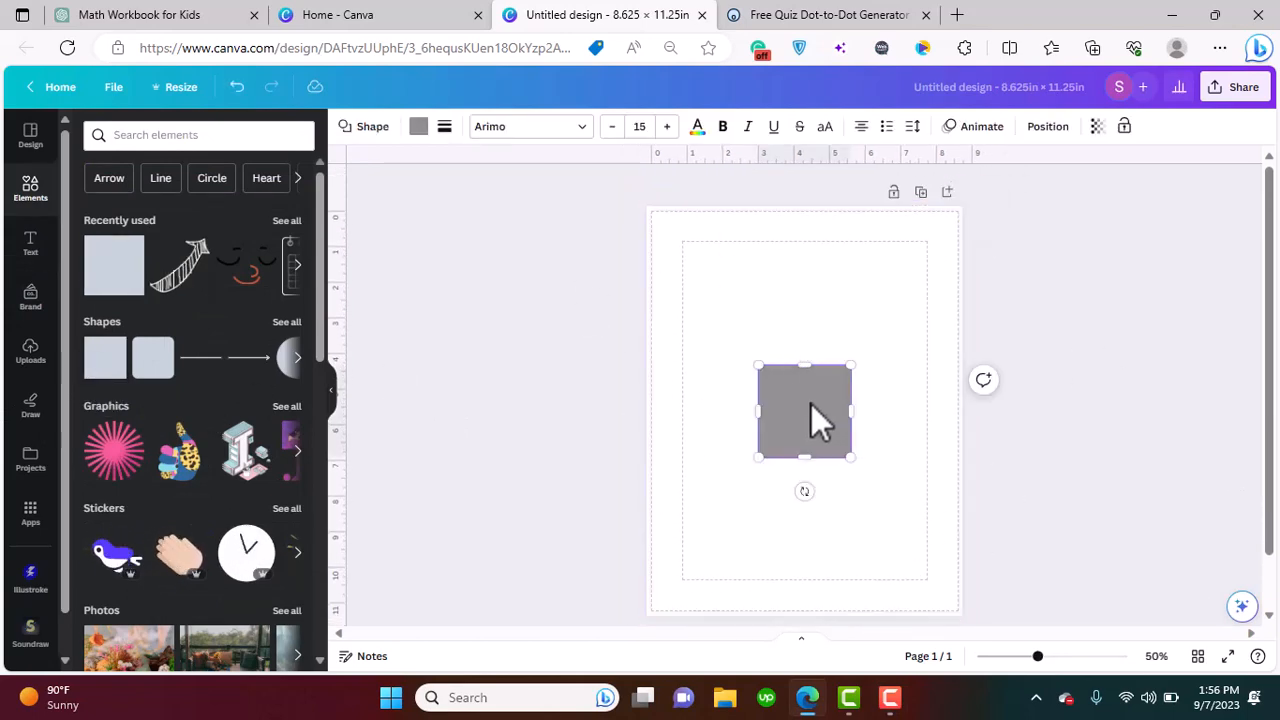
drag(805, 412, 705, 265)
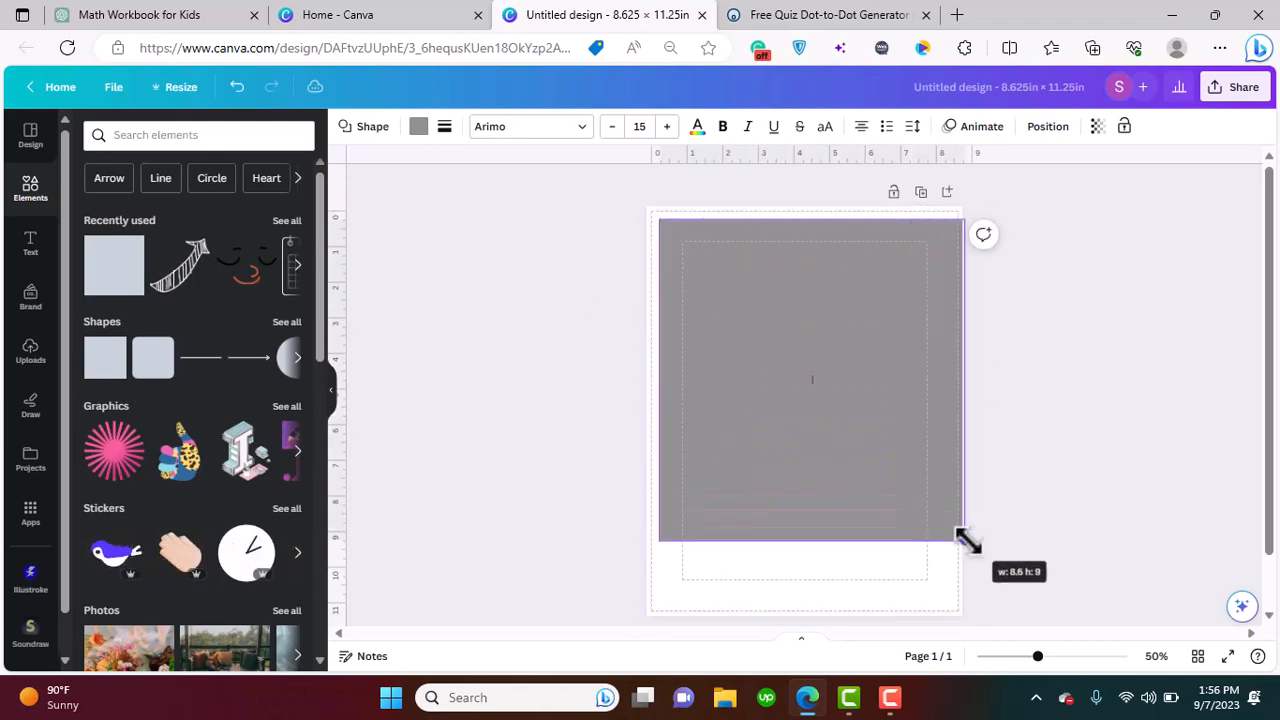
drag(960, 535, 950, 600)
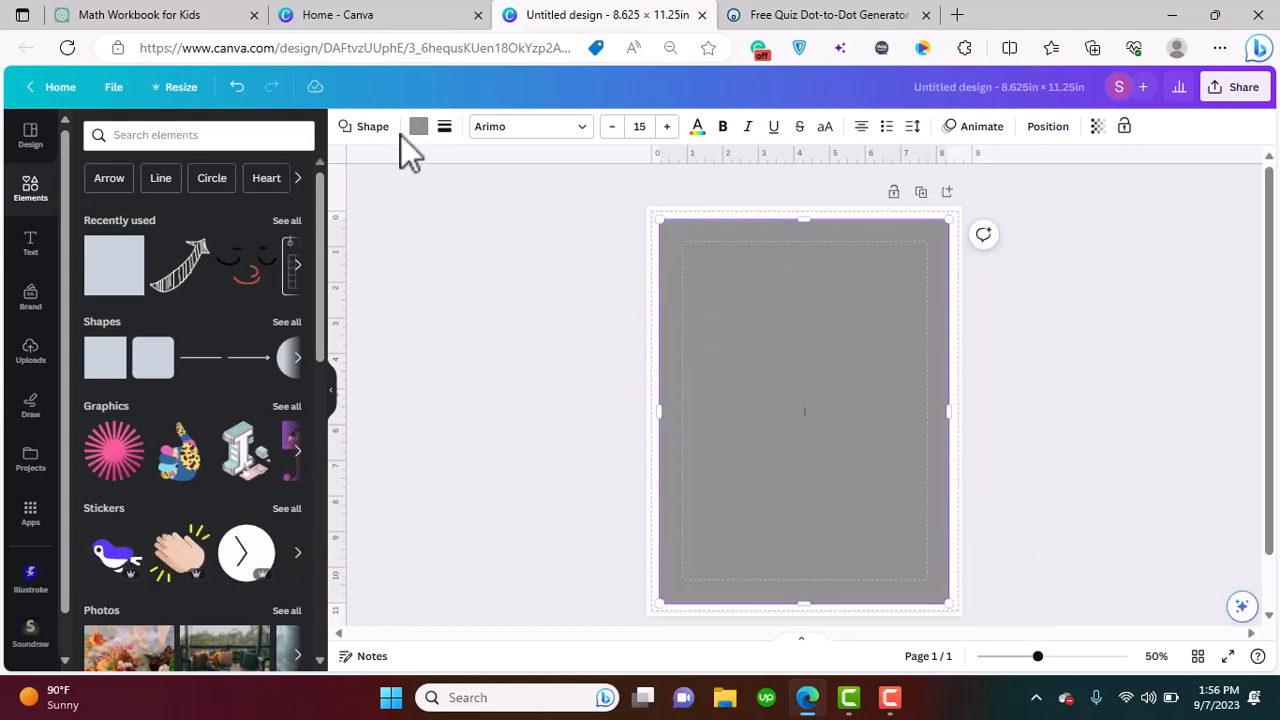
Remove the rectangle's fill, give it a thin solid black border, and add a heading
click(419, 126)
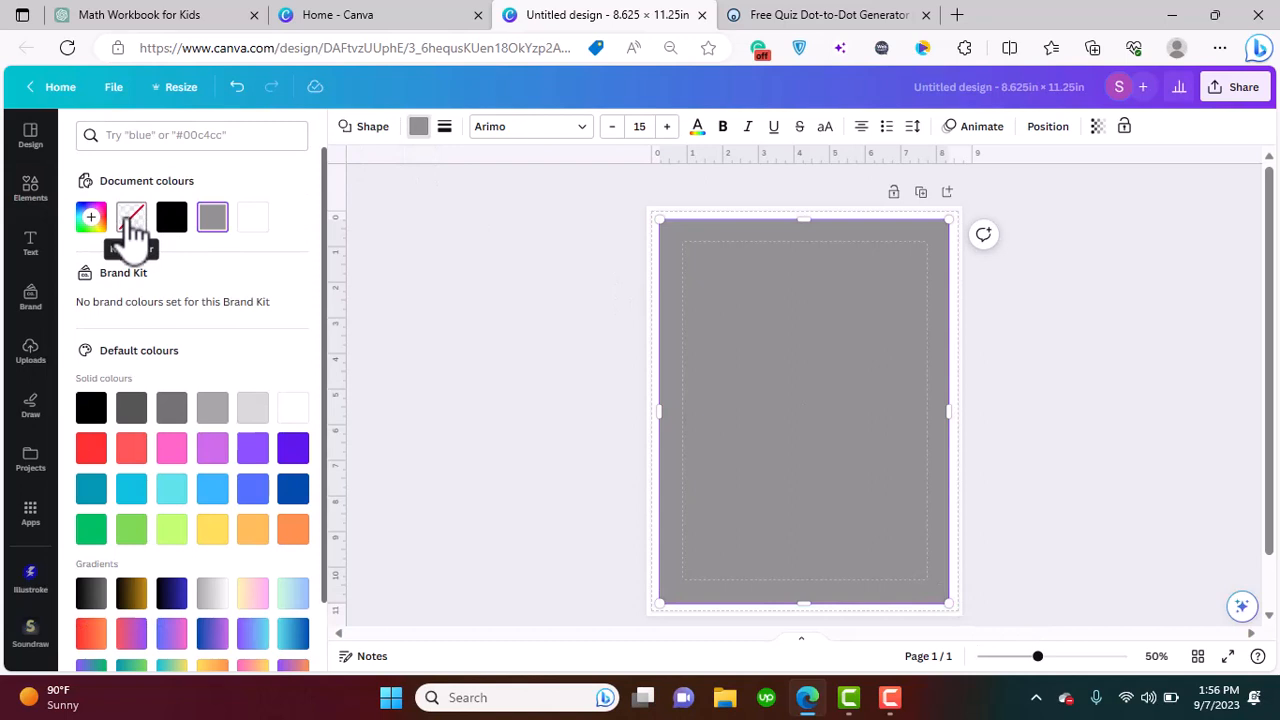
click(131, 217)
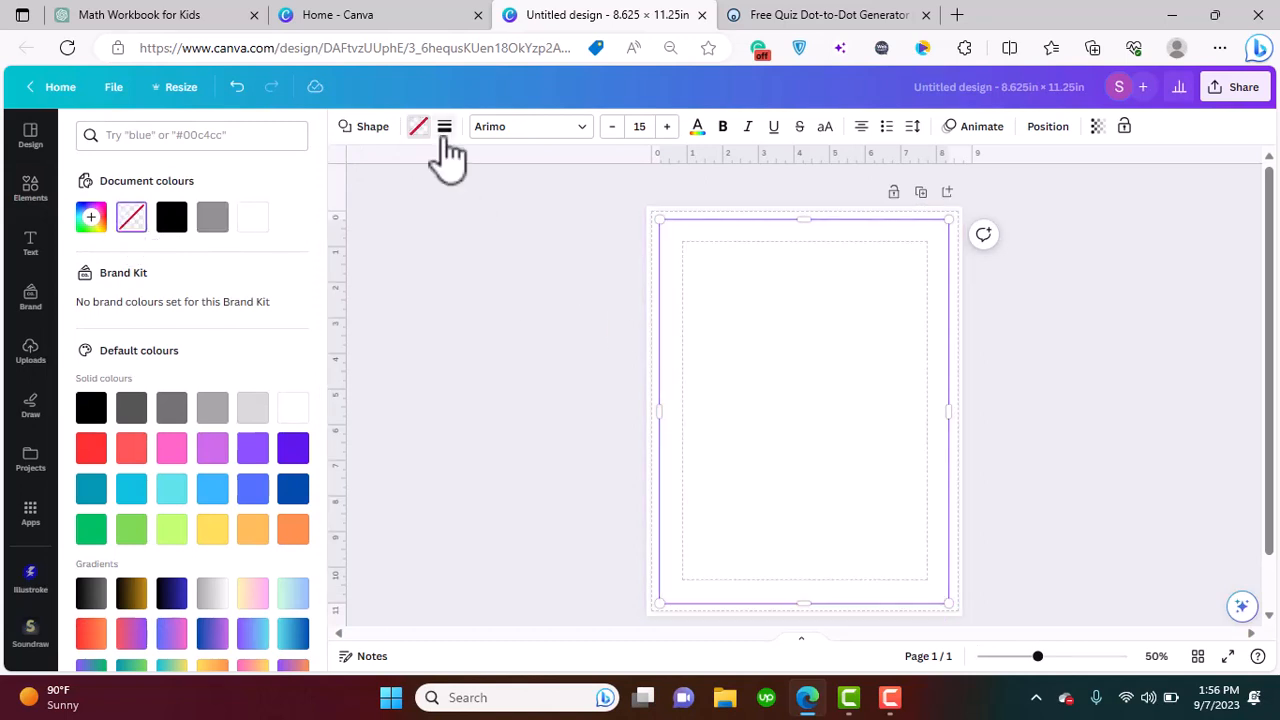
click(444, 126)
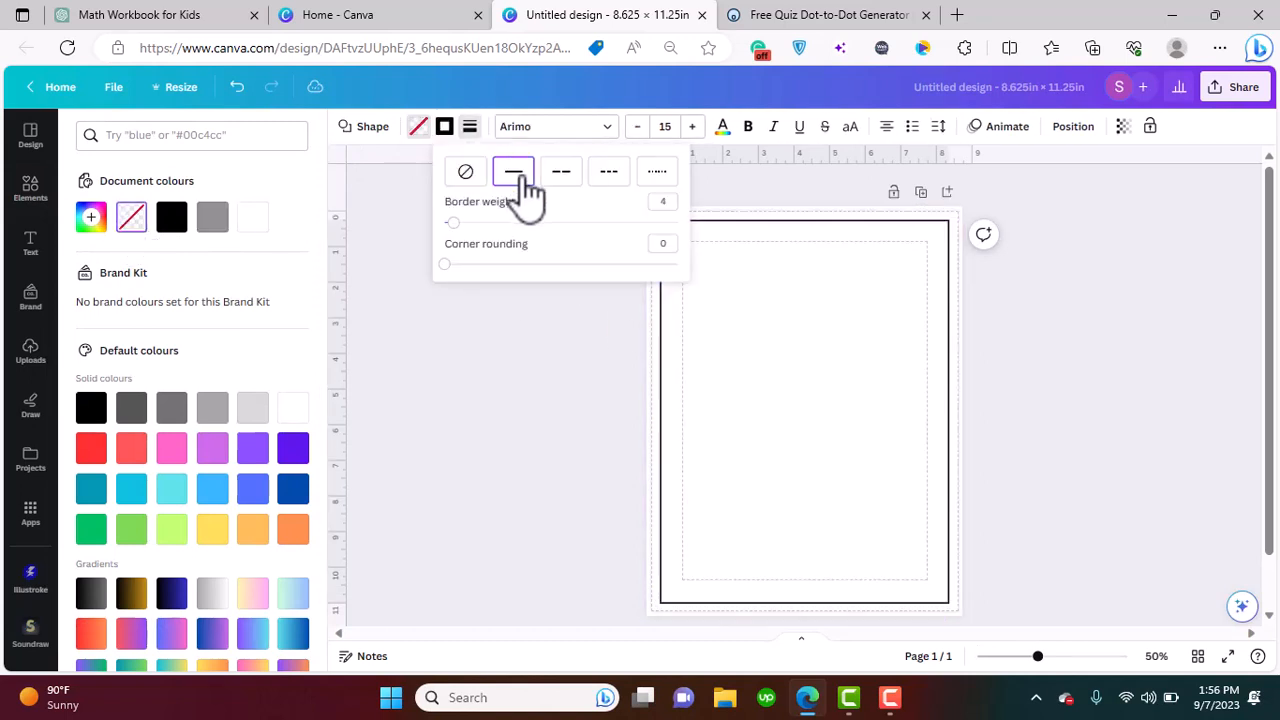
click(512, 171)
text(2)
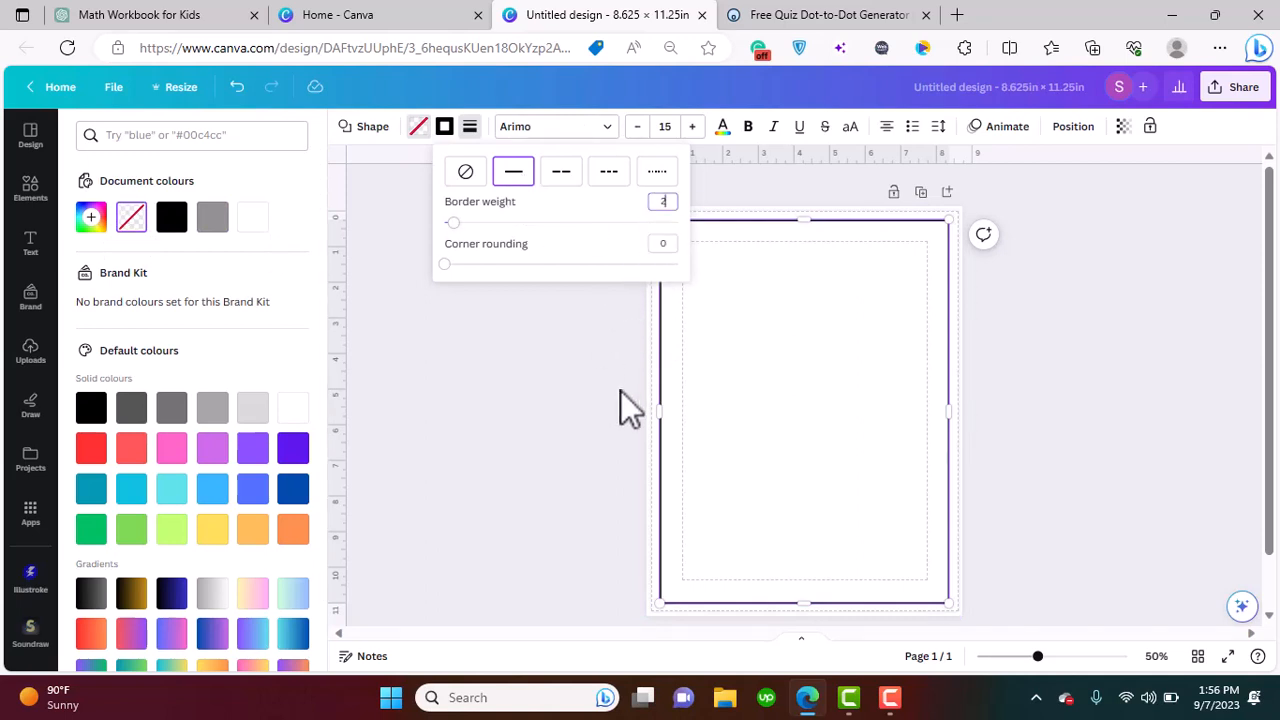
click(30, 190)
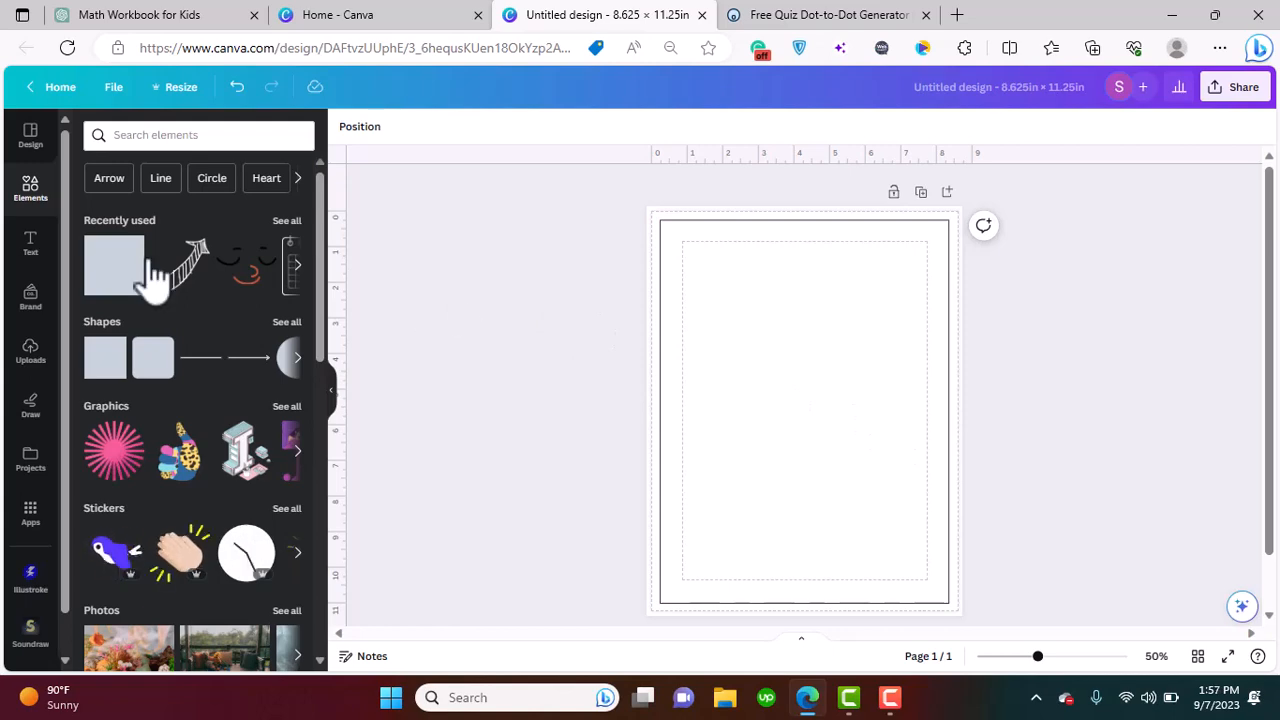
click(30, 245)
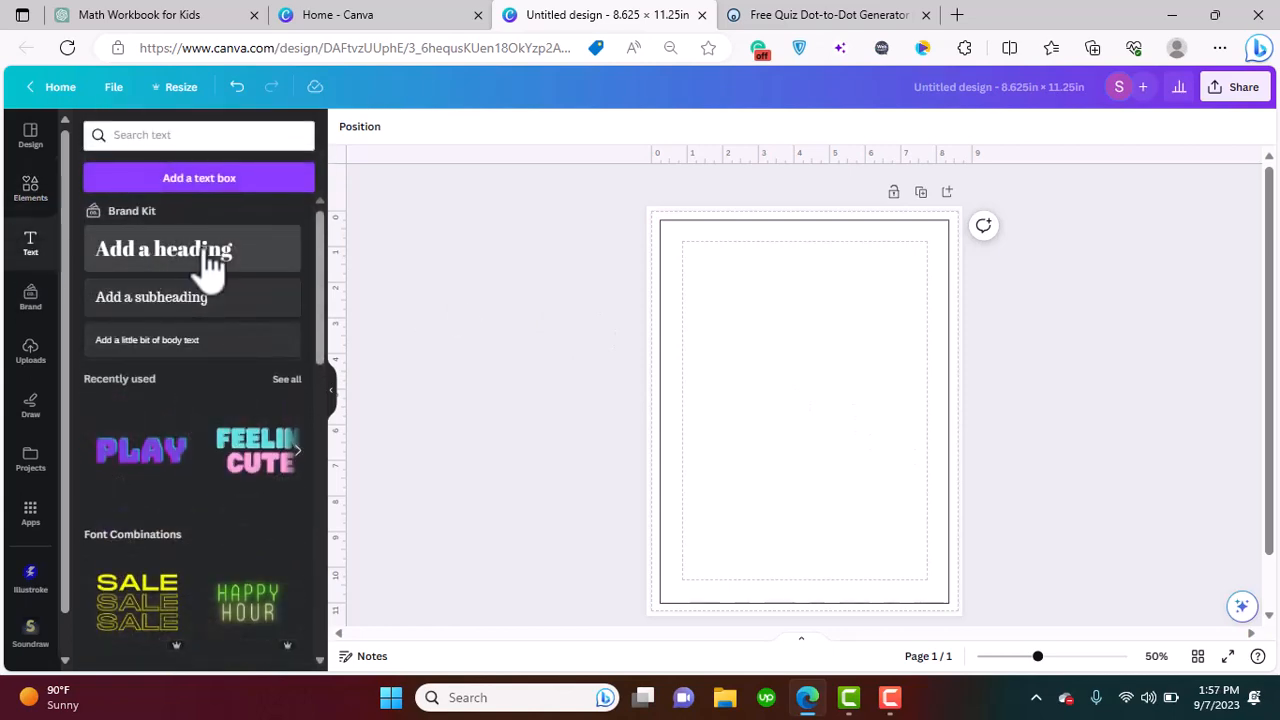
click(163, 248)
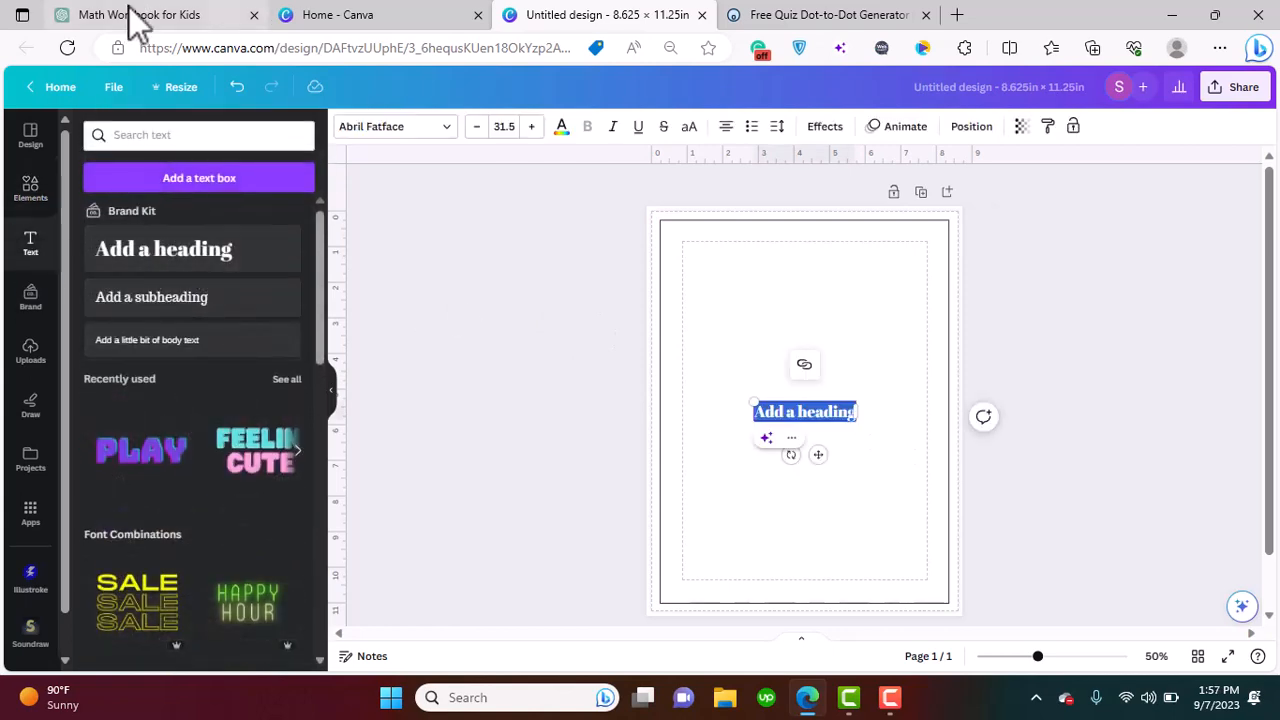
Scroll ChatGPT to the counting-object ideas with number sequences: apples, cars, stars, animals, balloons, fish
click(140, 14)
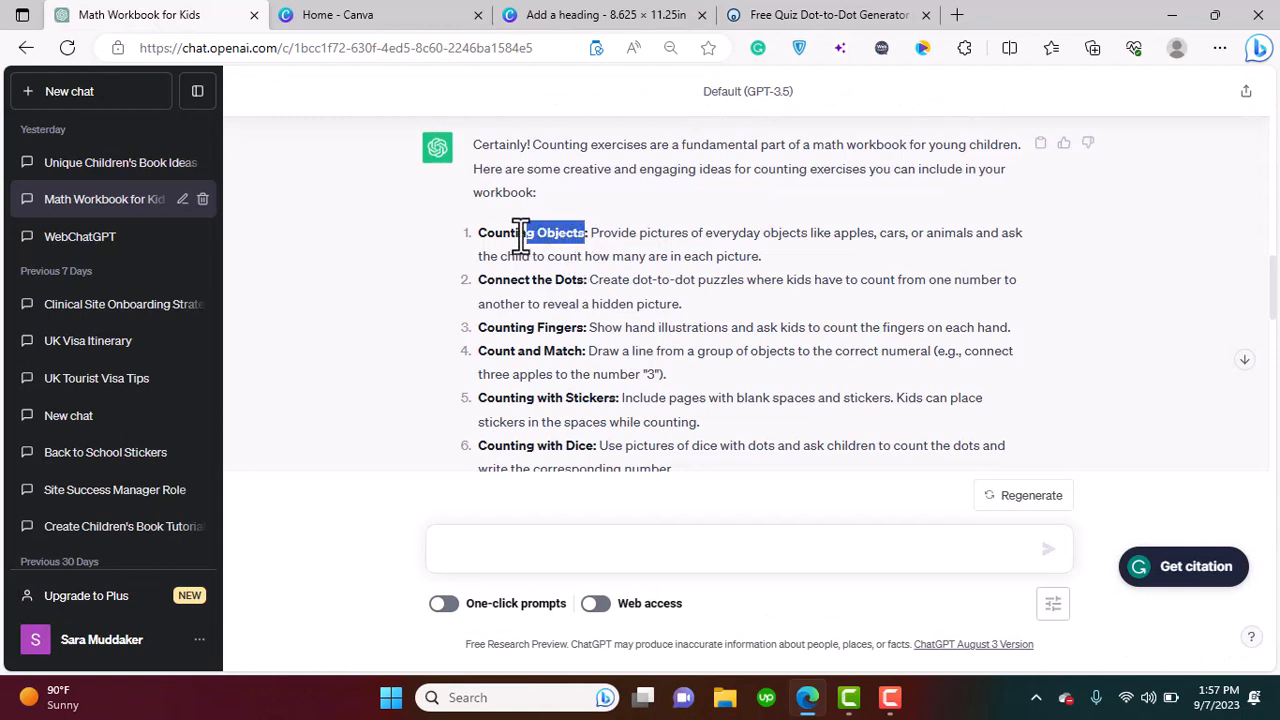
scroll(down, 3)
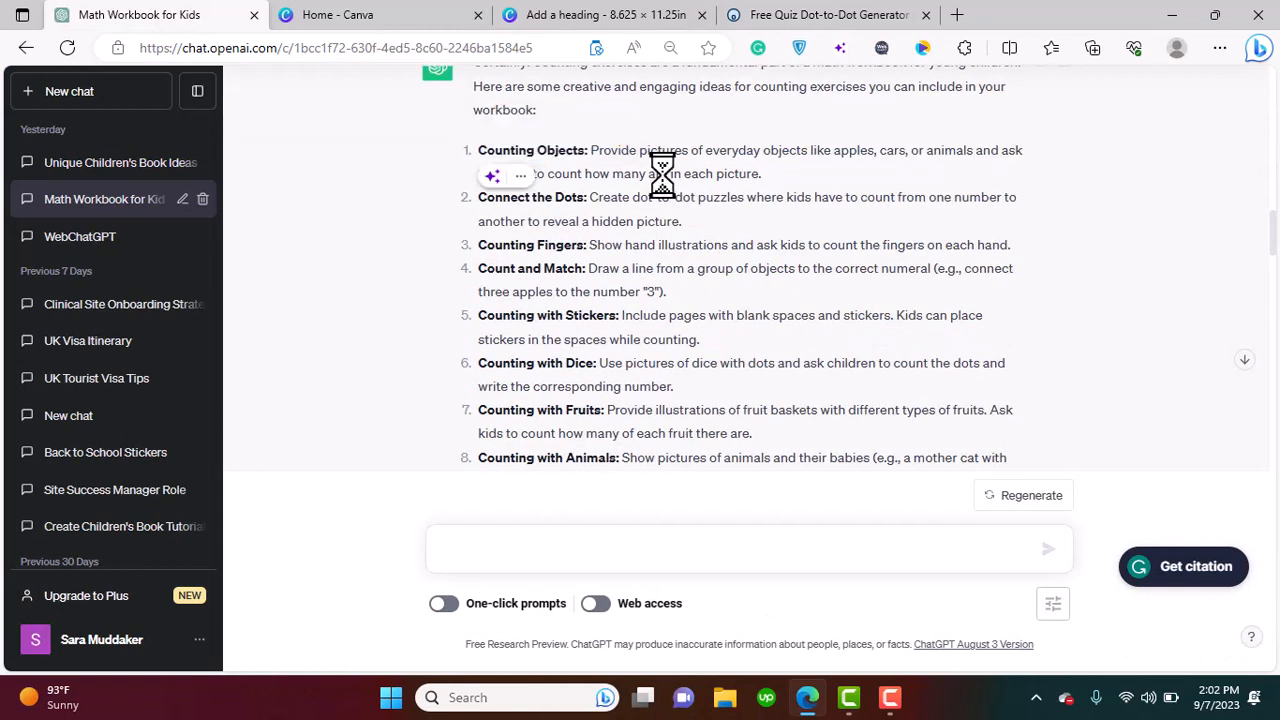
mouse_move(1224, 284)
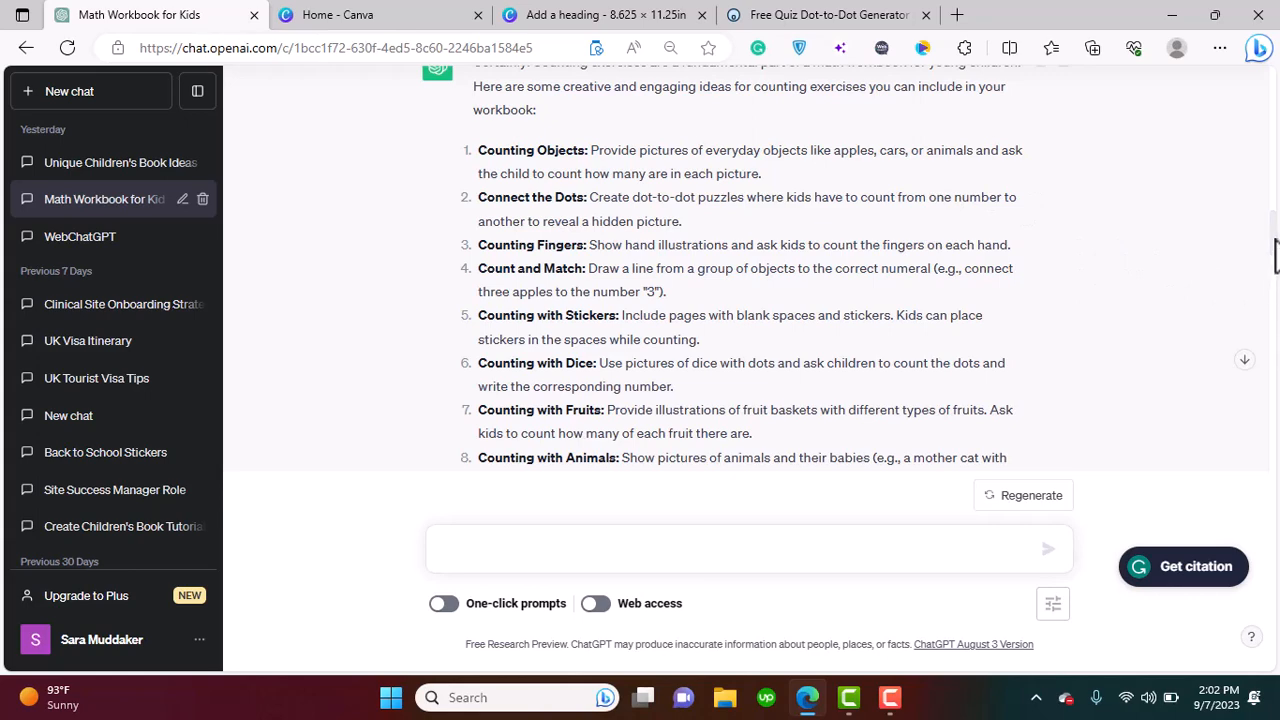
scroll(down, 3)
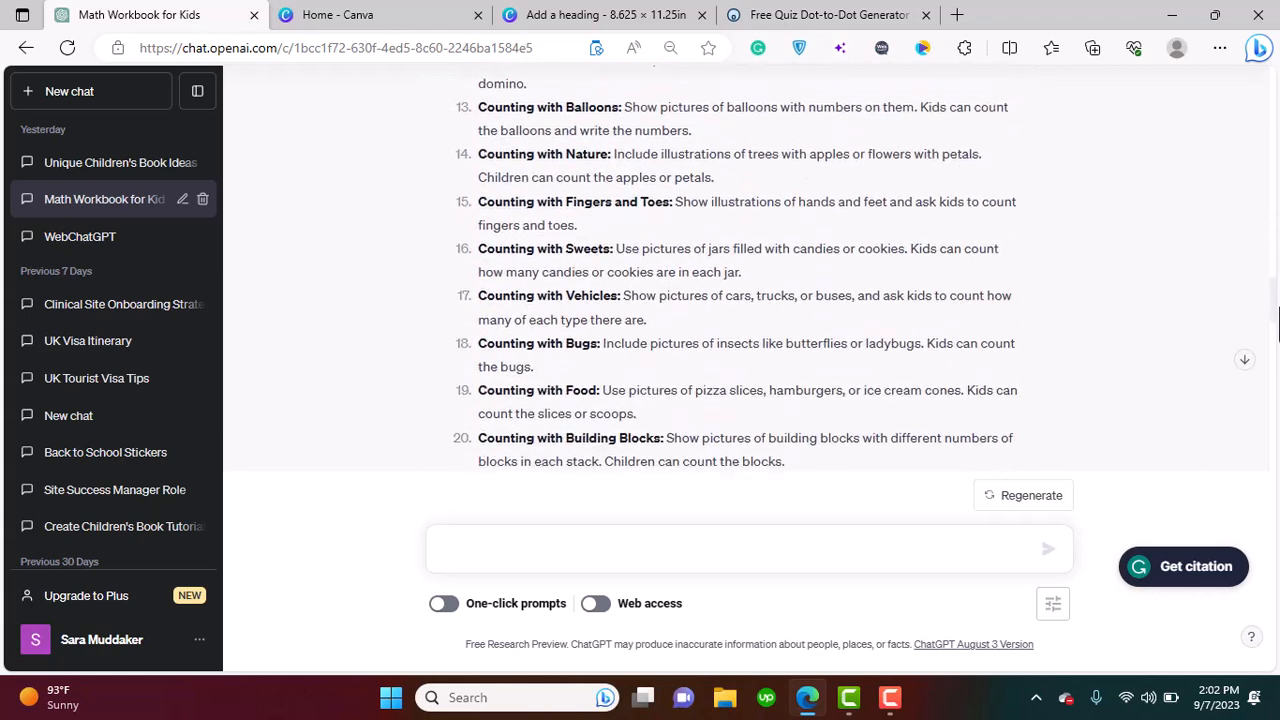
scroll(up, 3)
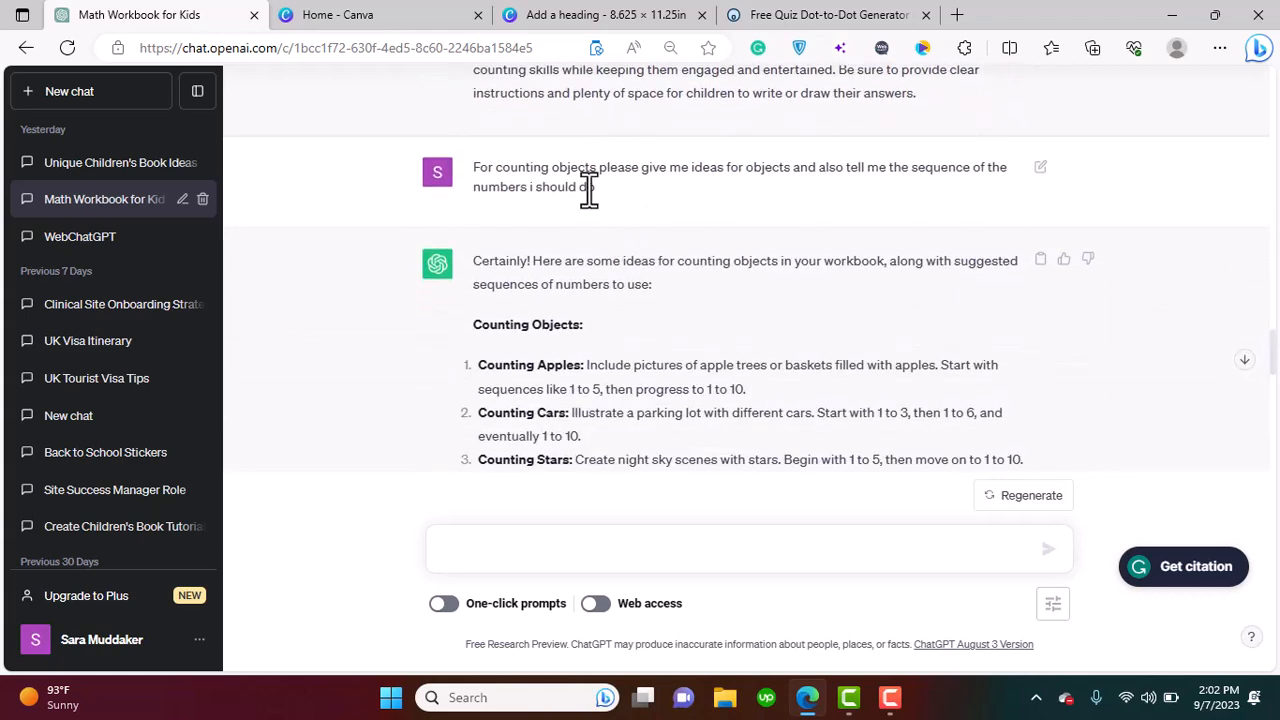
mouse_move(855, 195)
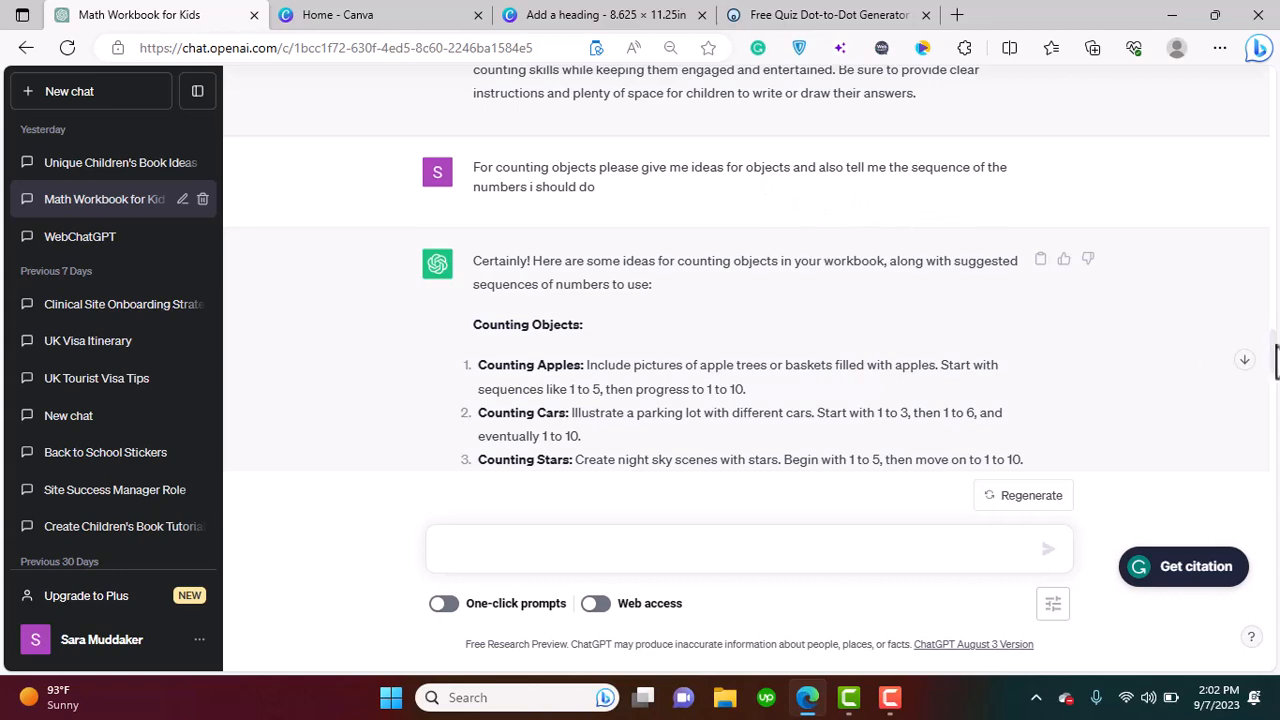
scroll(down, 3)
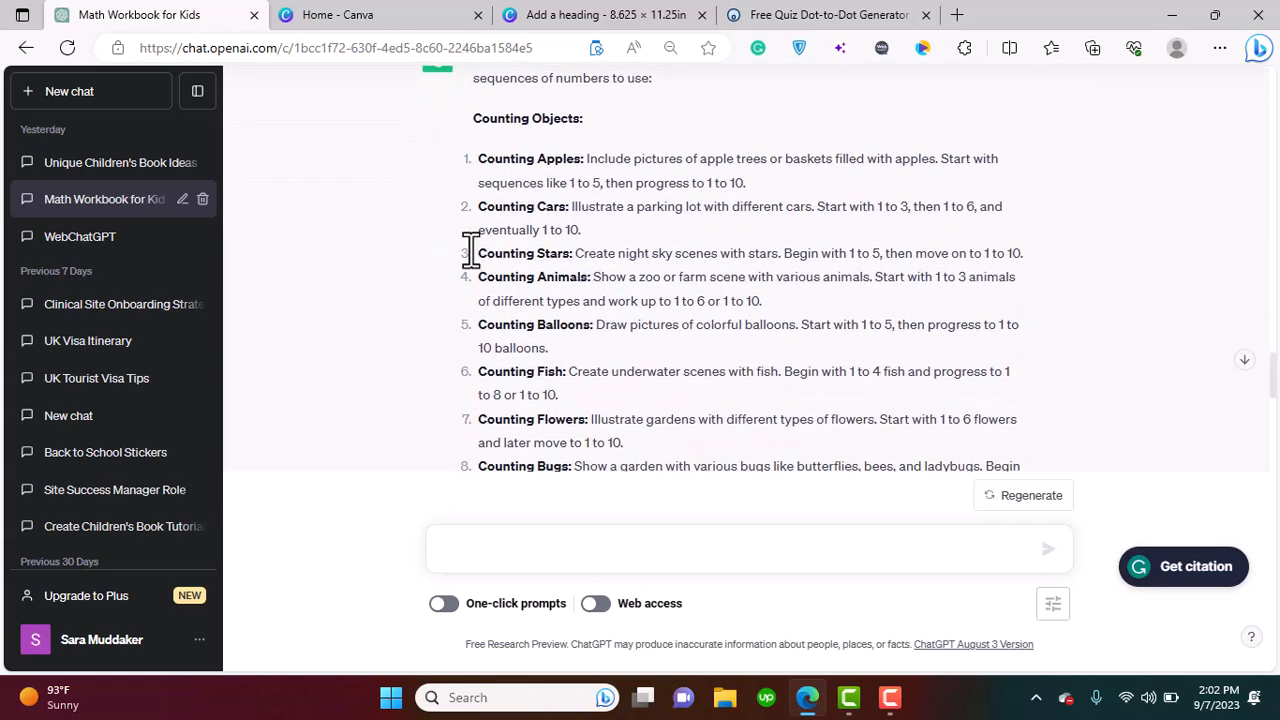
mouse_move(630, 185)
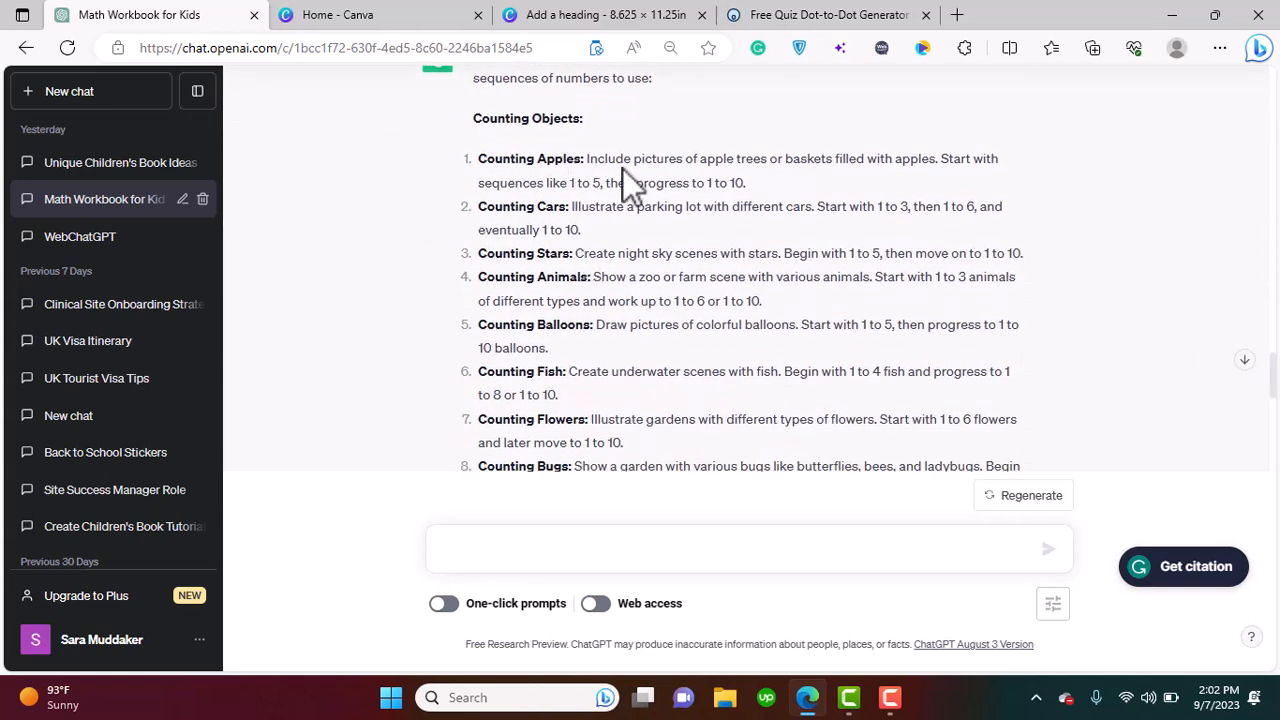
mouse_move(825, 195)
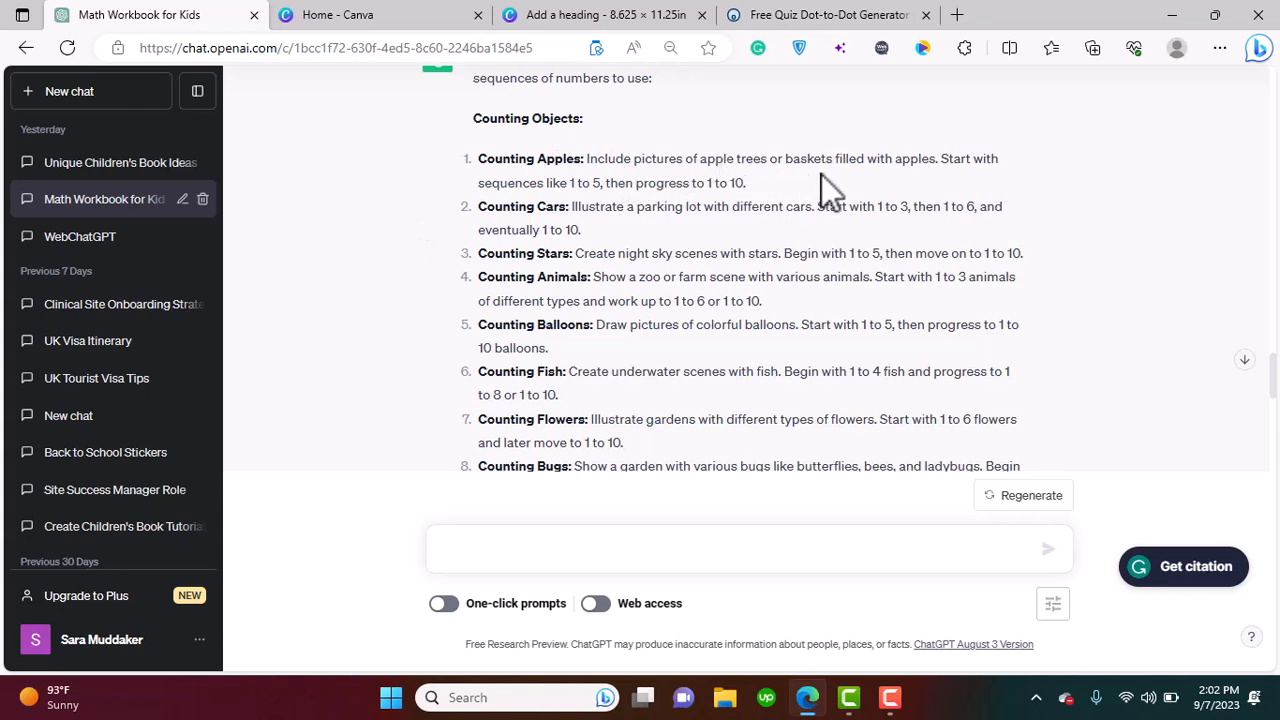
mouse_move(920, 190)
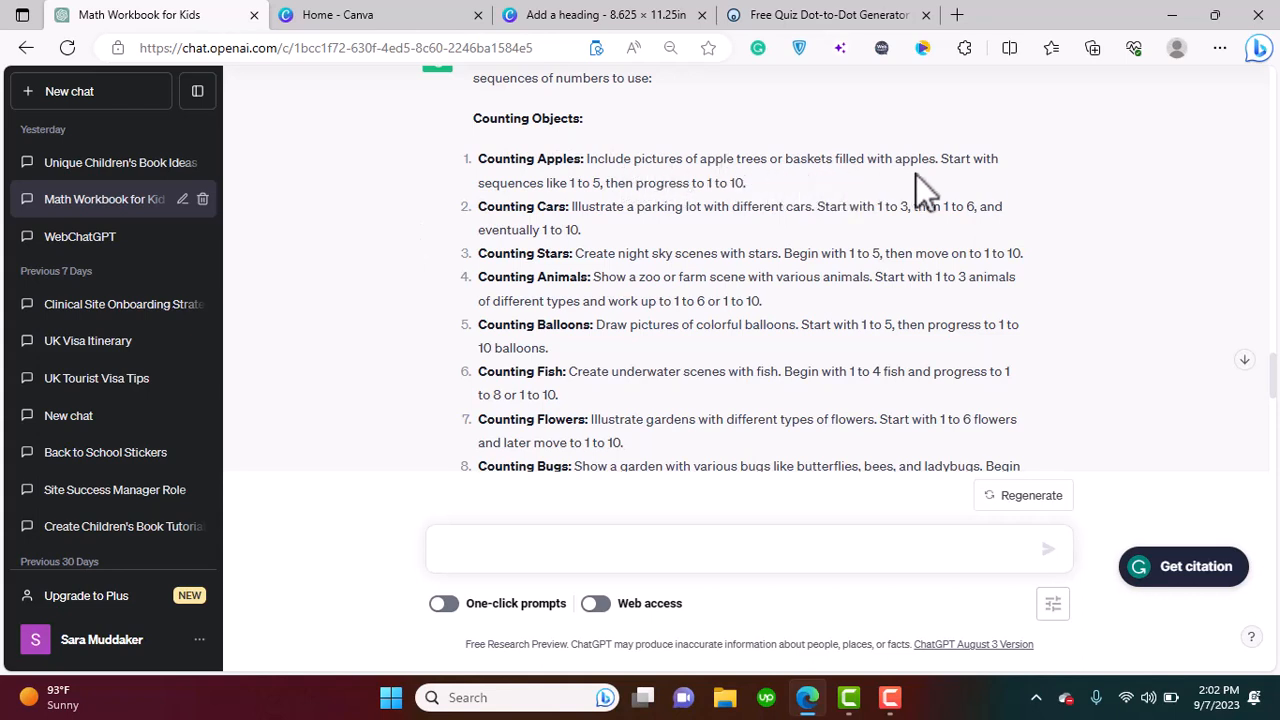
mouse_move(673, 190)
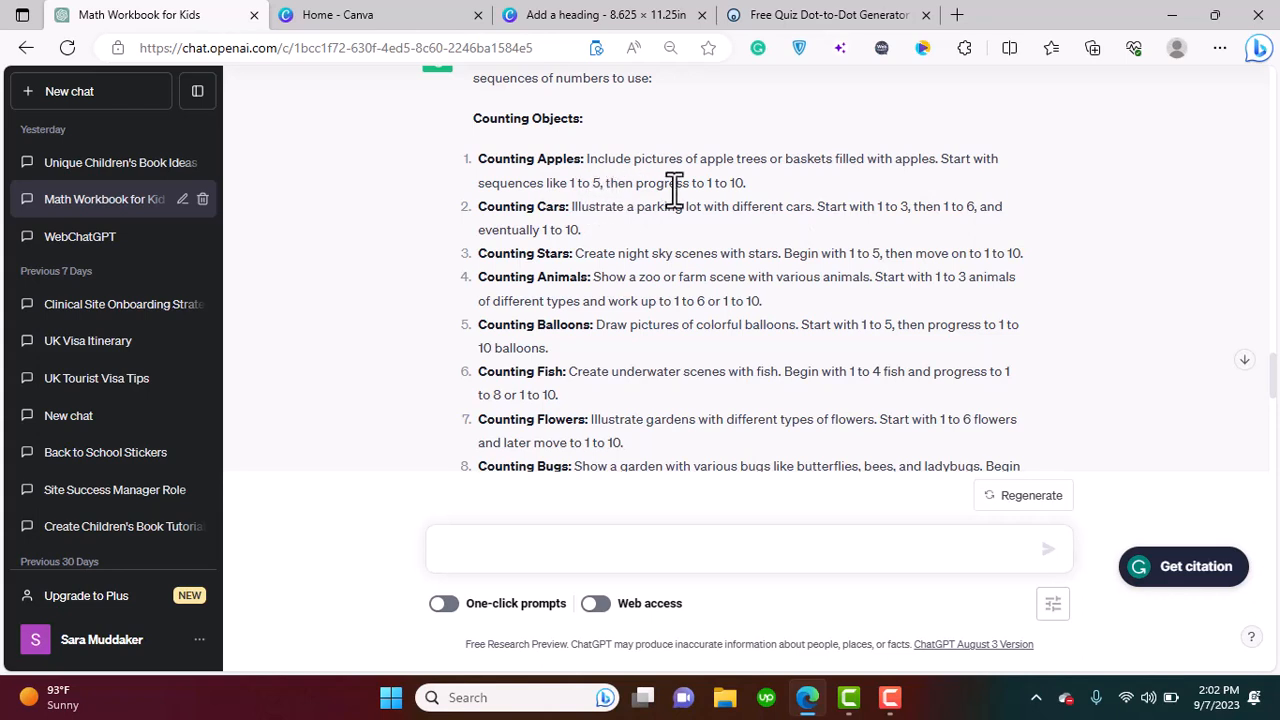
mouse_move(748, 210)
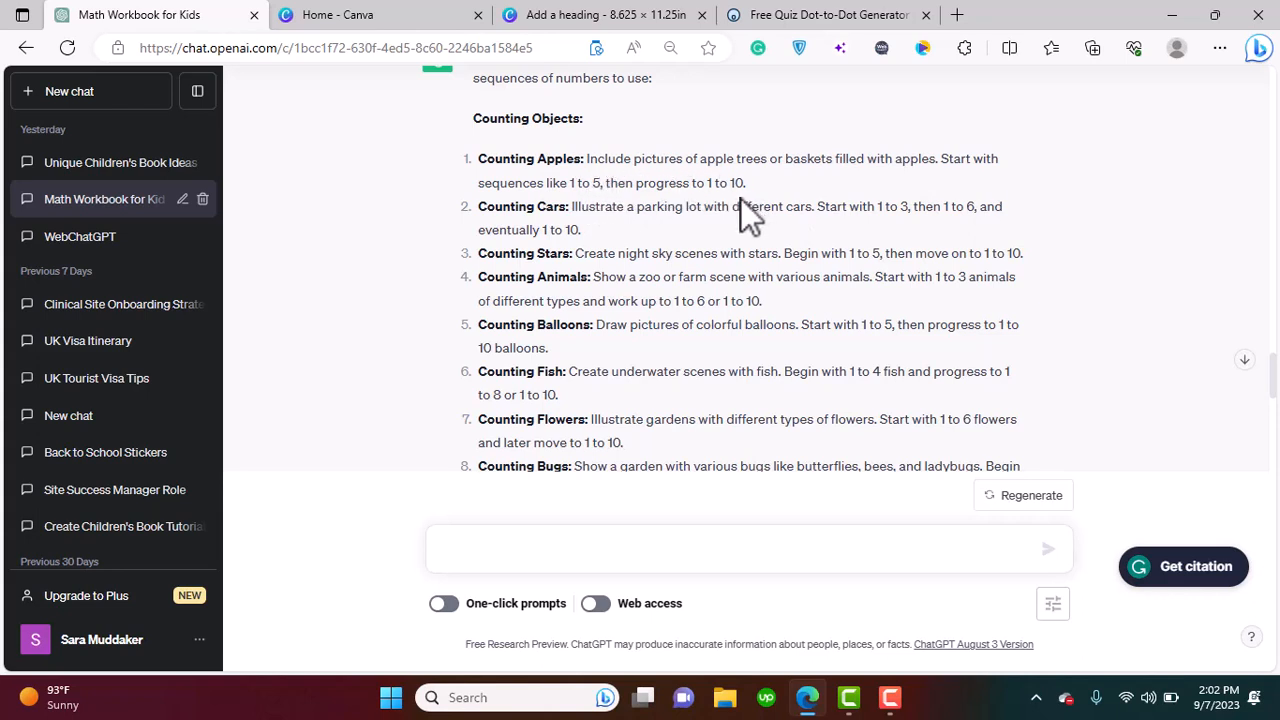
mouse_move(760, 82)
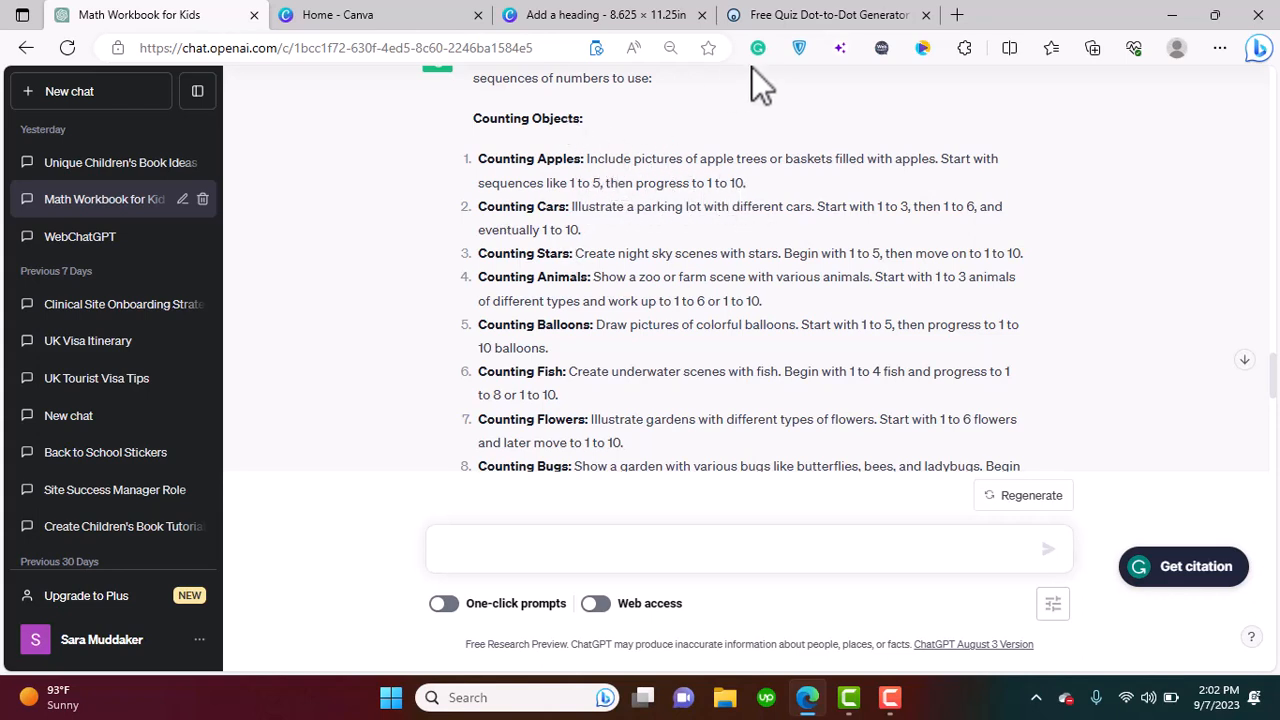
mouse_move(792, 200)
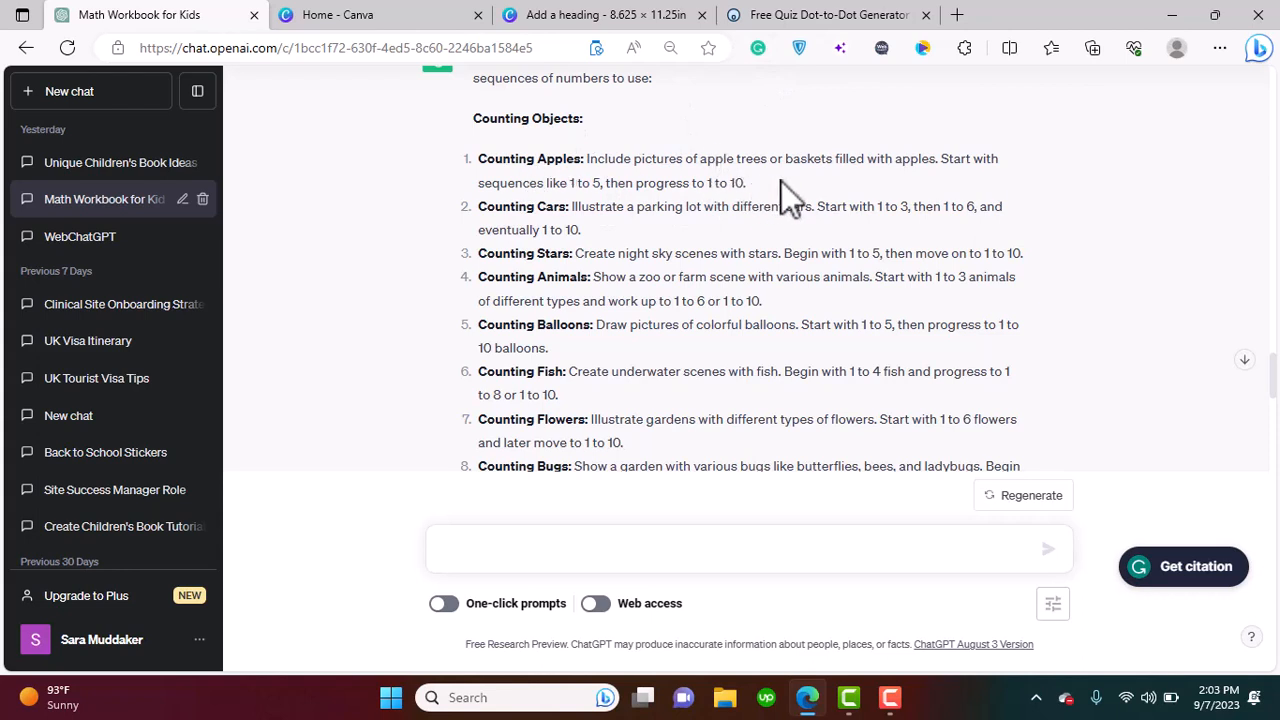
Add a heading reading 'How many apples on the tree?' to the page
click(600, 14)
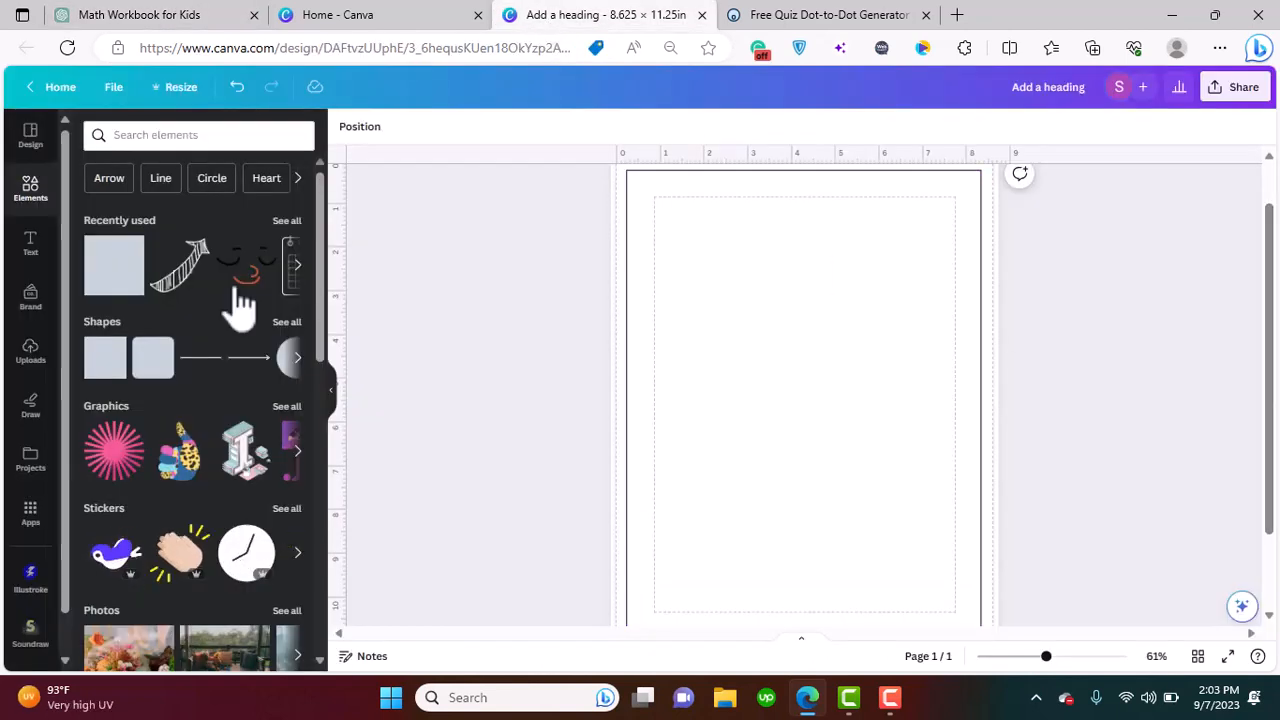
click(30, 243)
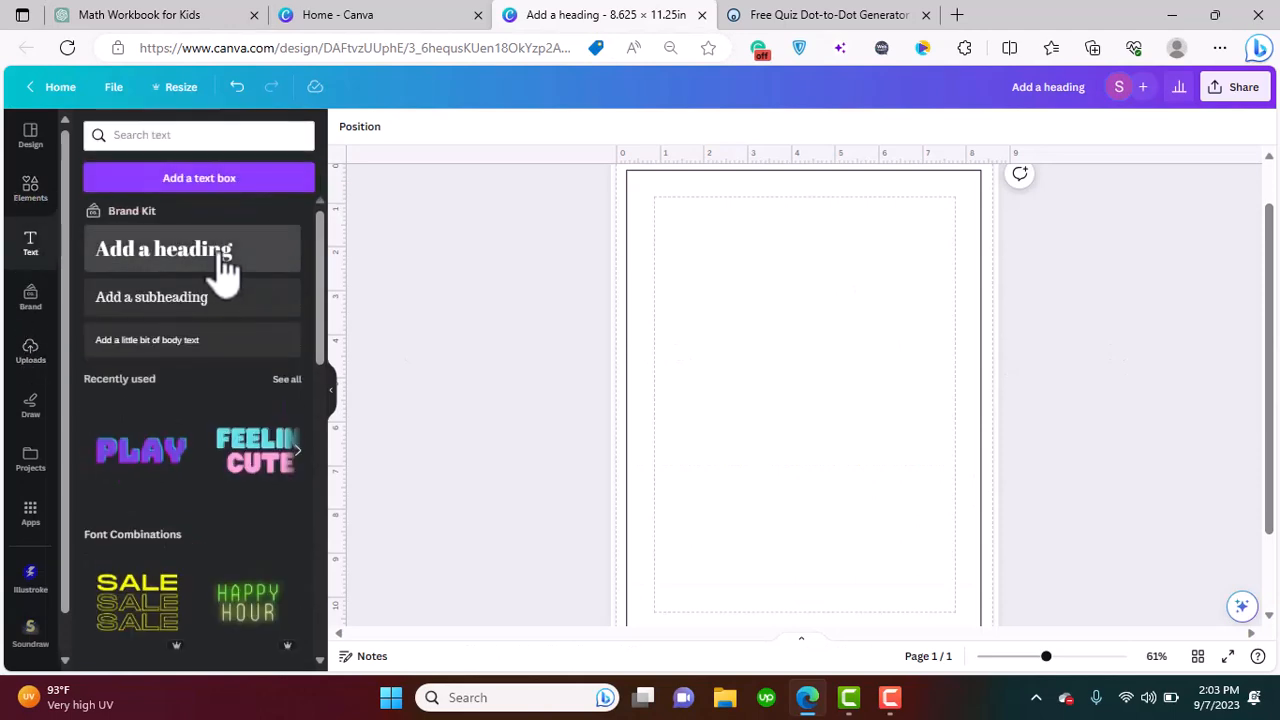
click(164, 248)
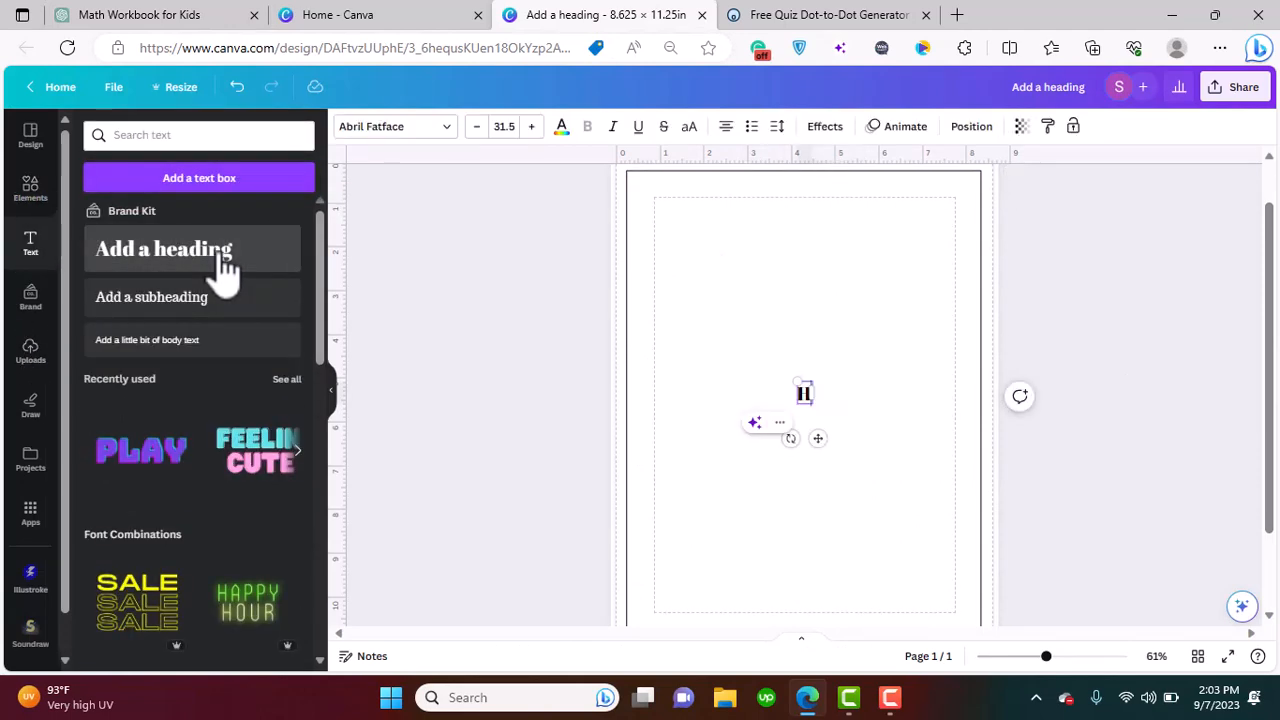
text(How many)
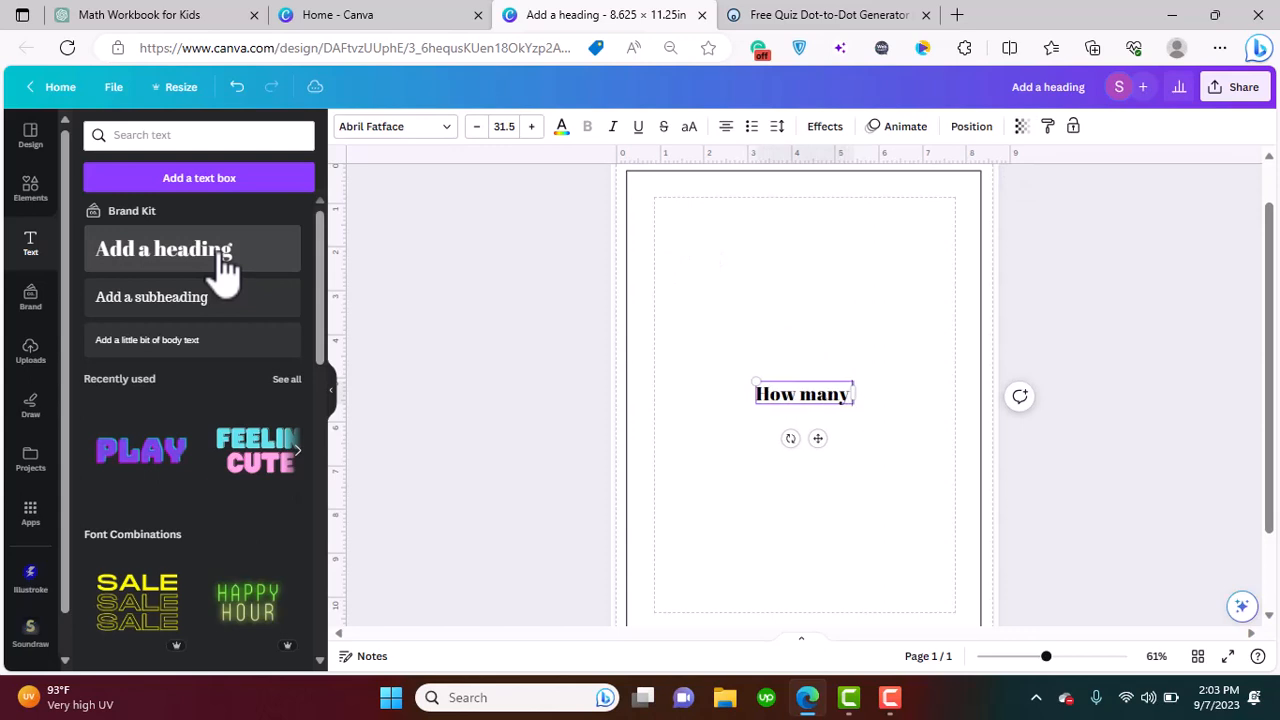
text(apples on th)
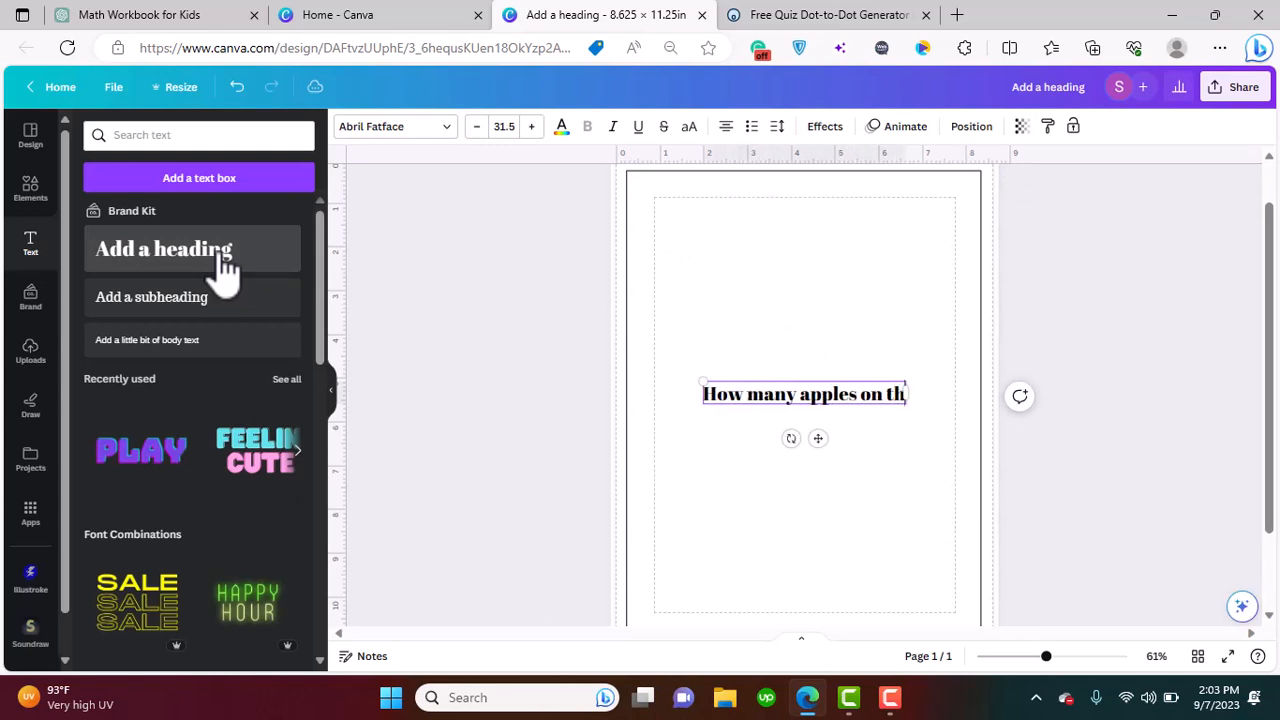
text(e tree)
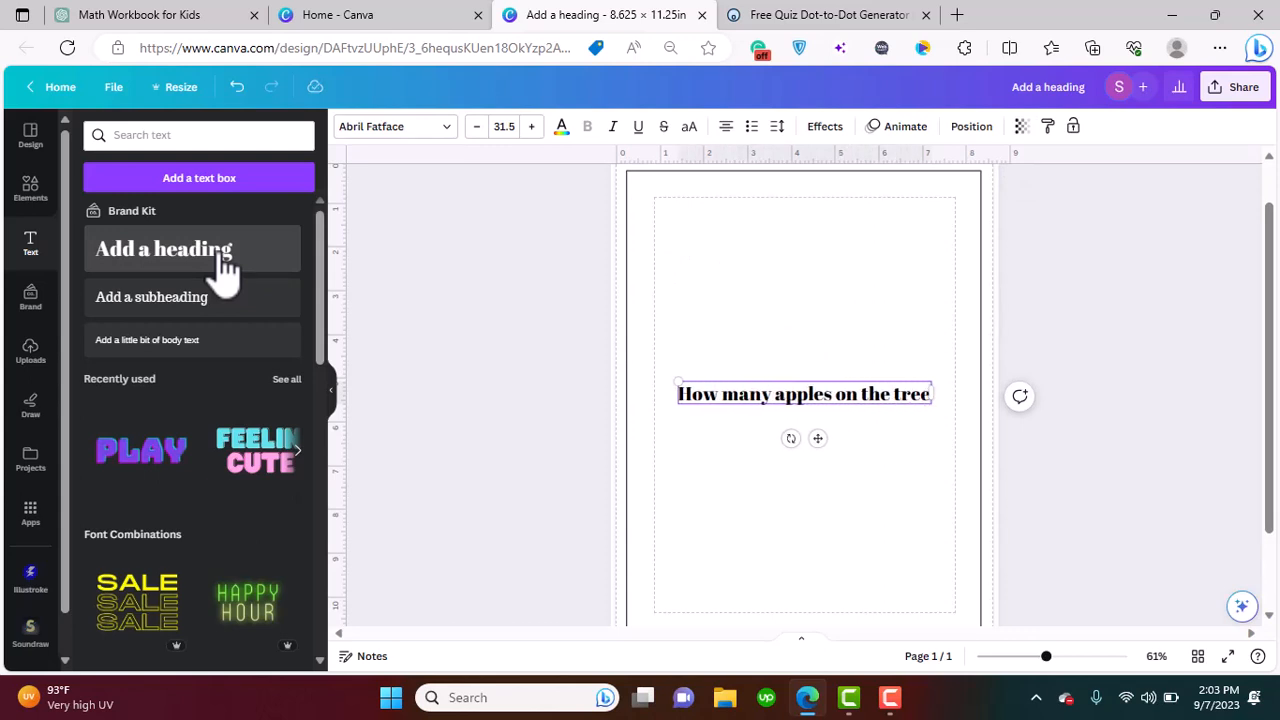
text(can yo)
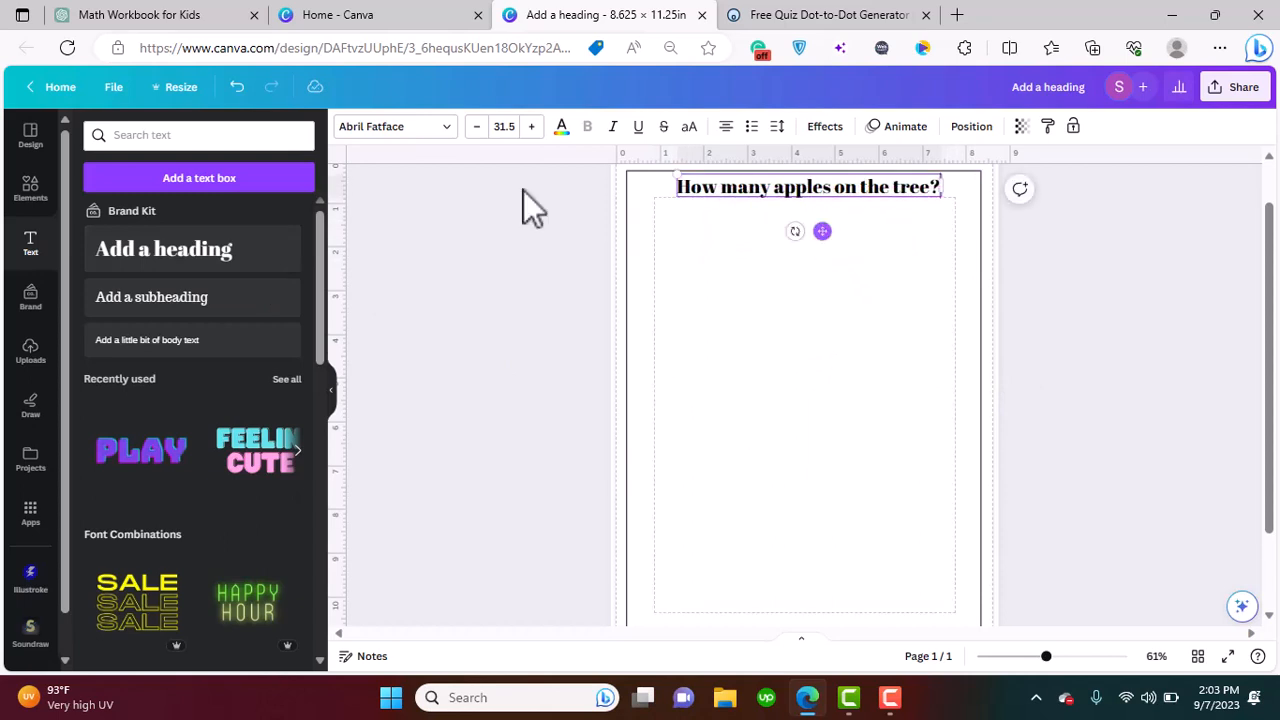
Set the heading in the Wedges font with the Hollow effect
click(123, 313)
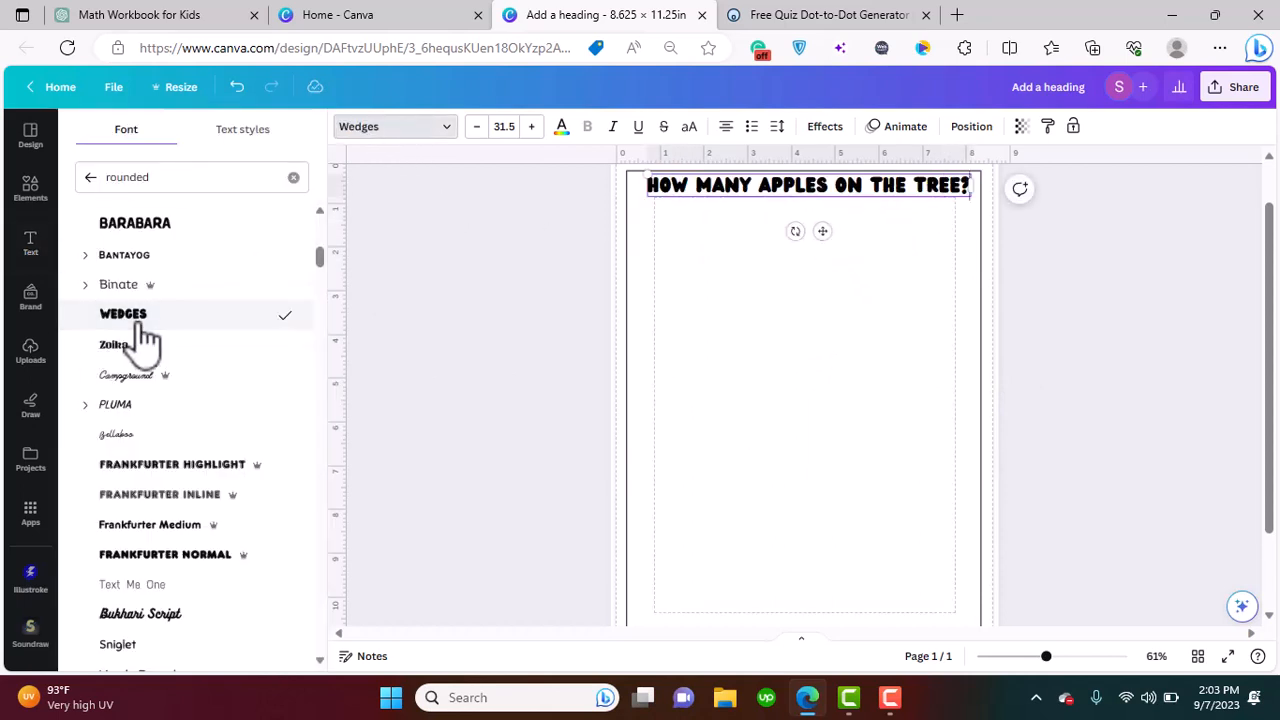
click(824, 126)
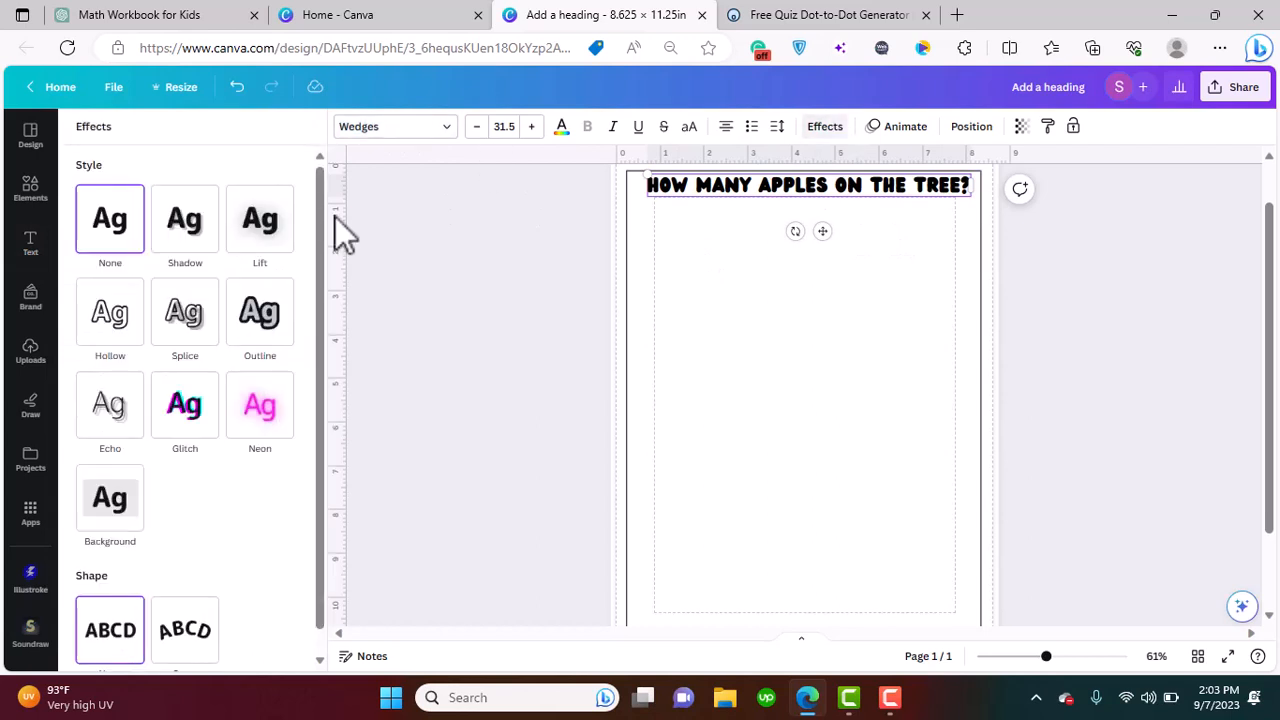
click(109, 312)
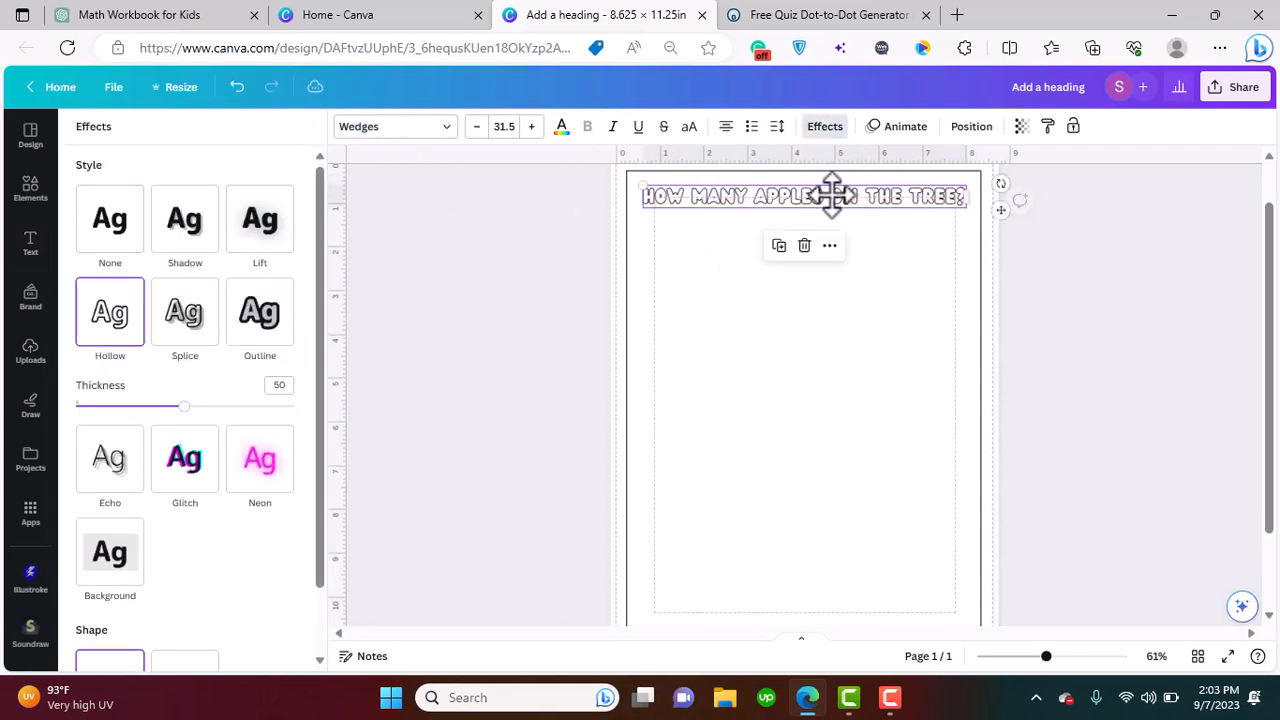
Search Elements for 'Tree' and add the outline tree graphic
click(30, 189)
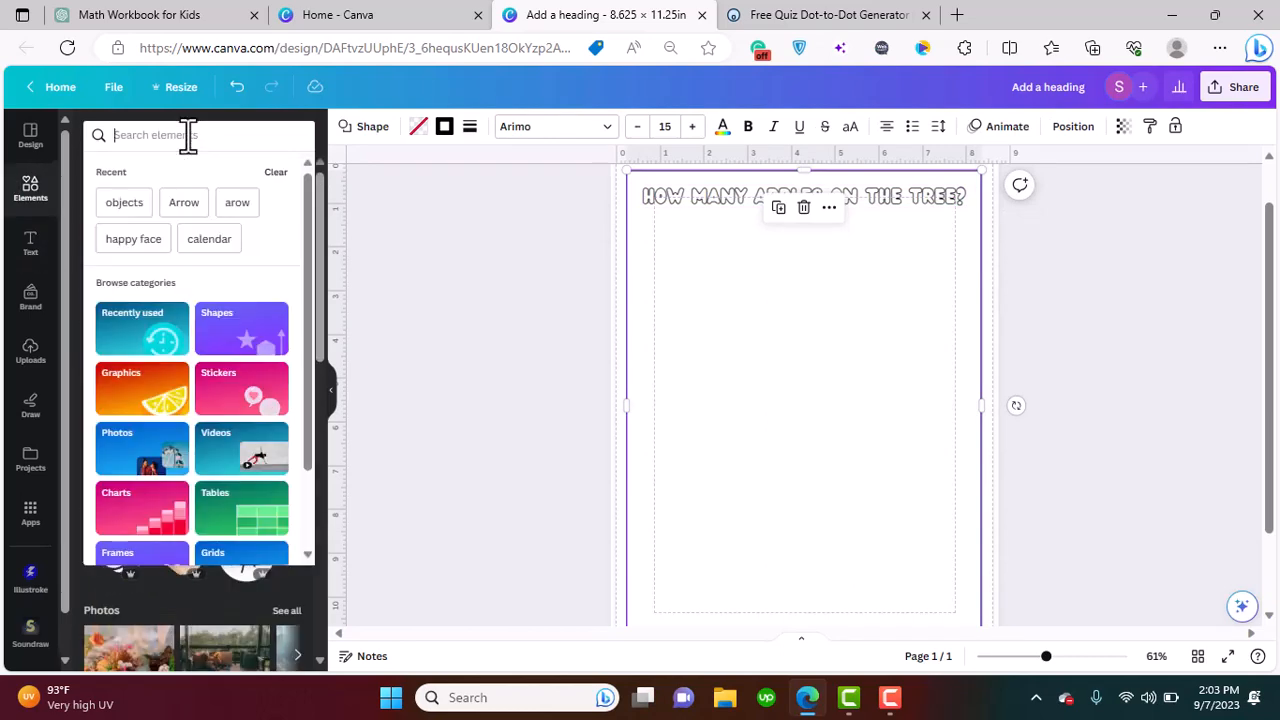
text(Tree)
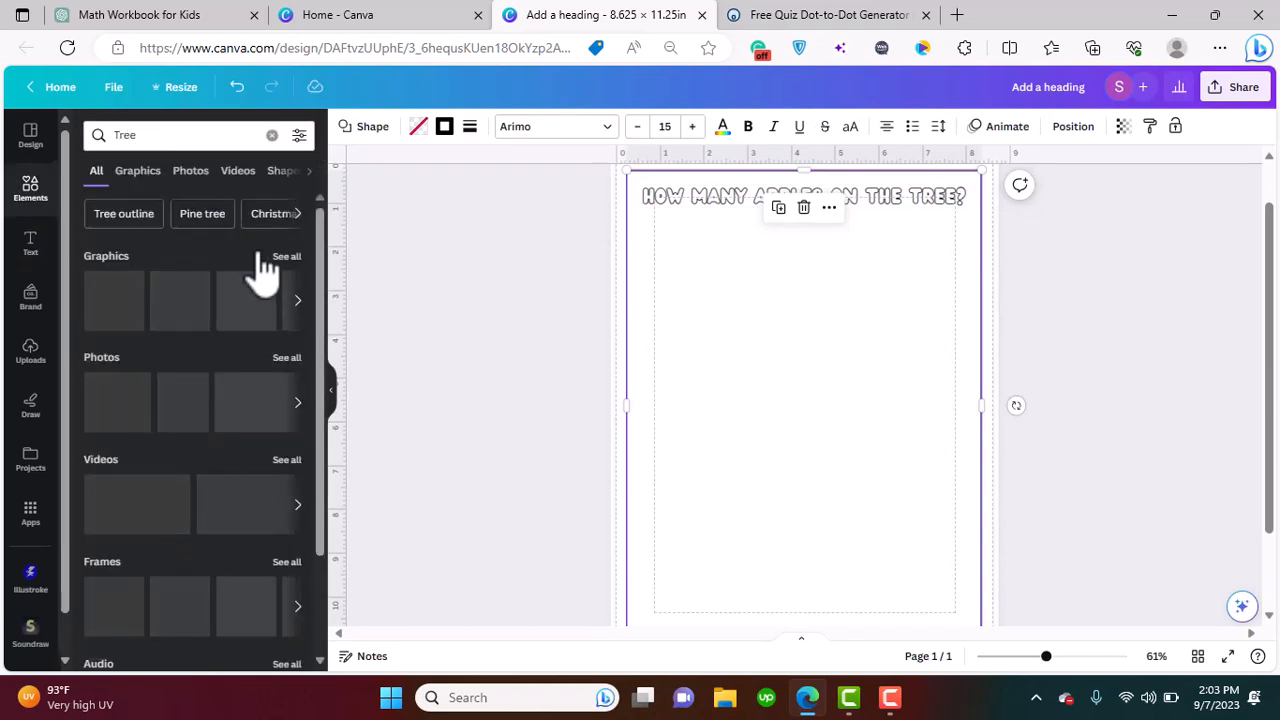
click(137, 170)
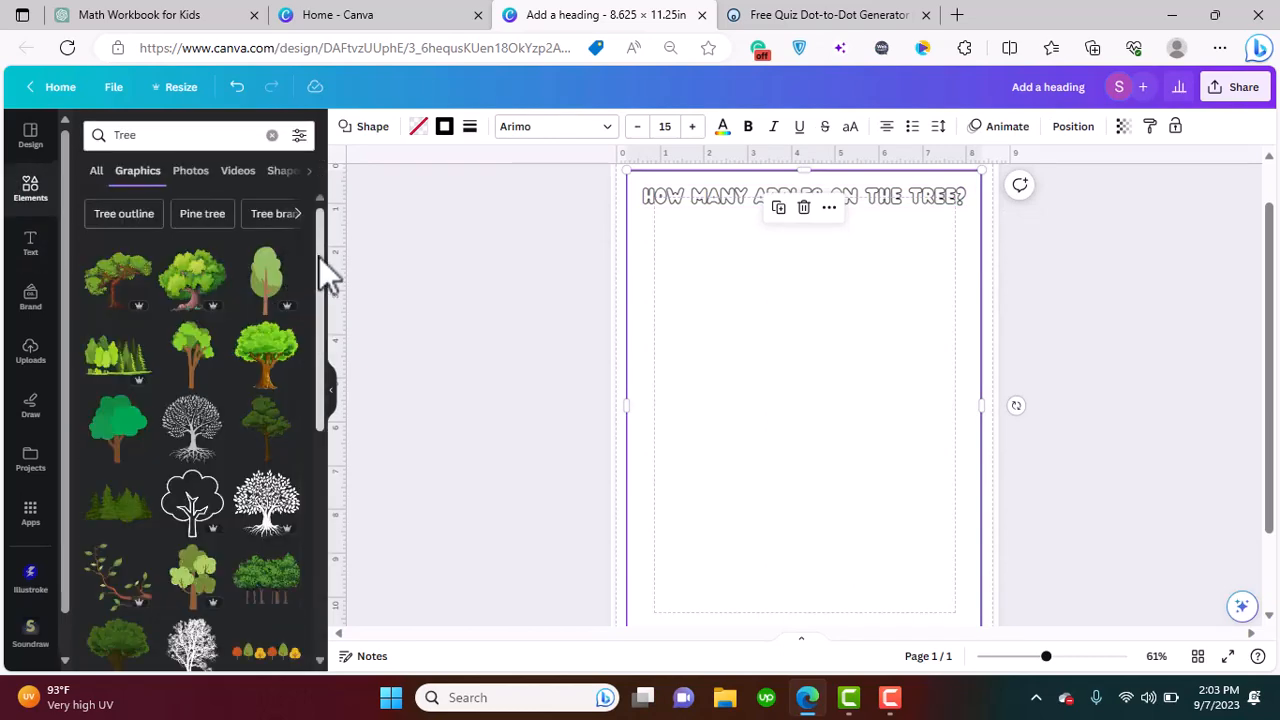
scroll(down, 3)
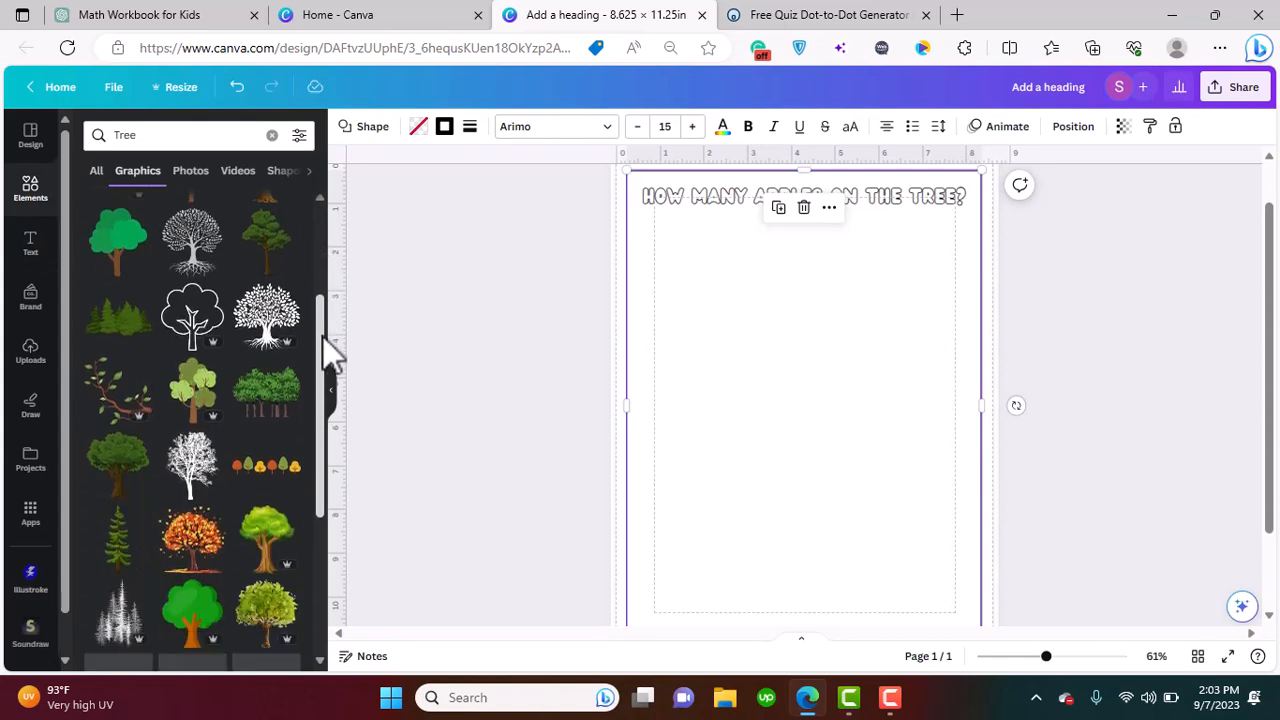
click(190, 310)
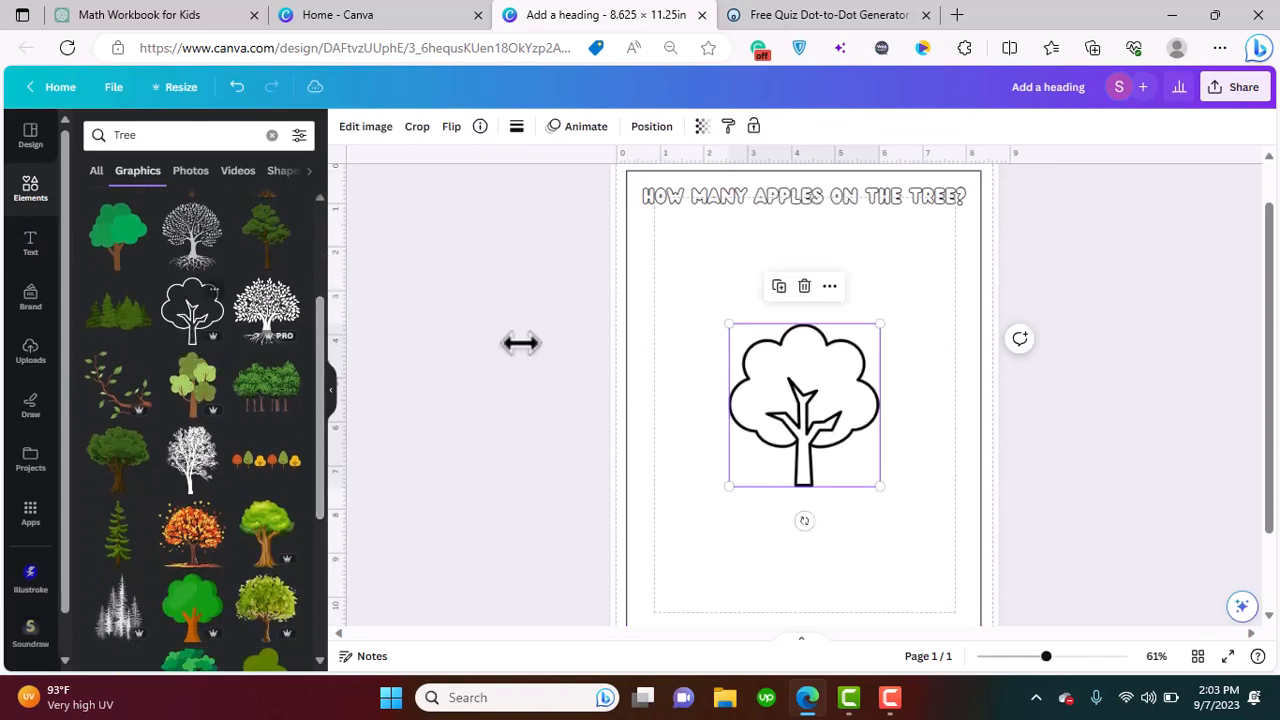
Enlarge and centre the tree beneath the heading, then search for apple graphics
drag(803, 405, 757, 300)
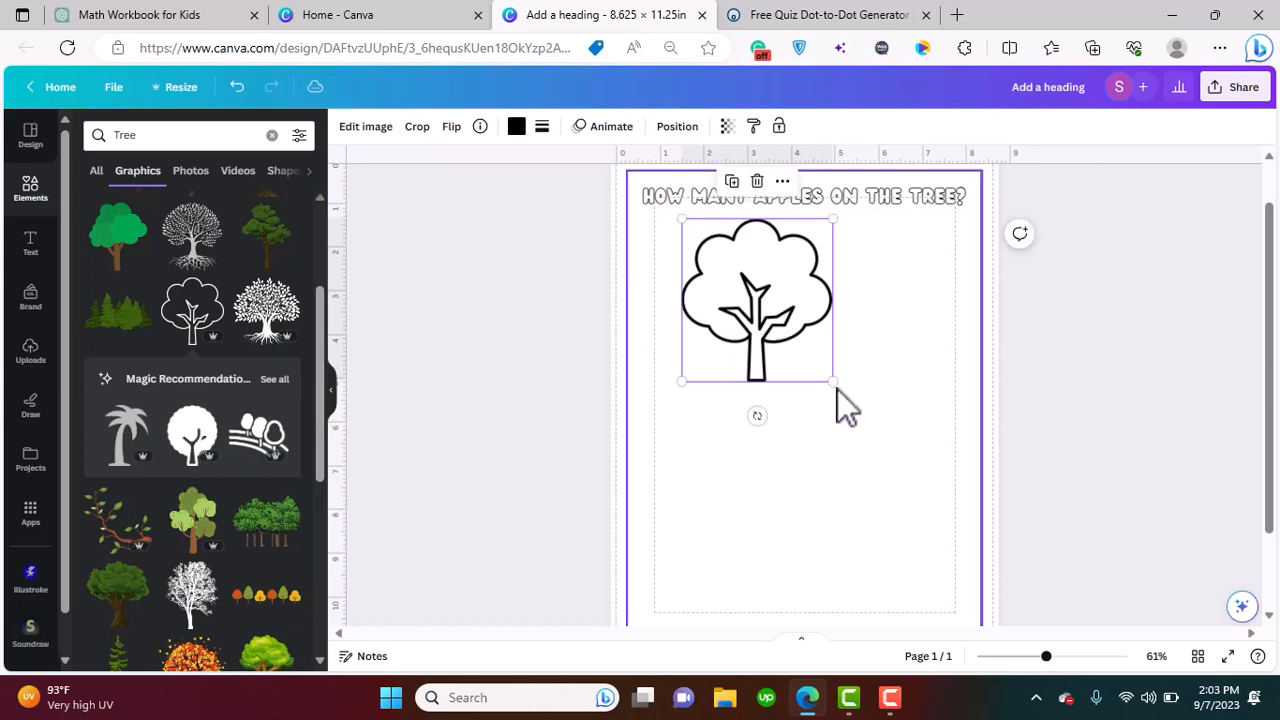
drag(834, 384, 941, 495)
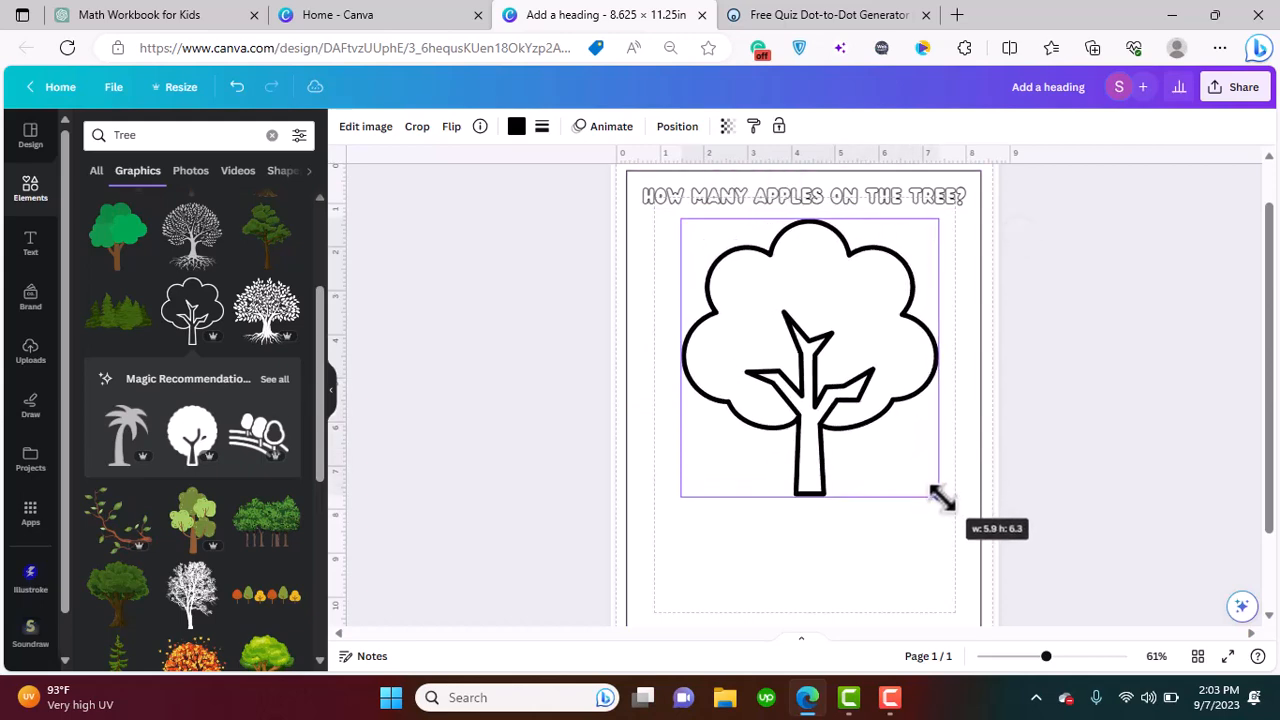
drag(940, 497, 958, 513)
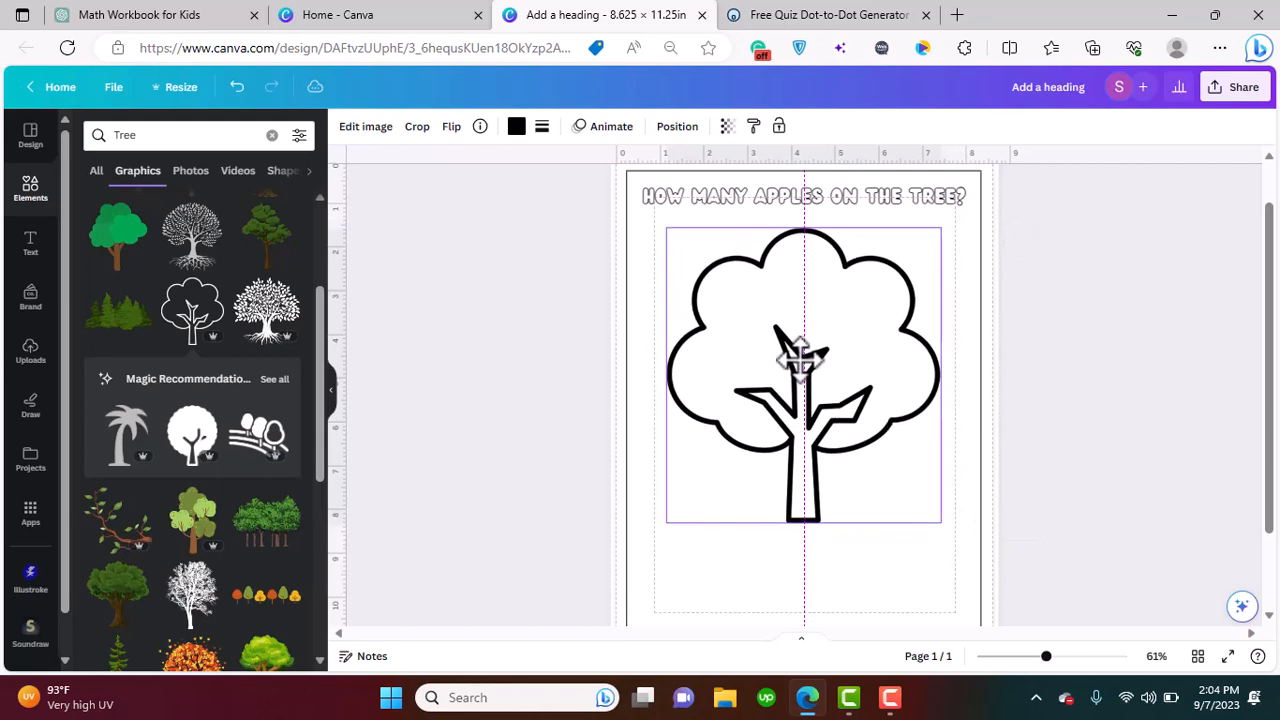
click(800, 370)
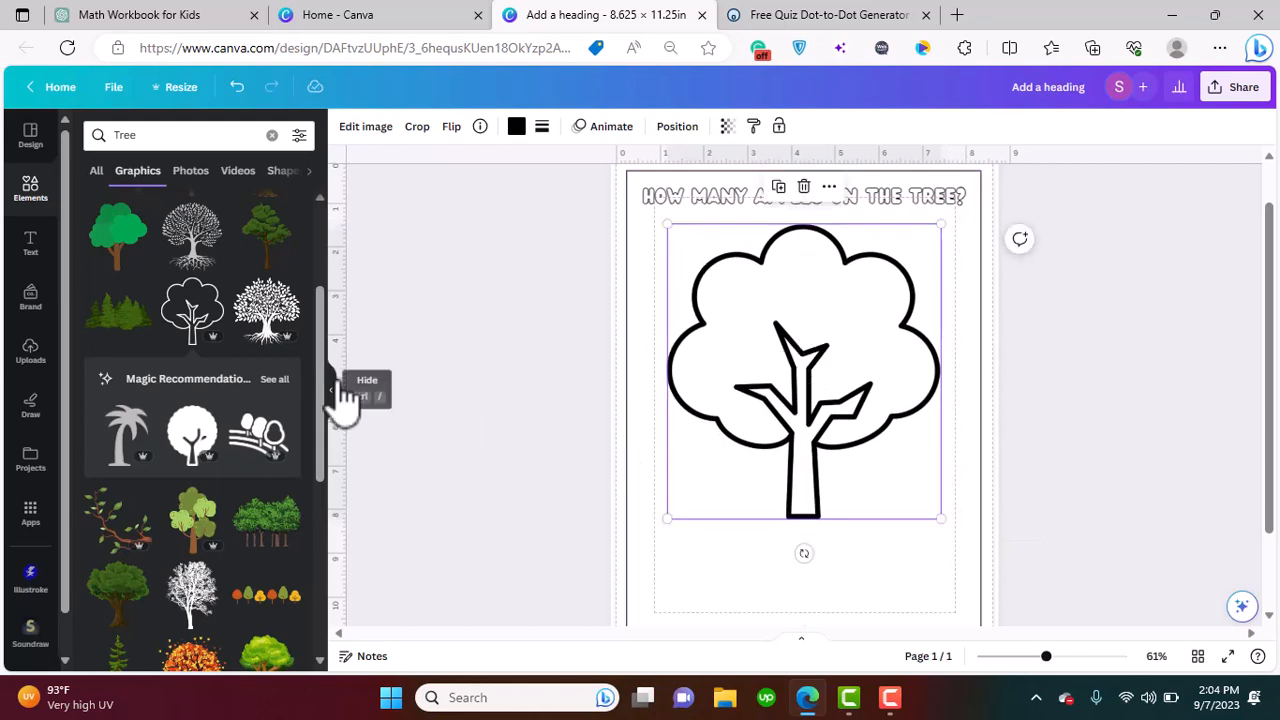
text(apple)
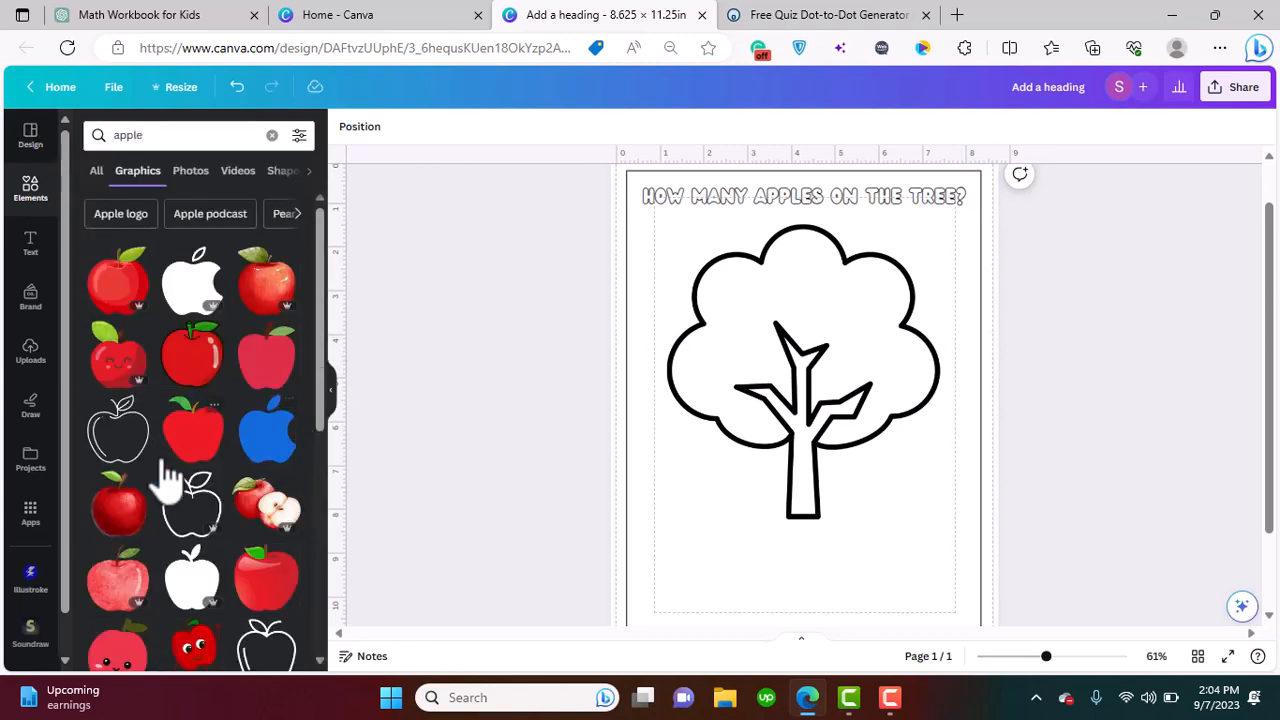
mouse_move(115, 465)
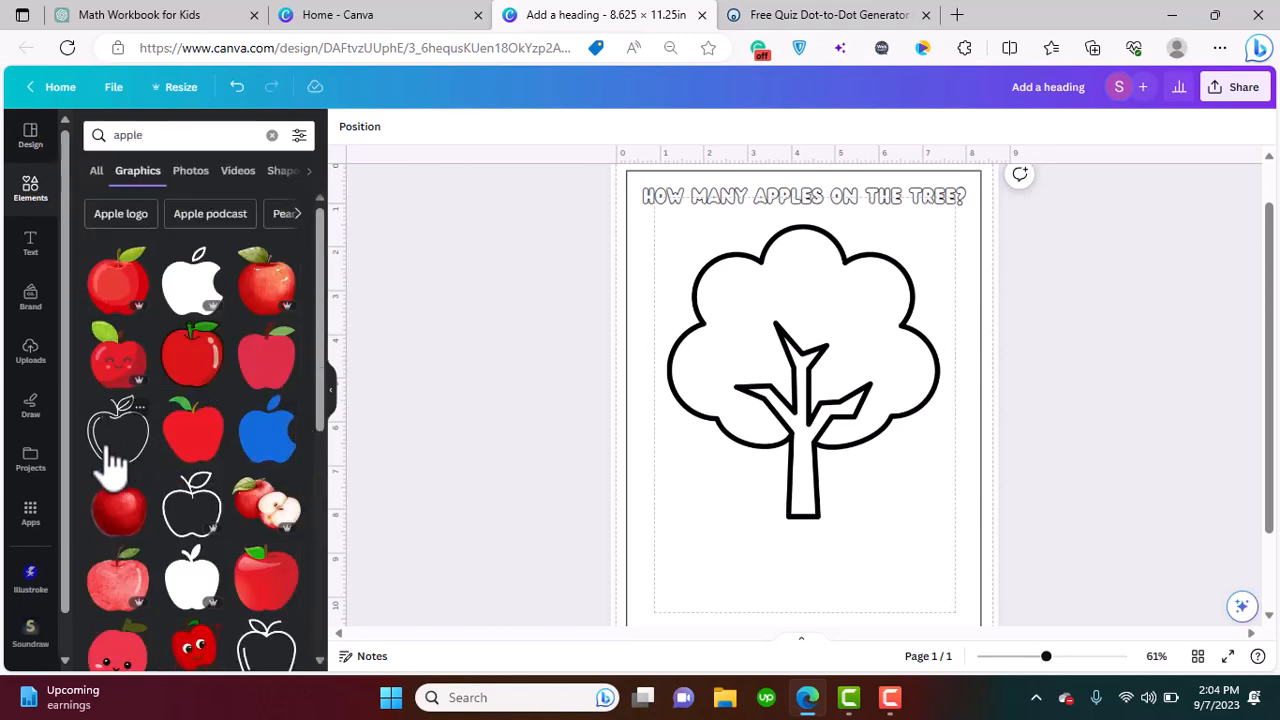
Add the outline apple graphic and shrink it to about an inch on the tree
click(118, 430)
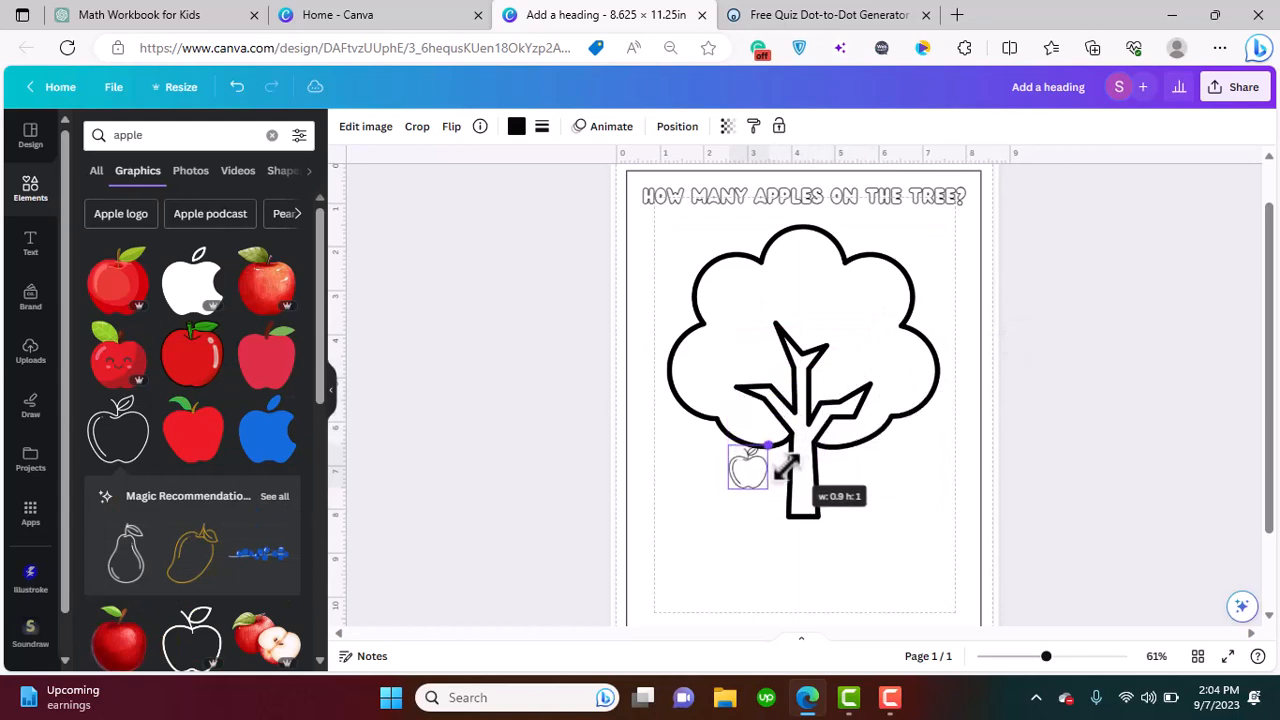
drag(748, 468, 715, 385)
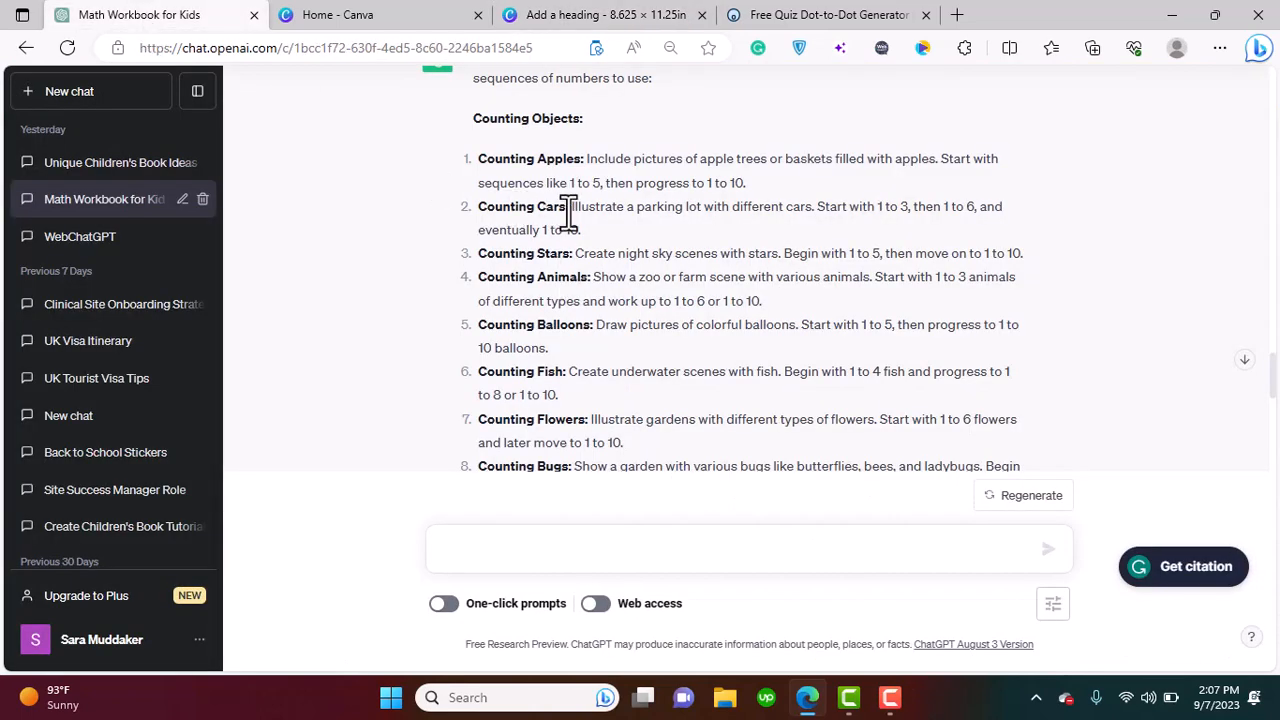
mouse_move(745, 240)
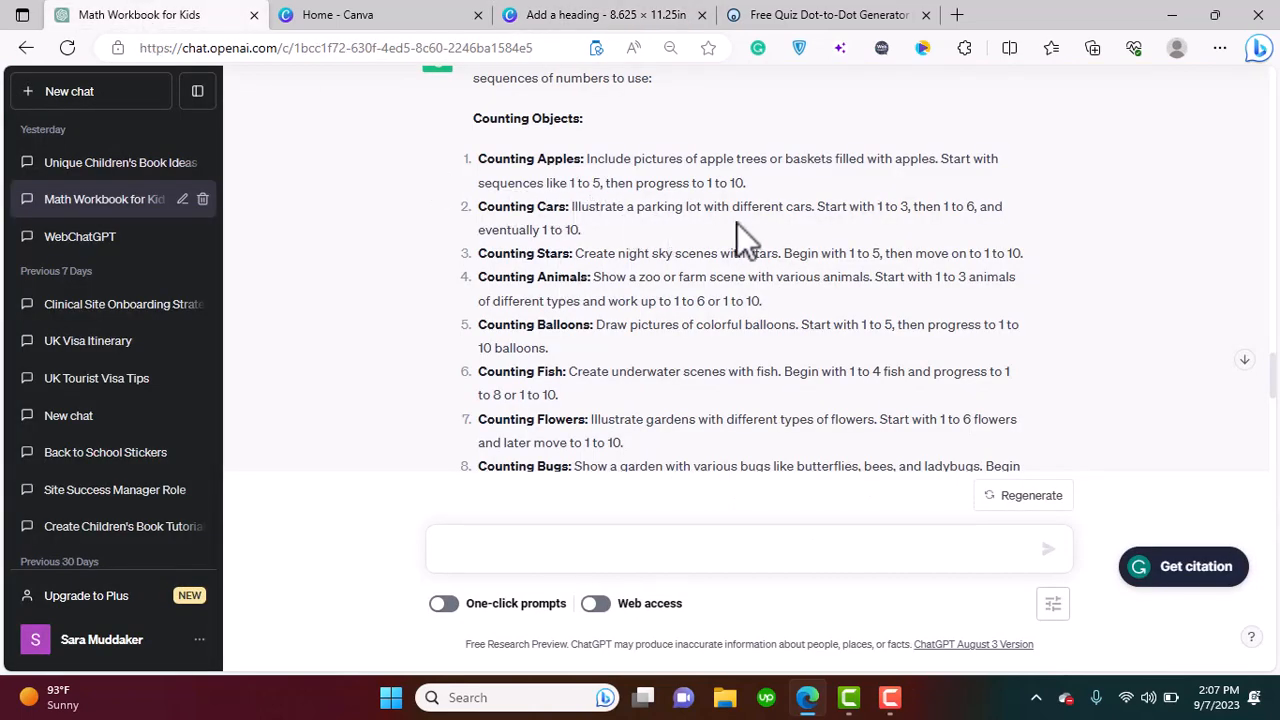
mouse_move(885, 232)
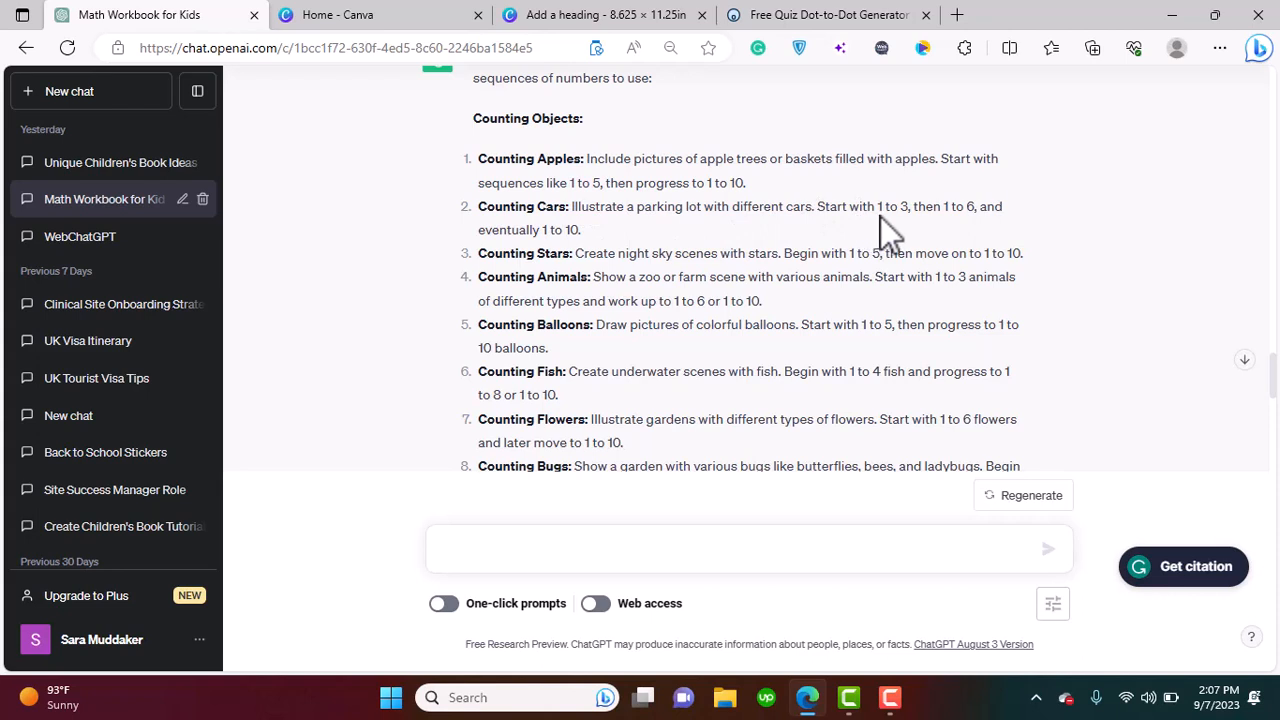
mouse_move(720, 235)
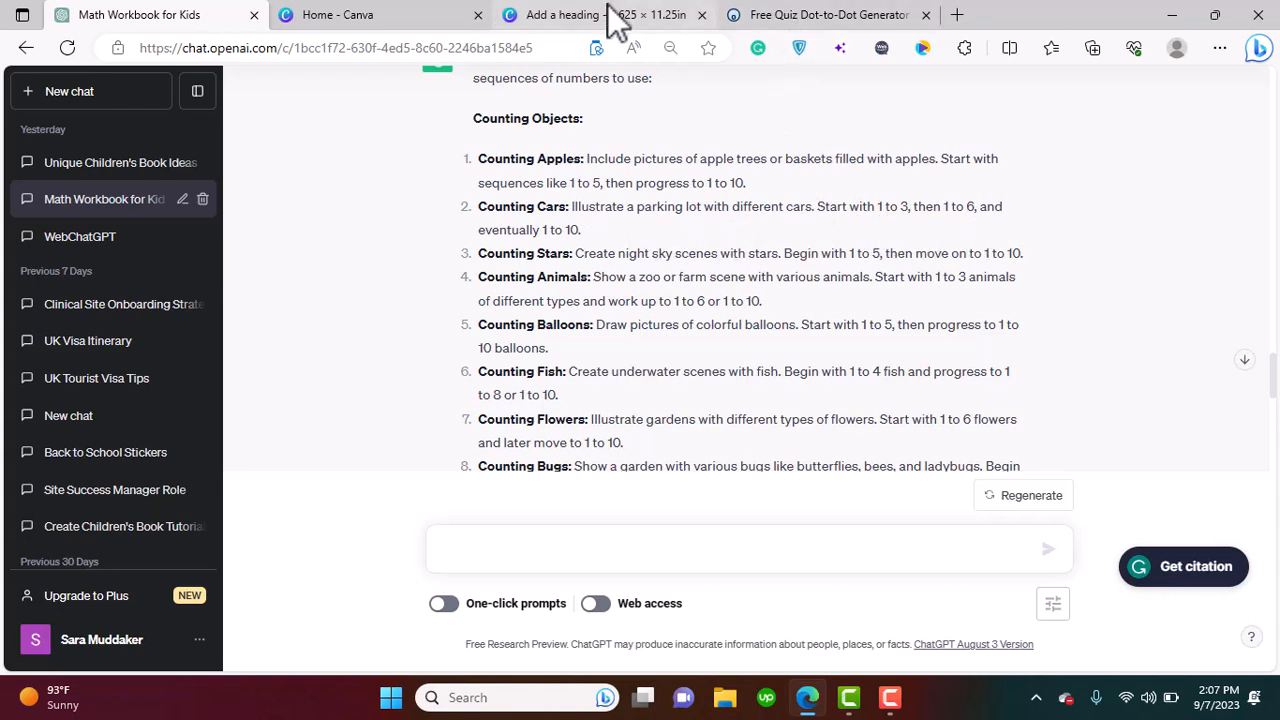
Search Elements for 'parking lot' and add the outline parking-lot graphic to page 2
click(590, 14)
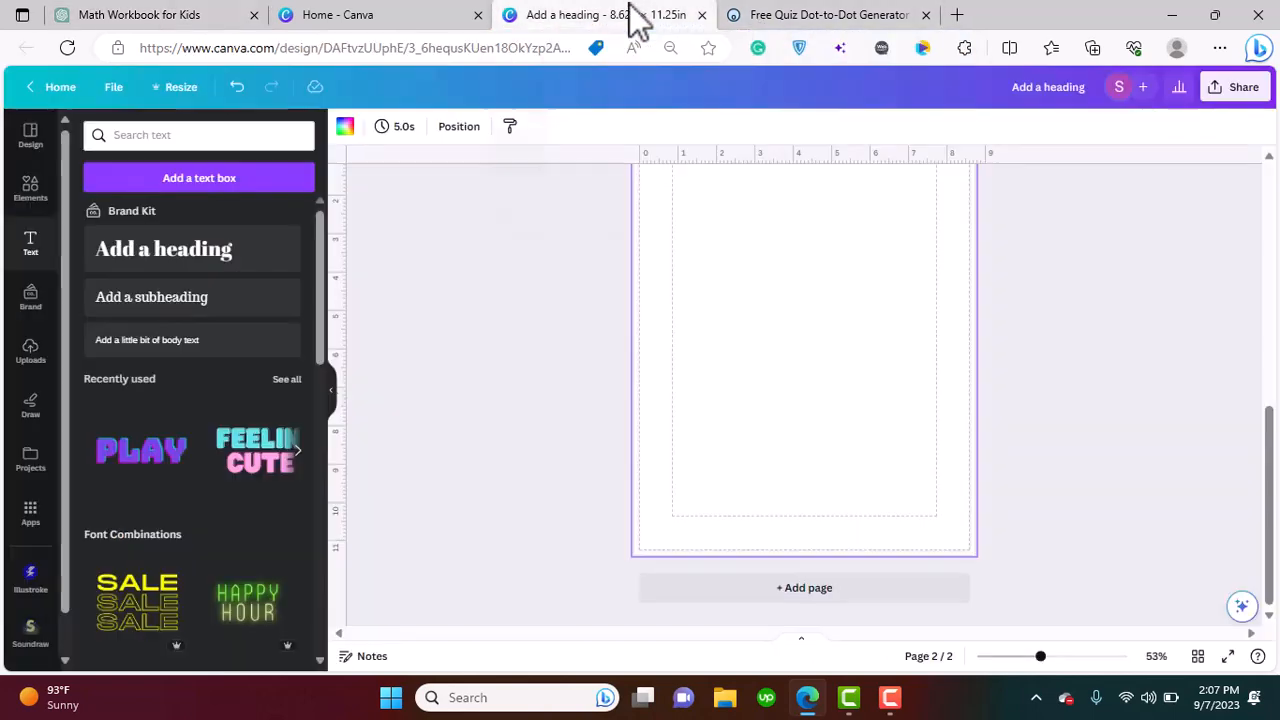
click(198, 135)
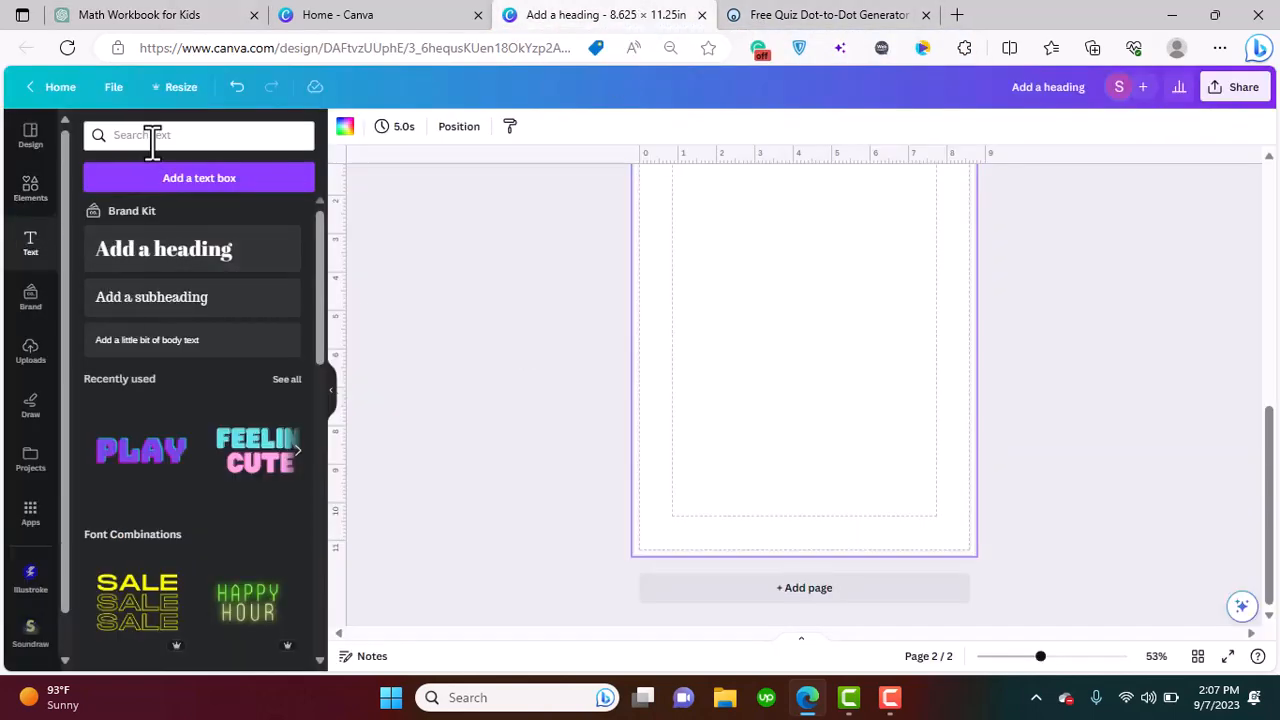
click(30, 188)
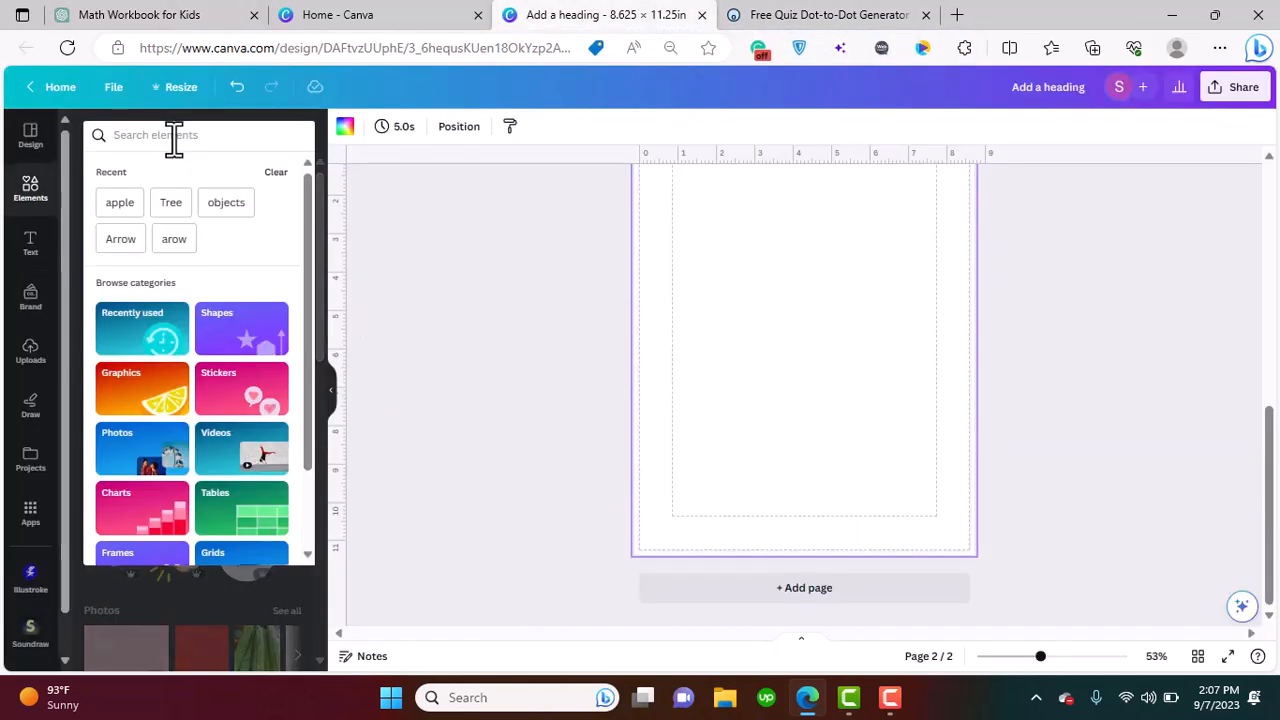
text(parking lot)
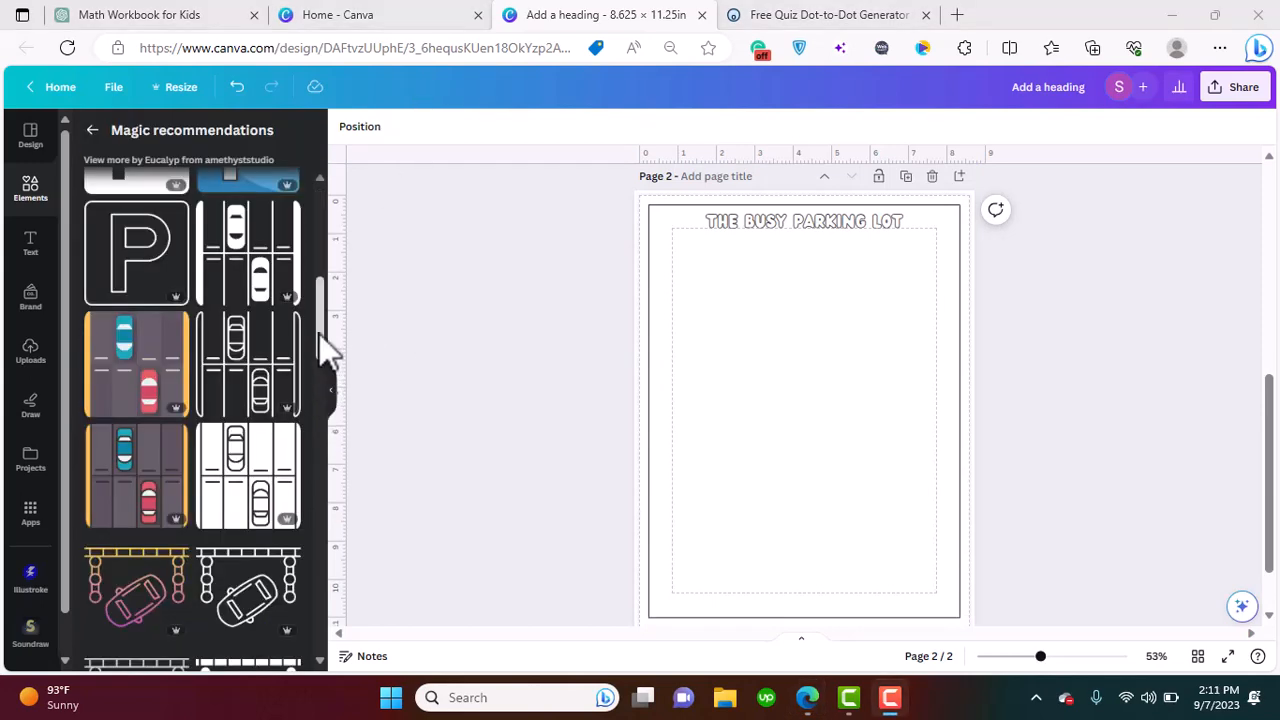
click(800, 221)
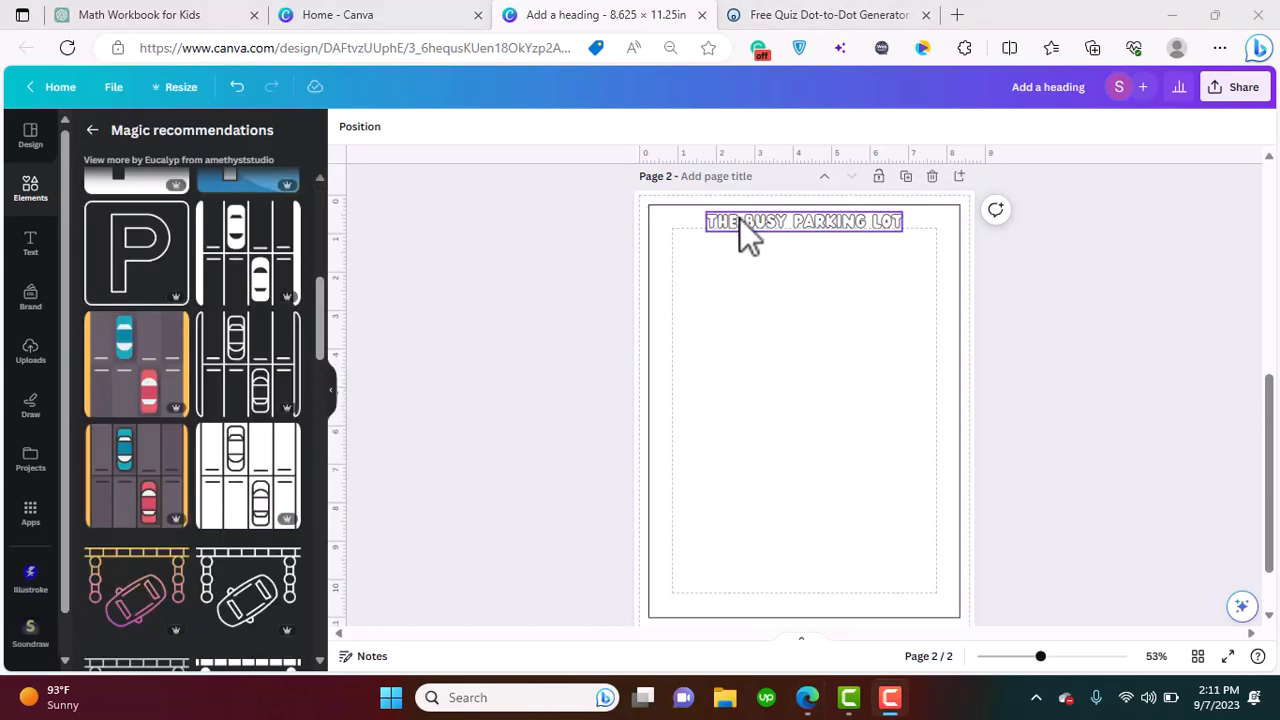
click(875, 340)
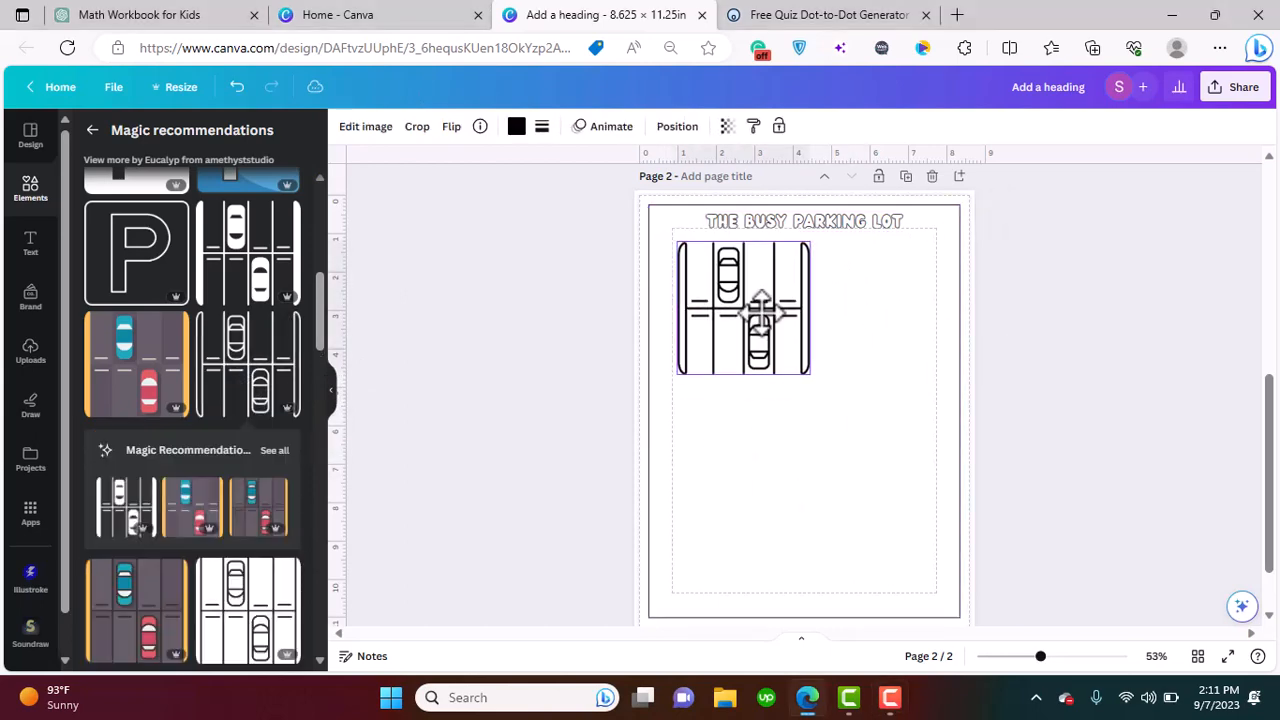
Move the parking lot below the heading and enlarge it to fill the page
drag(810, 375, 862, 423)
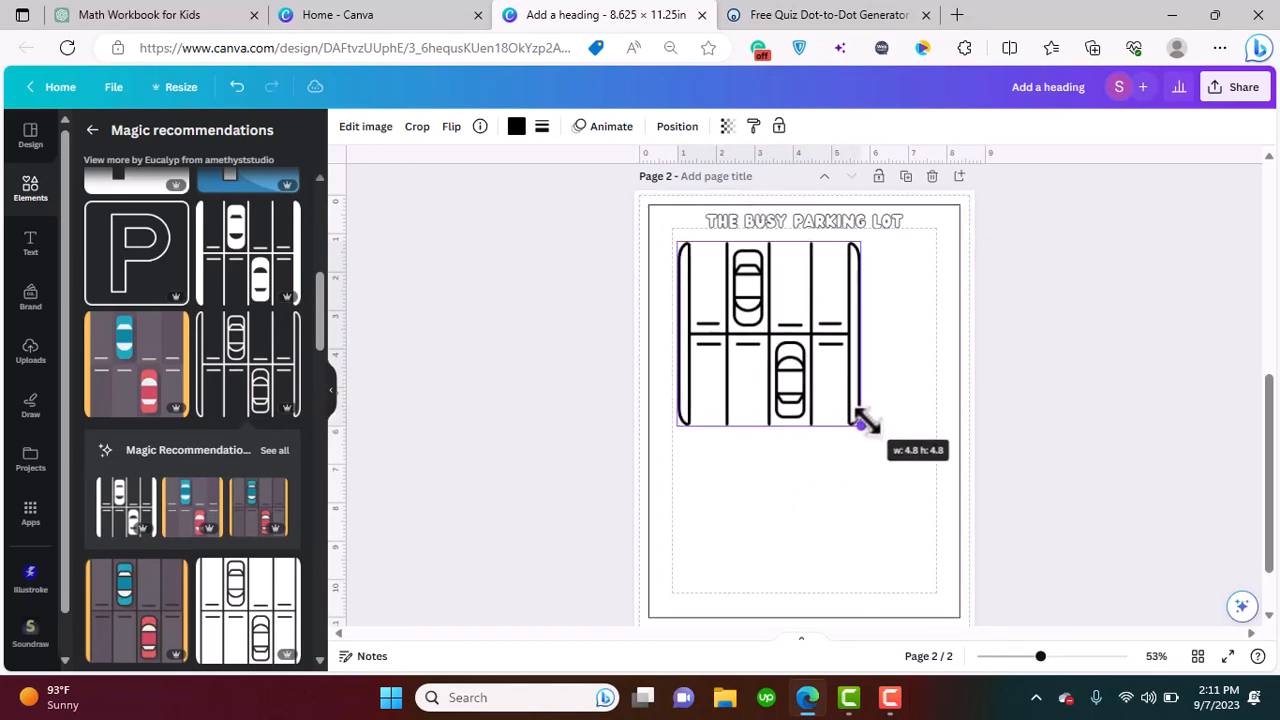
drag(862, 420, 865, 424)
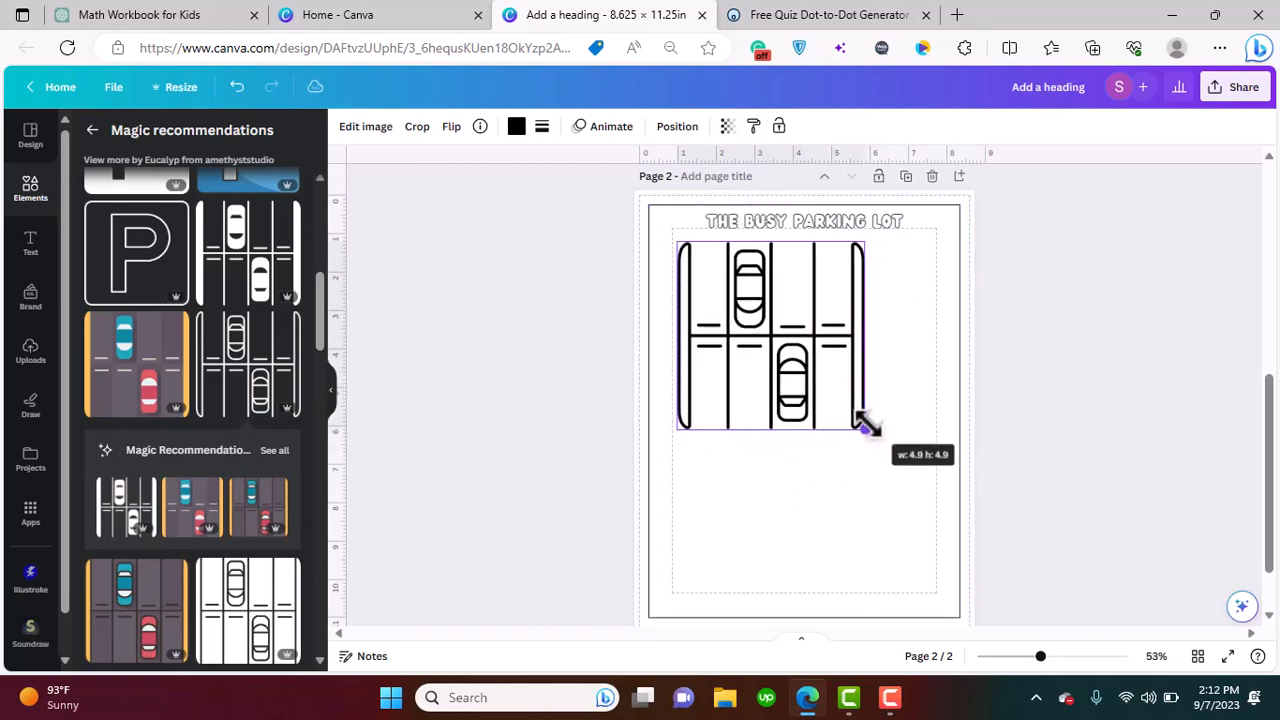
drag(865, 425, 930, 495)
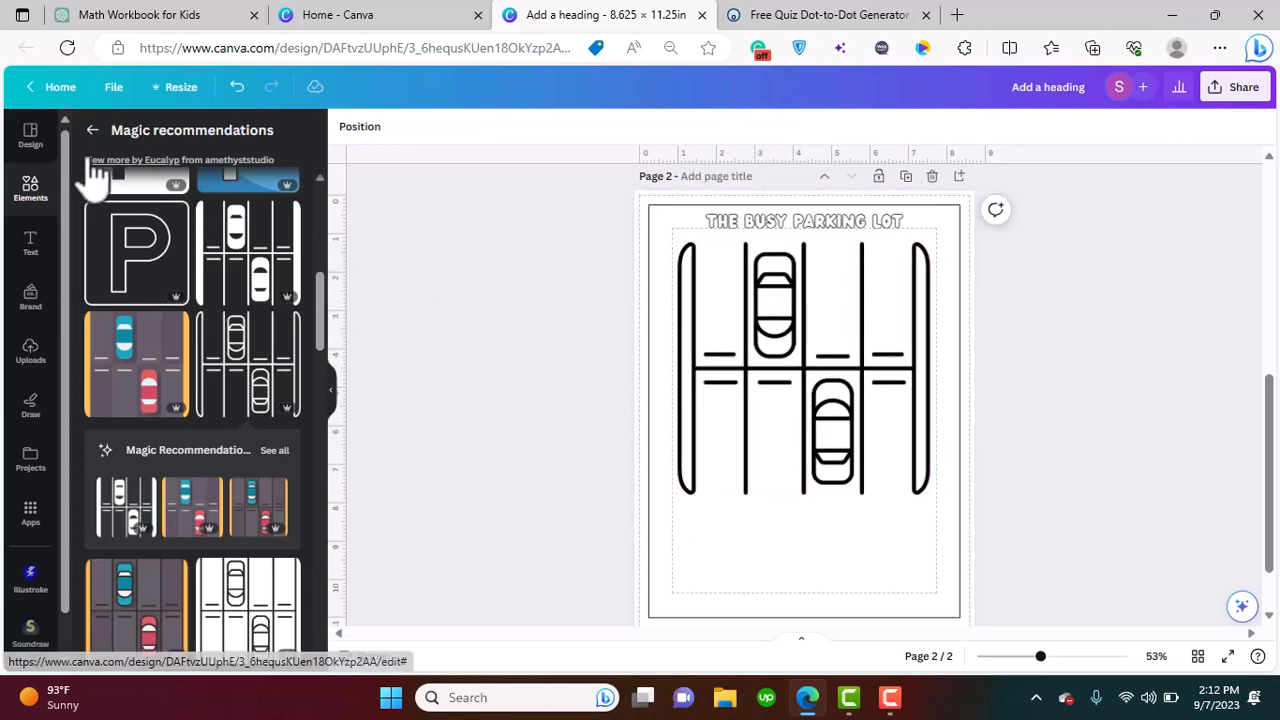
Add a bicycle to an empty parking space, then search 'van' and add a van
click(92, 129)
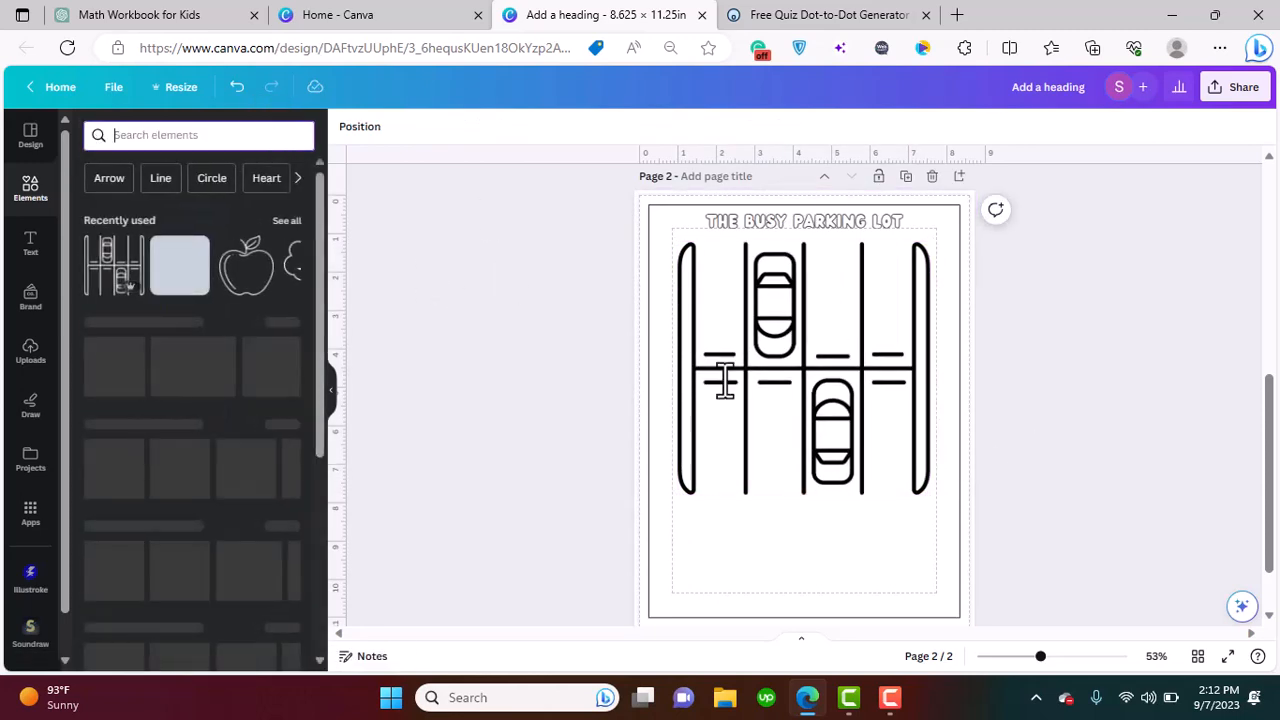
click(198, 135)
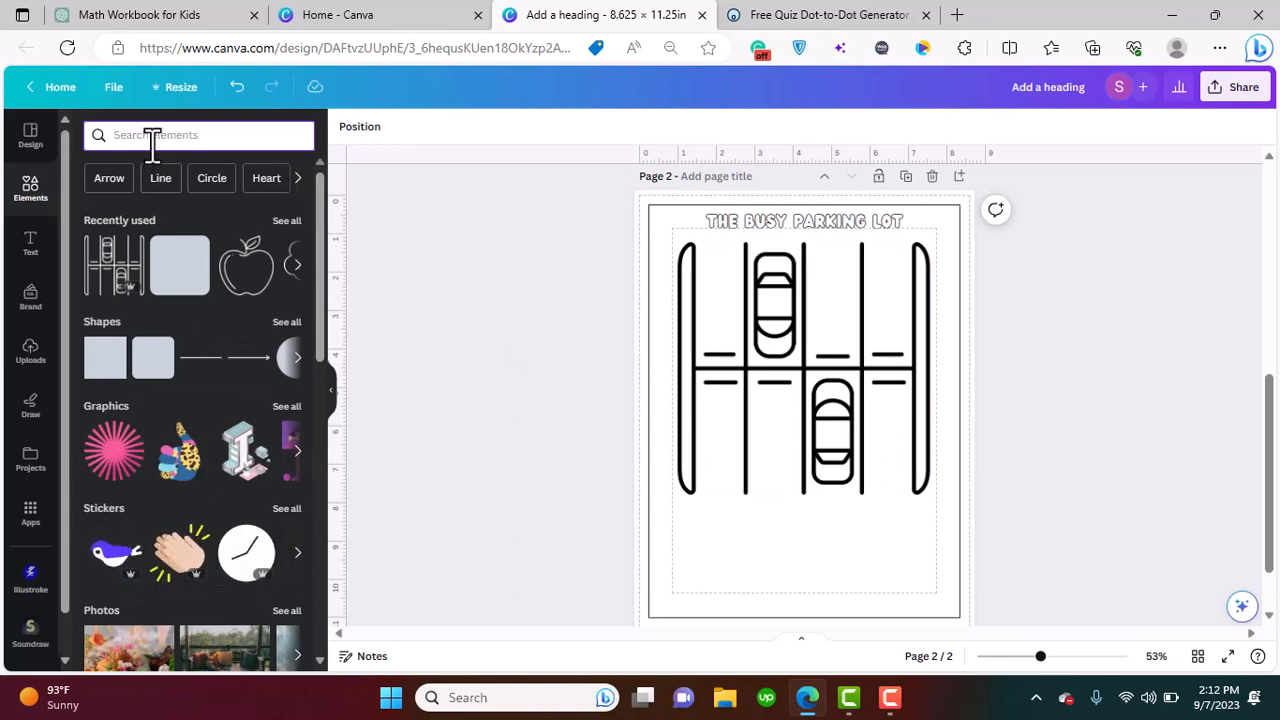
text(bicycle)
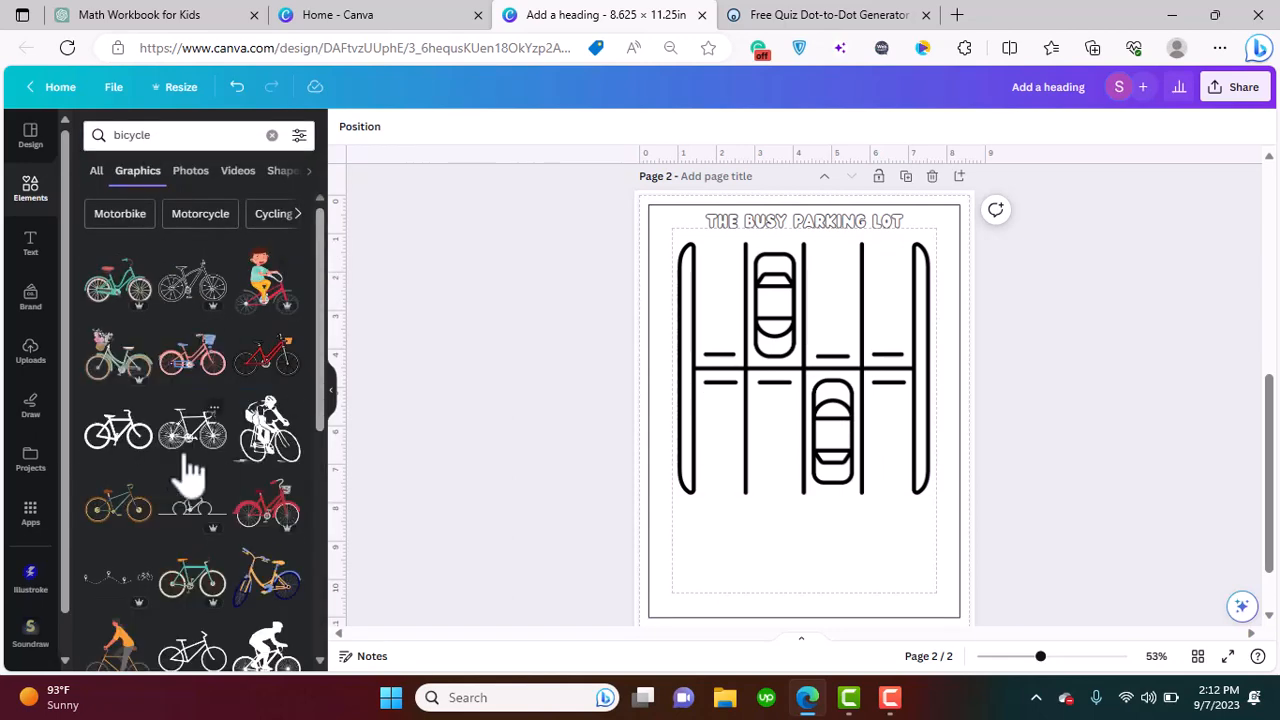
click(193, 430)
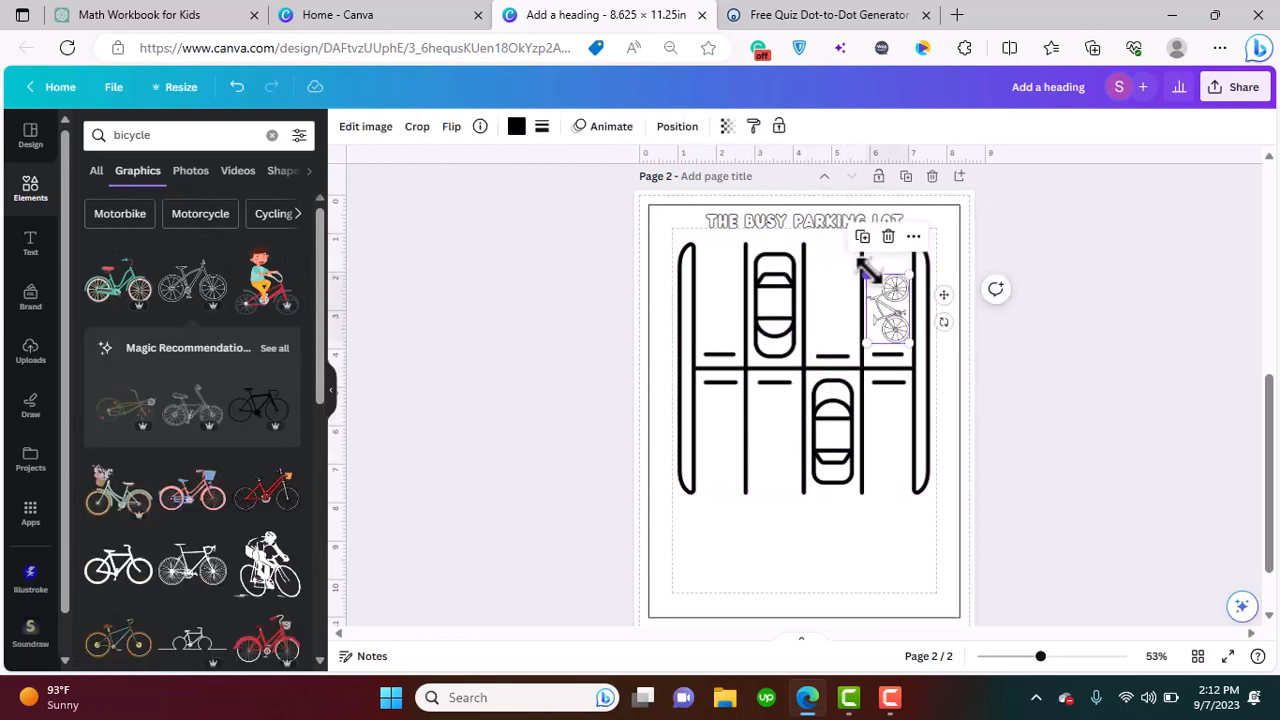
text(van)
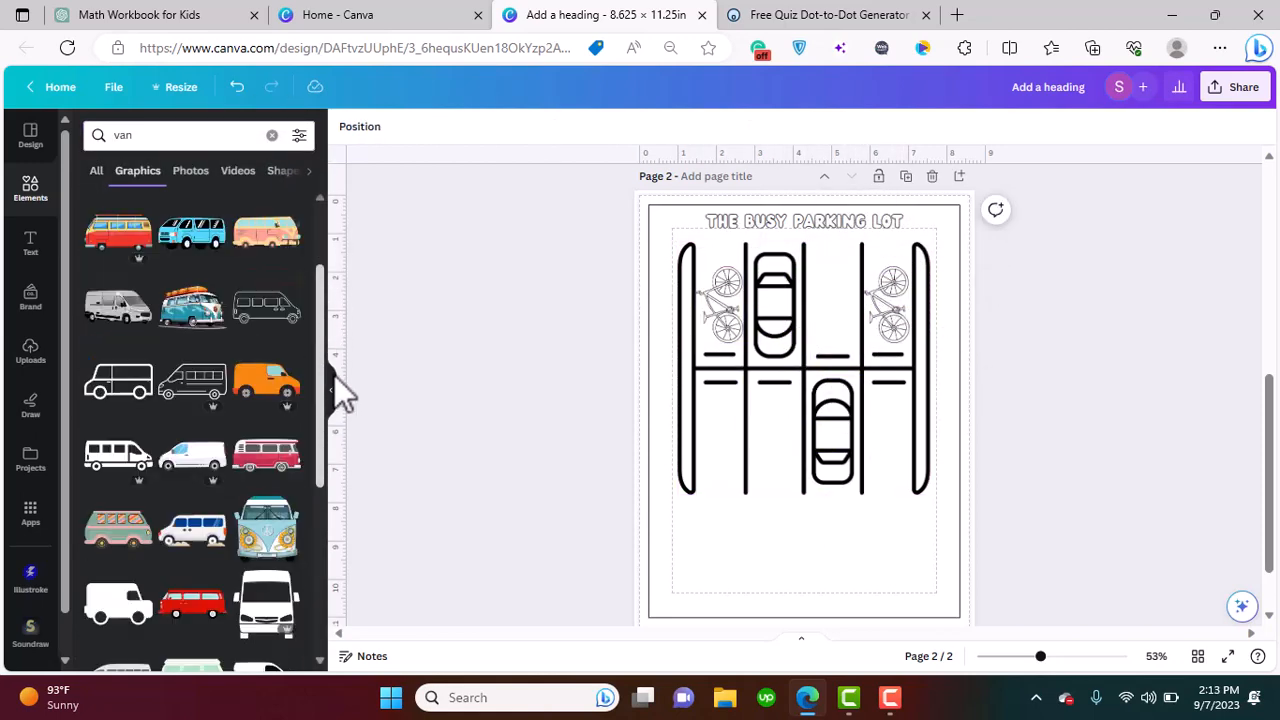
click(271, 135)
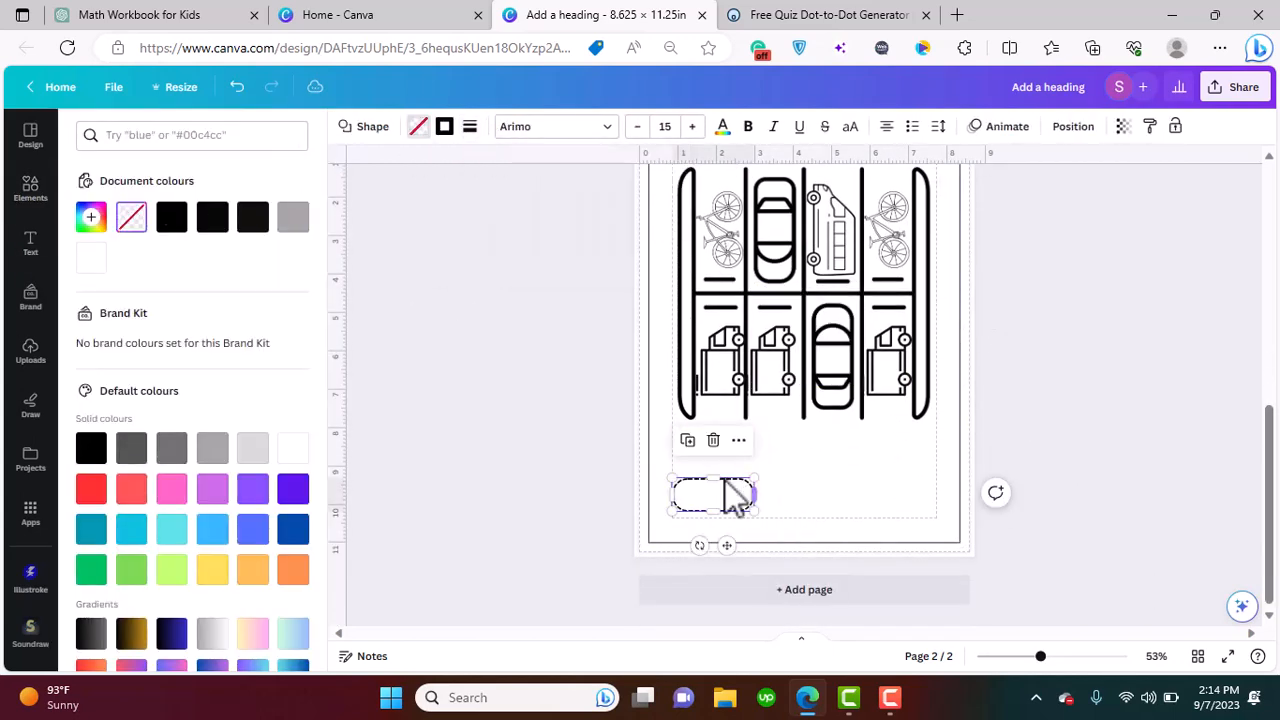
Duplicate the dashed answer box, apply Ambiguity Rounded font, and select the third question
click(30, 243)
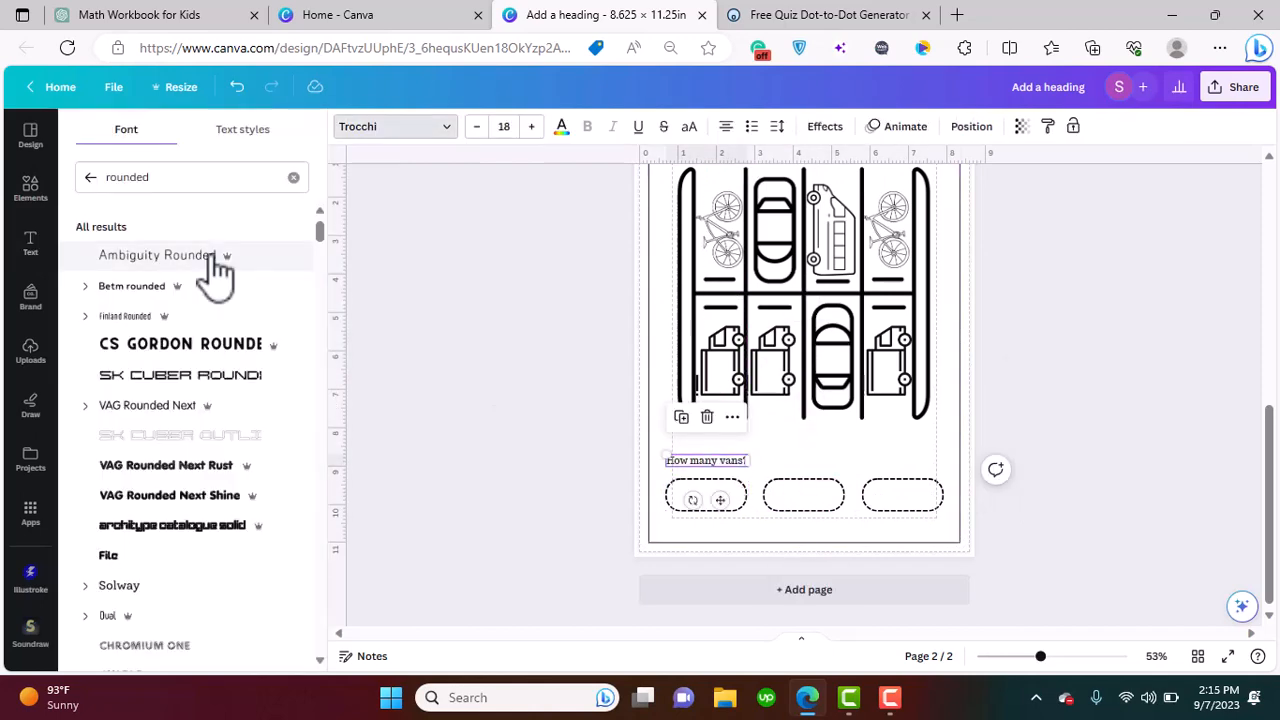
click(157, 255)
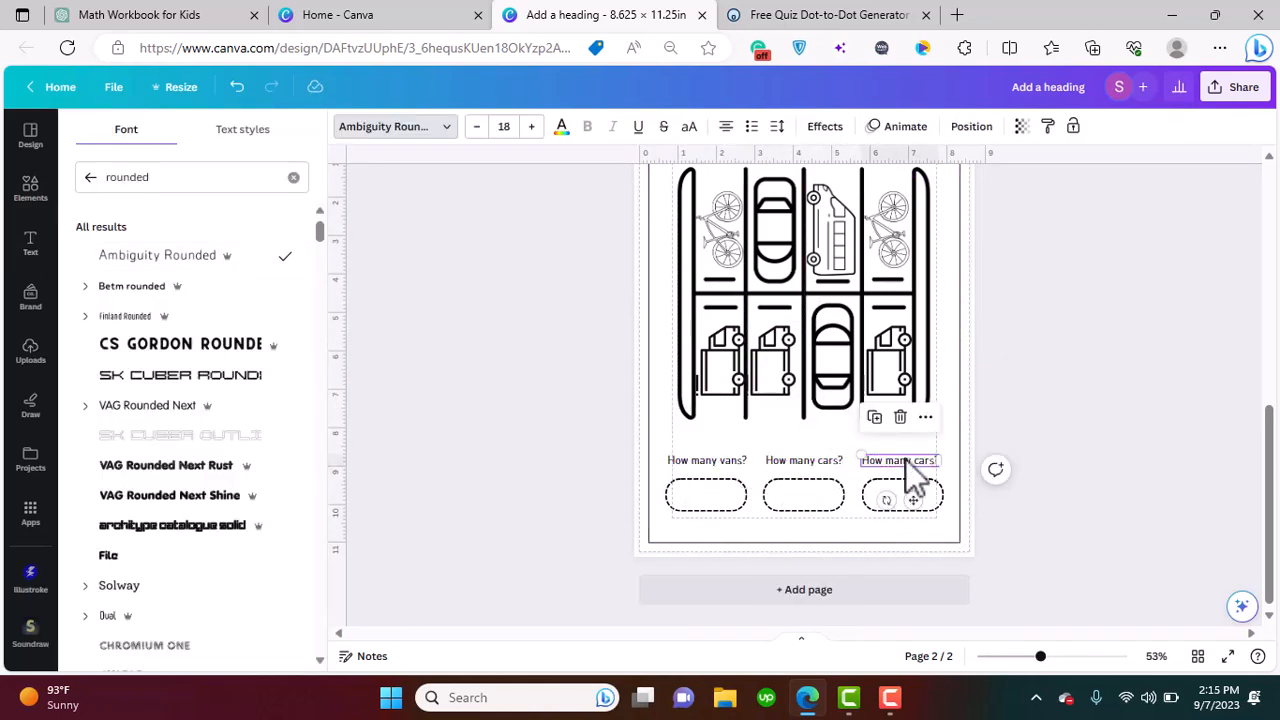
click(30, 245)
text(truck)
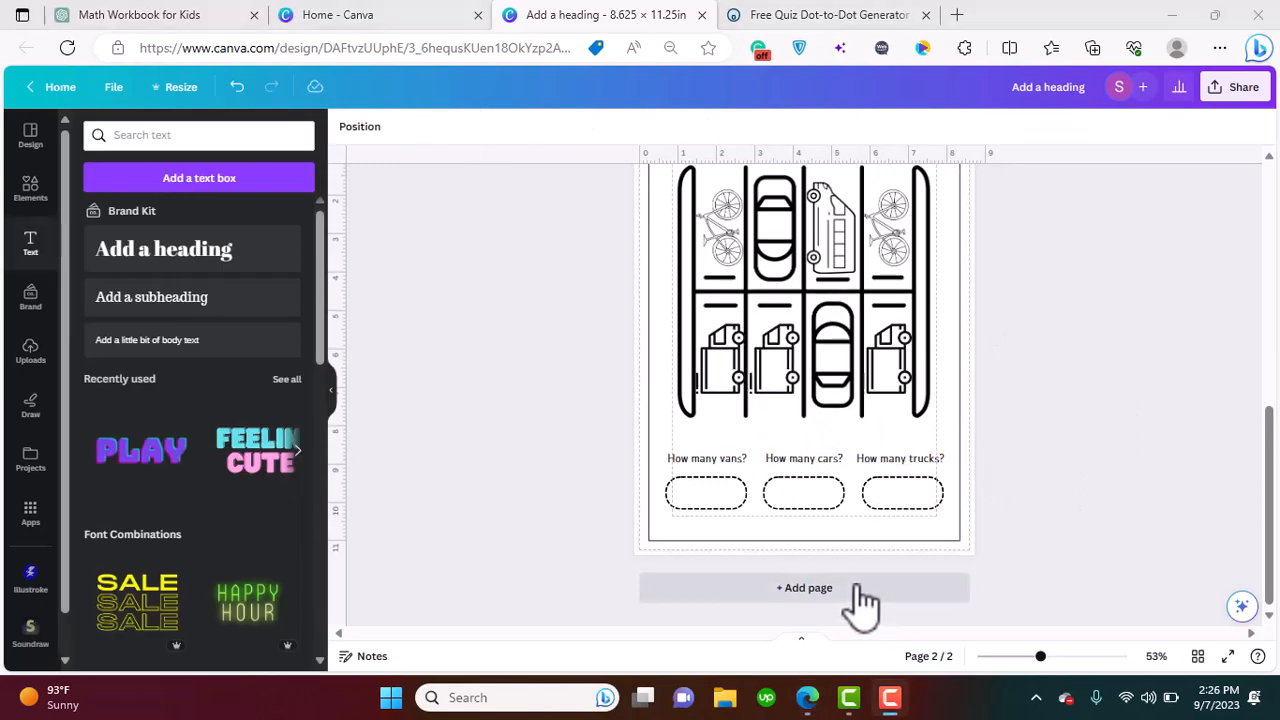
Add a blank third page after the parking-lot page, then return to Canva
click(804, 587)
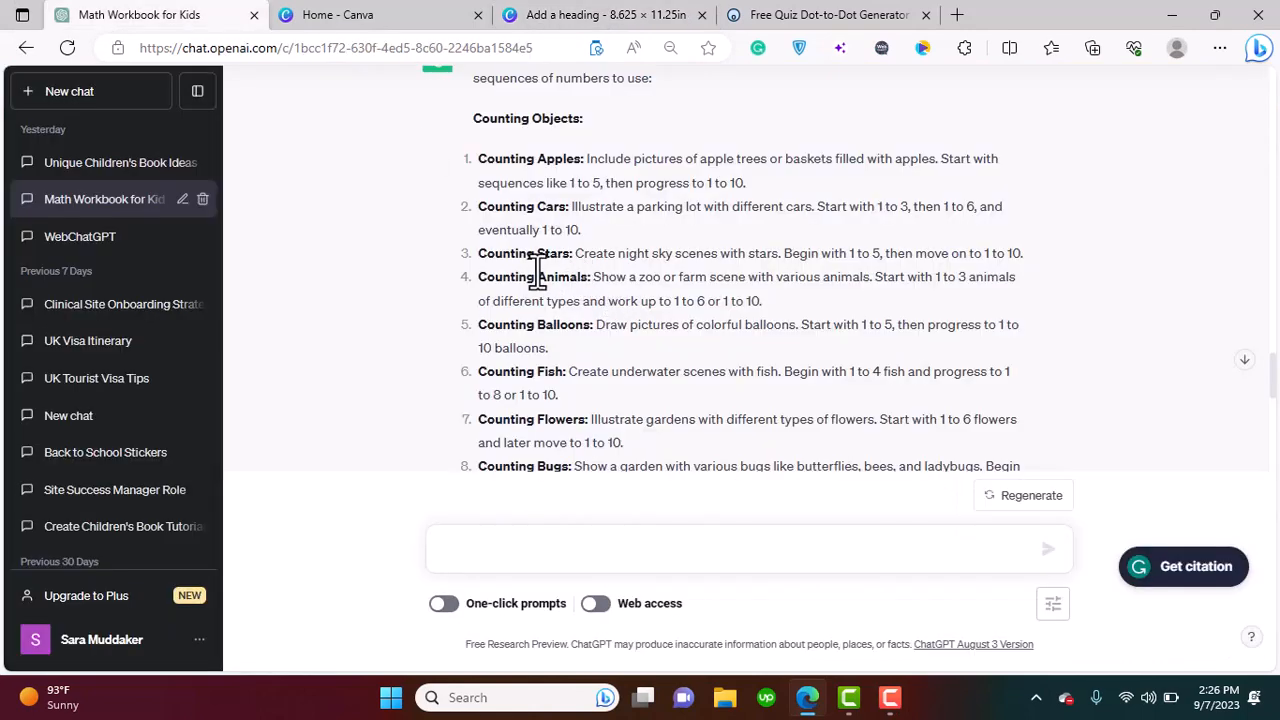
mouse_move(680, 280)
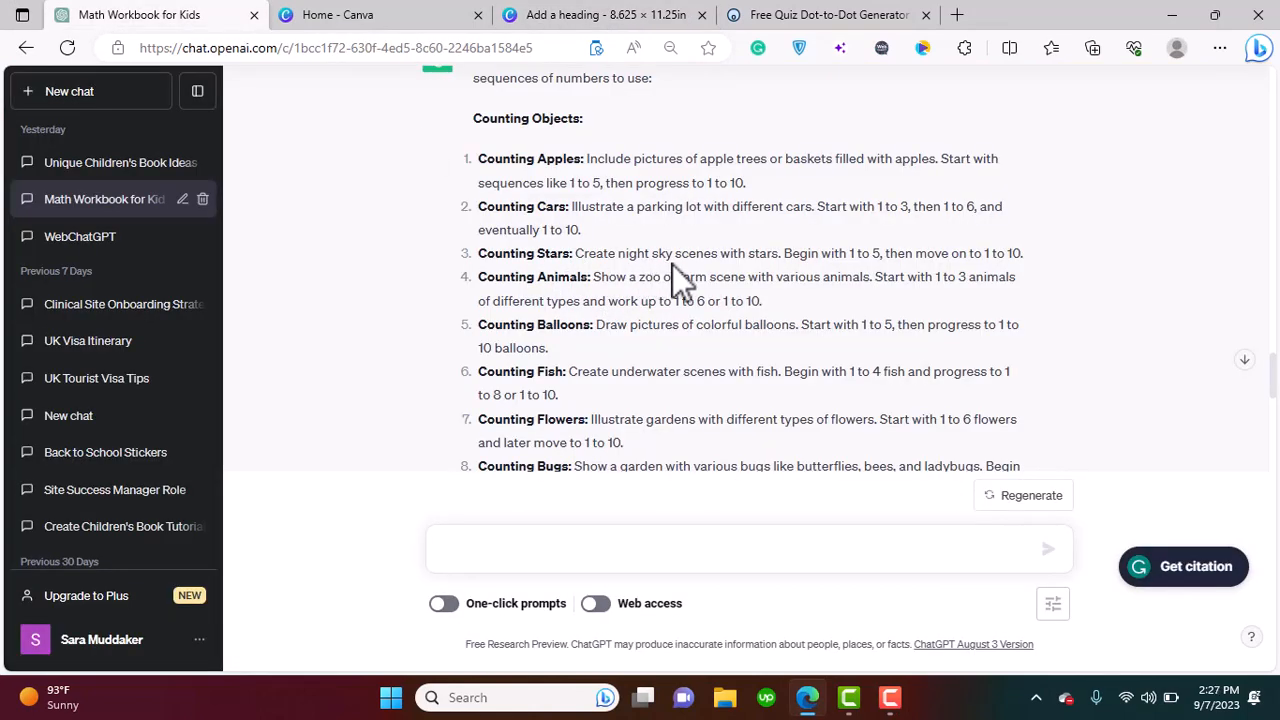
mouse_move(820, 278)
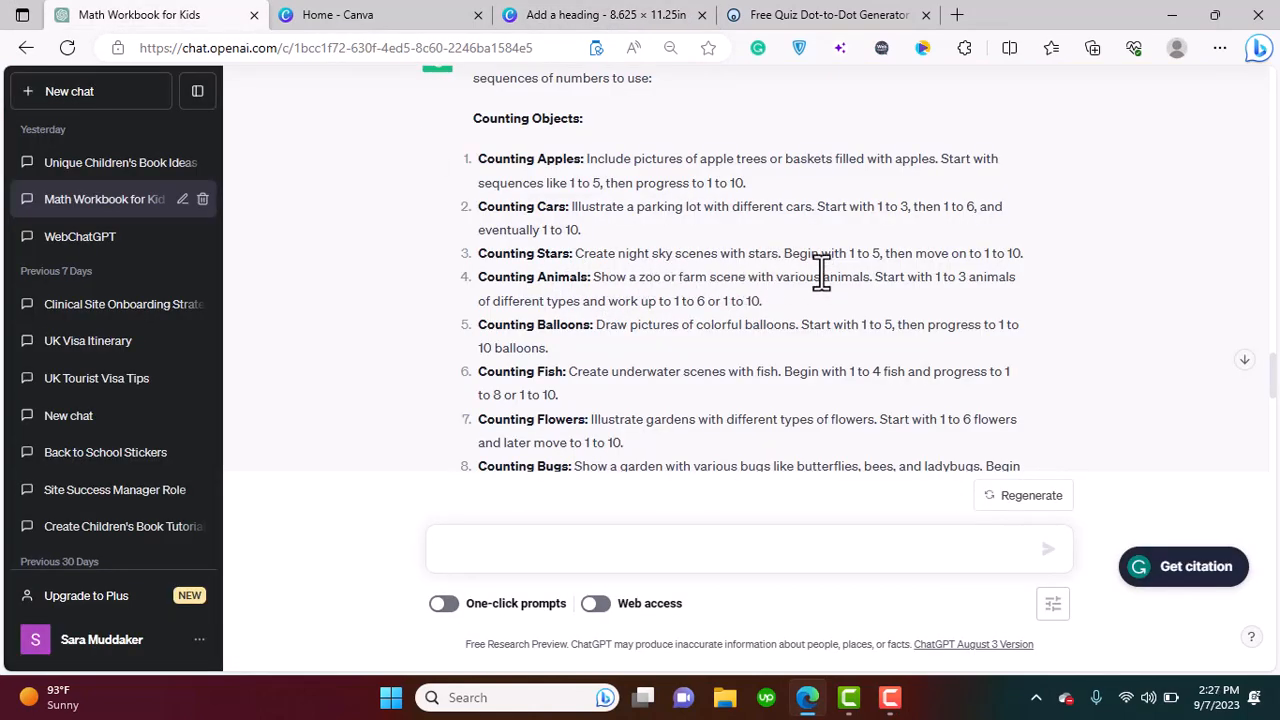
click(600, 14)
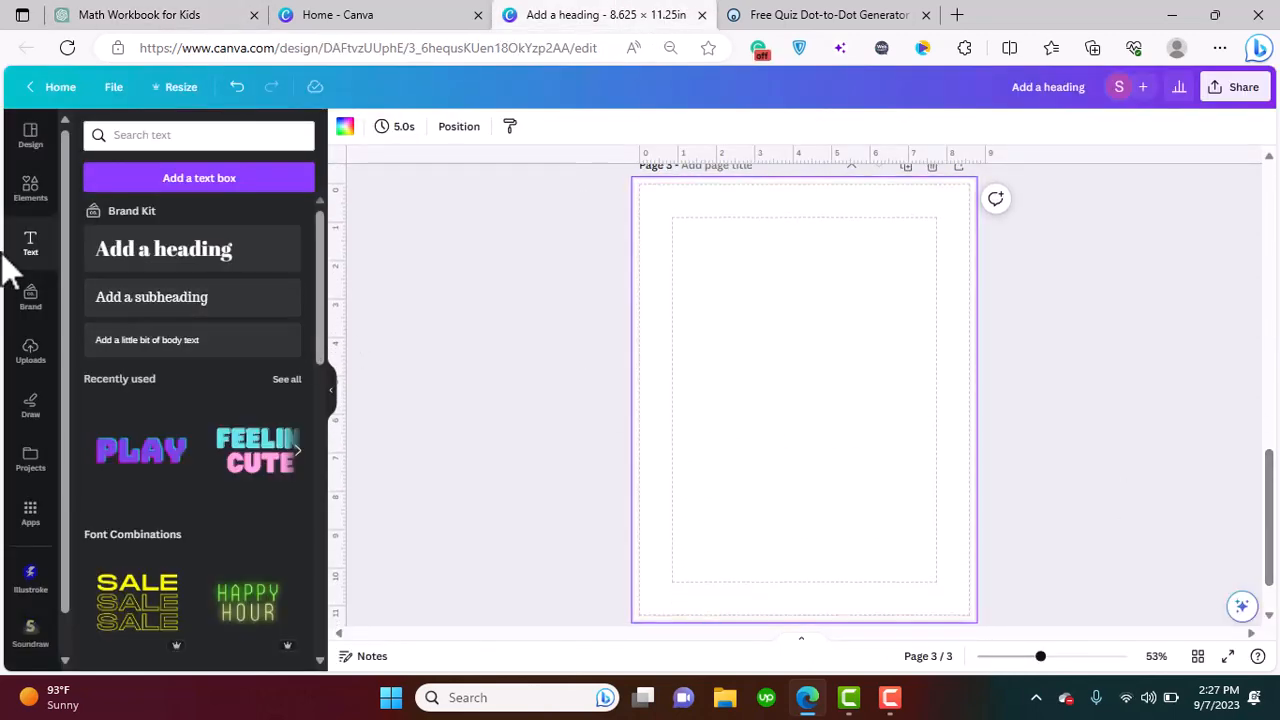
Copy the parking-lot page's border and paste it onto page 3
click(30, 189)
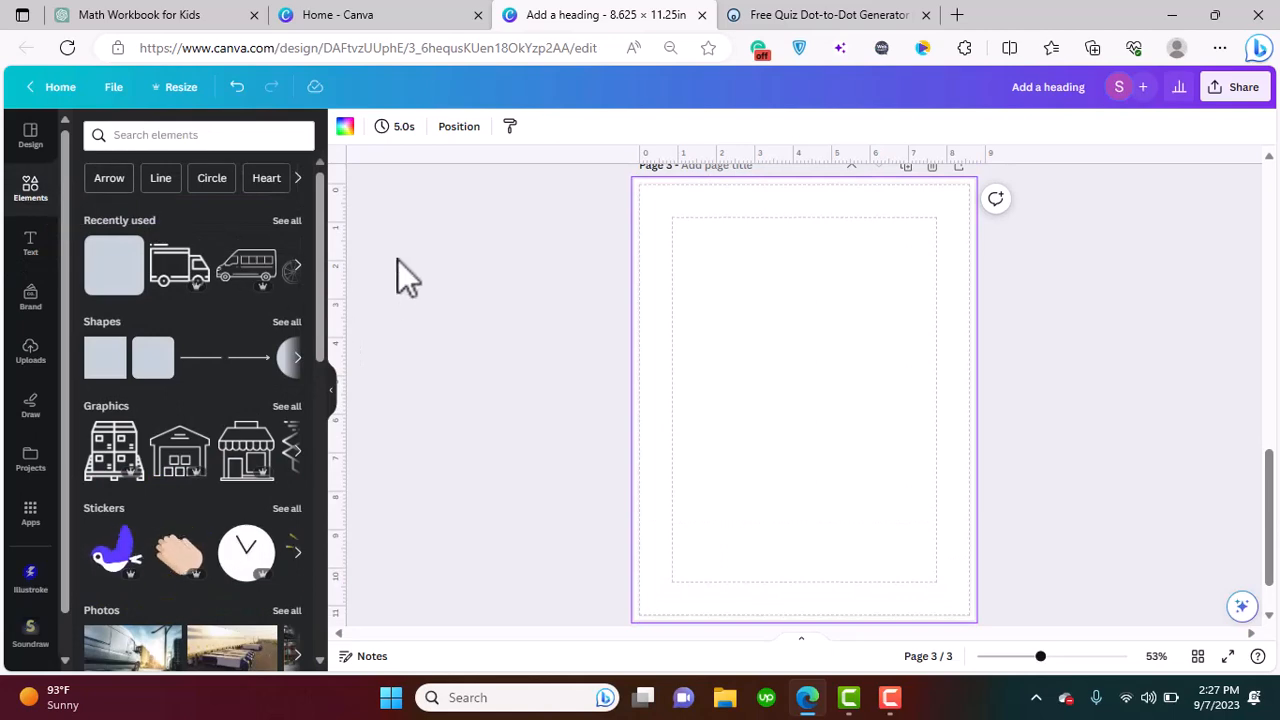
click(30, 243)
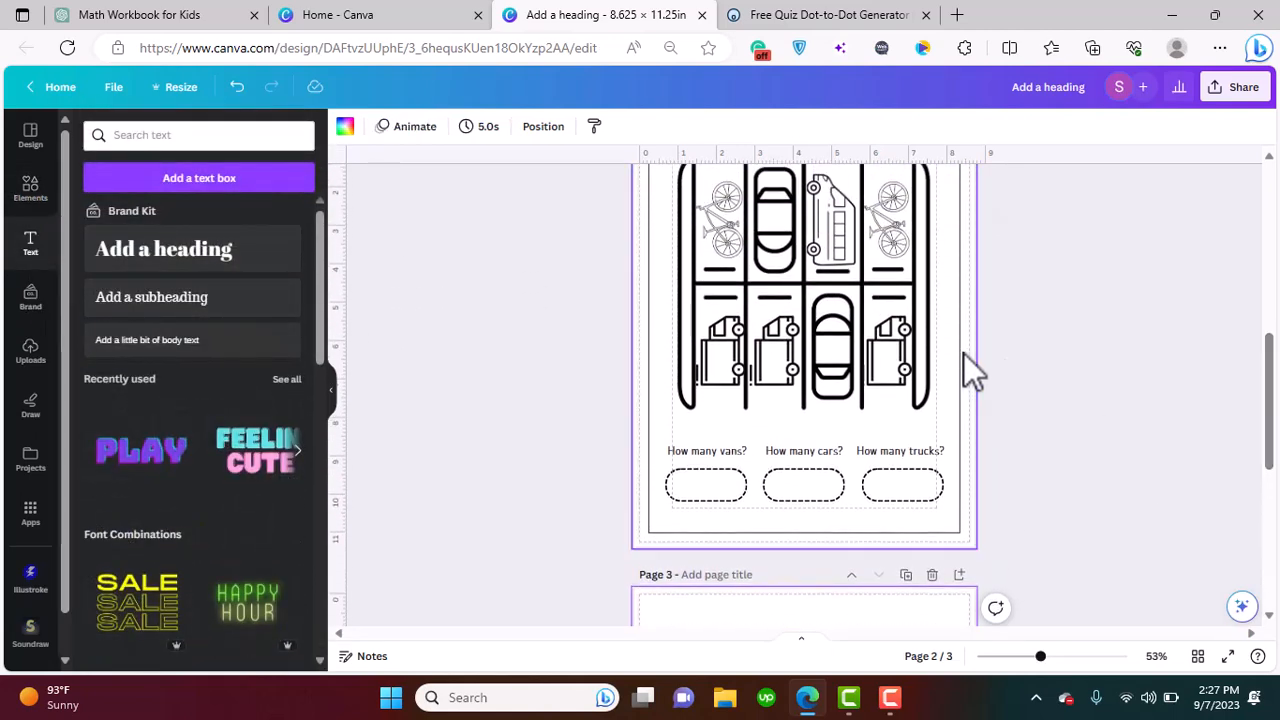
click(800, 350)
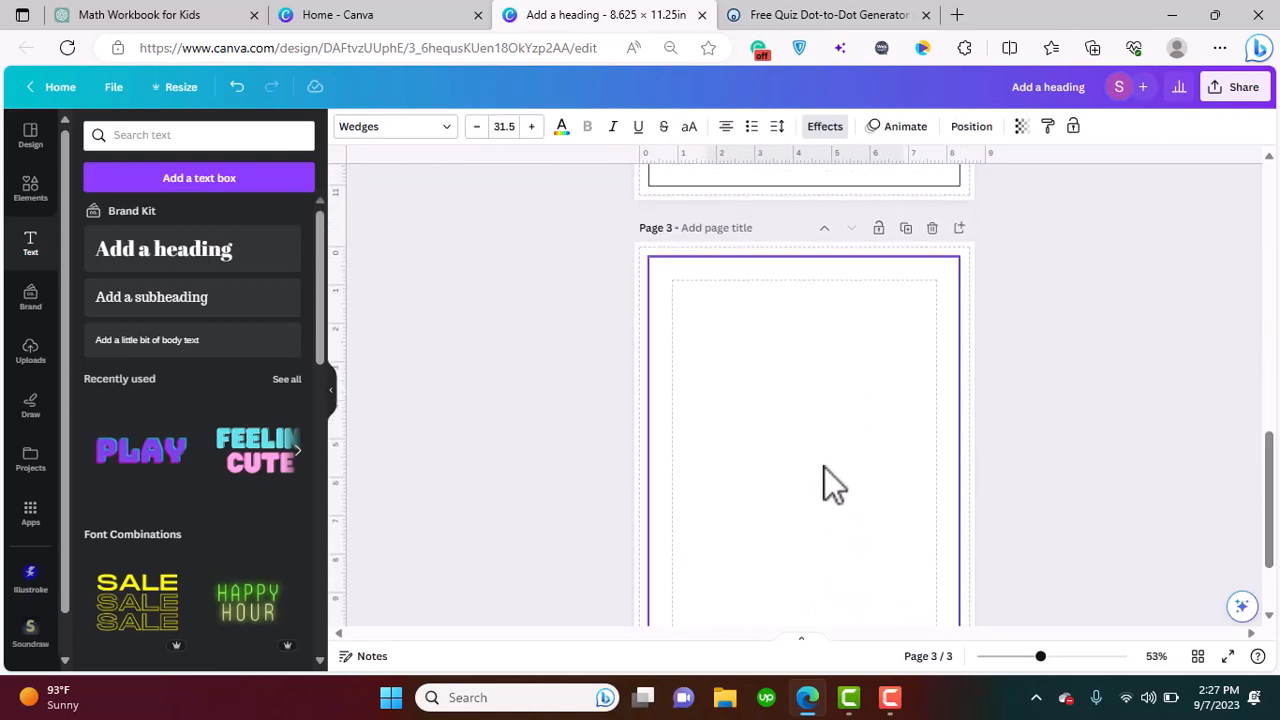
click(805, 272)
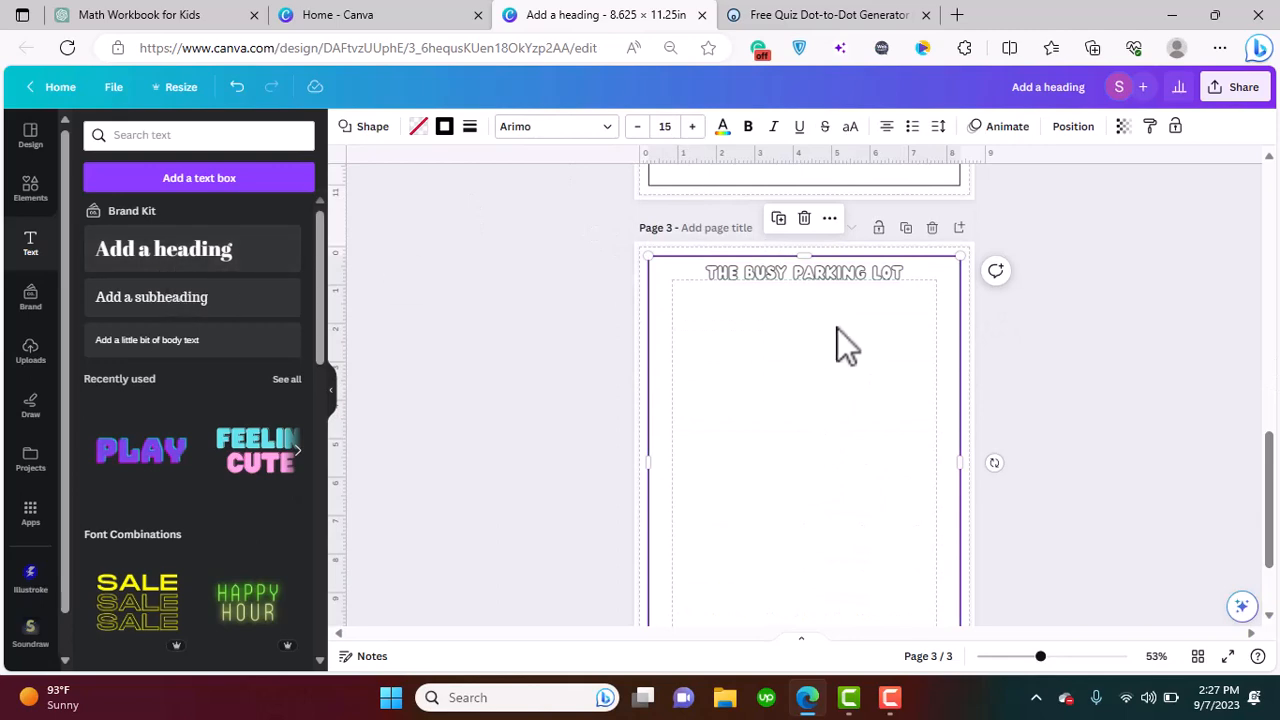
Retype the copied title on page 3 as 'UNDER THE STARRY NIGHT'
click(804, 272)
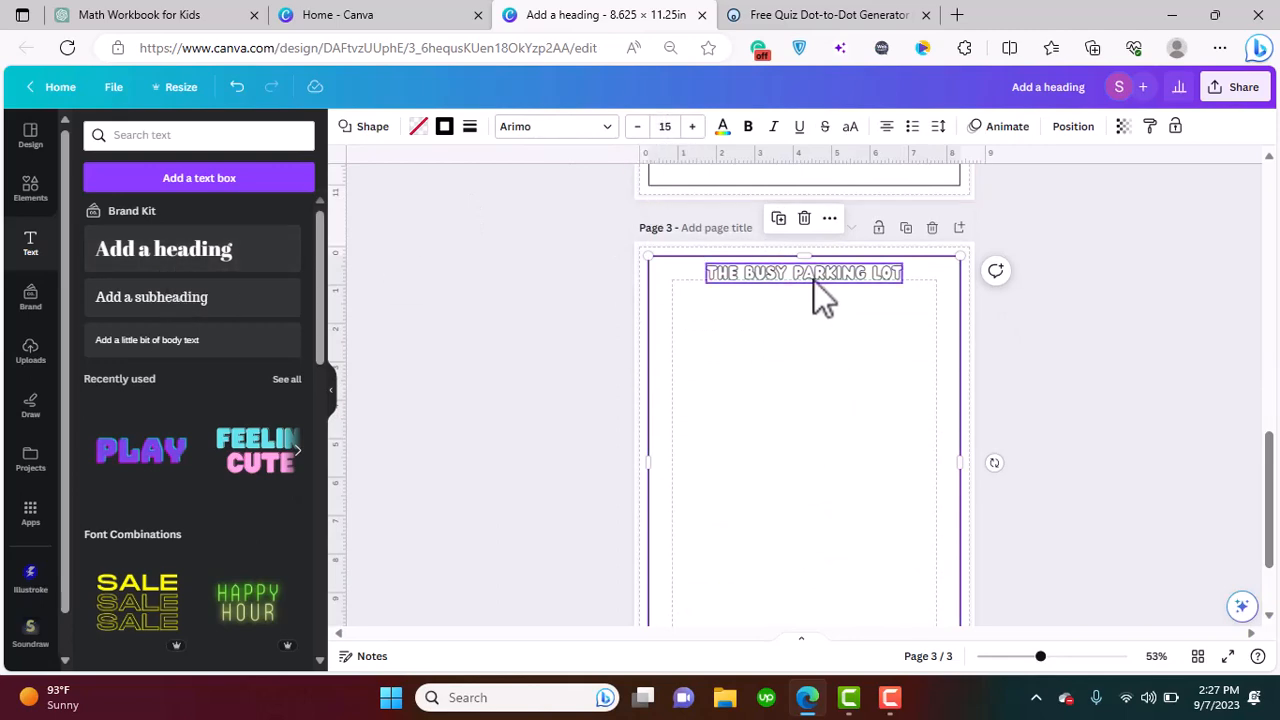
click(804, 273)
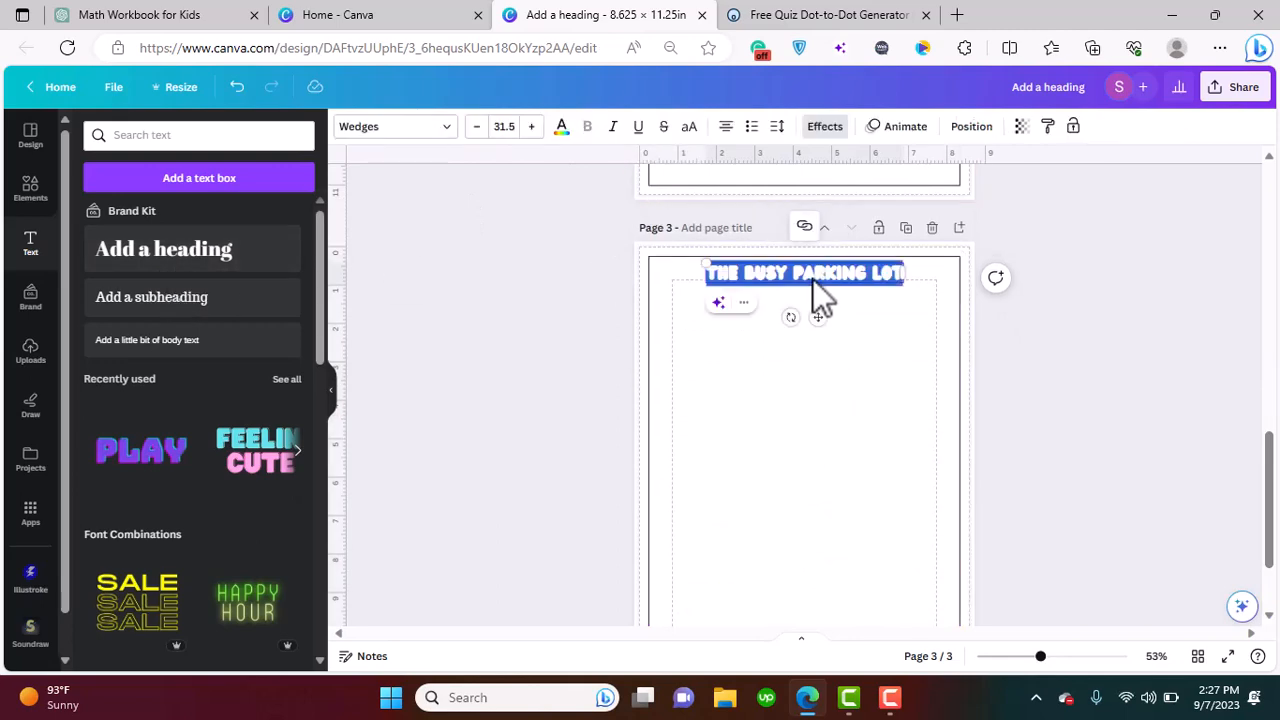
text(UNDER THE STA)
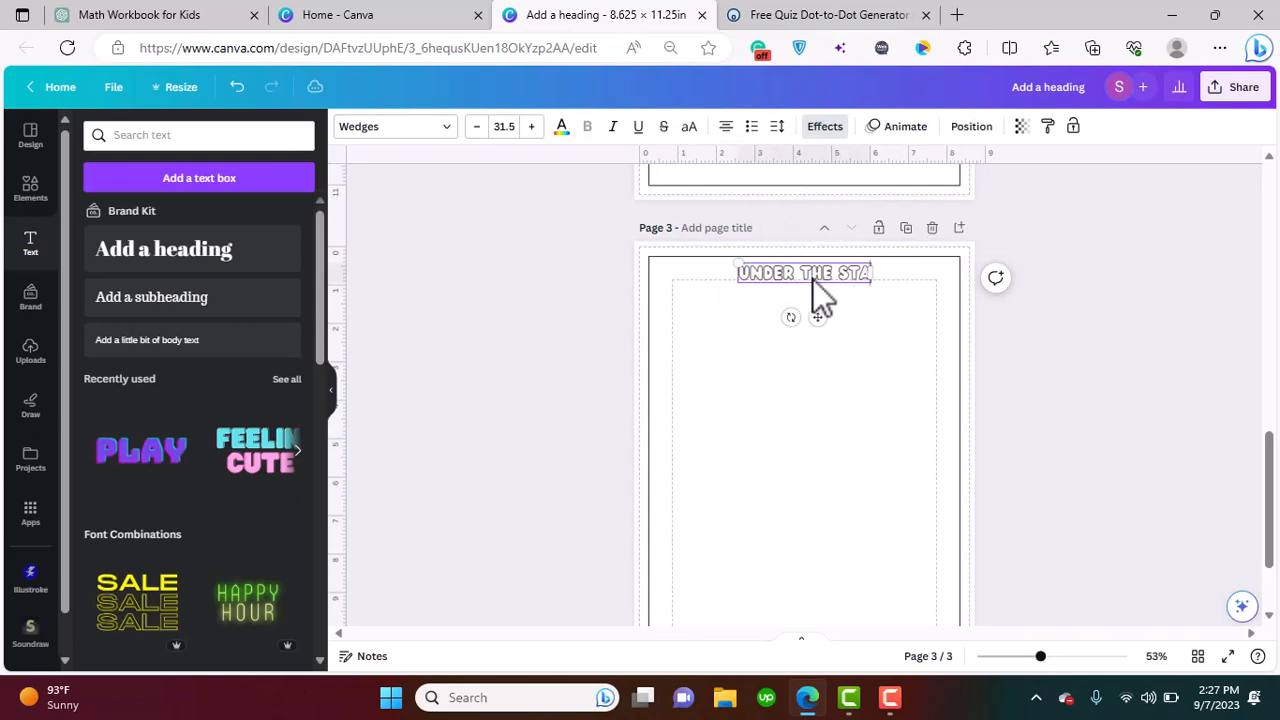
text(RRY NIGHT)
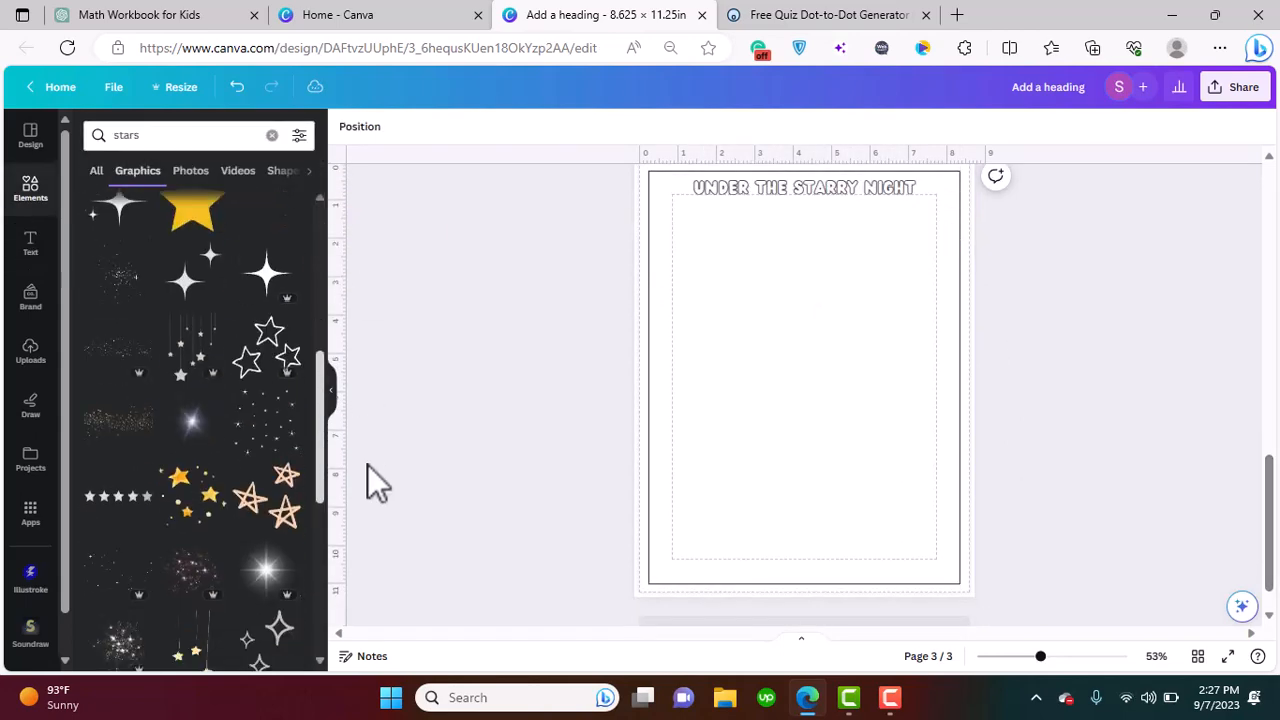
Add another star to the night sky, then add a blank fourth page
scroll(down, 3)
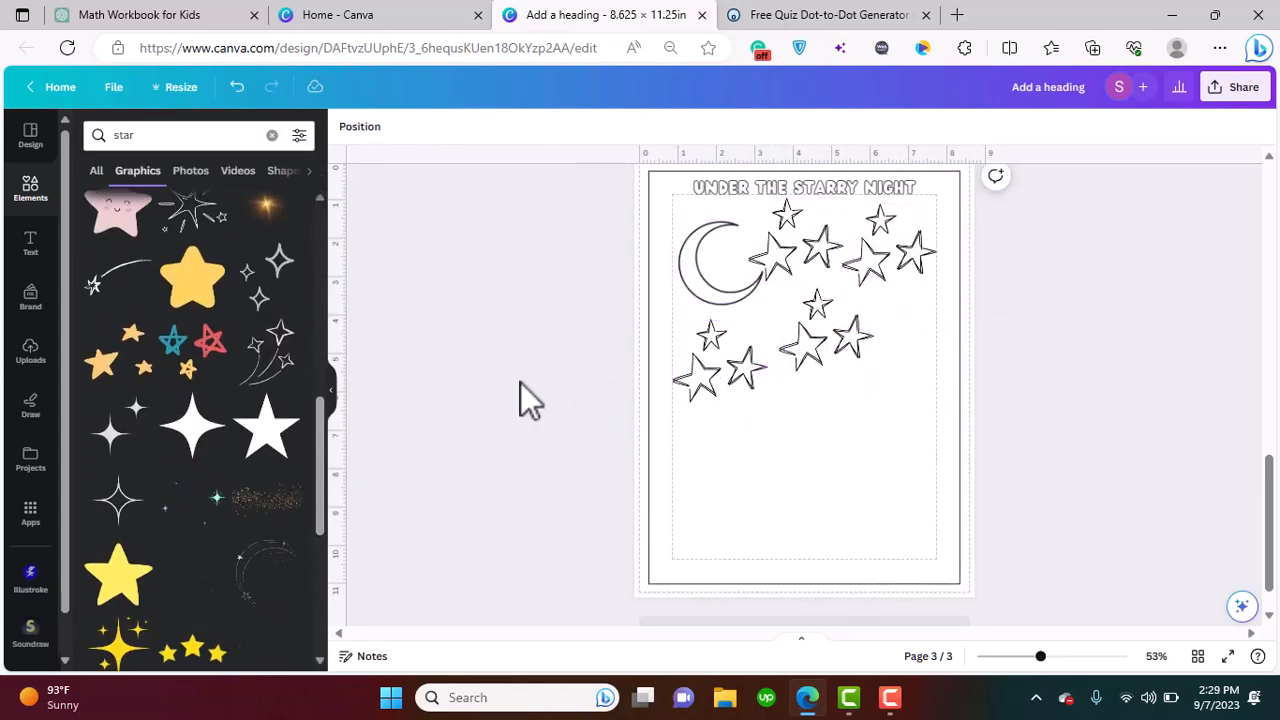
click(803, 187)
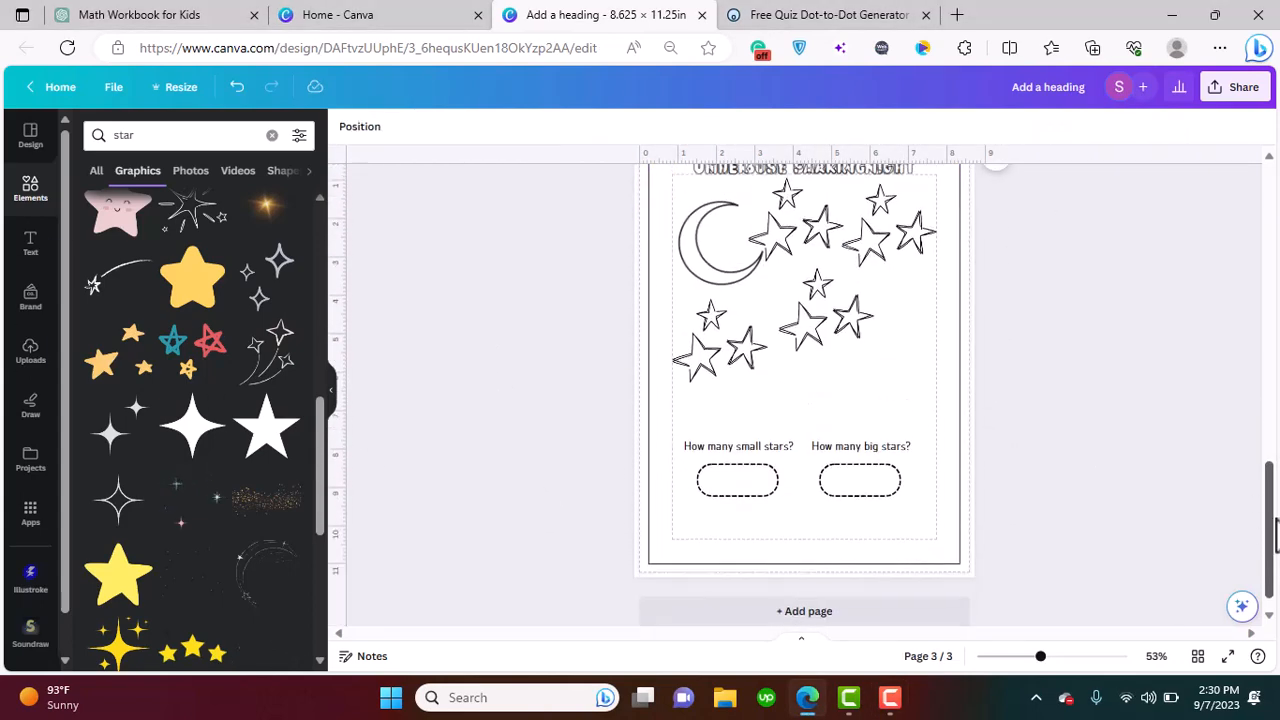
scroll(up, 3)
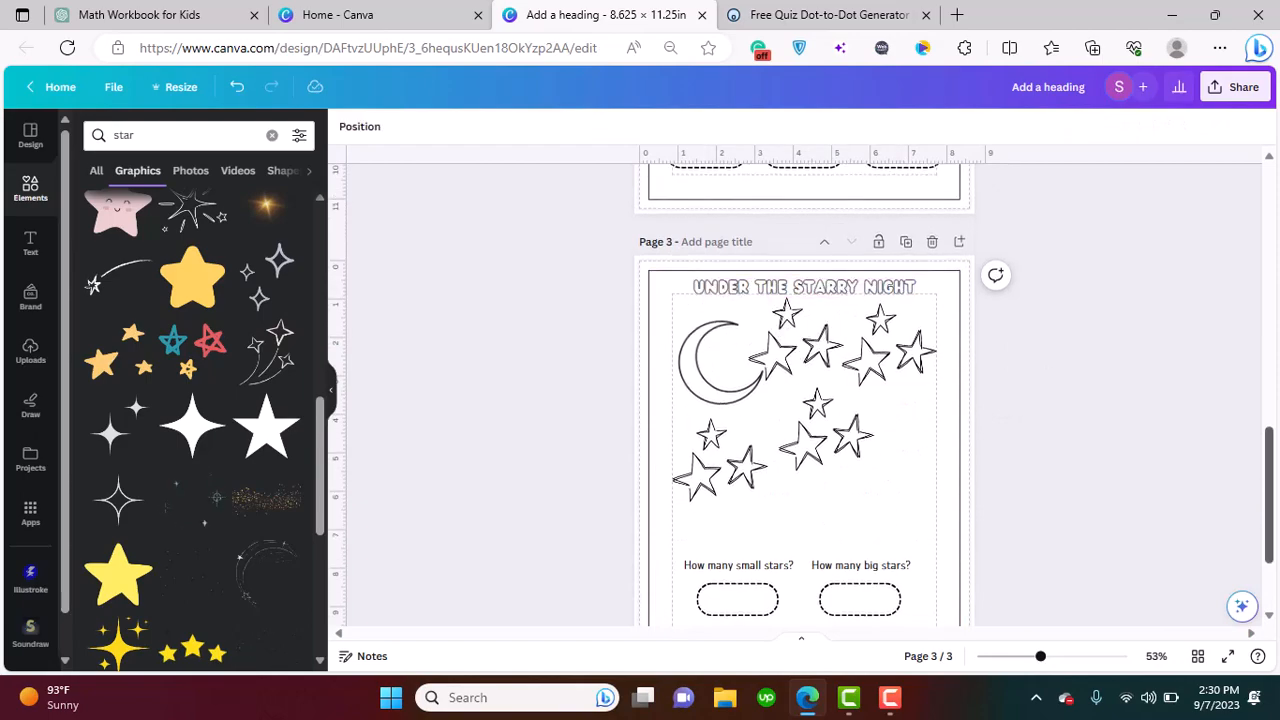
scroll(up, 3)
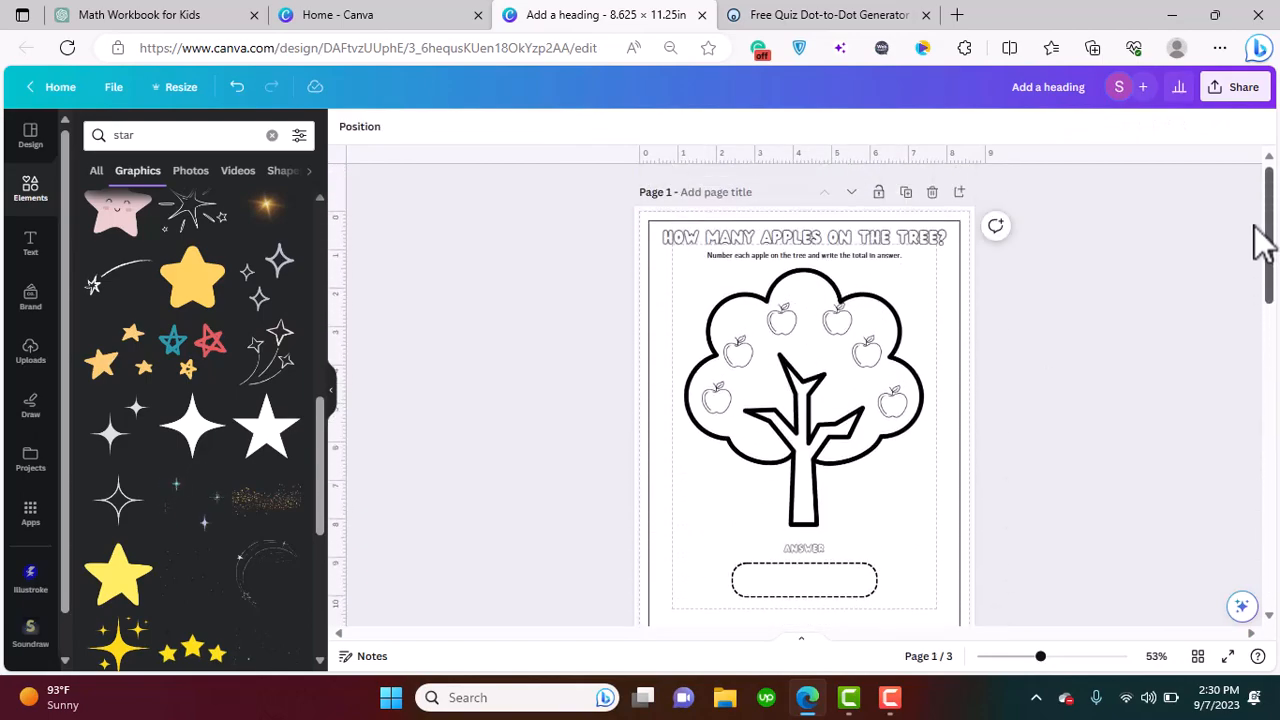
scroll(down, 3)
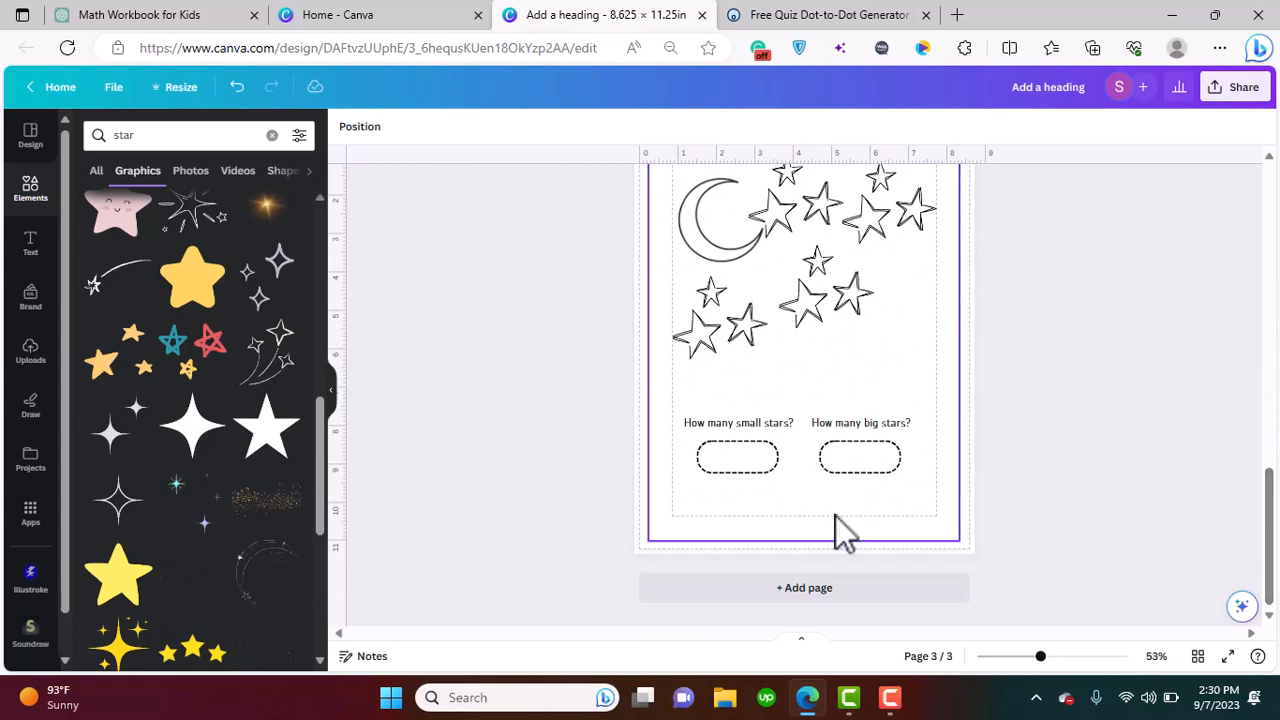
click(804, 587)
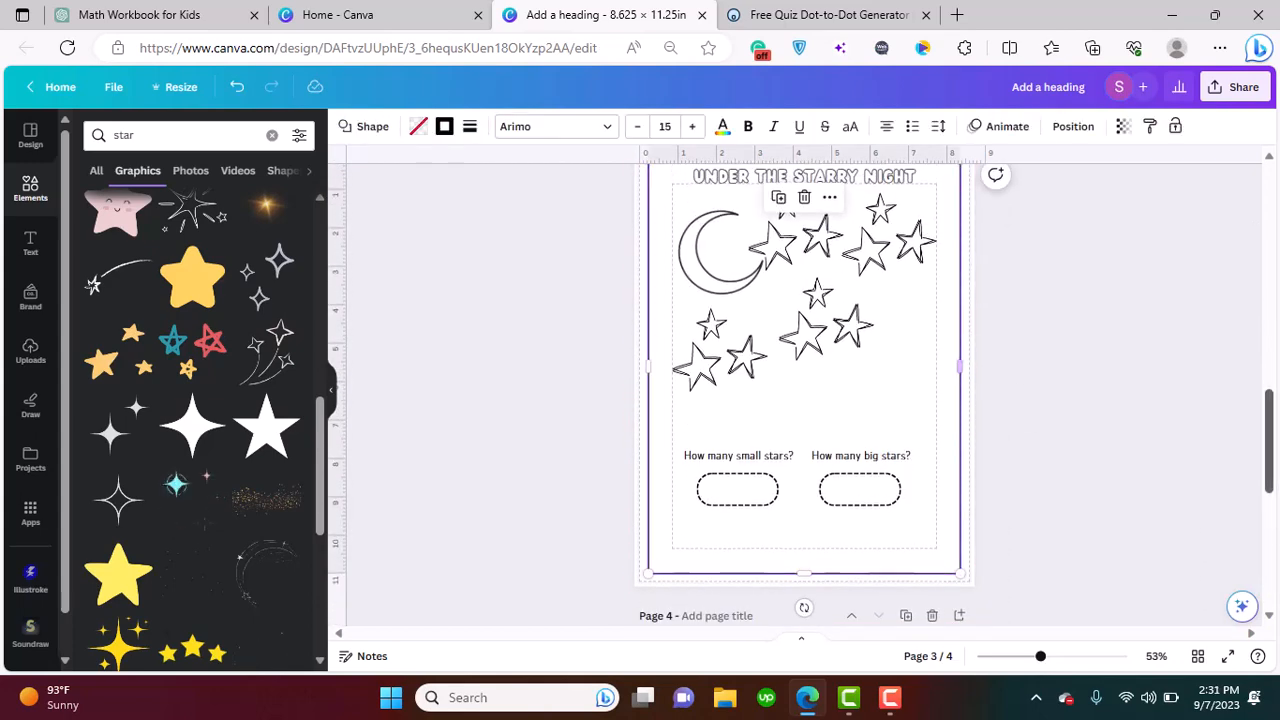
scroll(down, 3)
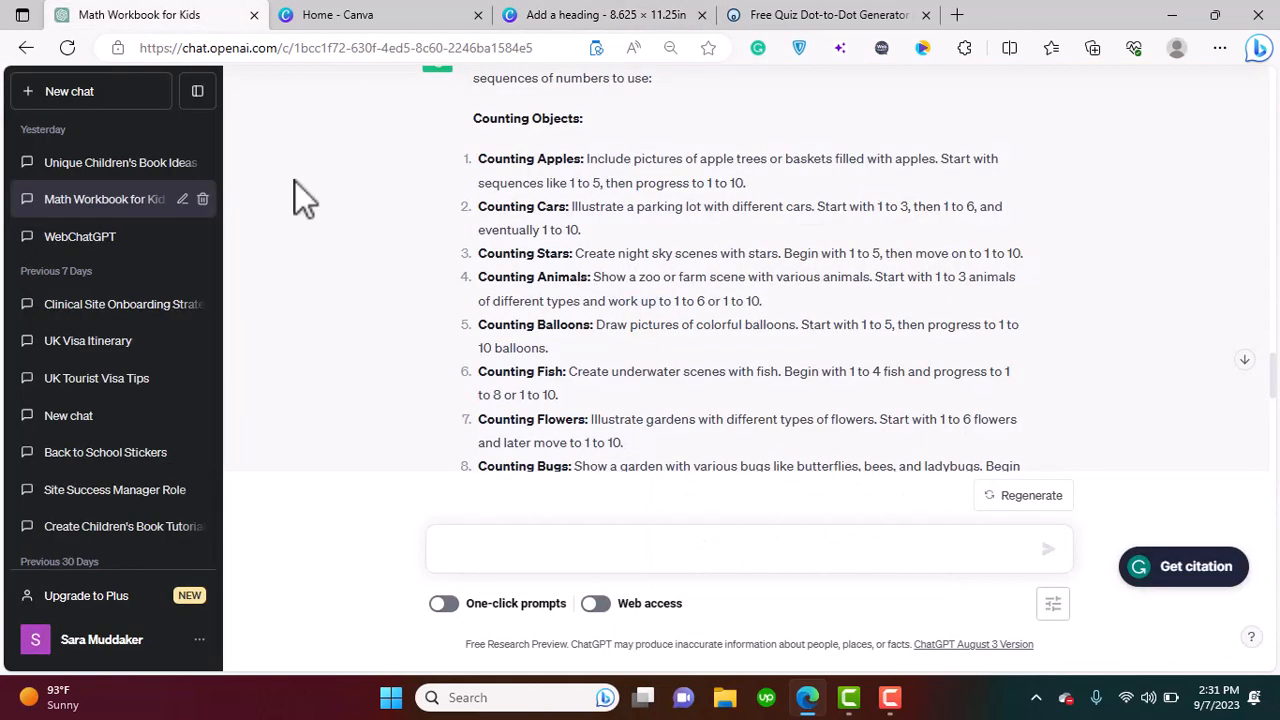
mouse_move(640, 310)
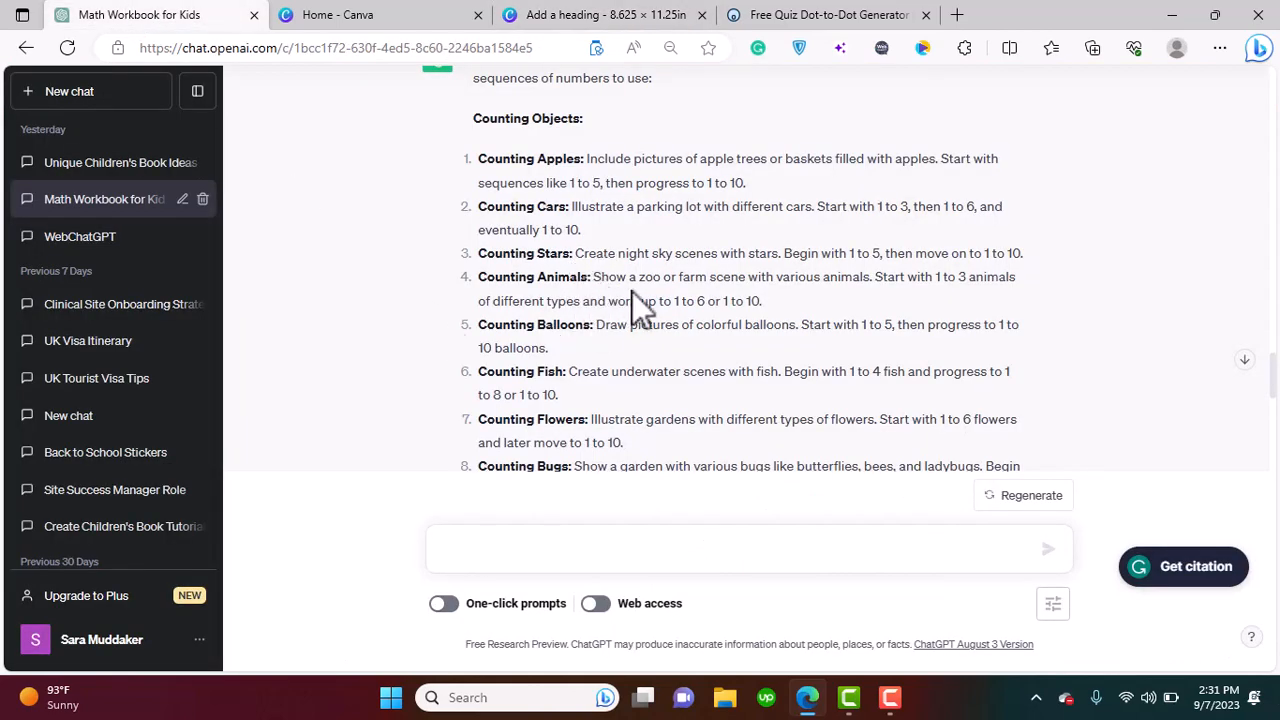
mouse_move(850, 325)
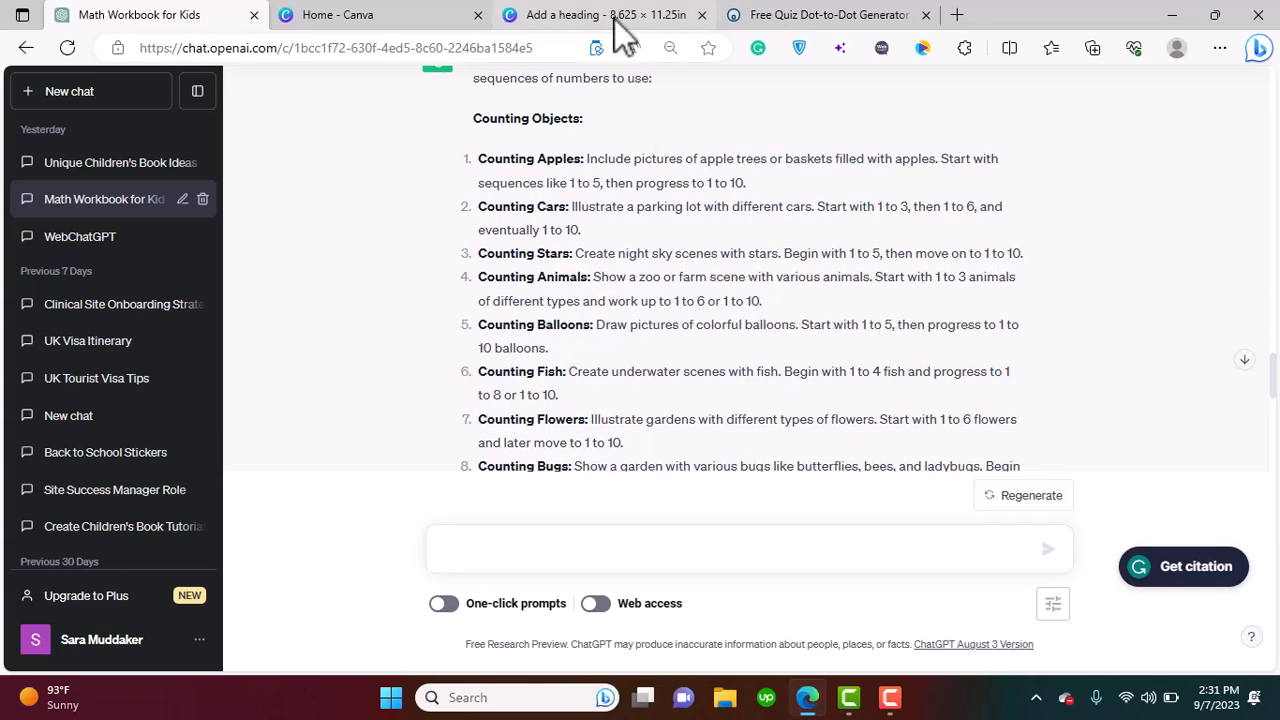
Return to the Canva design showing the blank fourth page
click(600, 14)
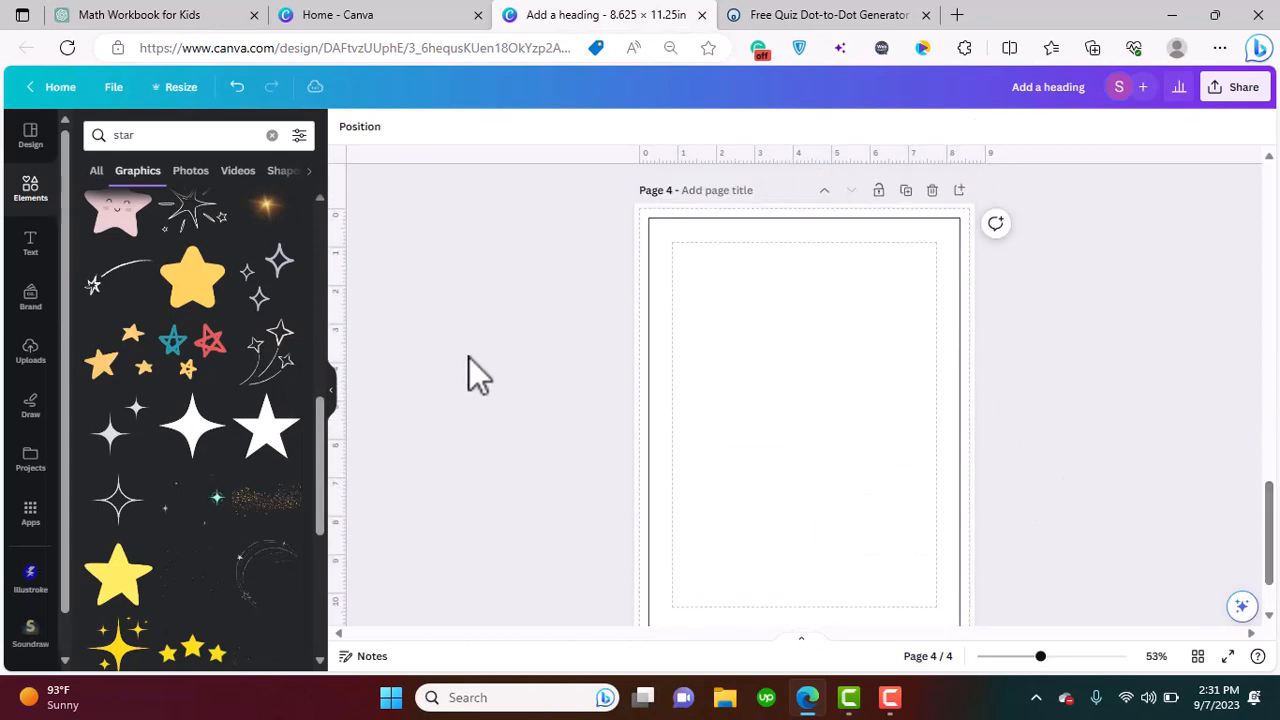
Select page 4, search graphics for a pig, and select both pig graphics
click(803, 420)
text(pig)
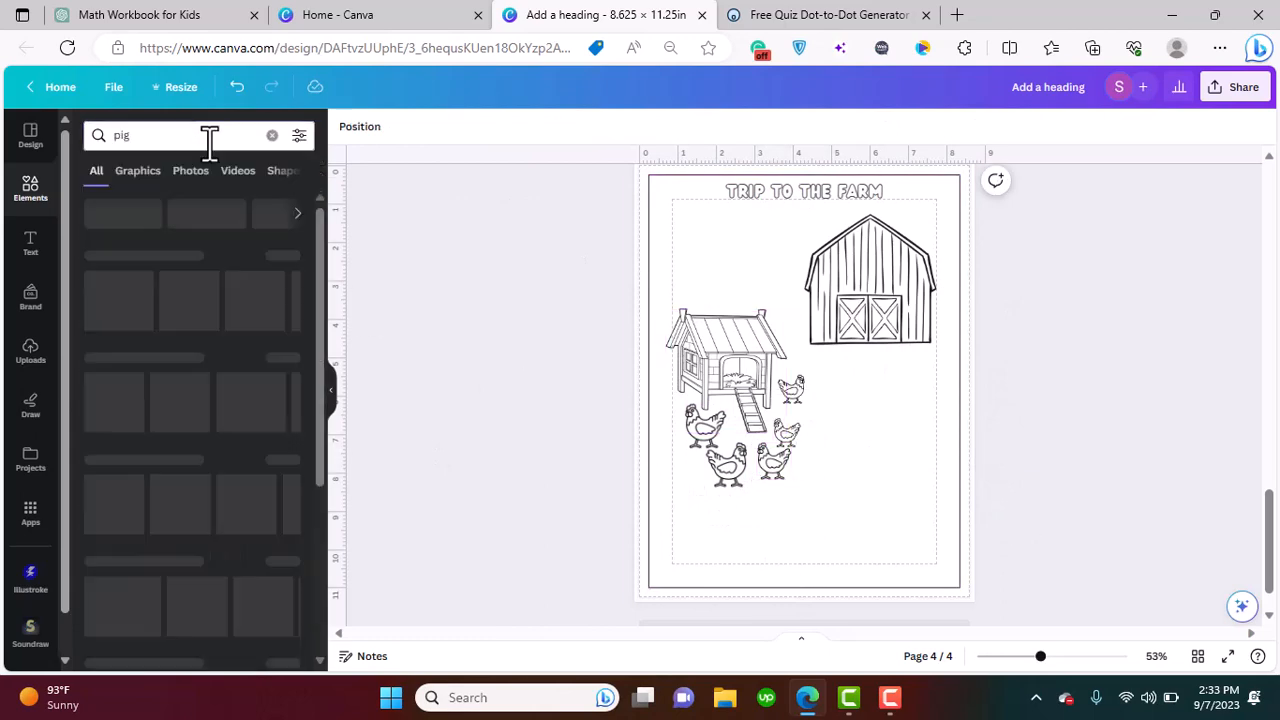
click(451, 126)
text(puddle)
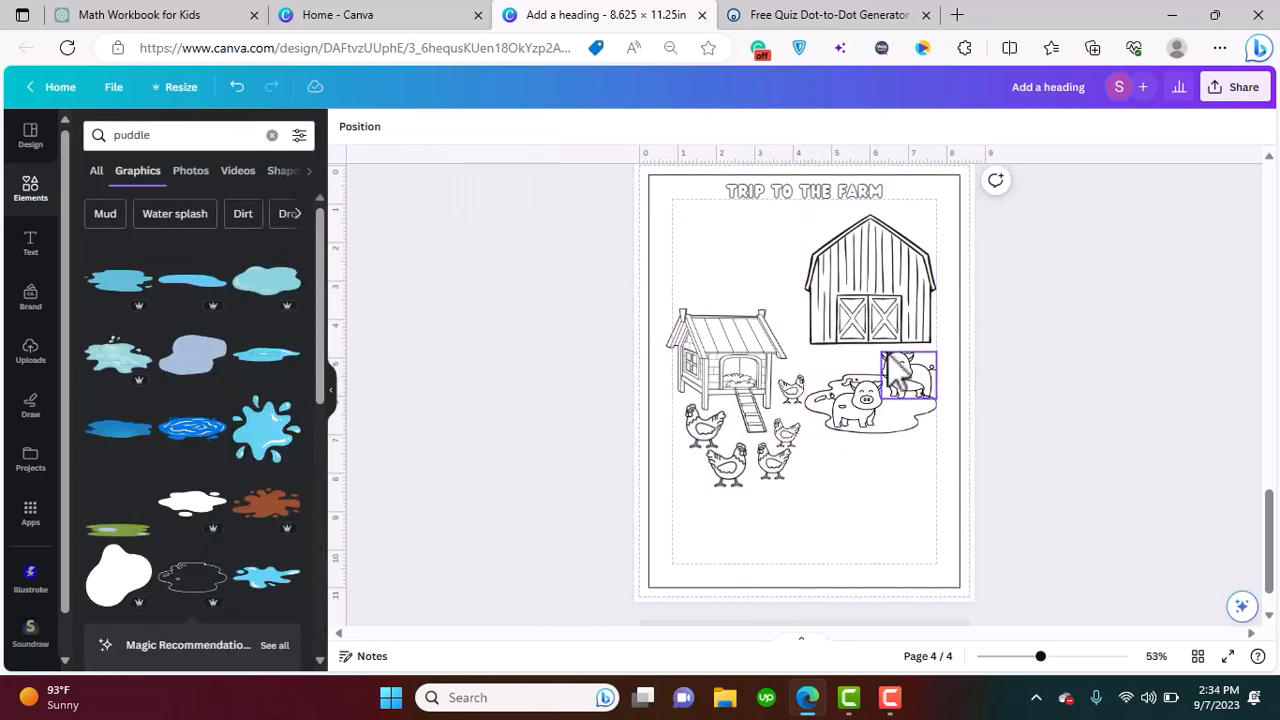
click(870, 395)
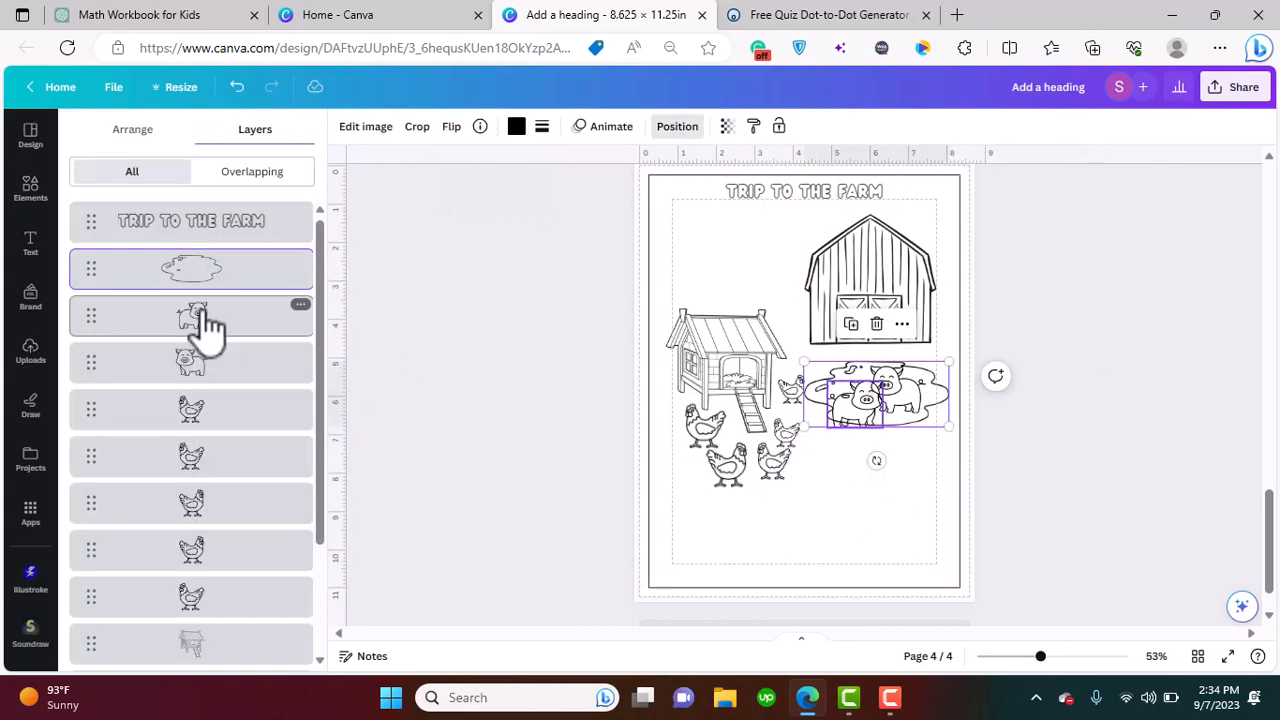
click(30, 188)
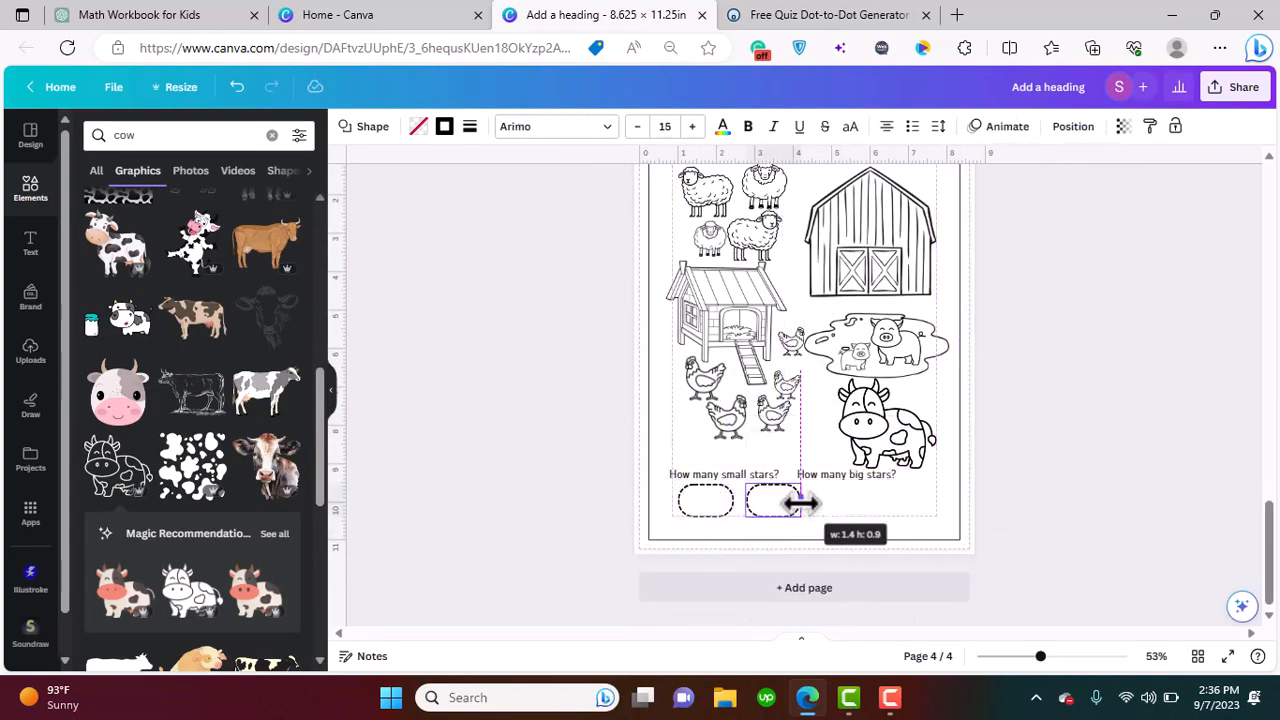
Edit the second answer box label and set the HOW MANY? question text in Wedges font
click(723, 473)
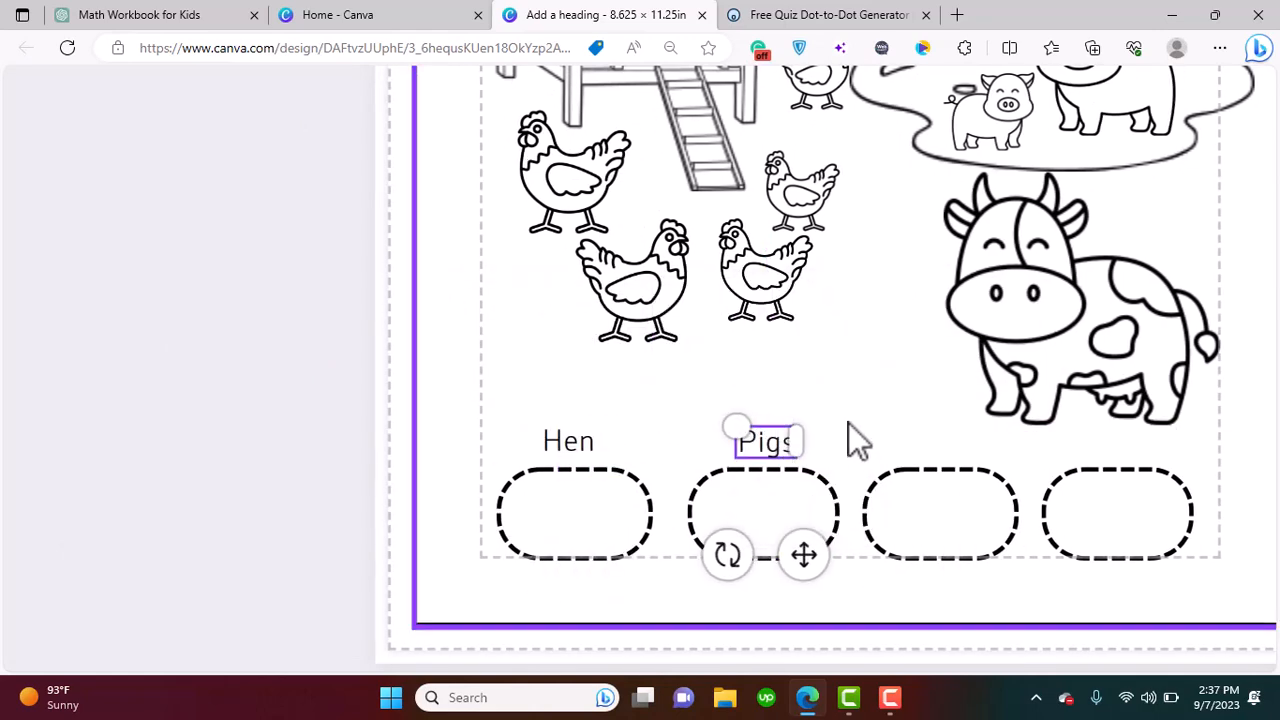
click(675, 385)
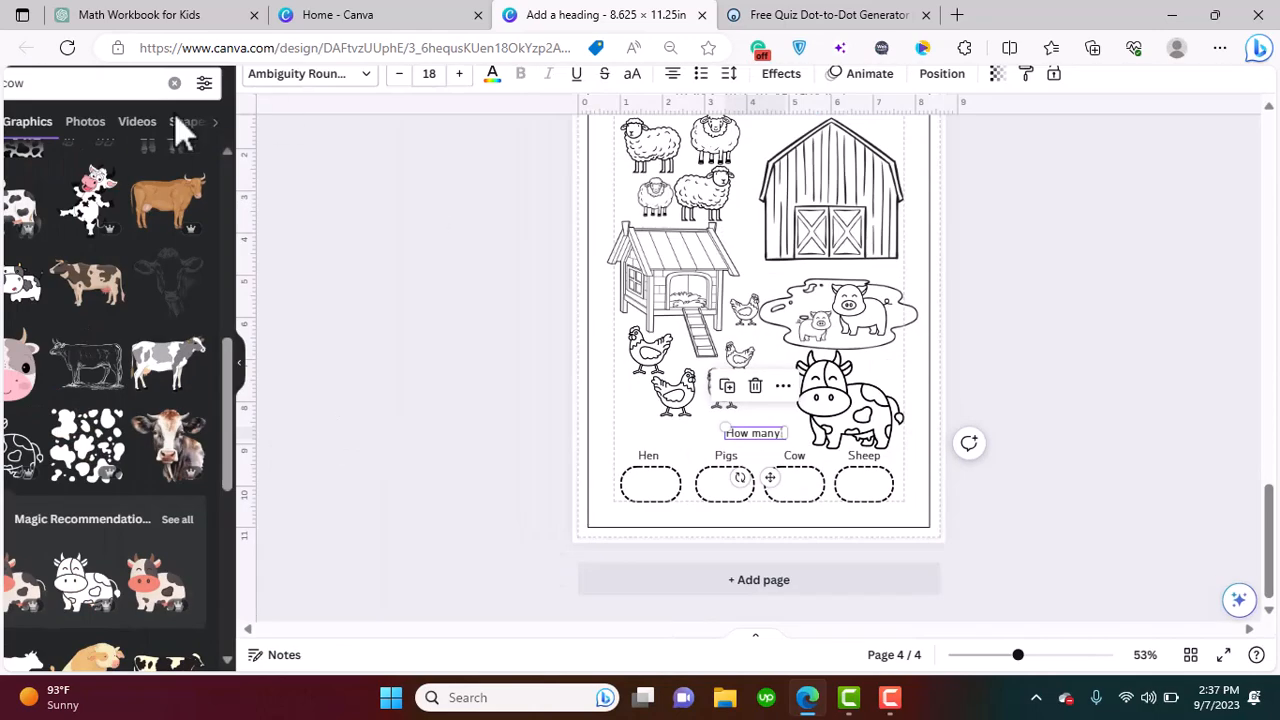
click(123, 531)
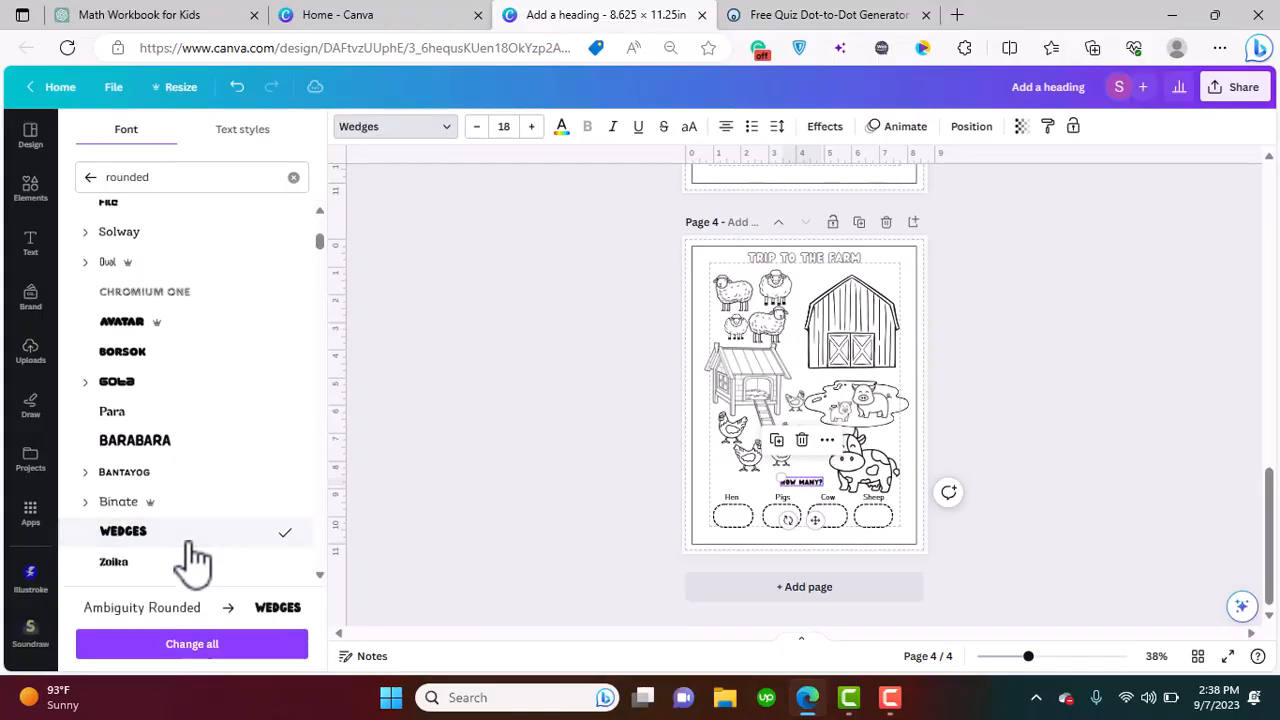
click(30, 188)
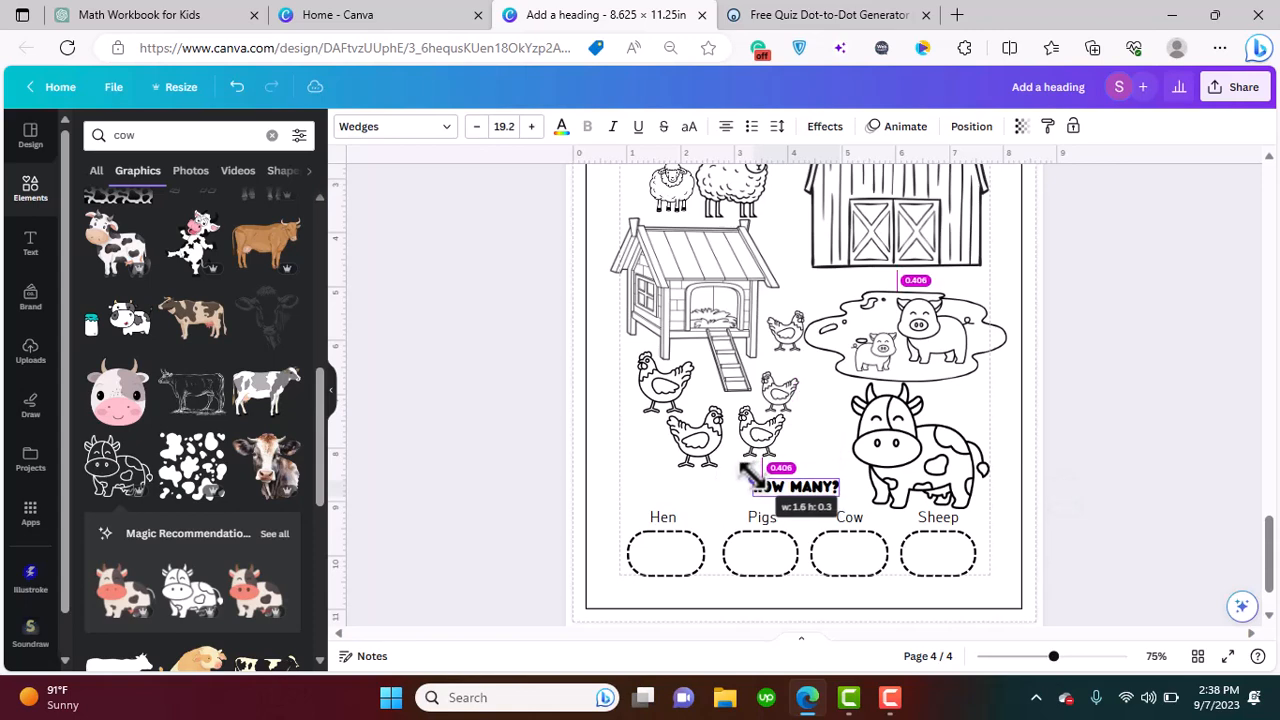
Enlarge the HOW MANY? heading and apply a text effect to it
click(790, 487)
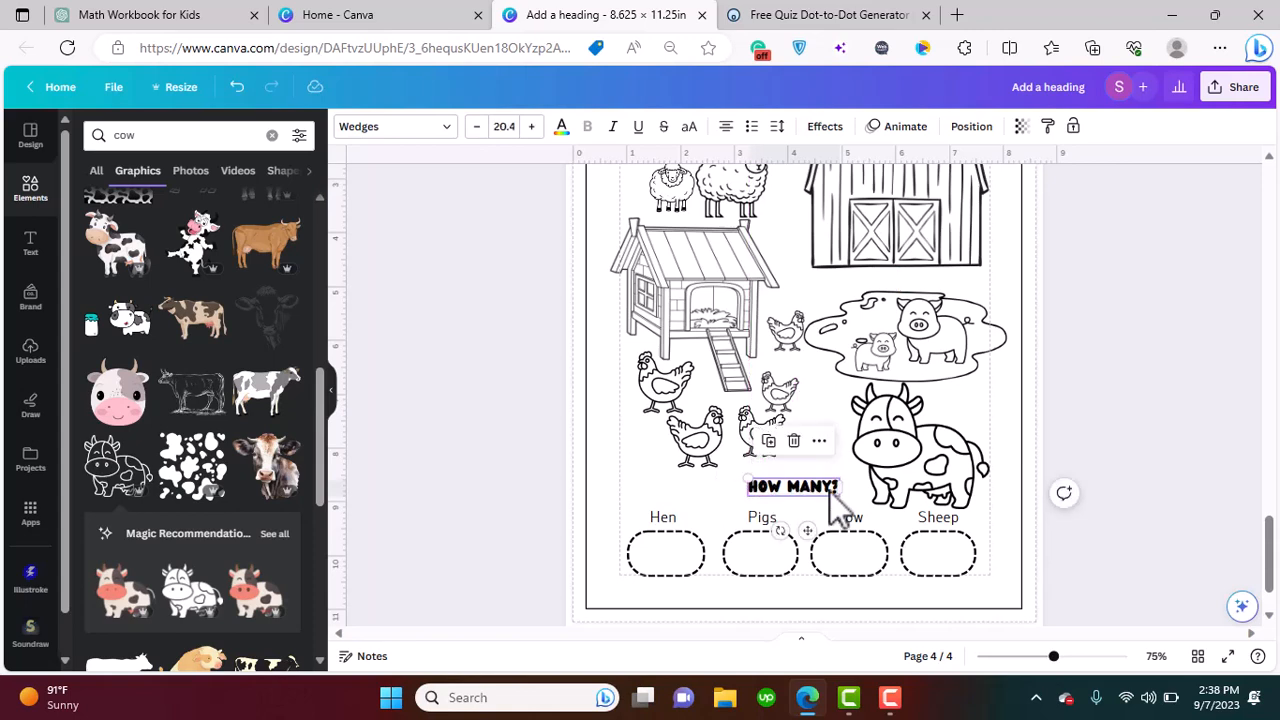
click(824, 126)
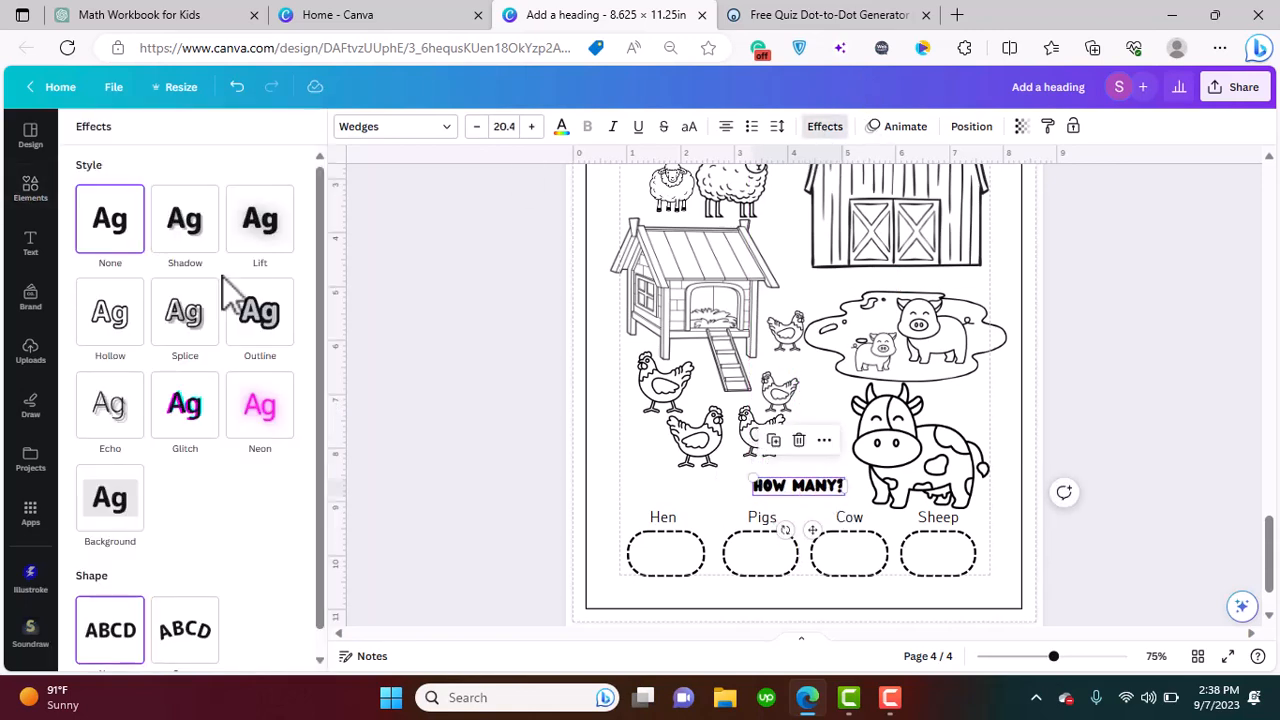
click(30, 188)
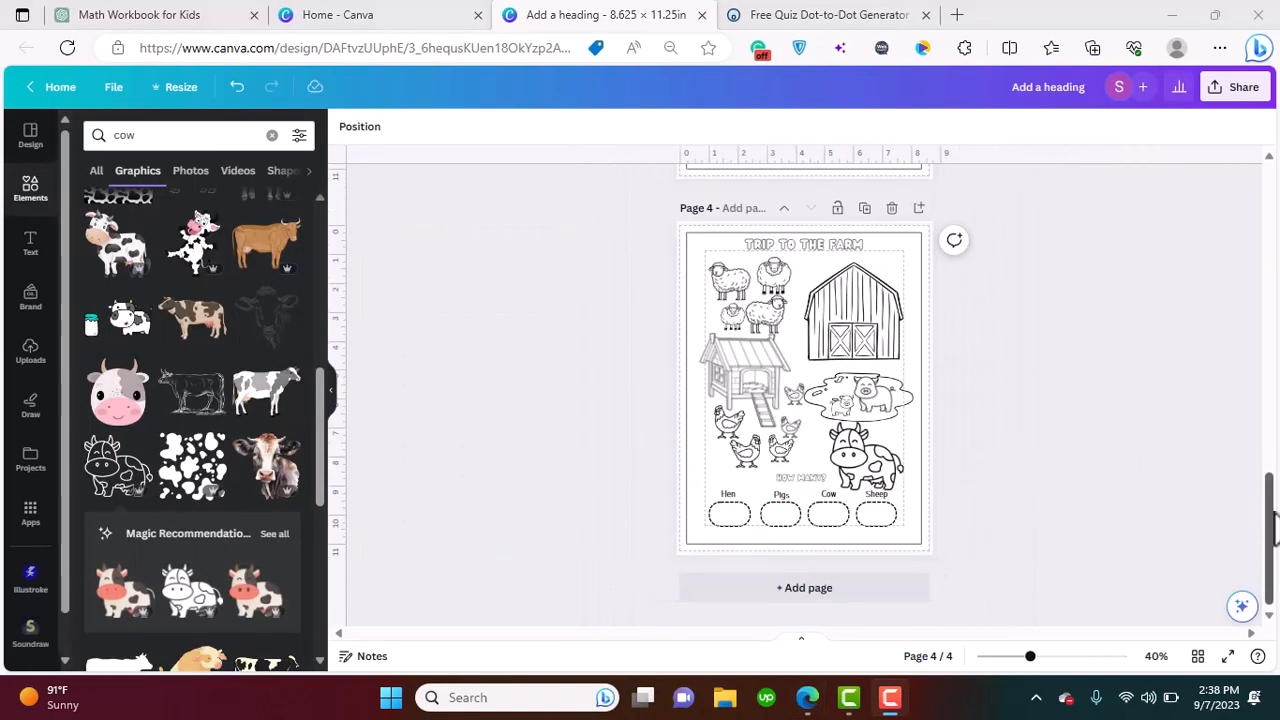
scroll(up, 3)
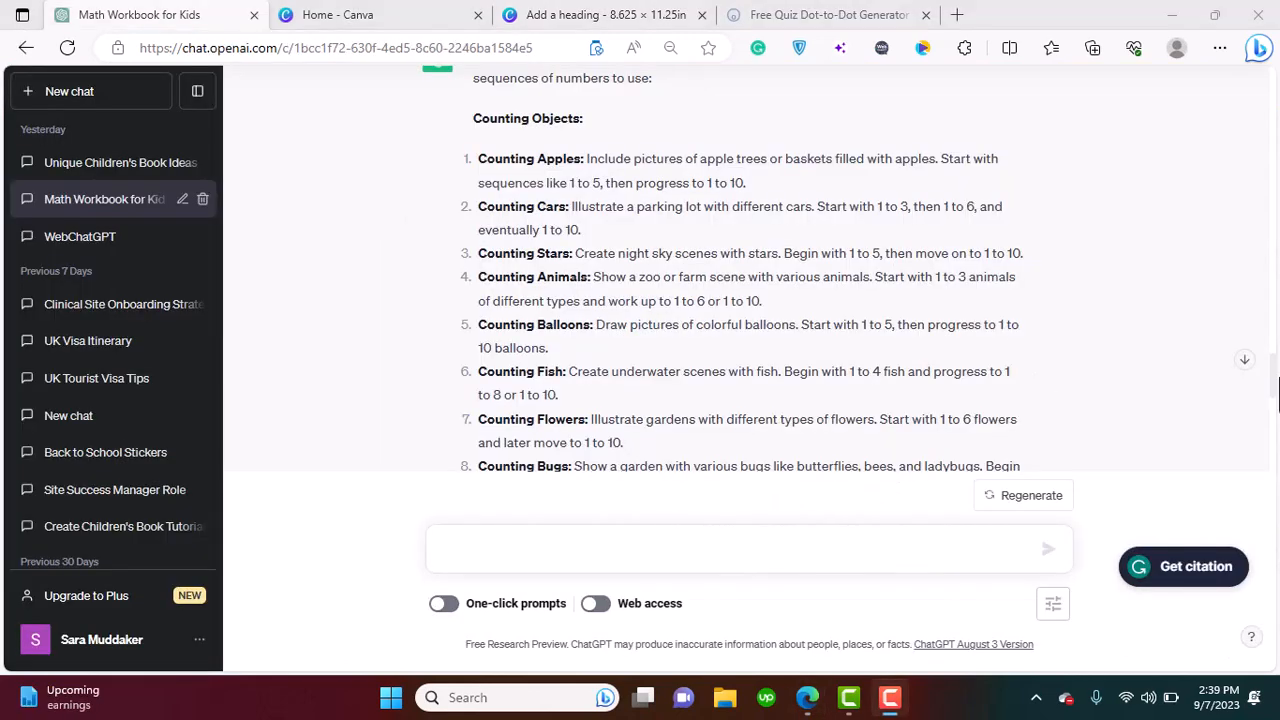
Scroll the ChatGPT chat back to the list starting with Counting Objects and Connect the Dots
scroll(down, 3)
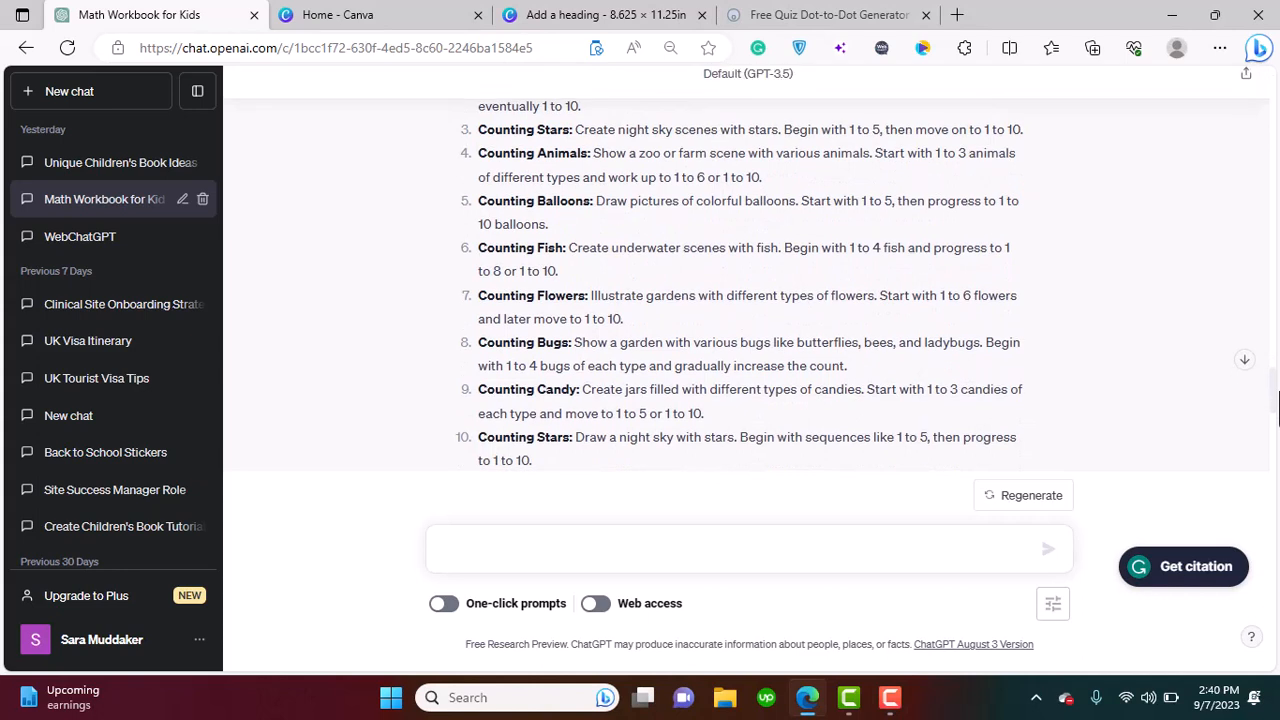
scroll(up, 3)
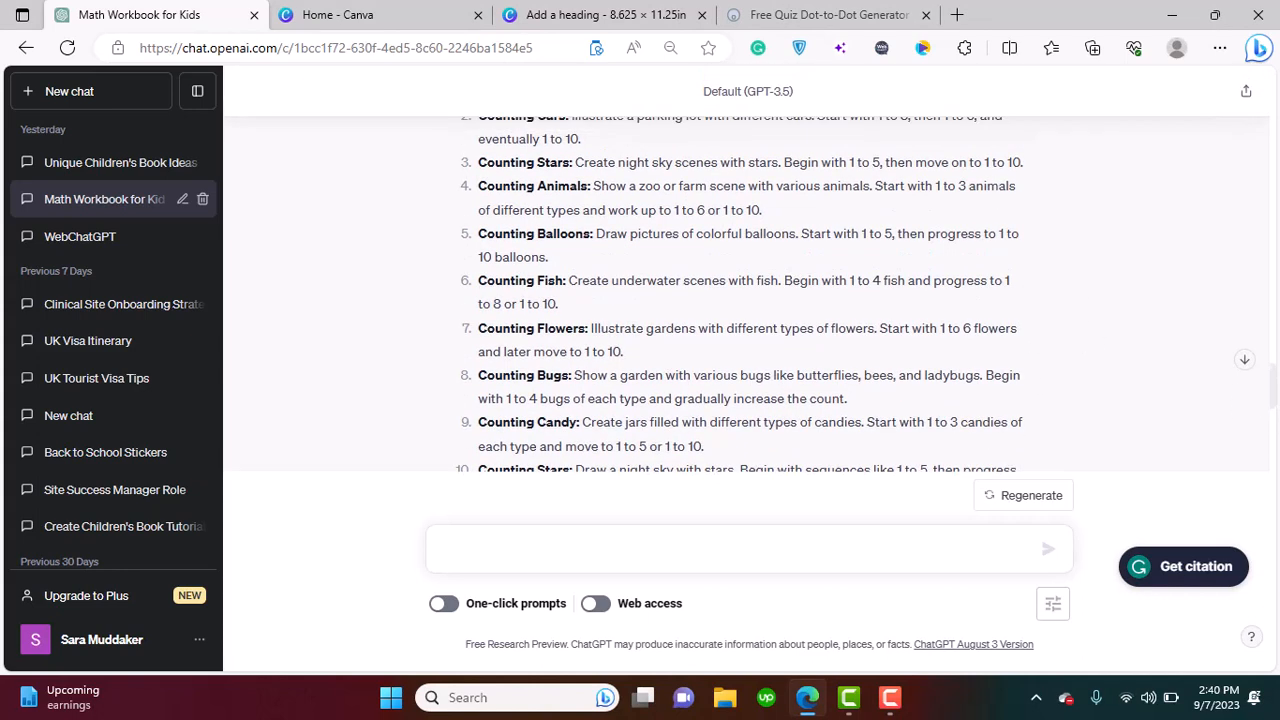
scroll(up, 3)
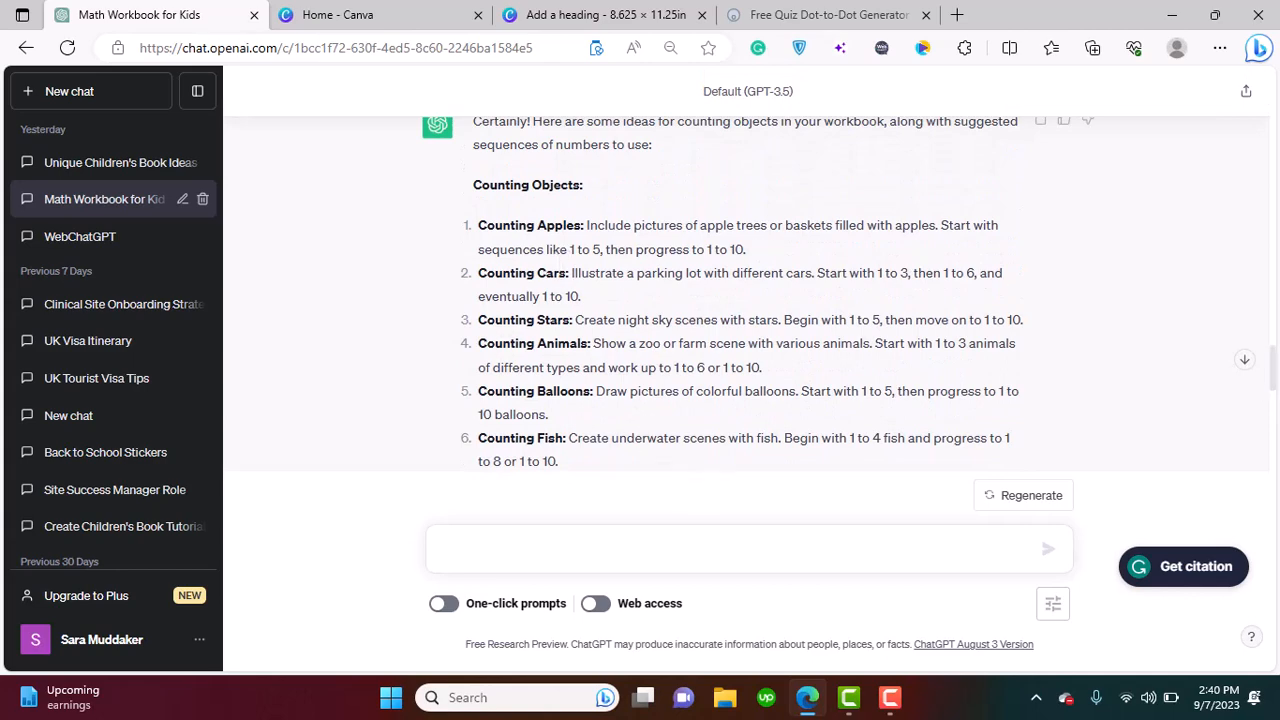
scroll(down, 3)
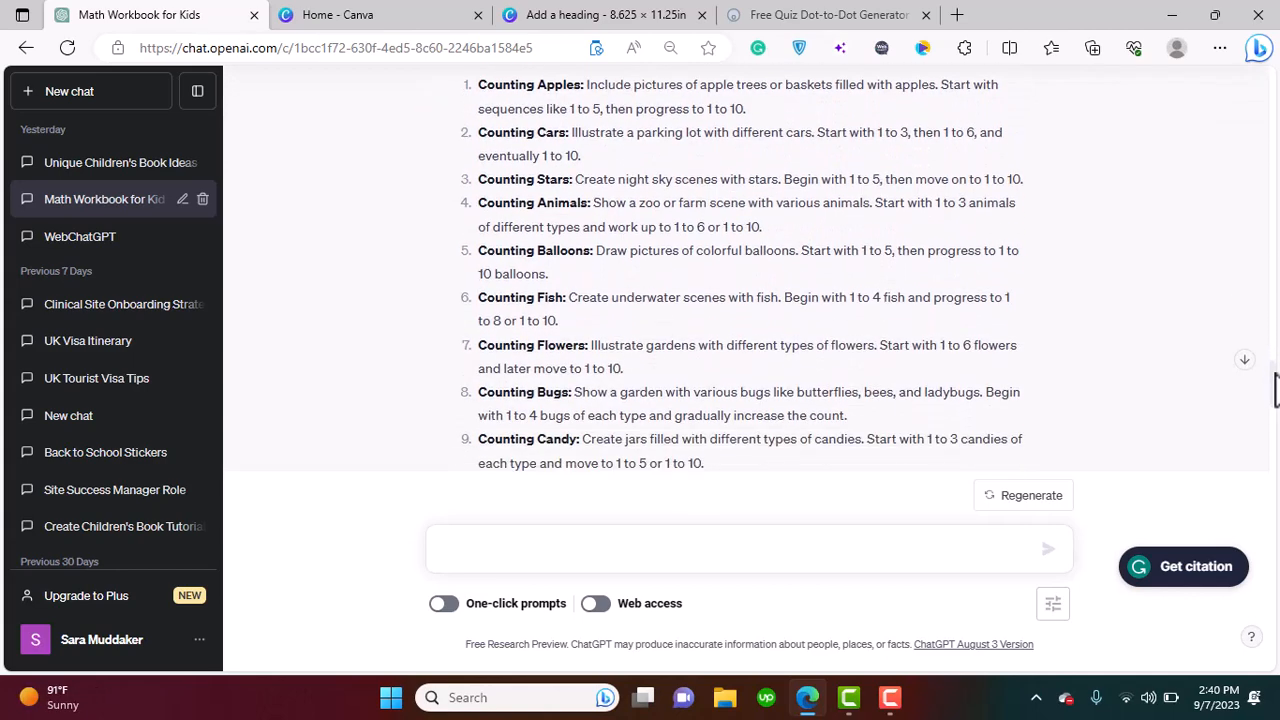
scroll(down, 3)
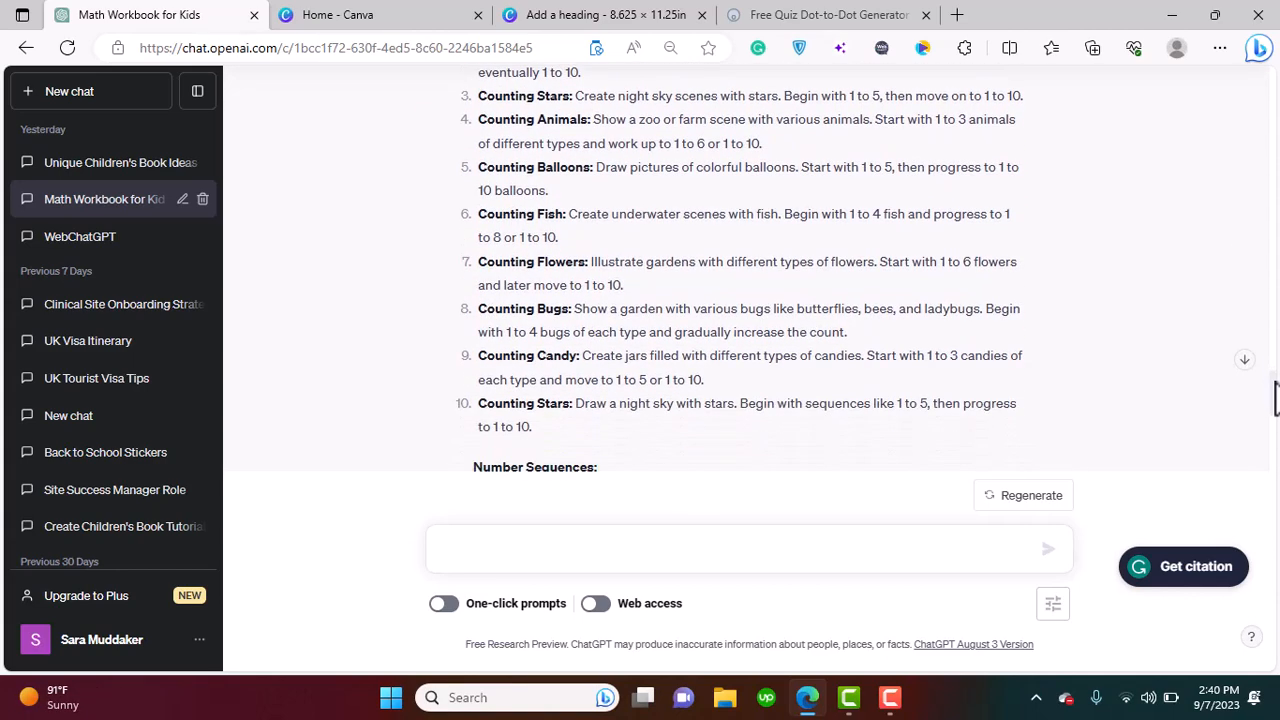
scroll(down, 3)
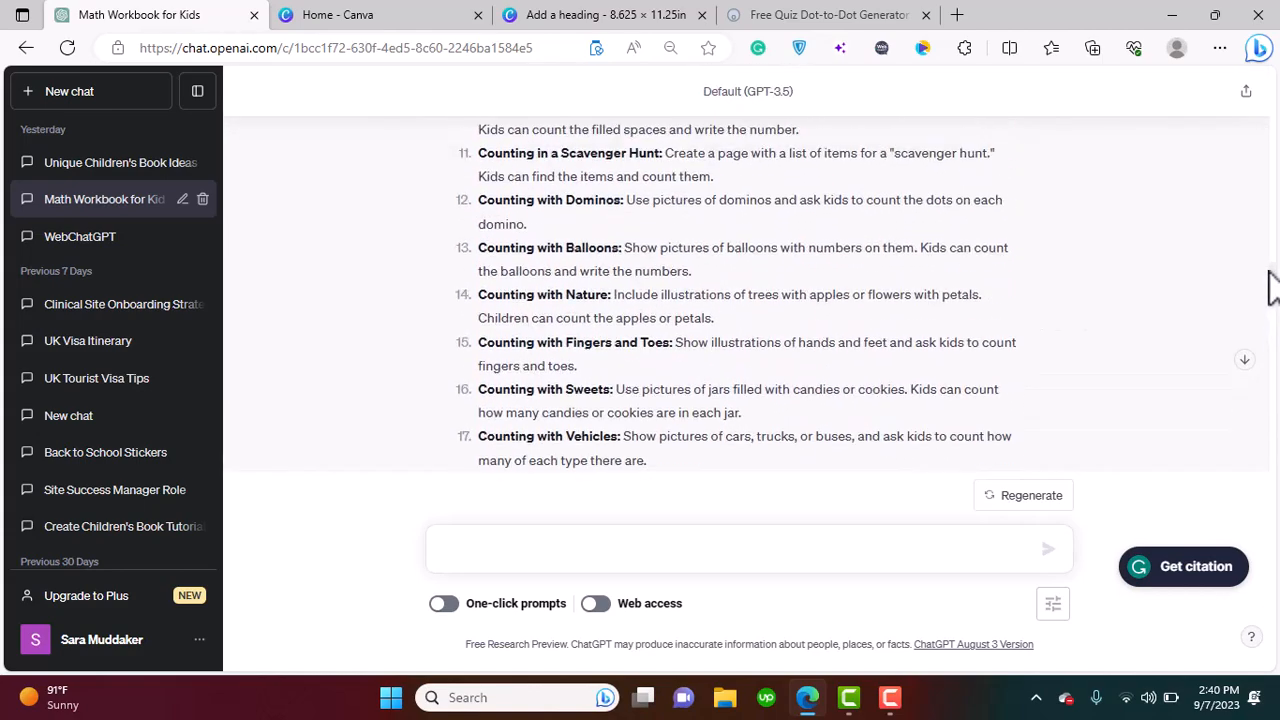
scroll(up, 3)
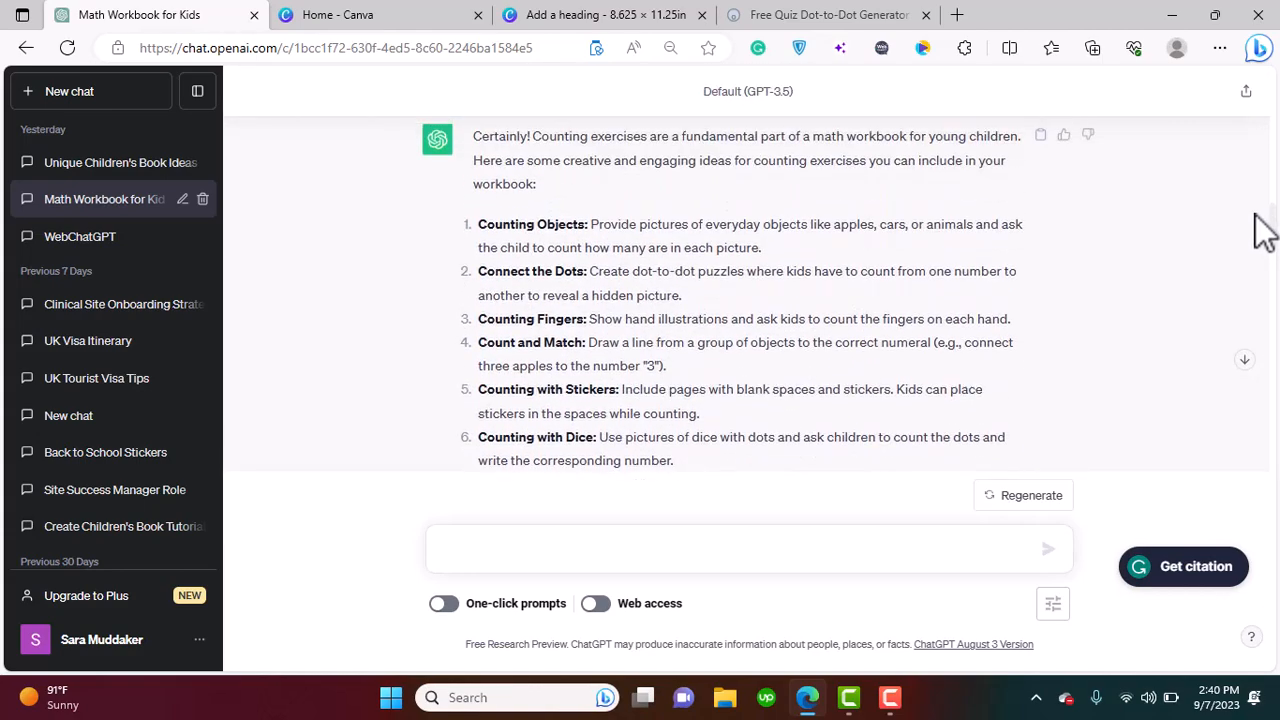
scroll(up, 3)
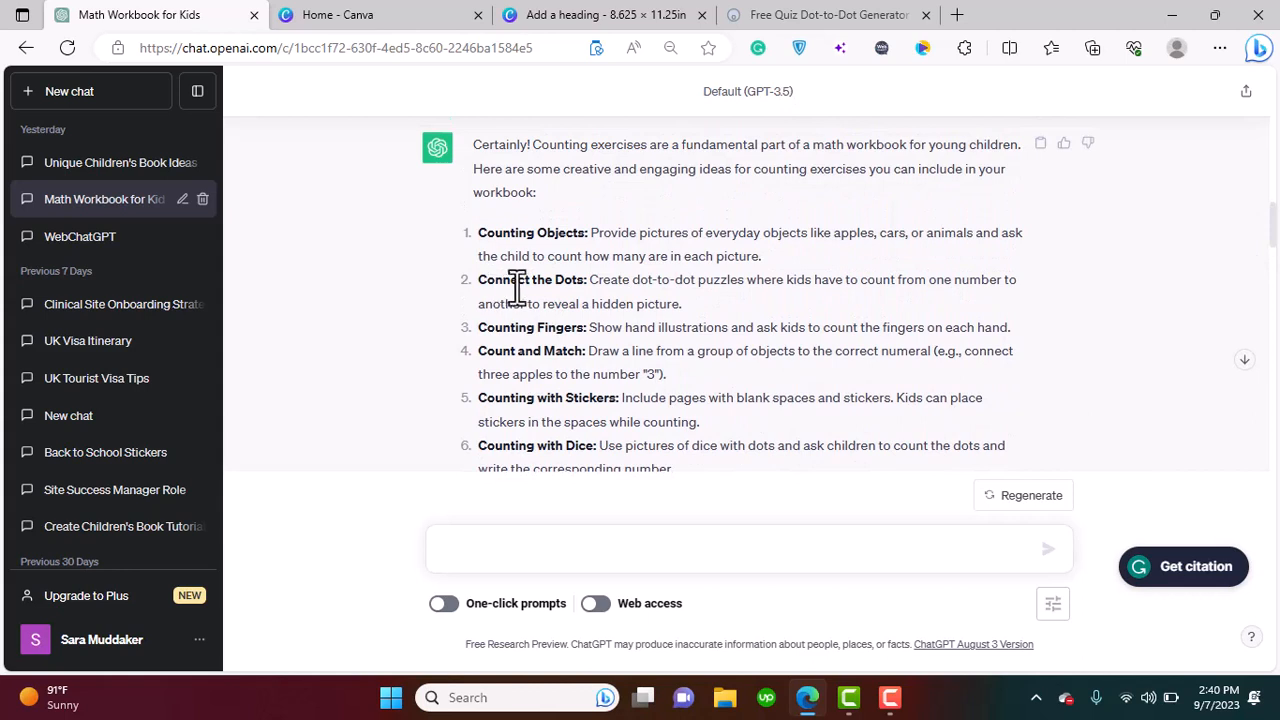
mouse_move(625, 289)
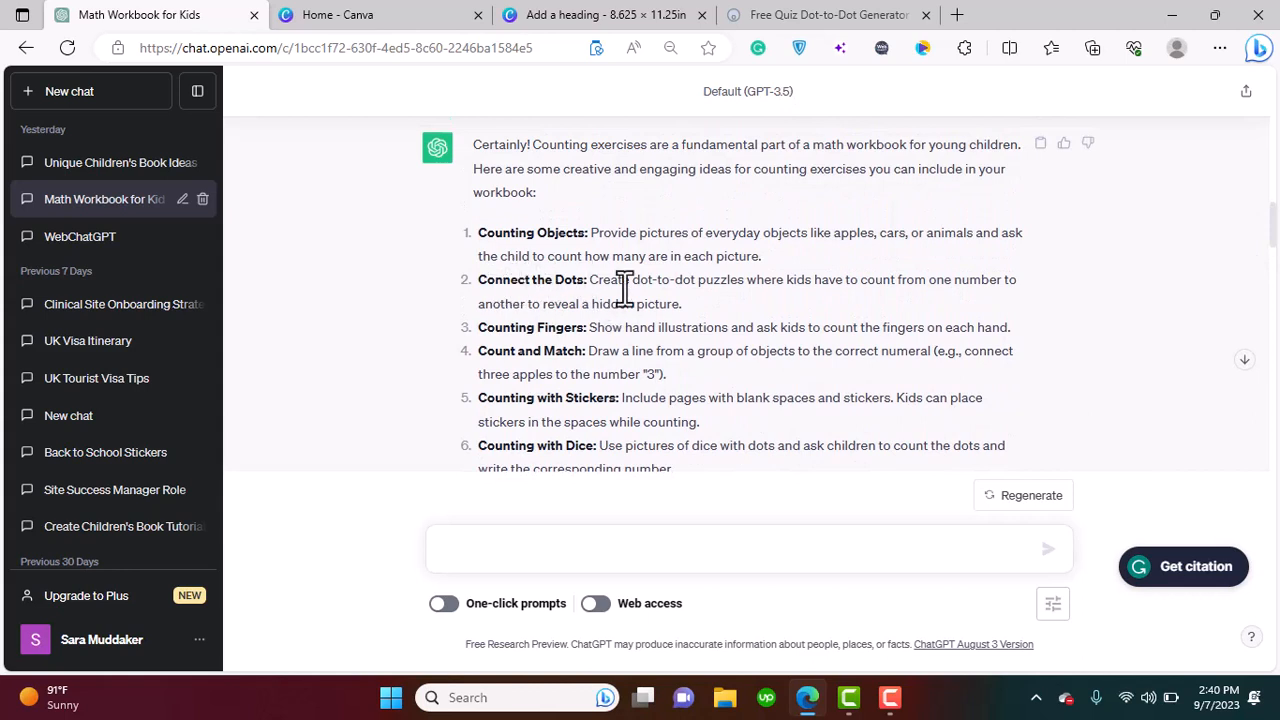
mouse_move(650, 305)
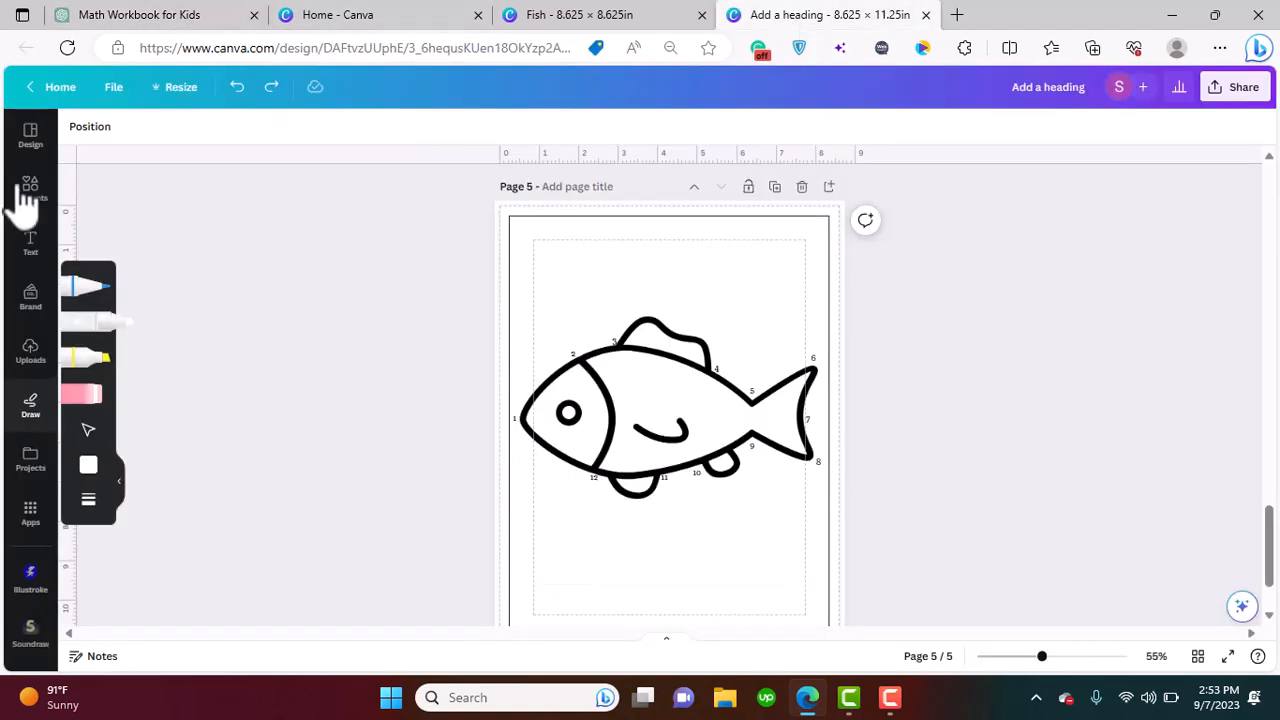
click(30, 188)
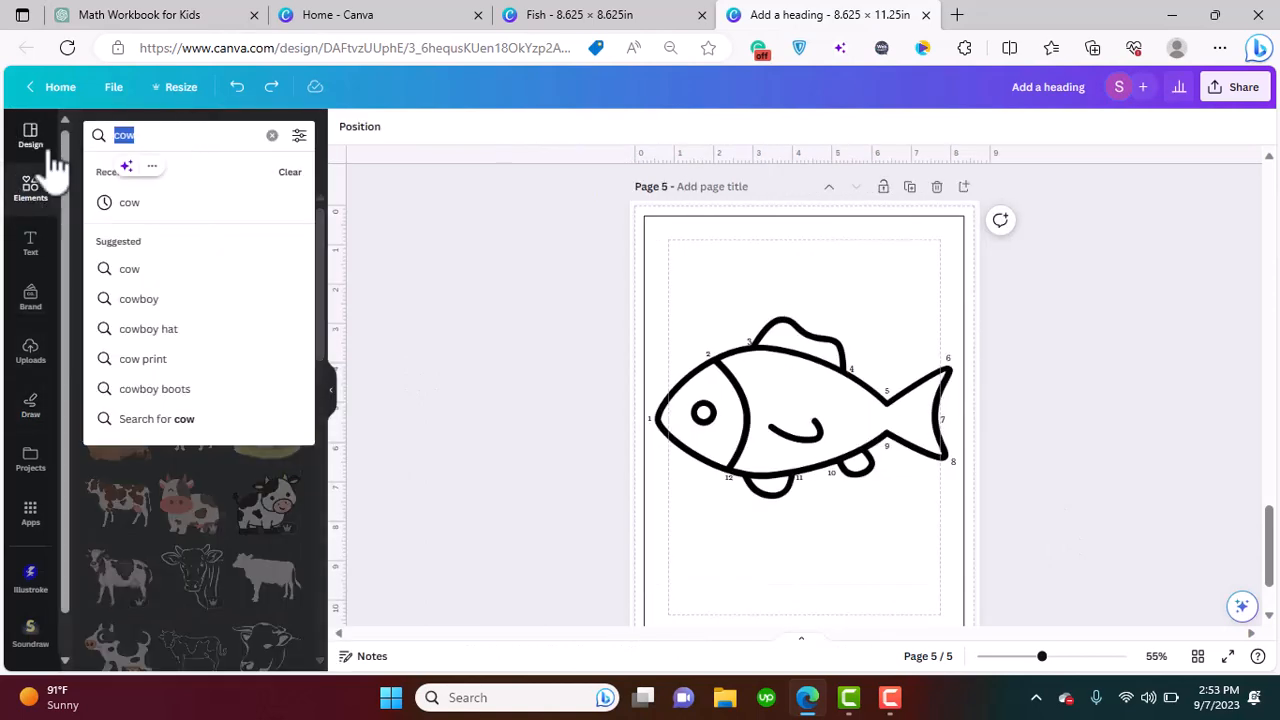
text(fish)
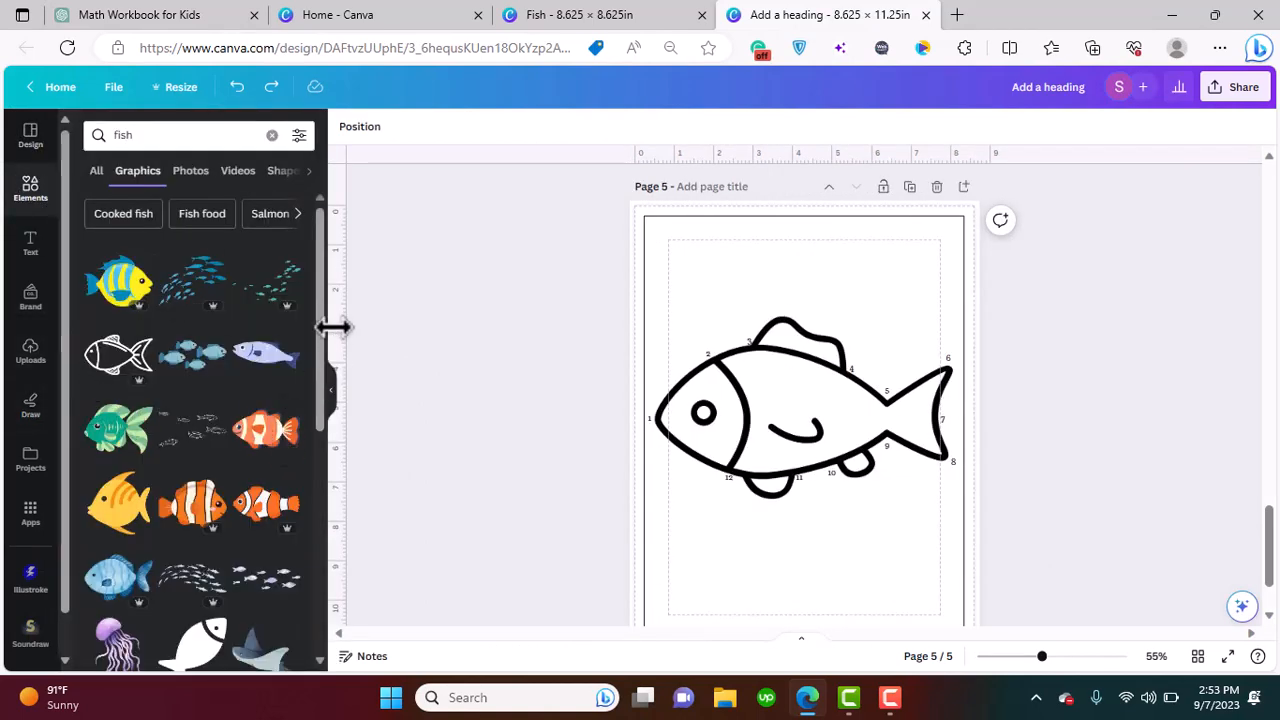
scroll(down, 3)
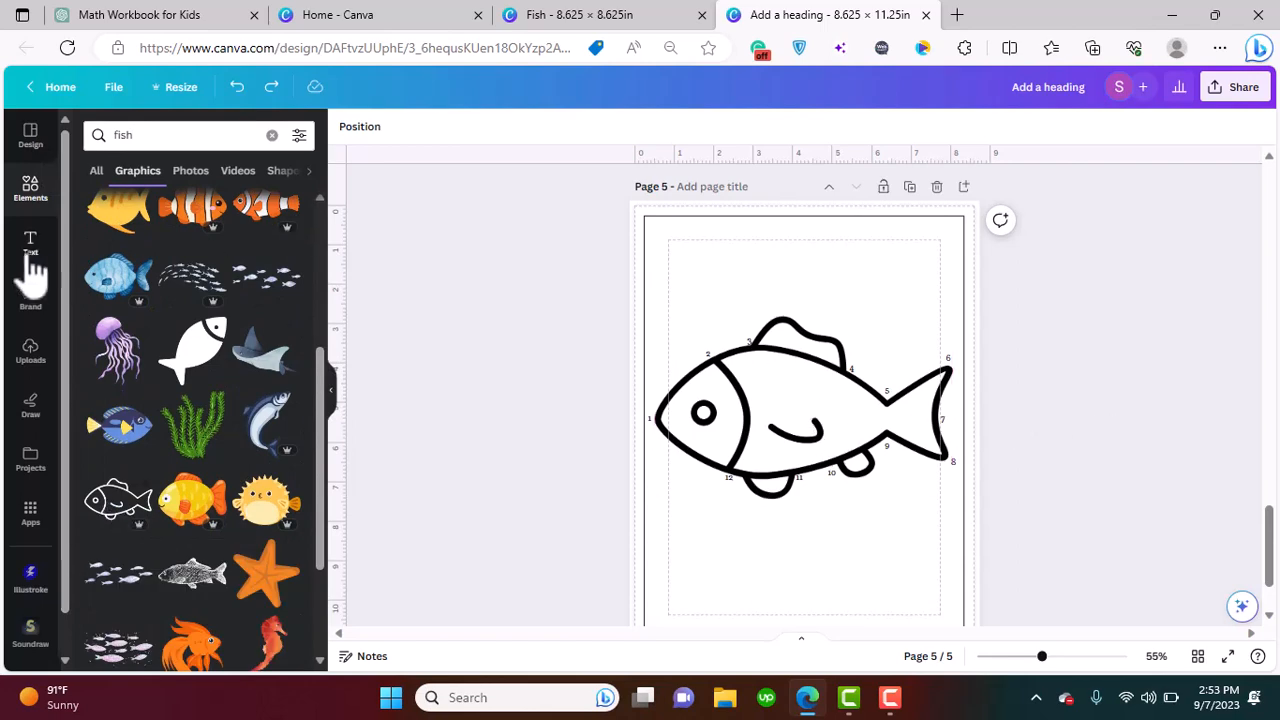
click(30, 245)
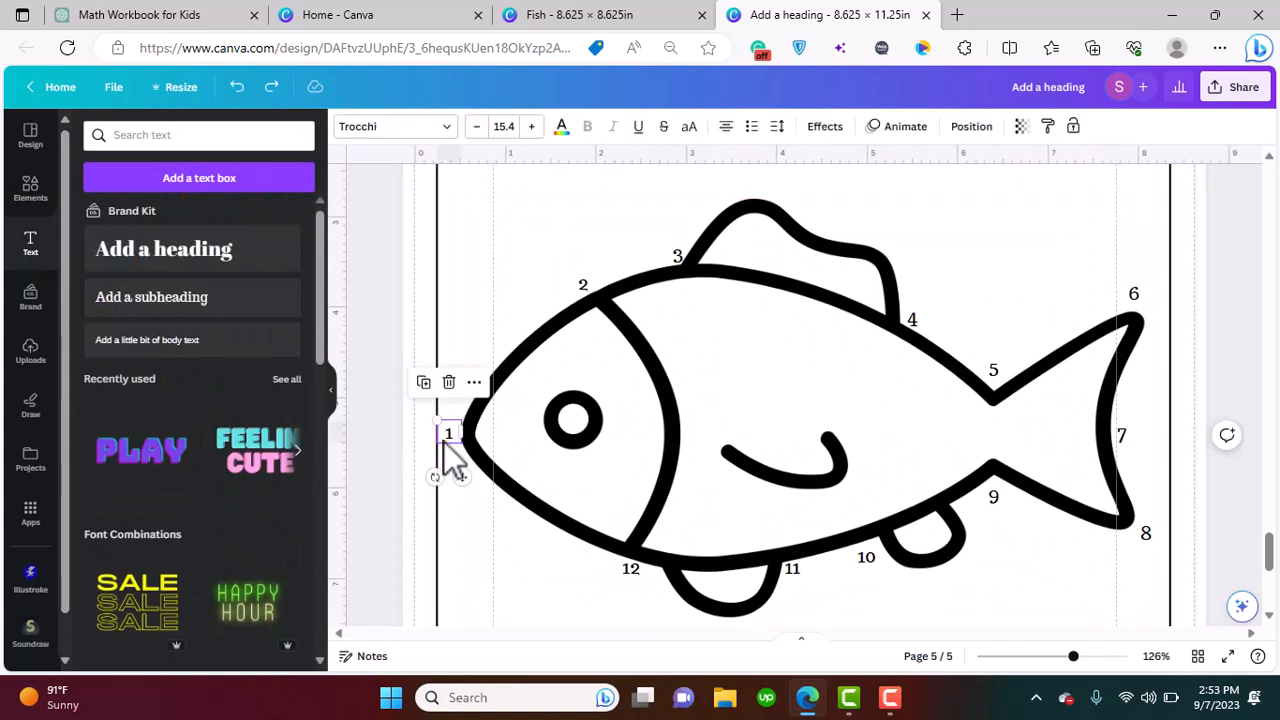
click(583, 283)
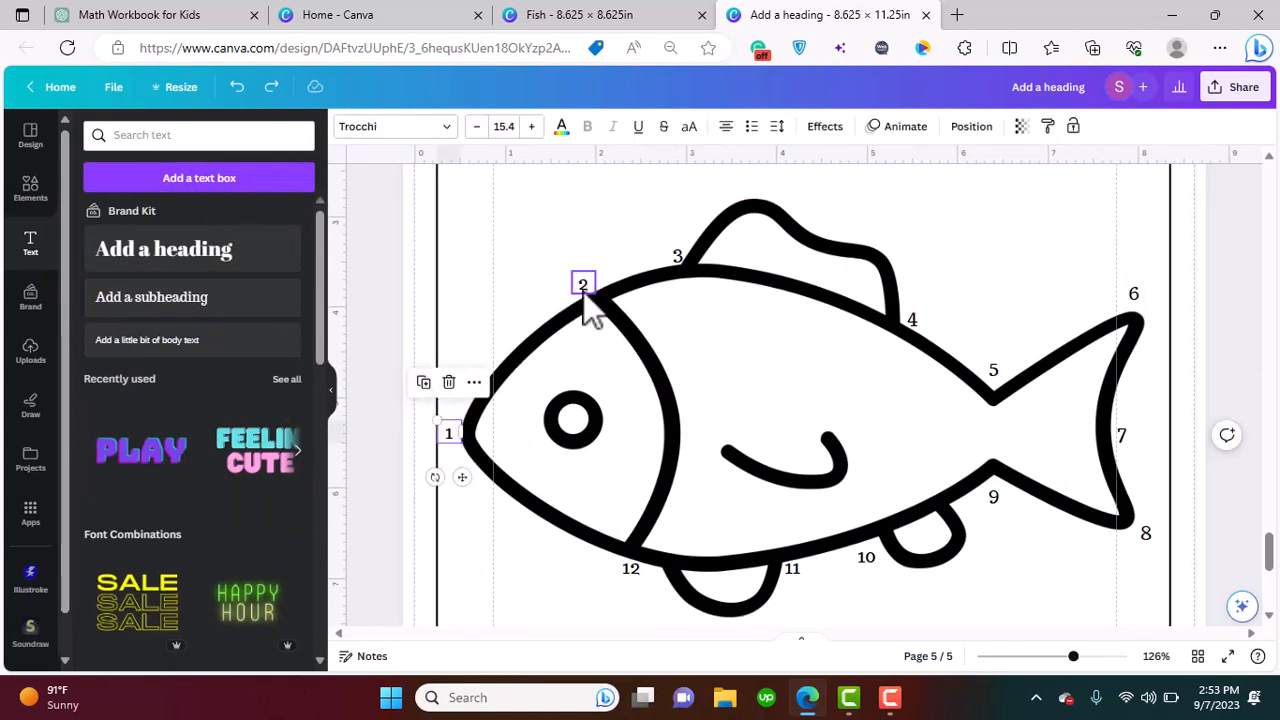
click(840, 280)
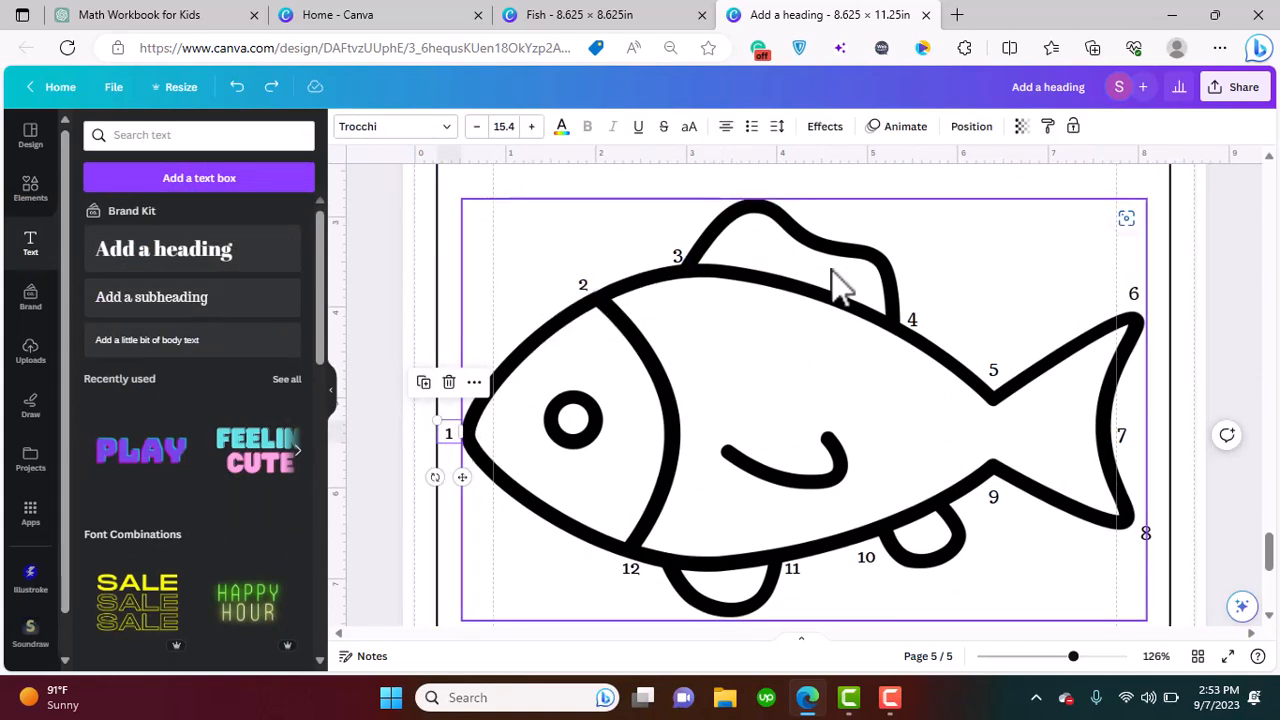
click(388, 438)
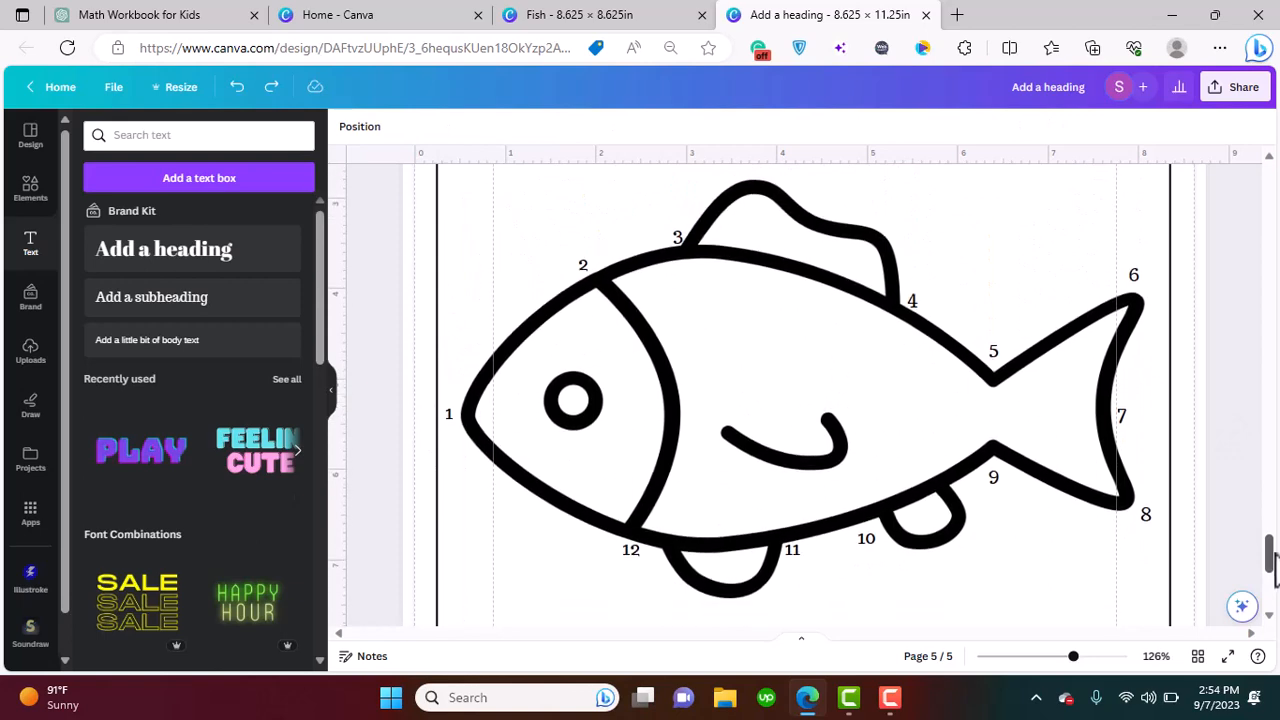
mouse_move(380, 540)
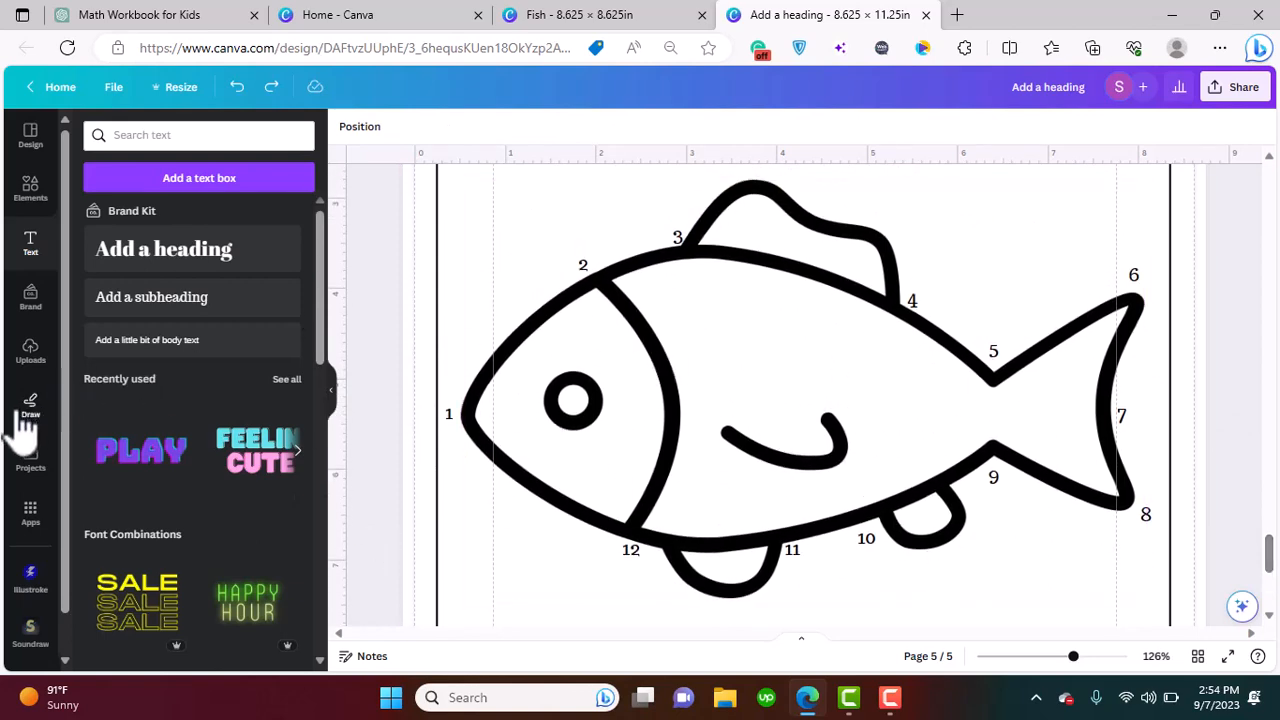
Erase fish outline sections with the Draw panel, leaving gaps such as between dots 3 and 4
click(30, 405)
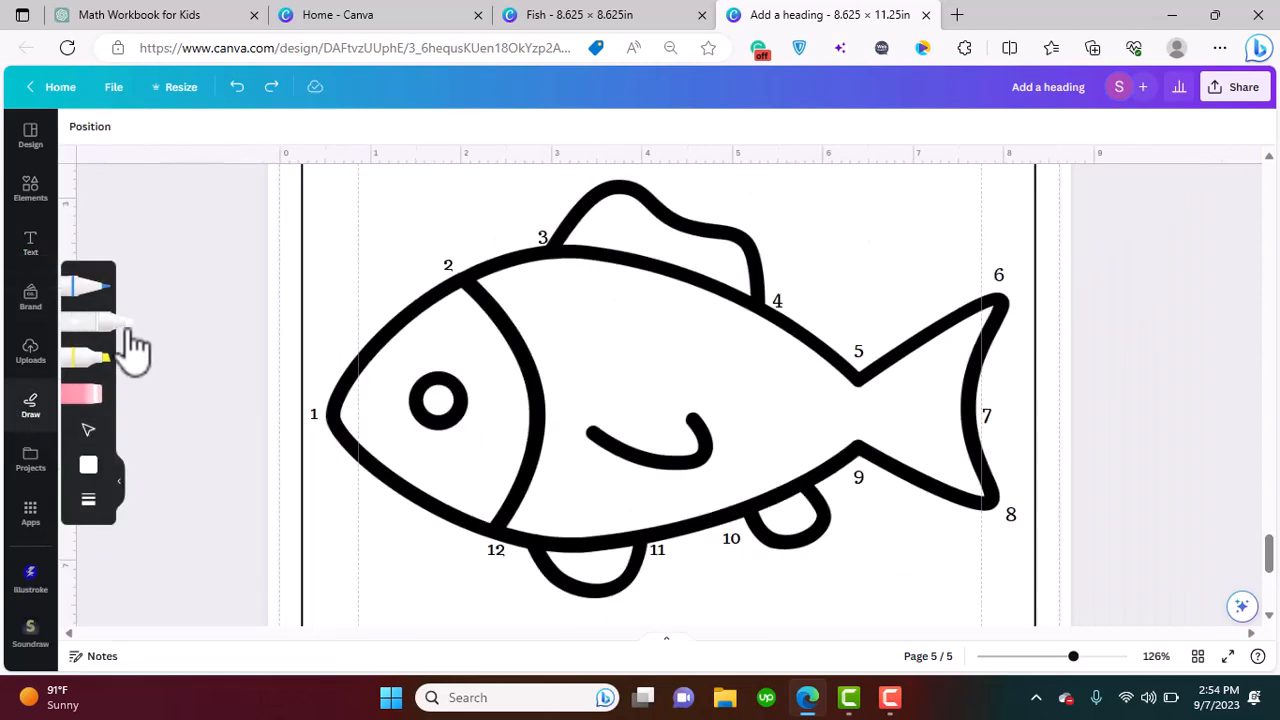
click(88, 465)
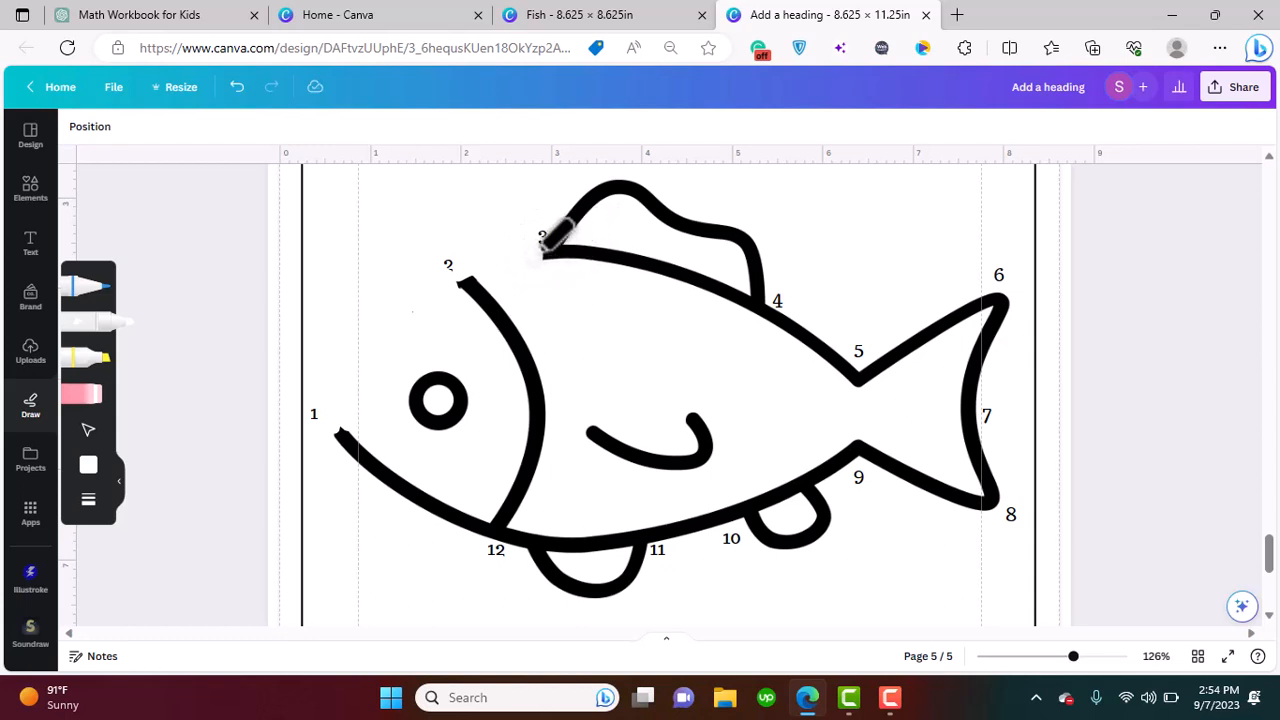
mouse_move(560, 220)
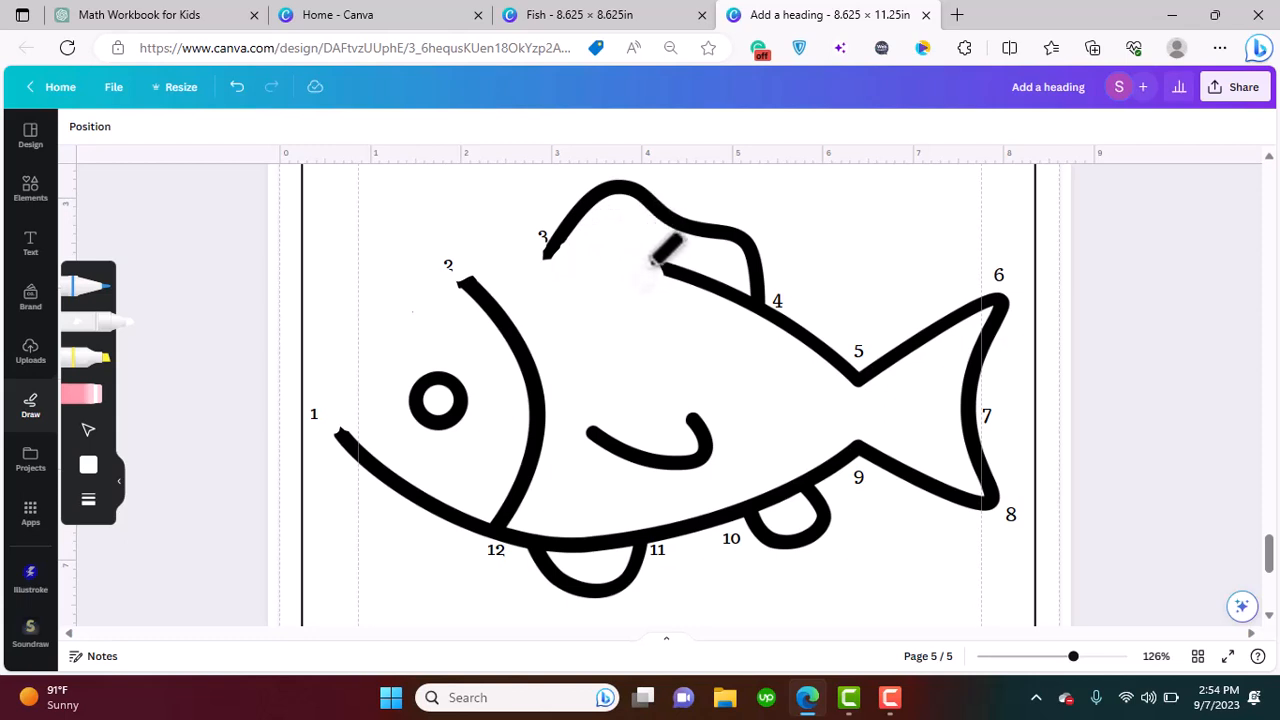
drag(660, 255, 735, 295)
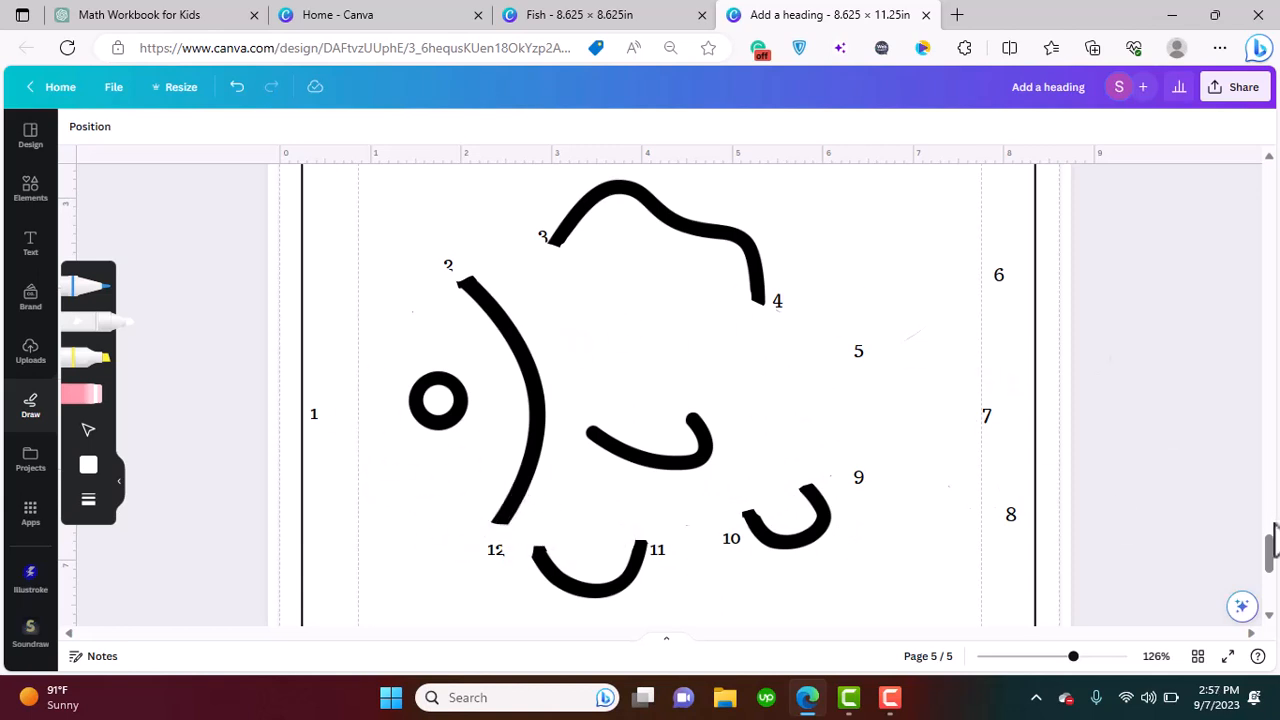
mouse_move(30, 190)
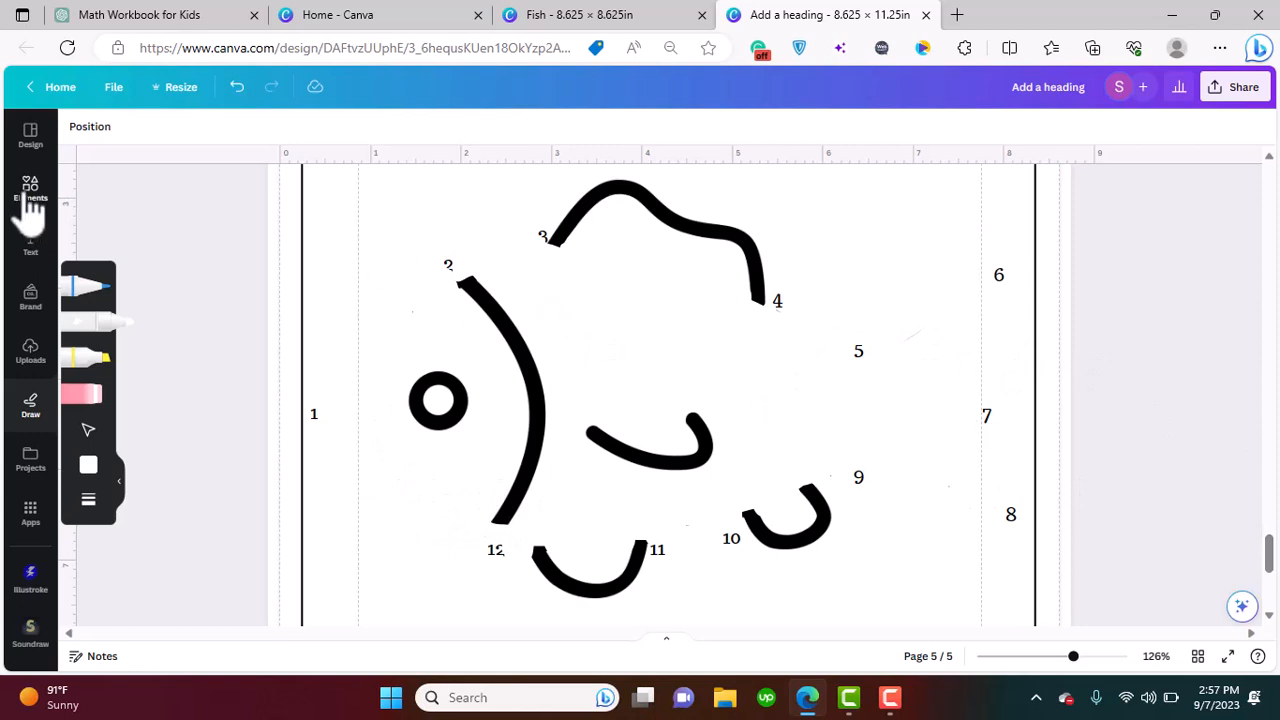
Group the white erasing strokes into one unit from the page layers list
click(30, 188)
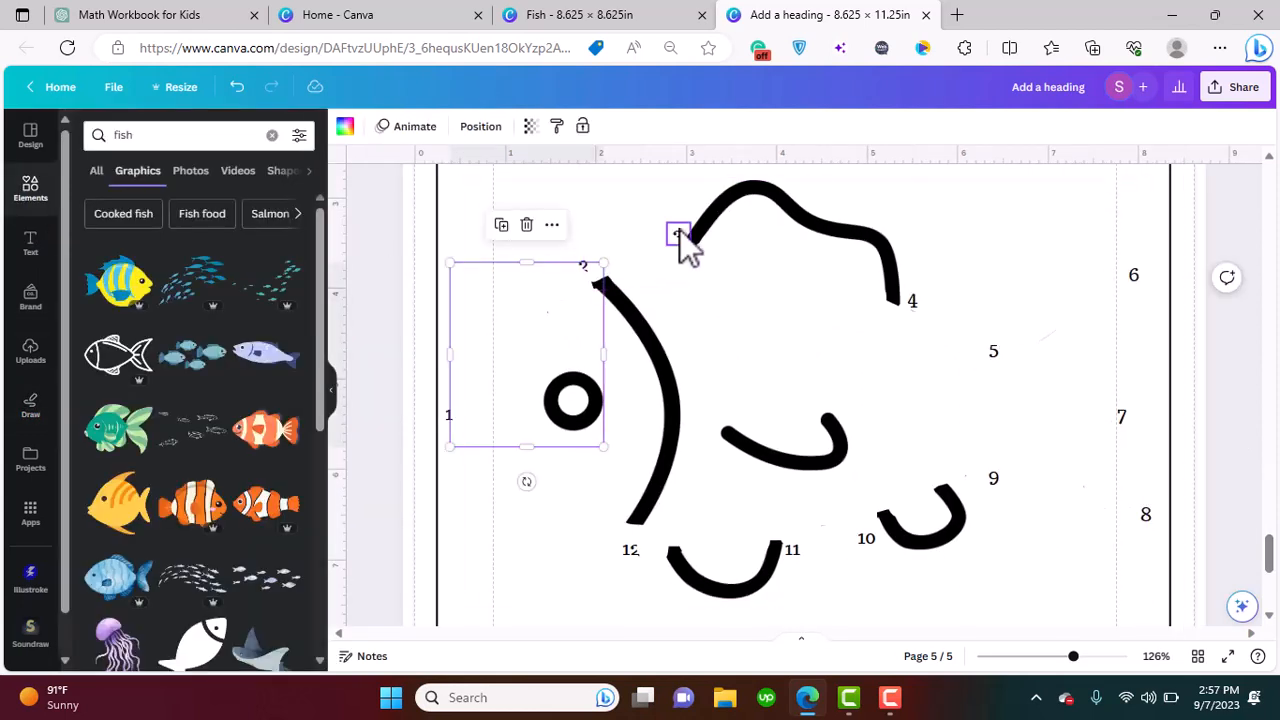
right_click(680, 235)
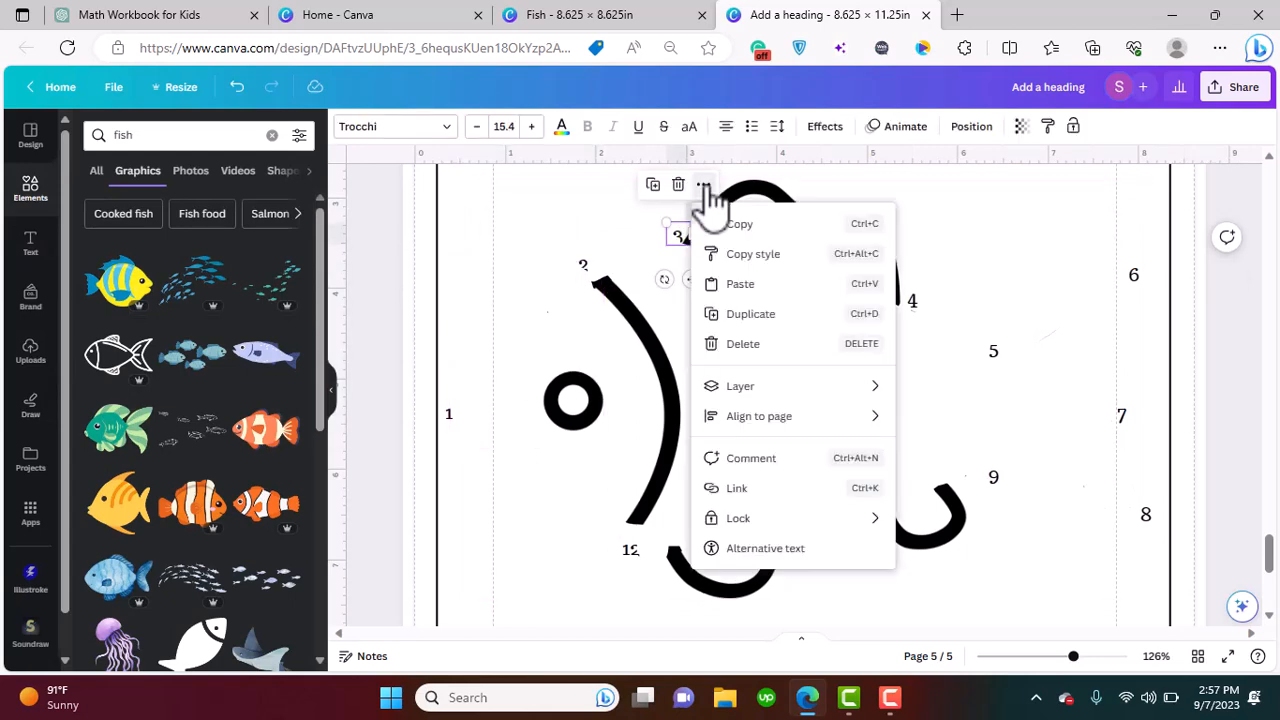
click(740, 385)
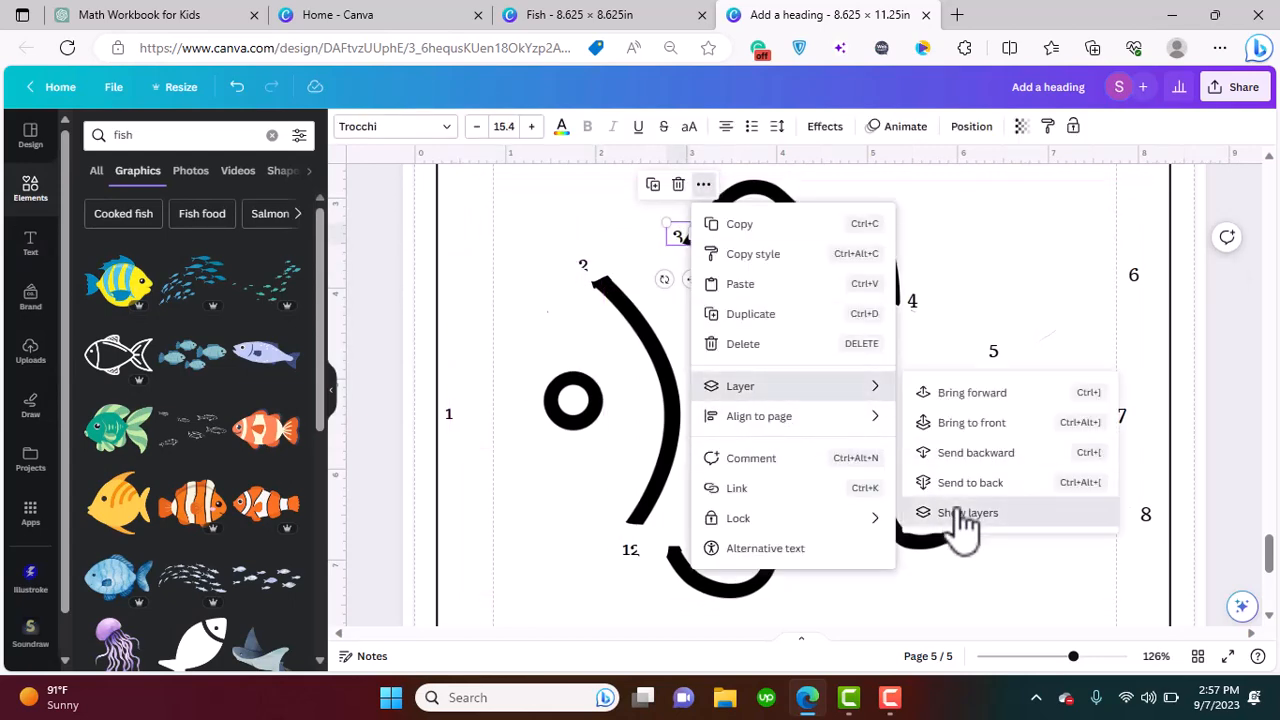
click(967, 512)
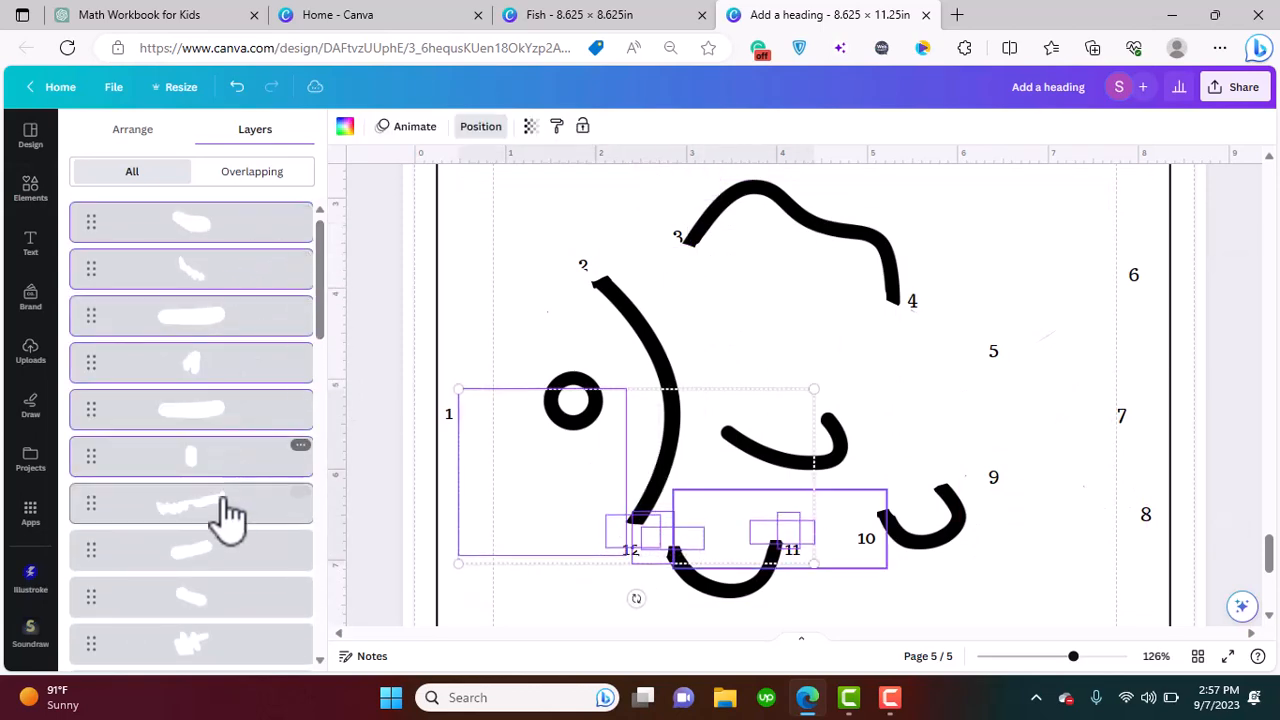
scroll(down, 3)
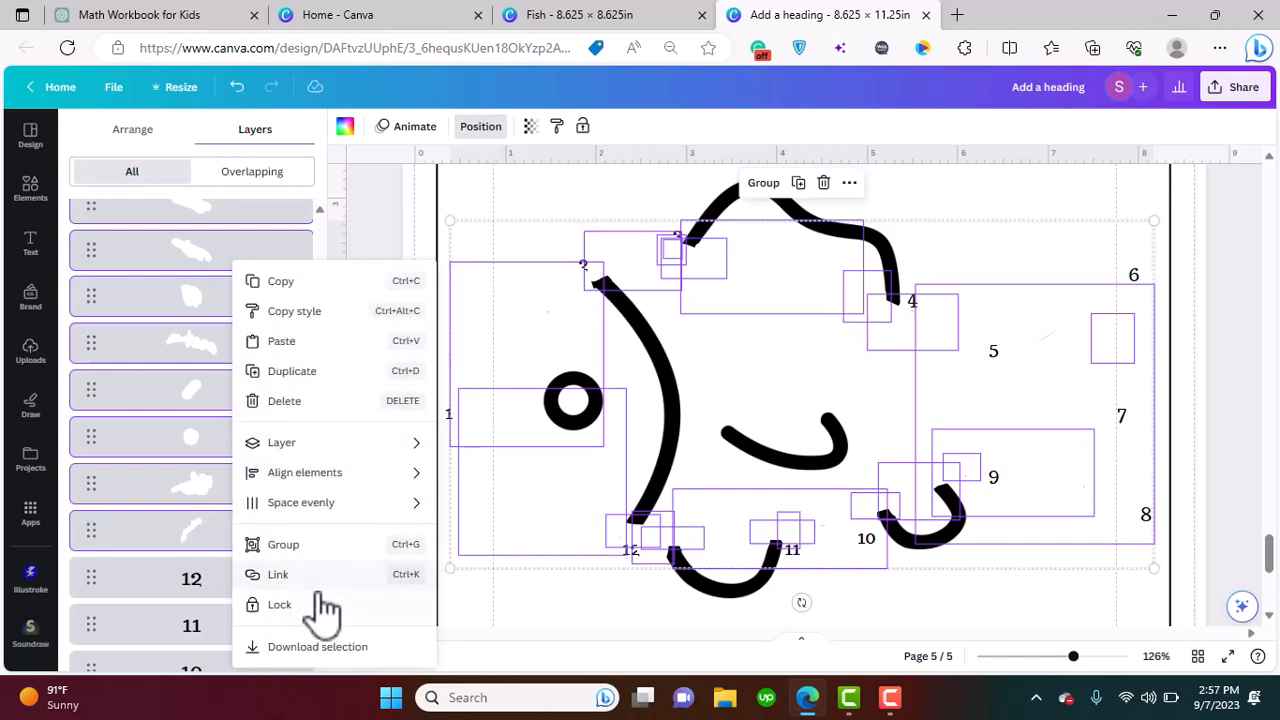
click(283, 544)
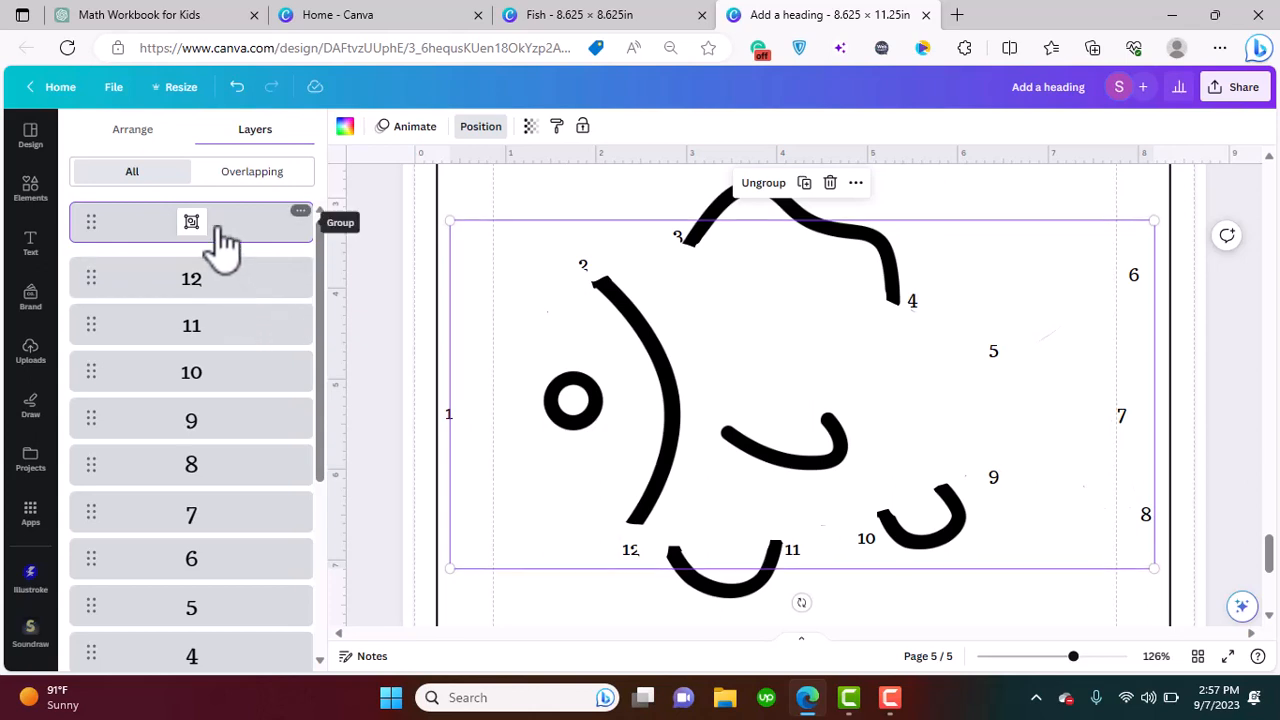
Duplicate the number 12 label and place it as 13 beside number 1
scroll(down, 3)
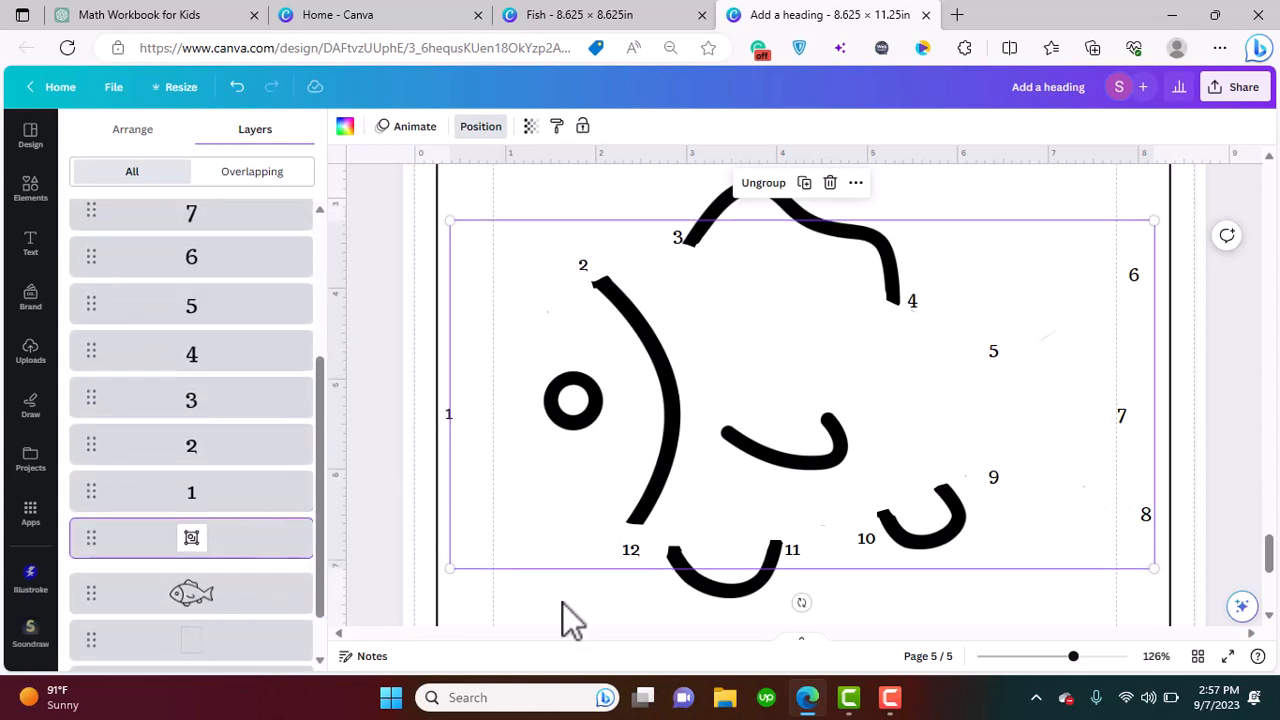
click(631, 549)
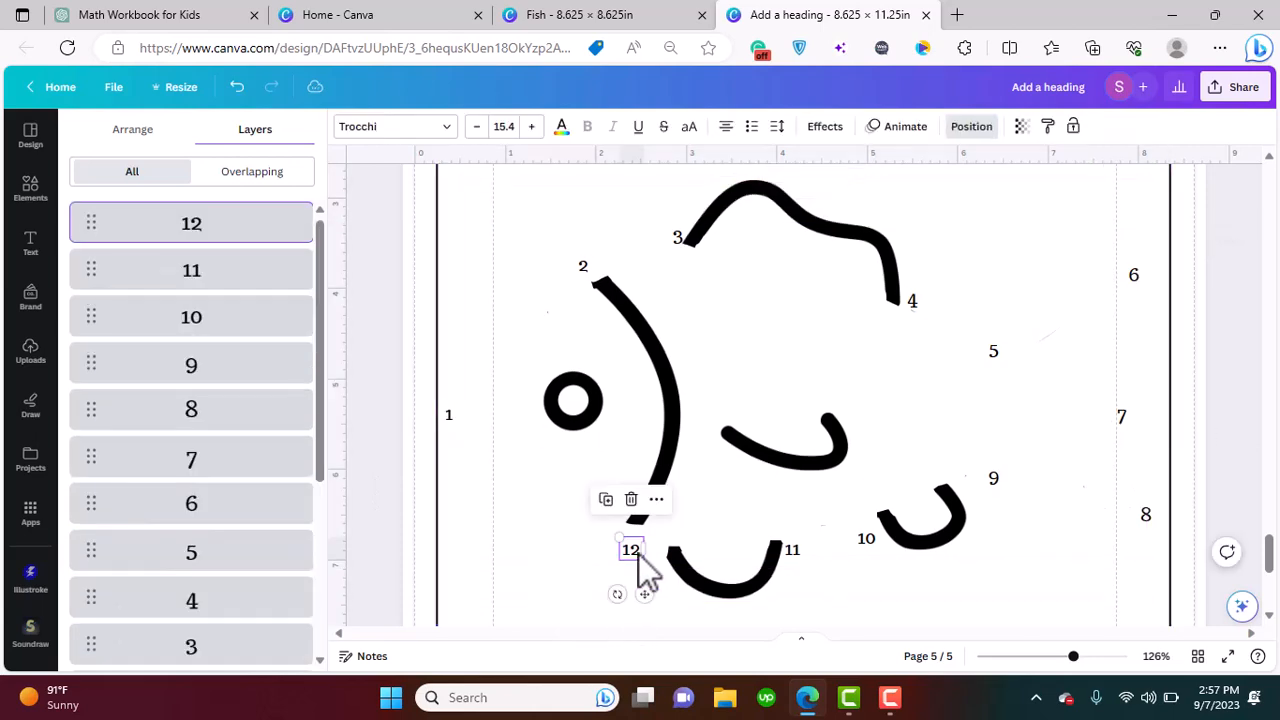
drag(630, 550, 460, 448)
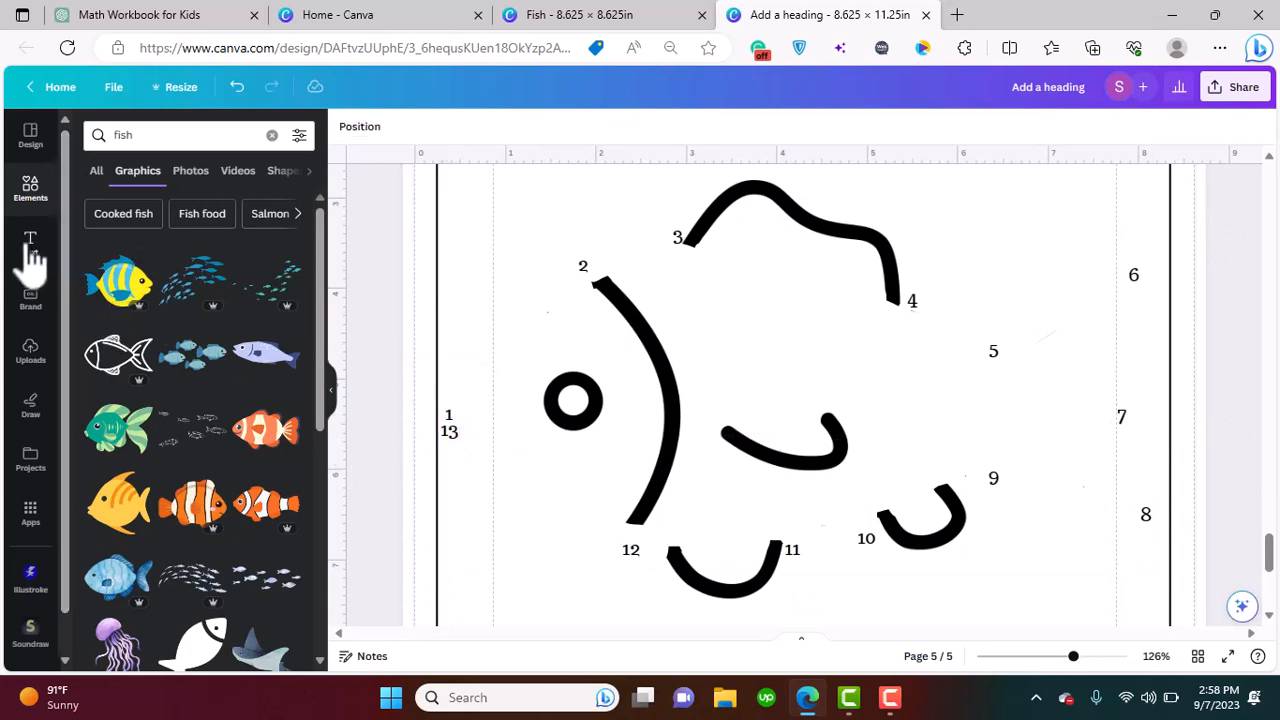
Add a black circle and shrink it into a small 0.4 x 0.4 dot
click(271, 135)
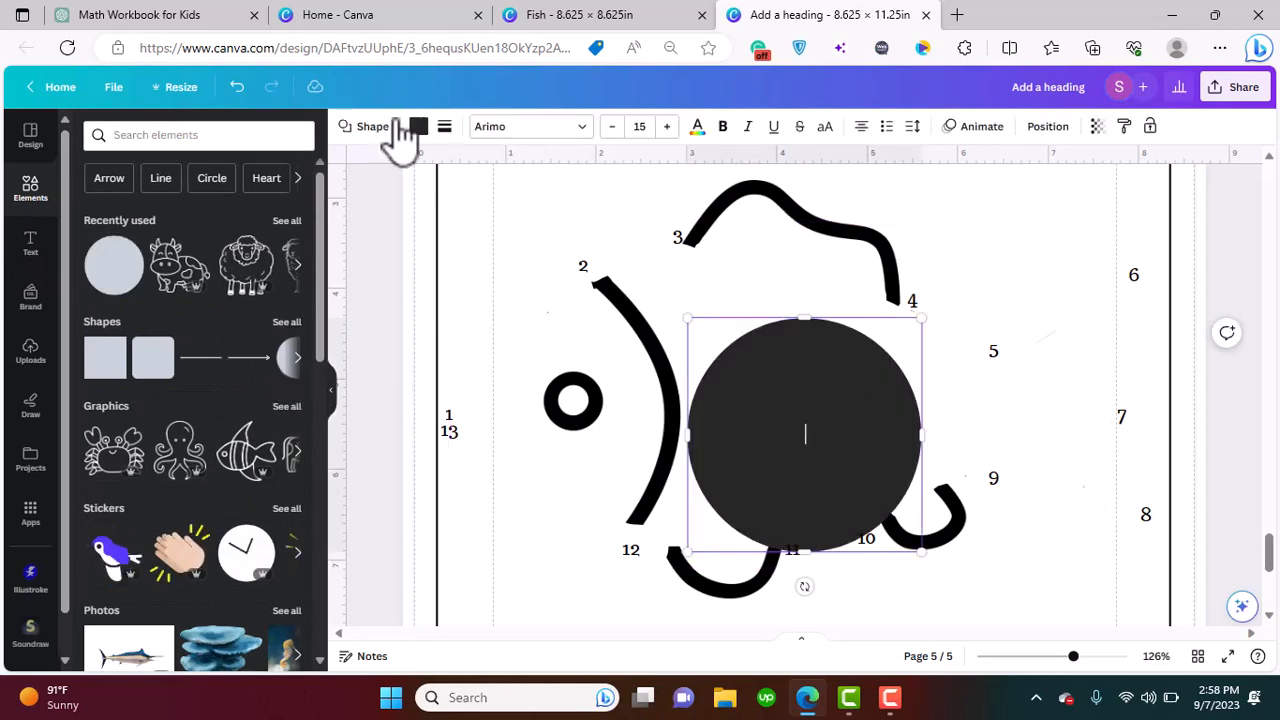
click(418, 126)
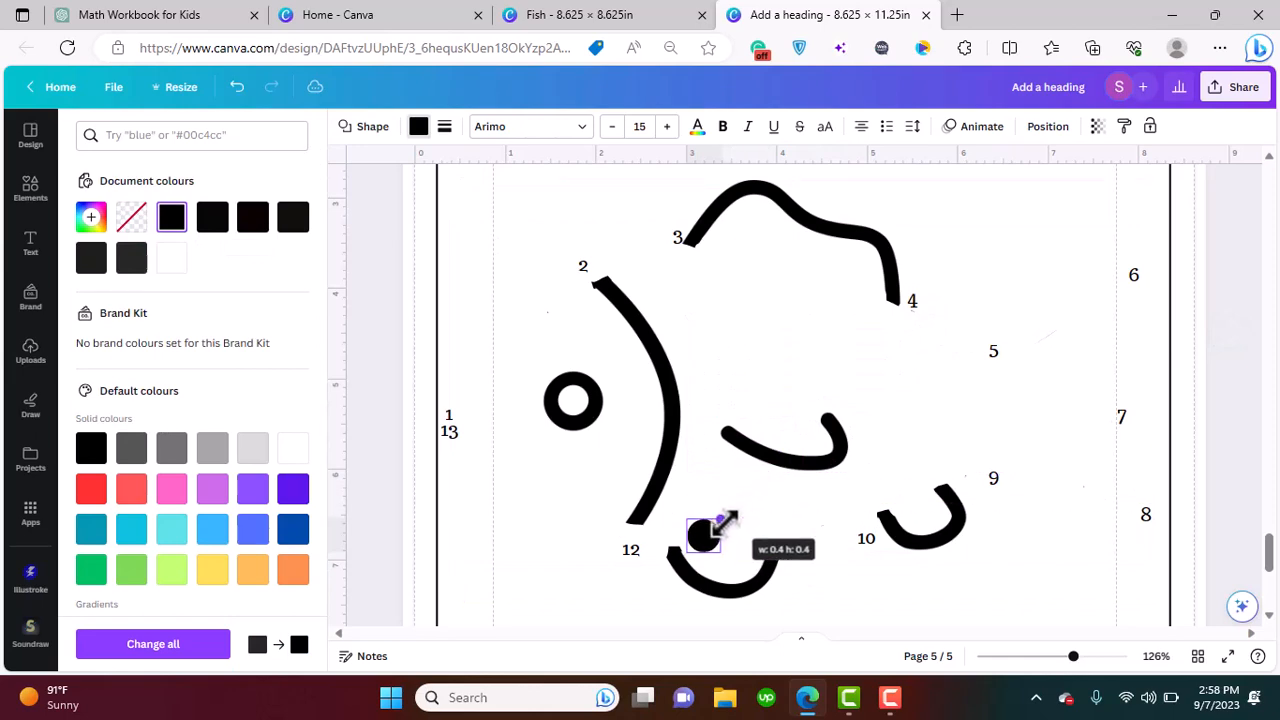
drag(705, 535, 470, 415)
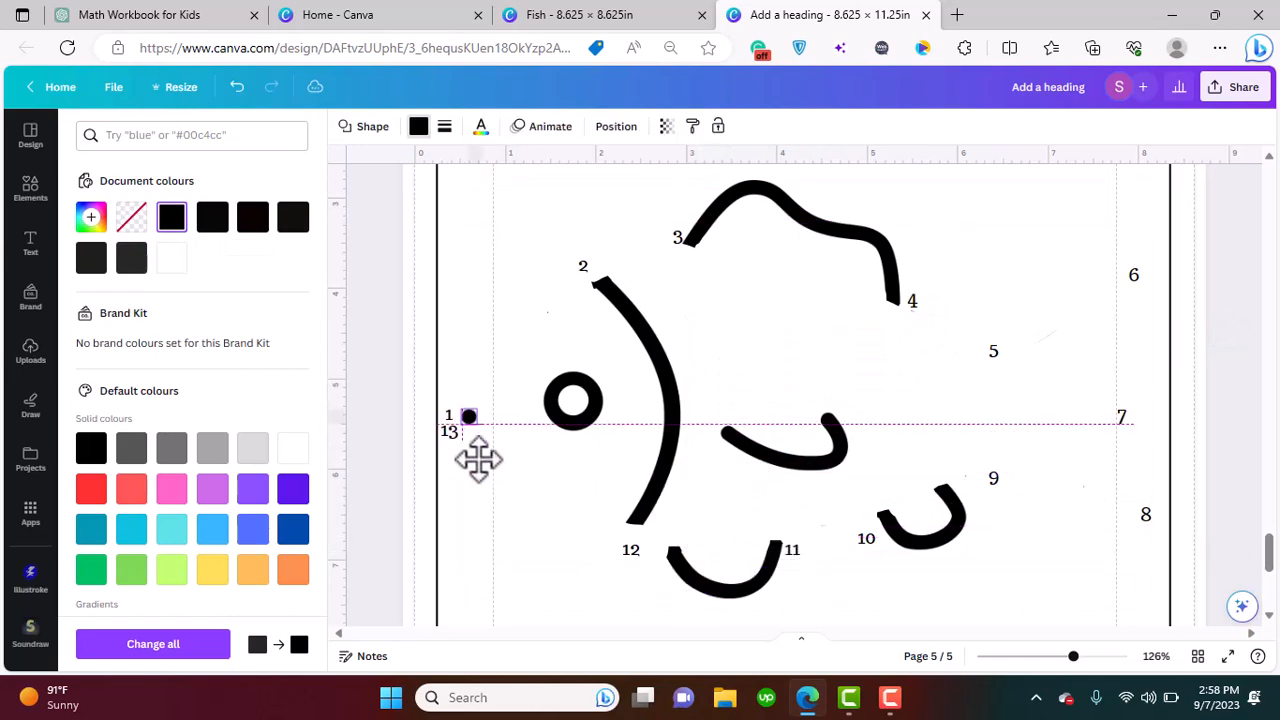
Duplicate the dot and place copies beside the numbers 1 through 12
click(470, 415)
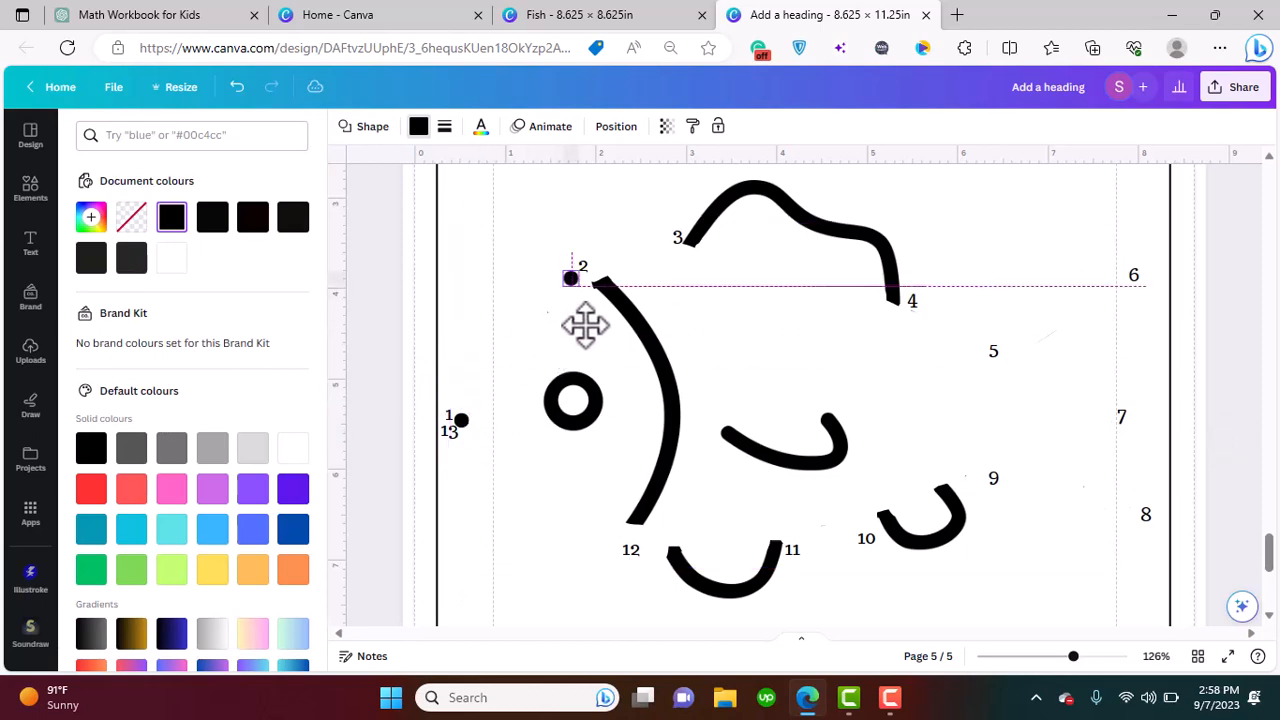
drag(570, 278, 590, 270)
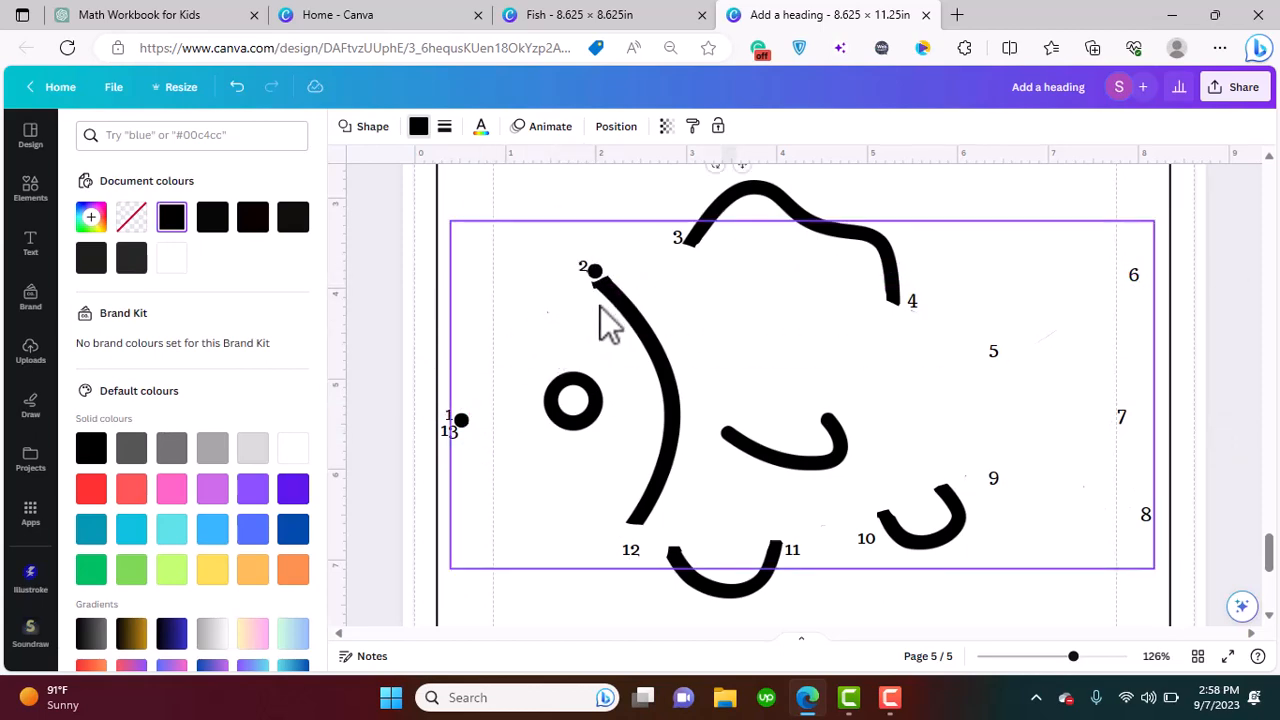
scroll(up, 3)
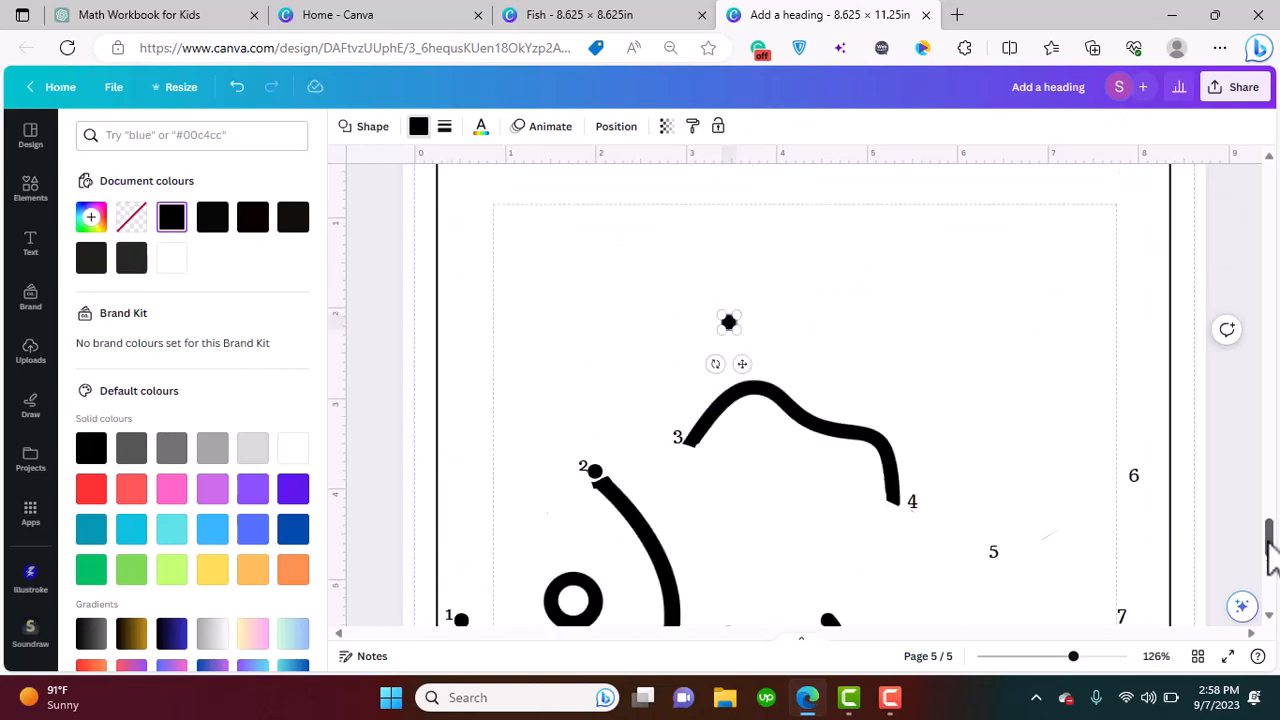
scroll(down, 3)
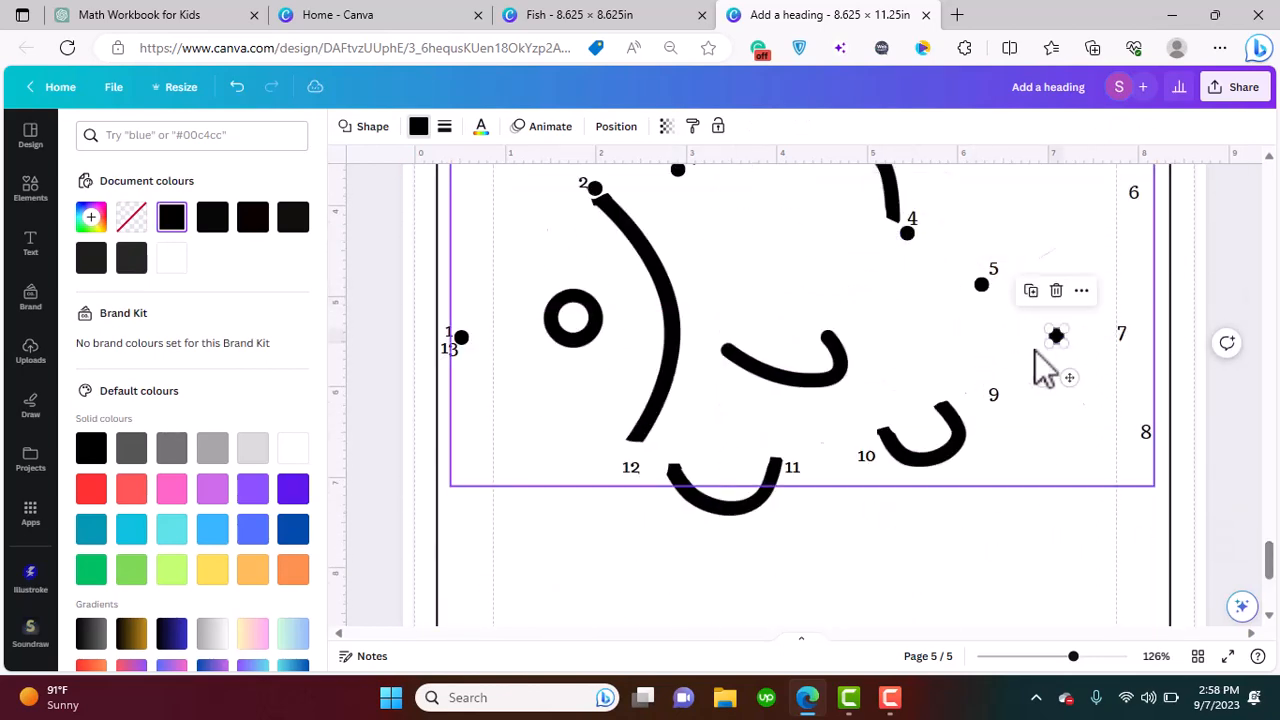
drag(1057, 335, 855, 345)
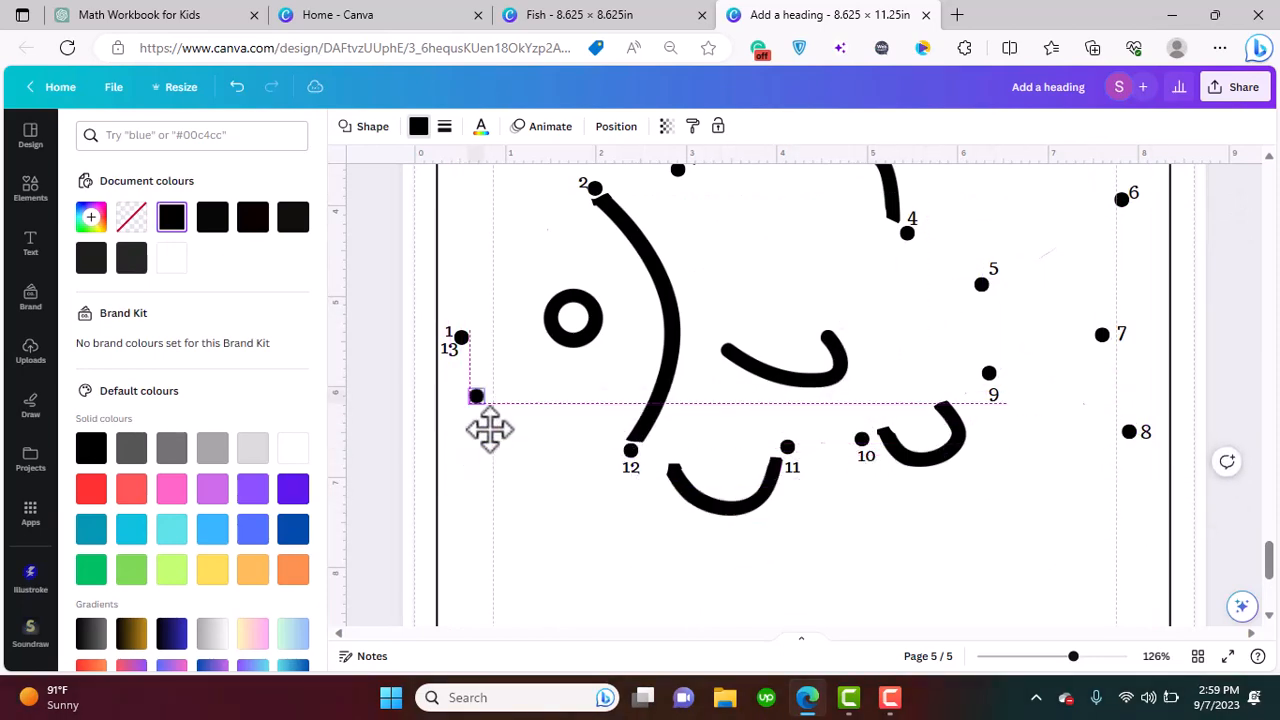
click(30, 188)
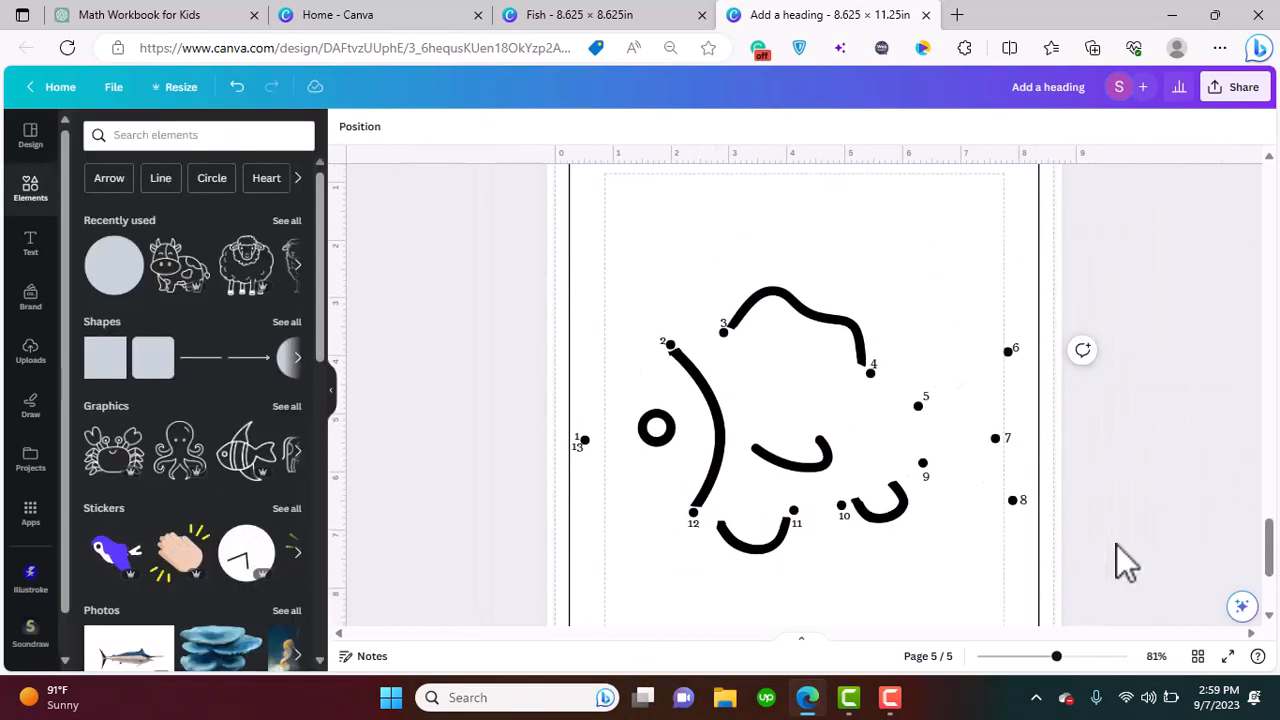
Reuse the TRIP TO THE FARM heading on page 5, retyped as CONNECT THE DOTS & FIND OUT WHAT I AM!
scroll(up, 3)
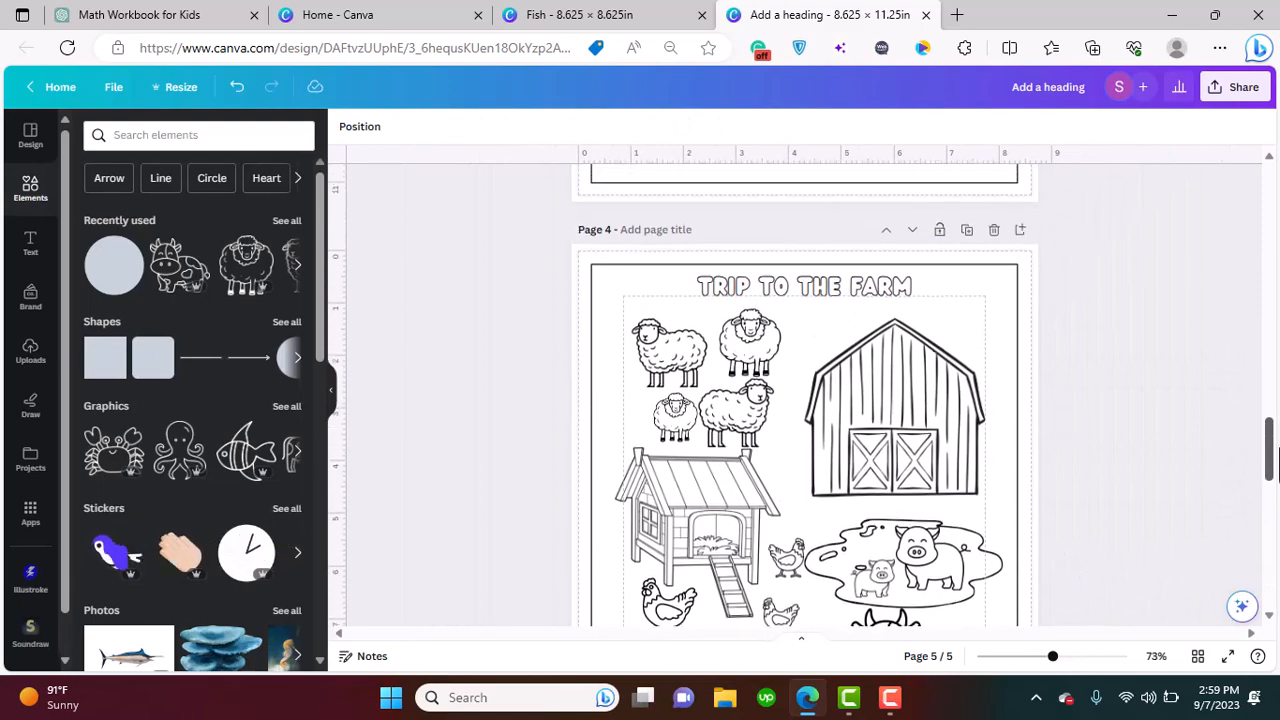
click(803, 286)
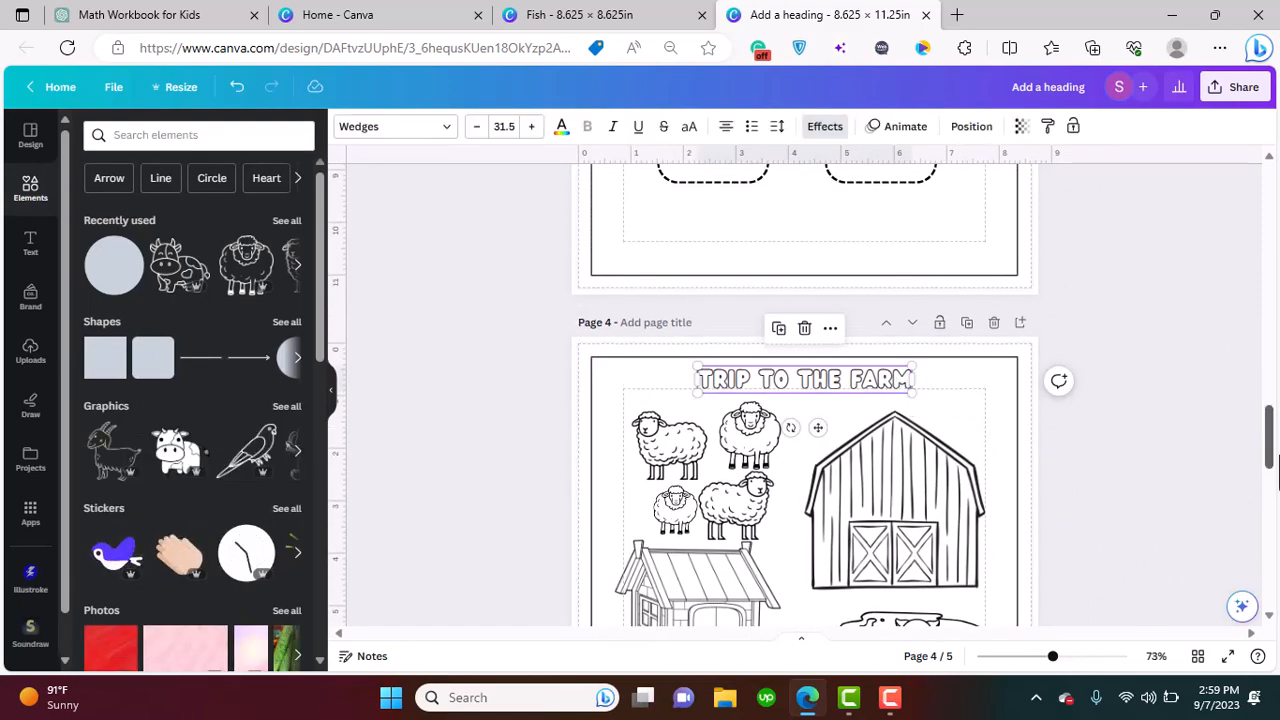
scroll(down, 3)
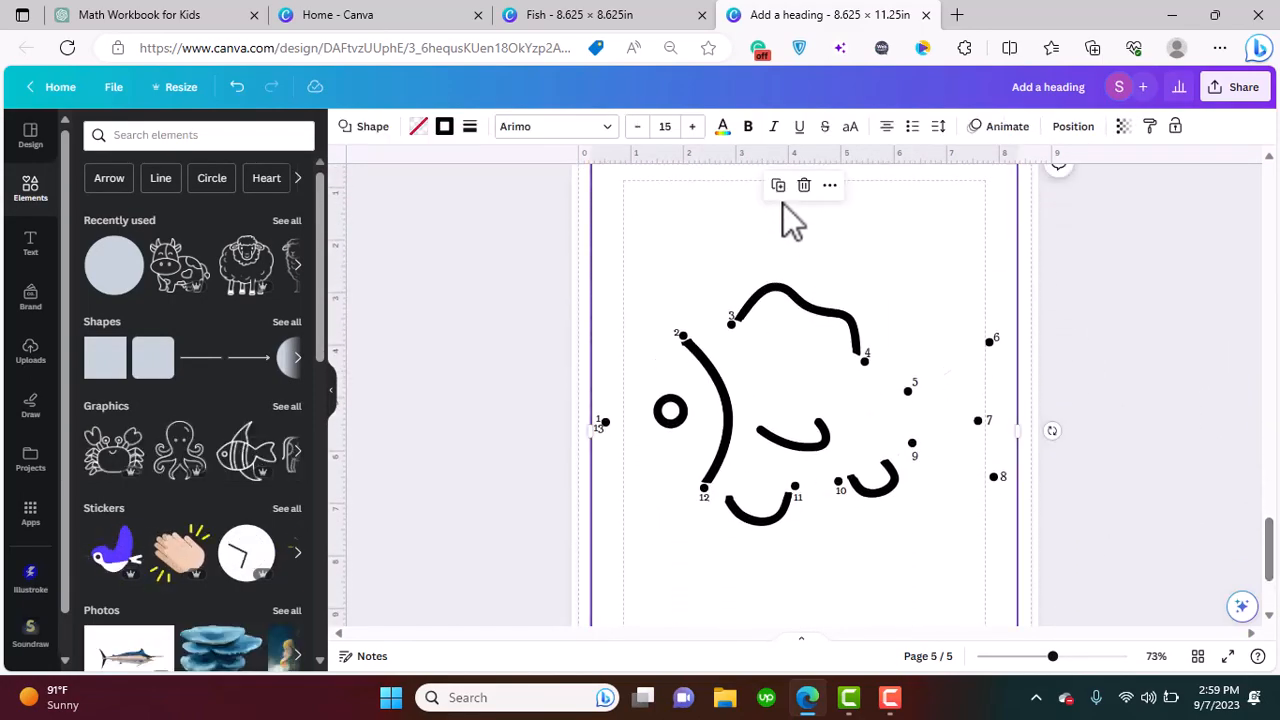
click(803, 256)
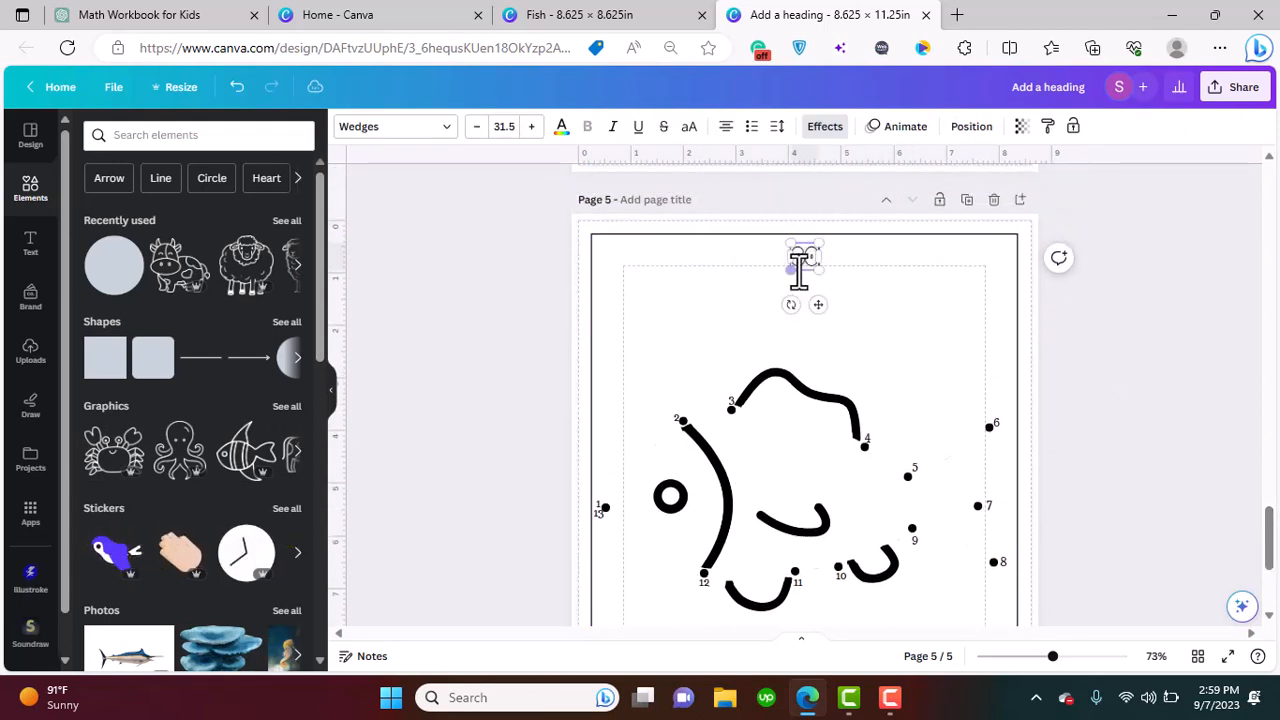
text(CONNECT THE)
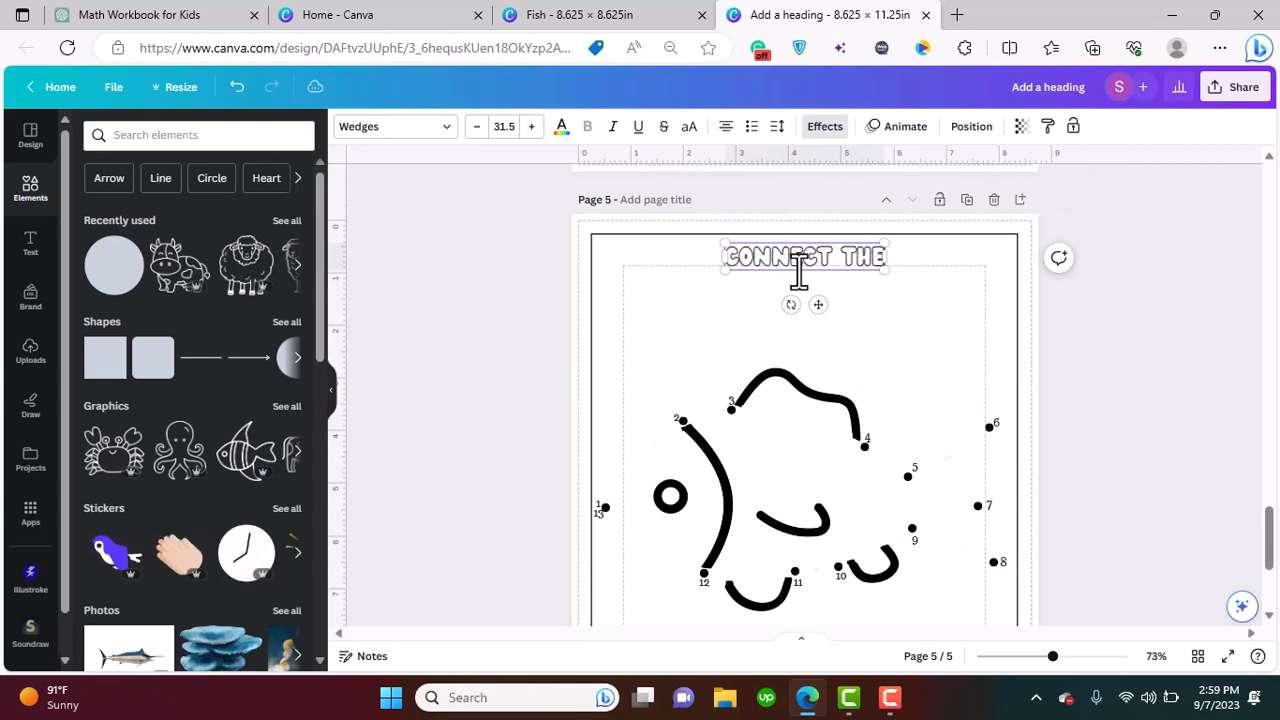
text(DOTS)
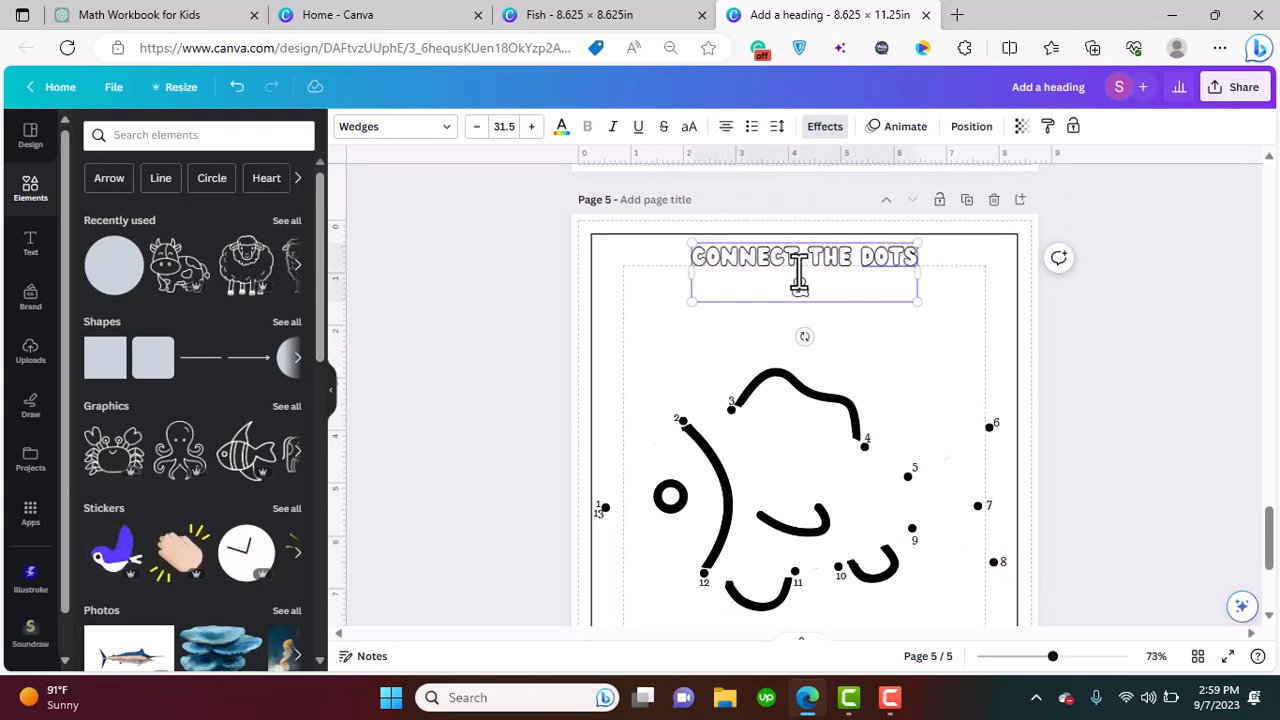
text(& FIND)
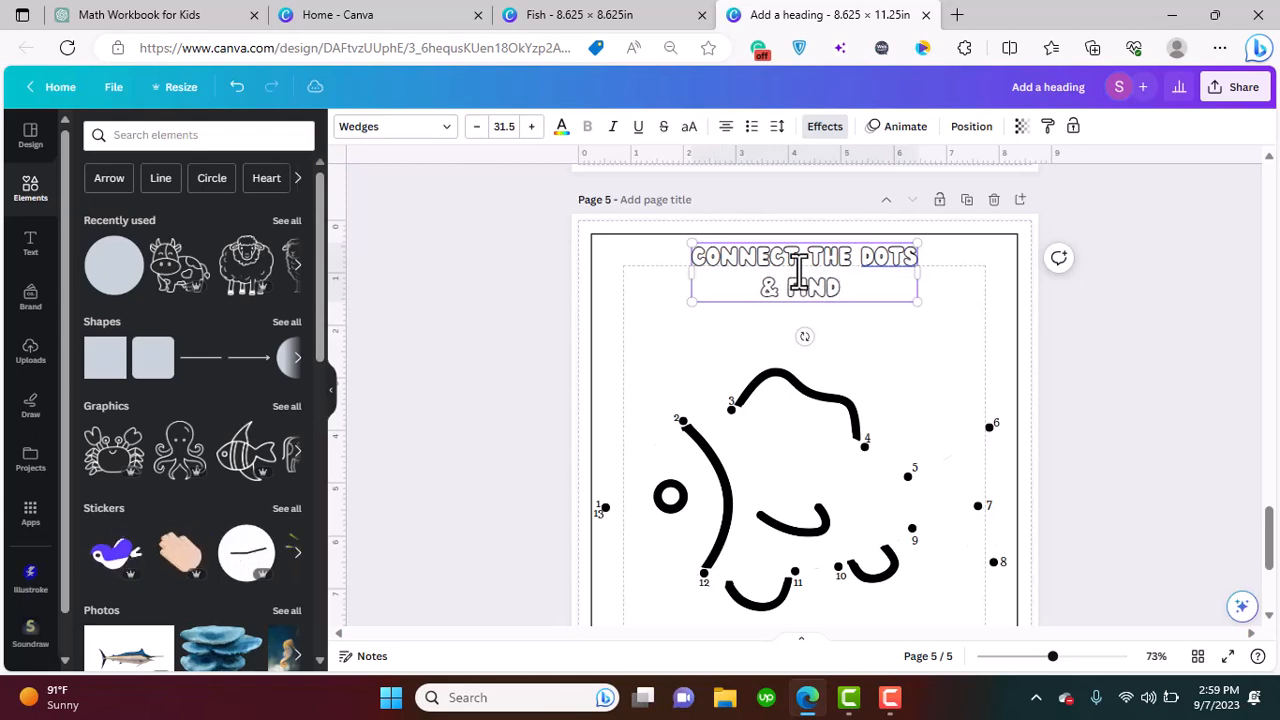
text(OUR)
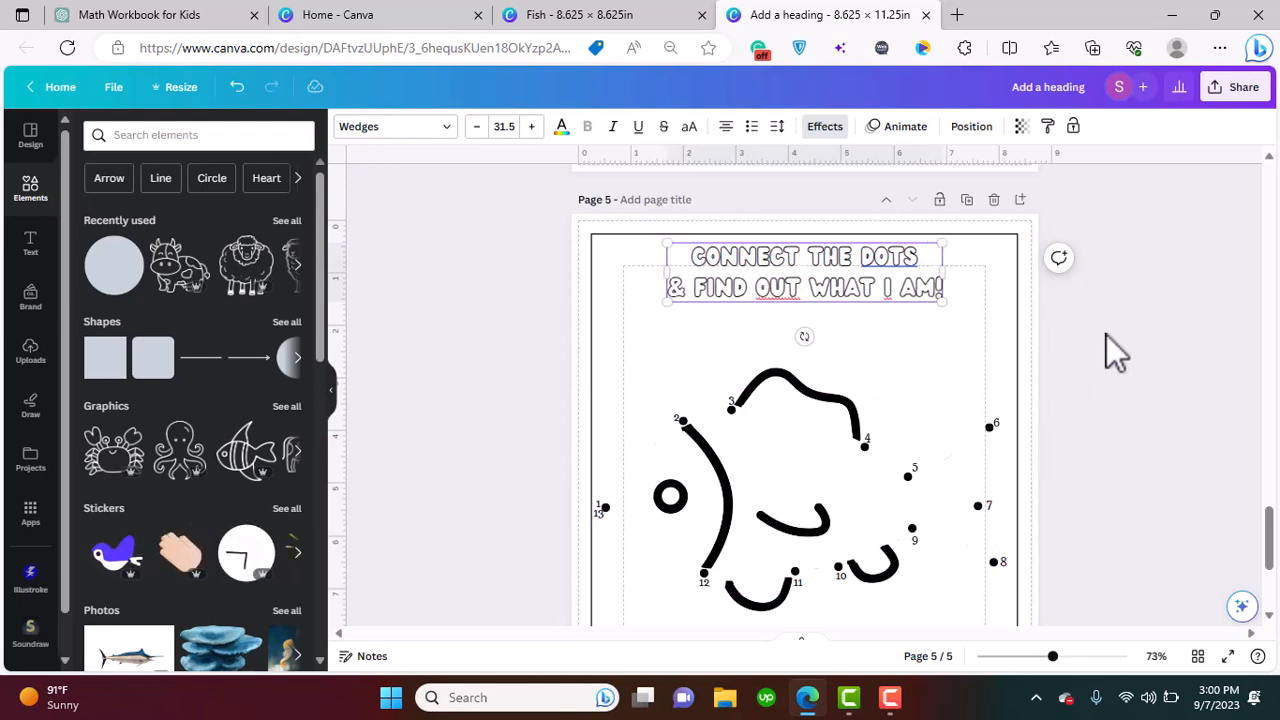
click(30, 243)
text(octopus)
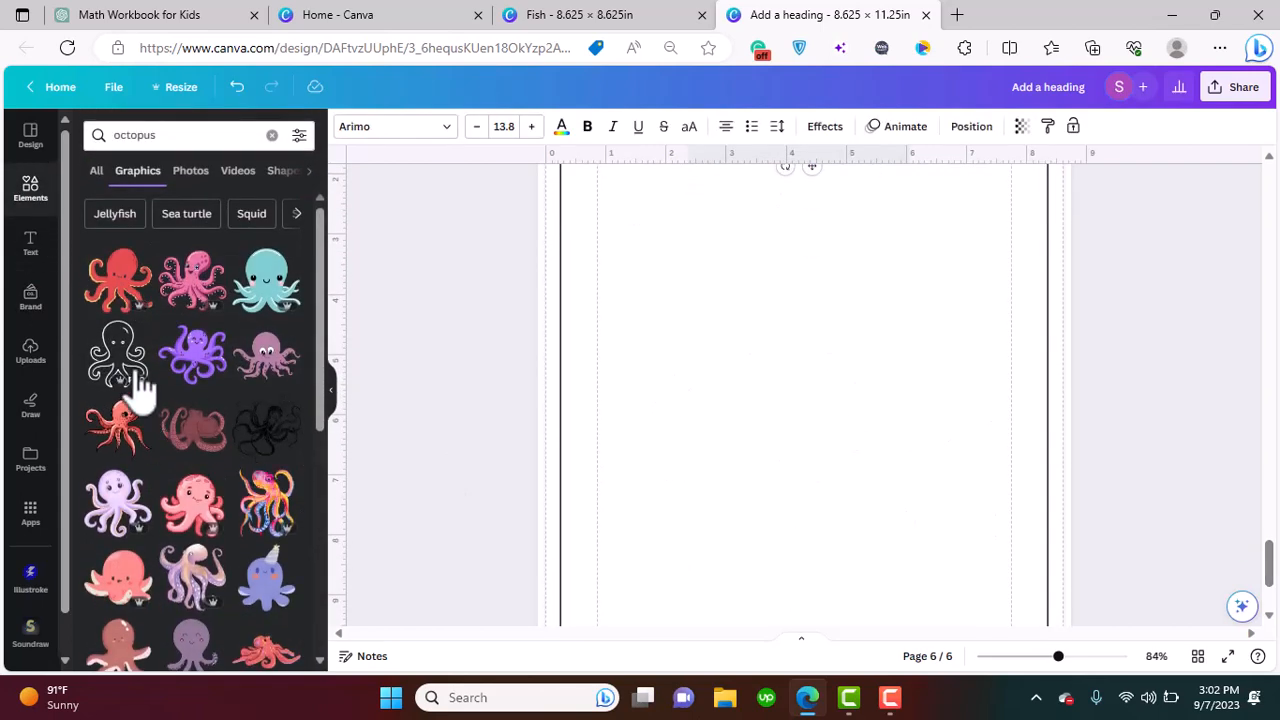
Add the outline octopus graphic and shrink it to sit below the What Am I? heading
click(117, 355)
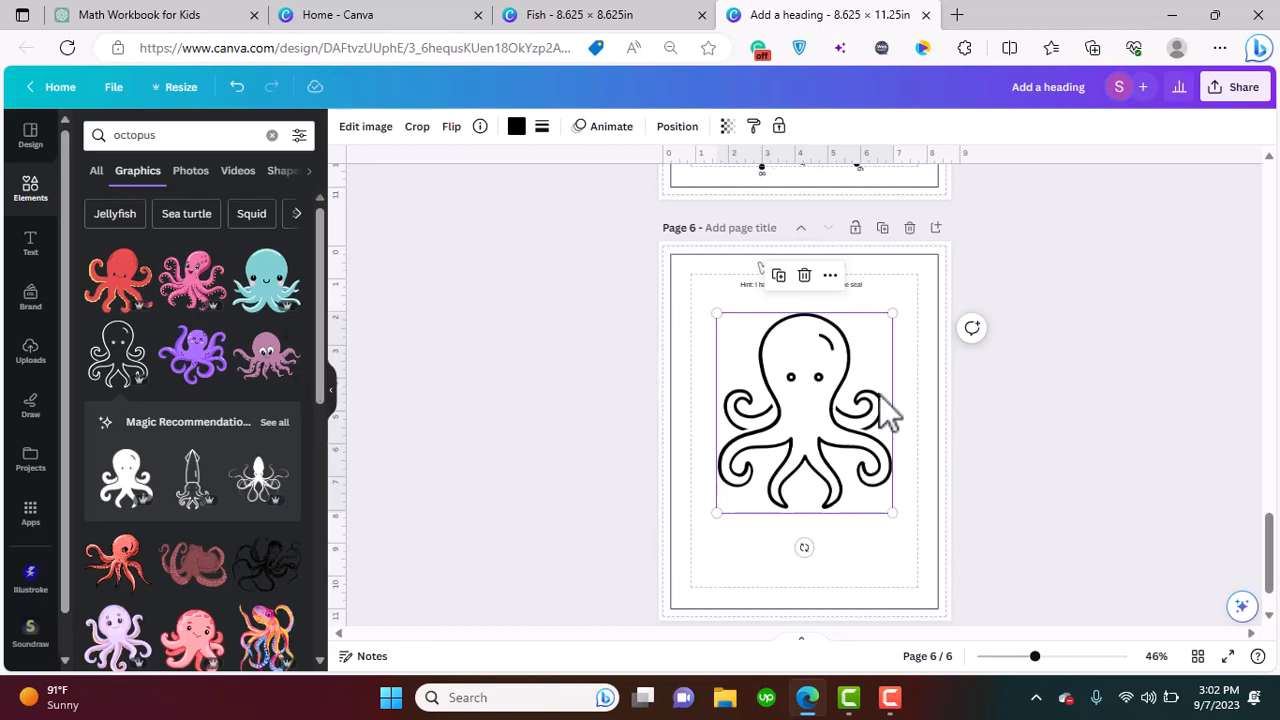
scroll(down, 3)
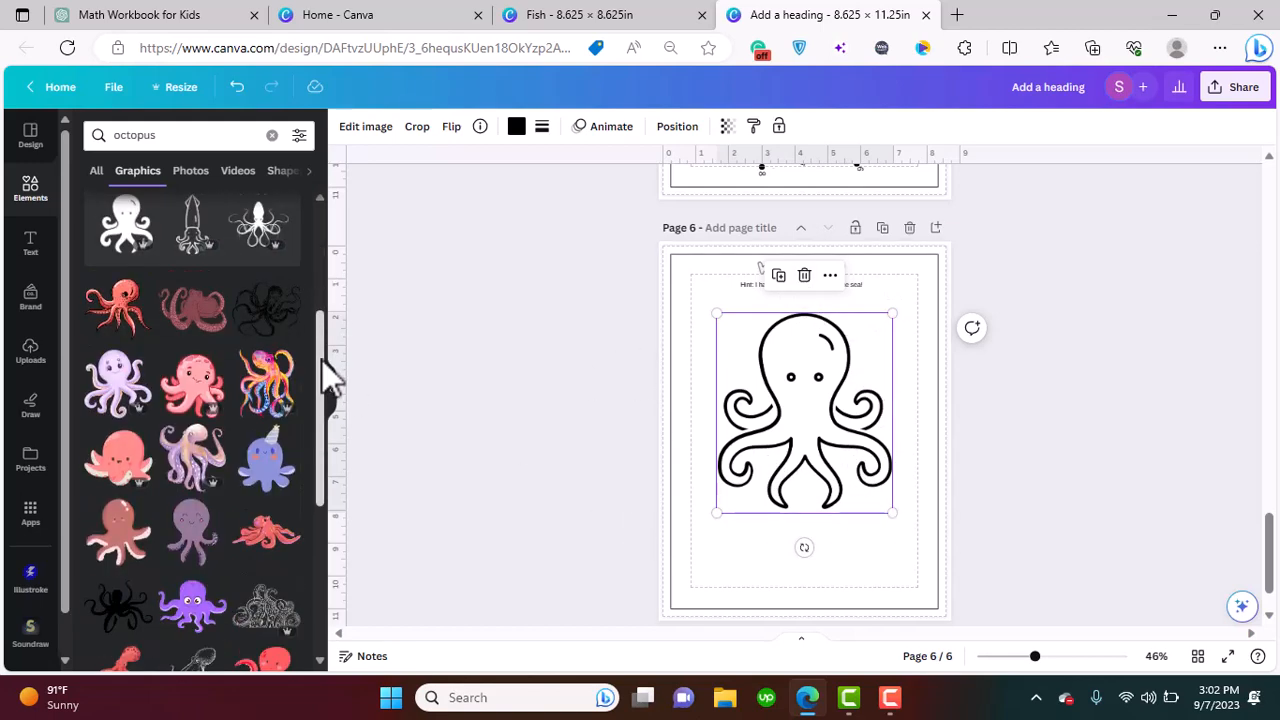
scroll(down, 3)
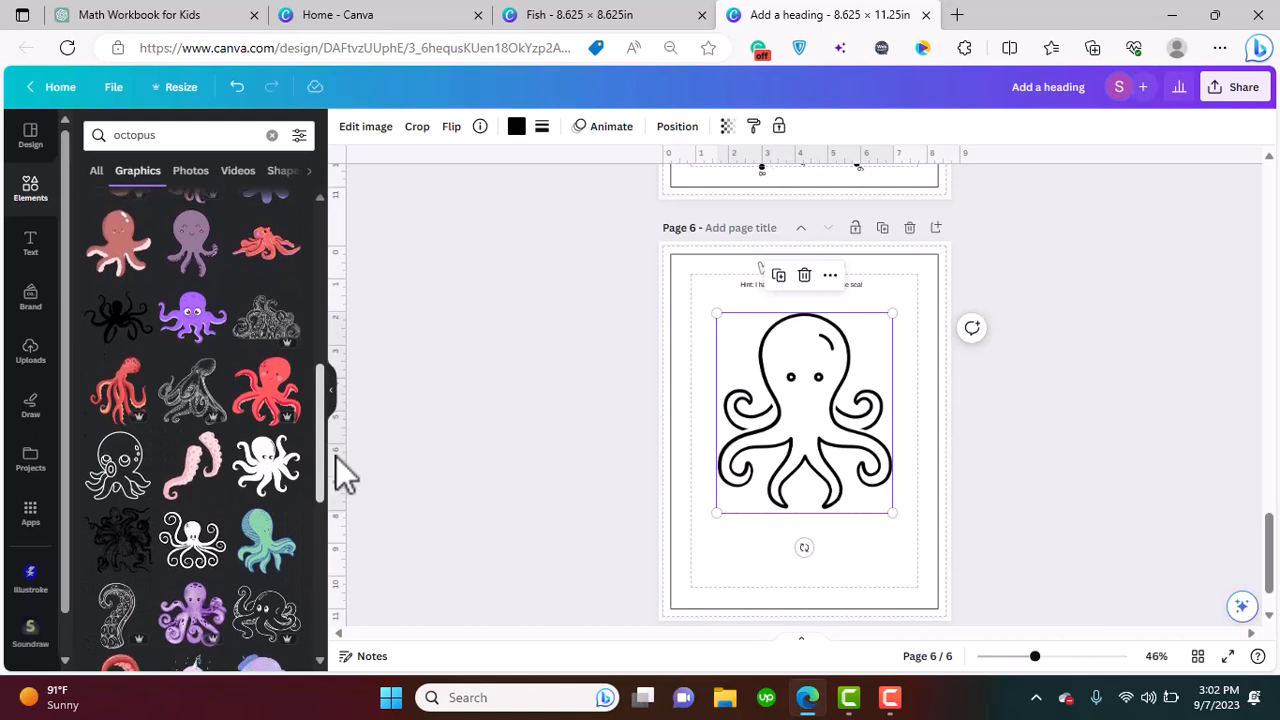
scroll(down, 3)
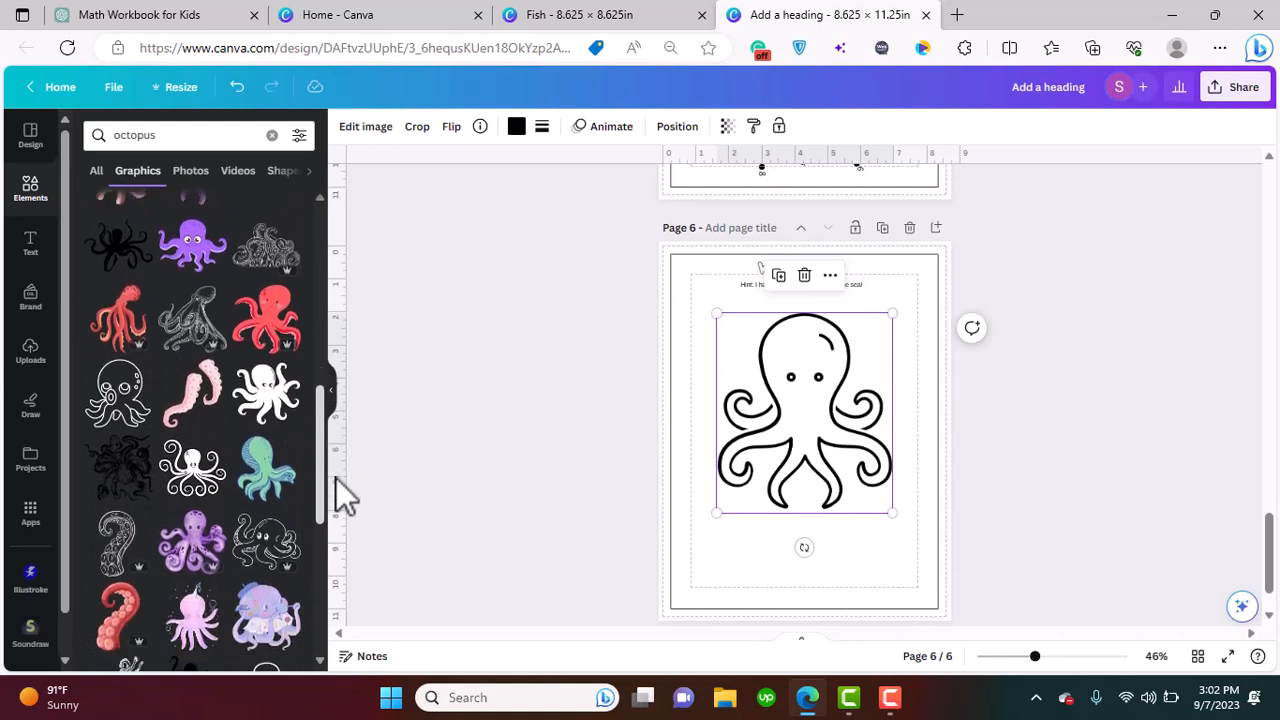
scroll(down, 3)
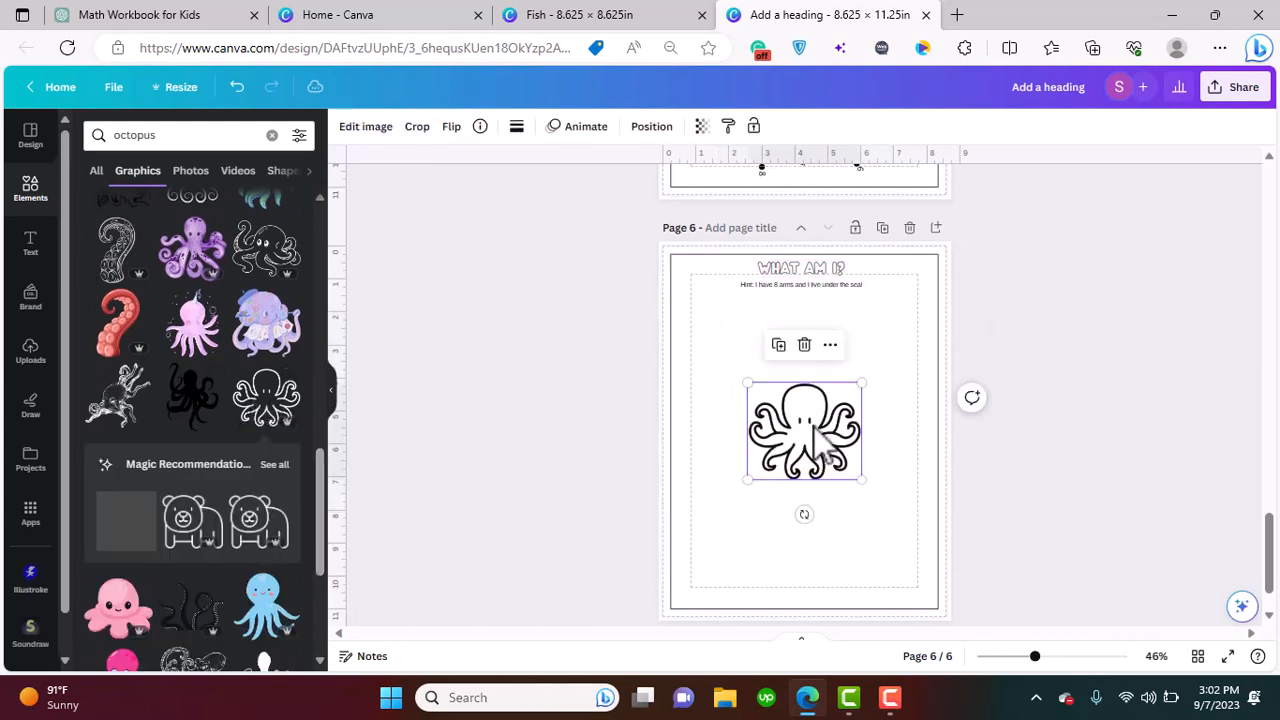
drag(862, 383, 897, 350)
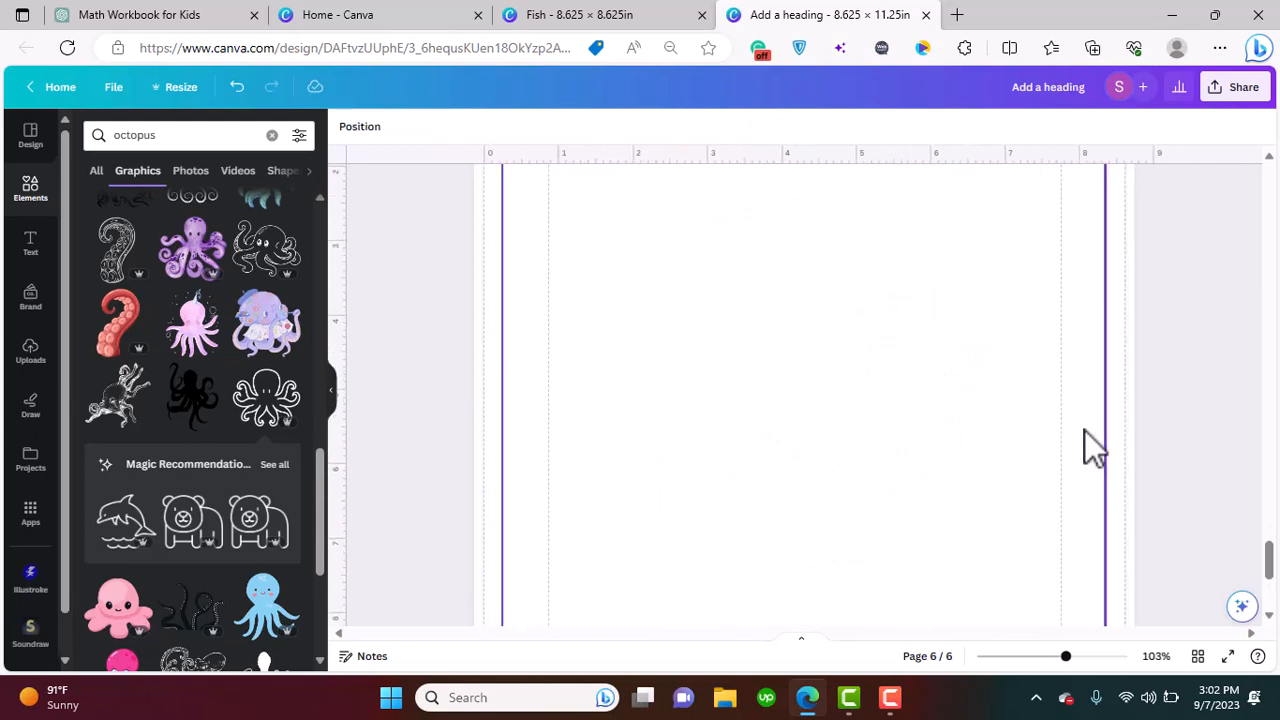
Add numbered text boxes 1–7 around the octopus head
click(265, 395)
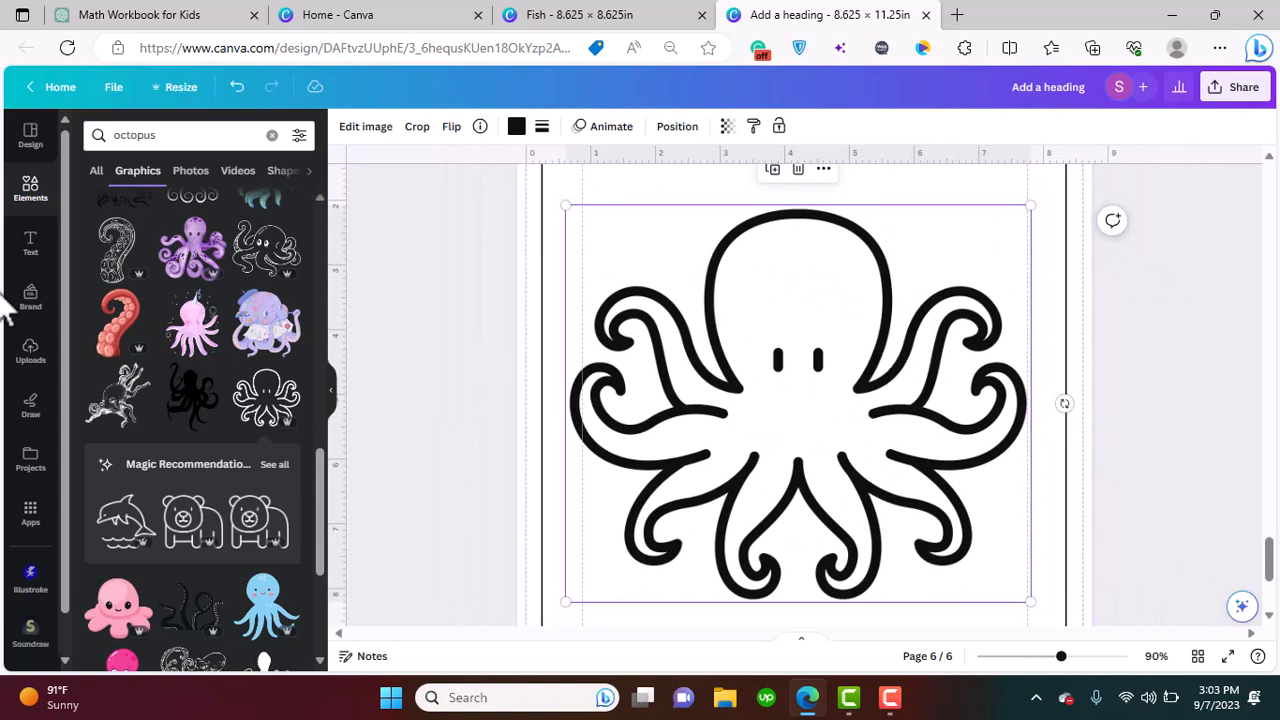
click(30, 245)
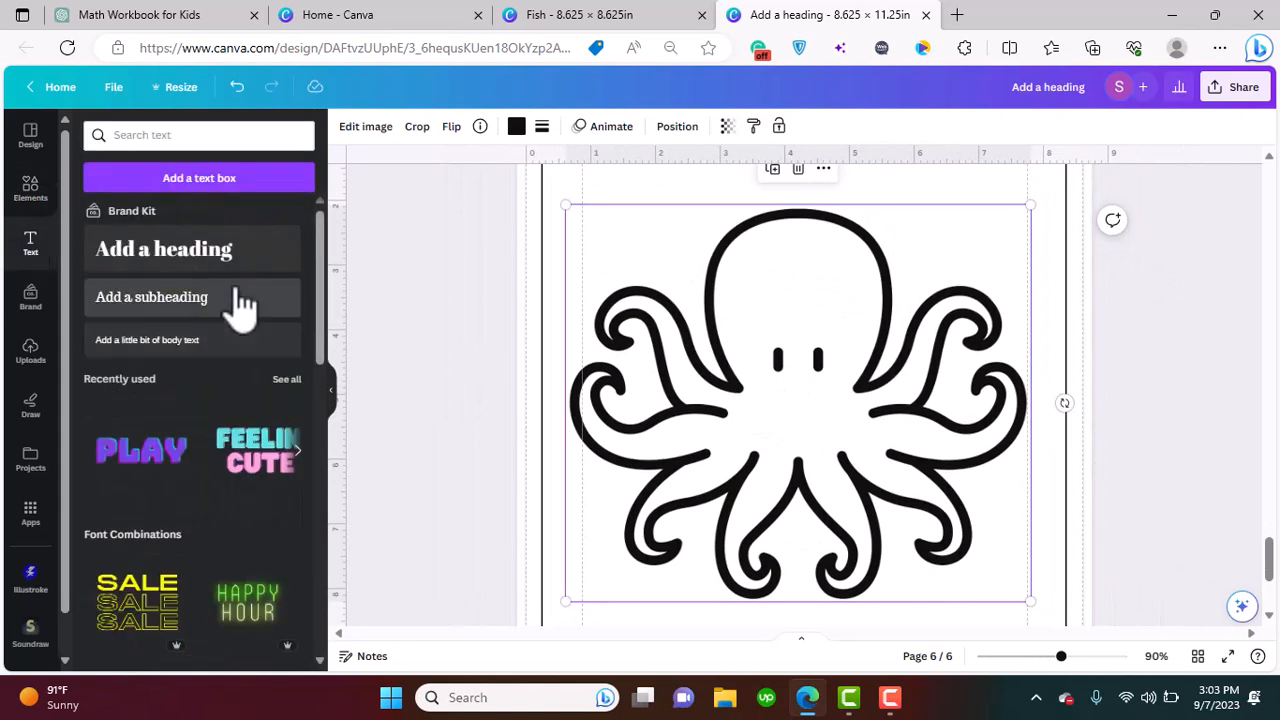
click(151, 297)
text(7)
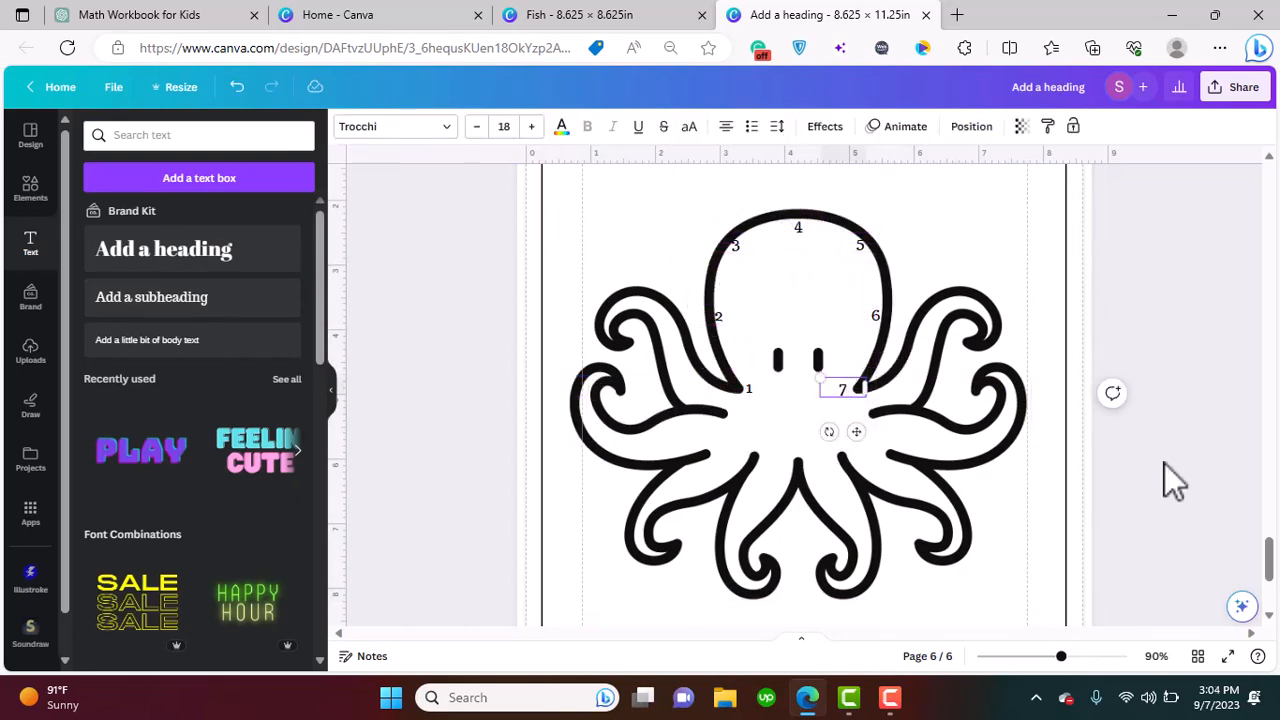
click(30, 190)
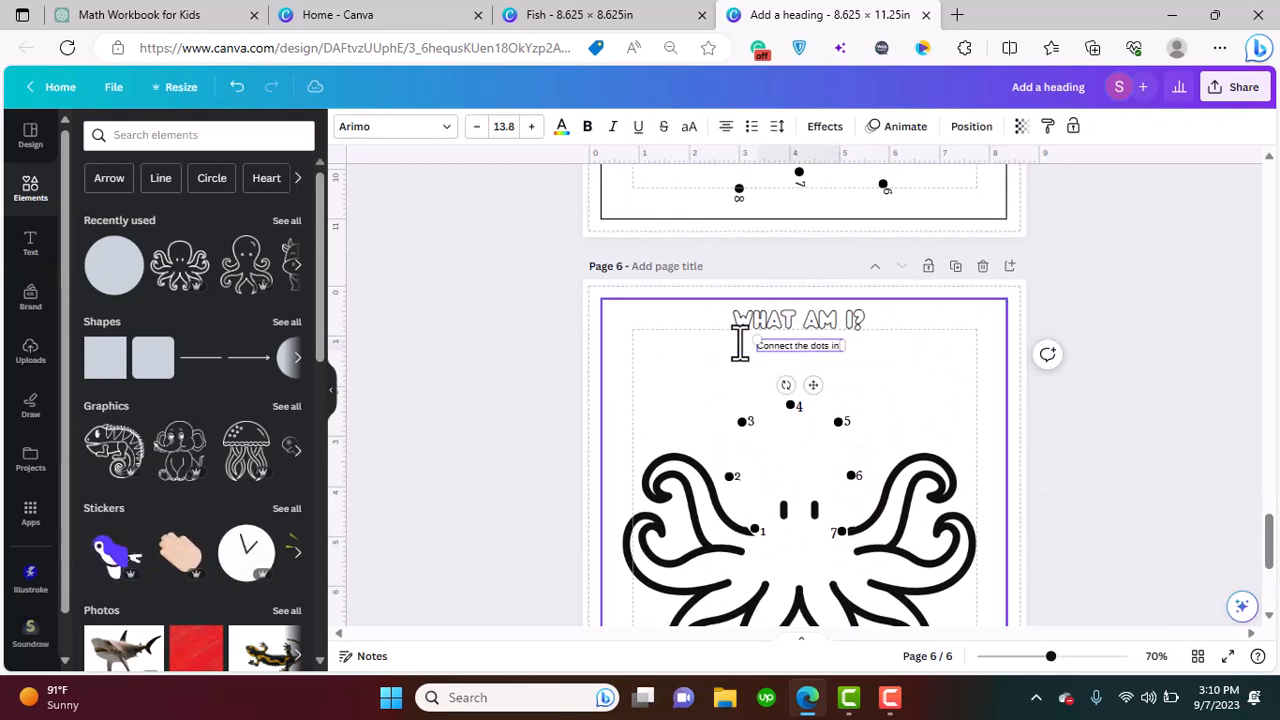
Check the ChatGPT workbook ideas list and close the Fish design tab
scroll(up, 3)
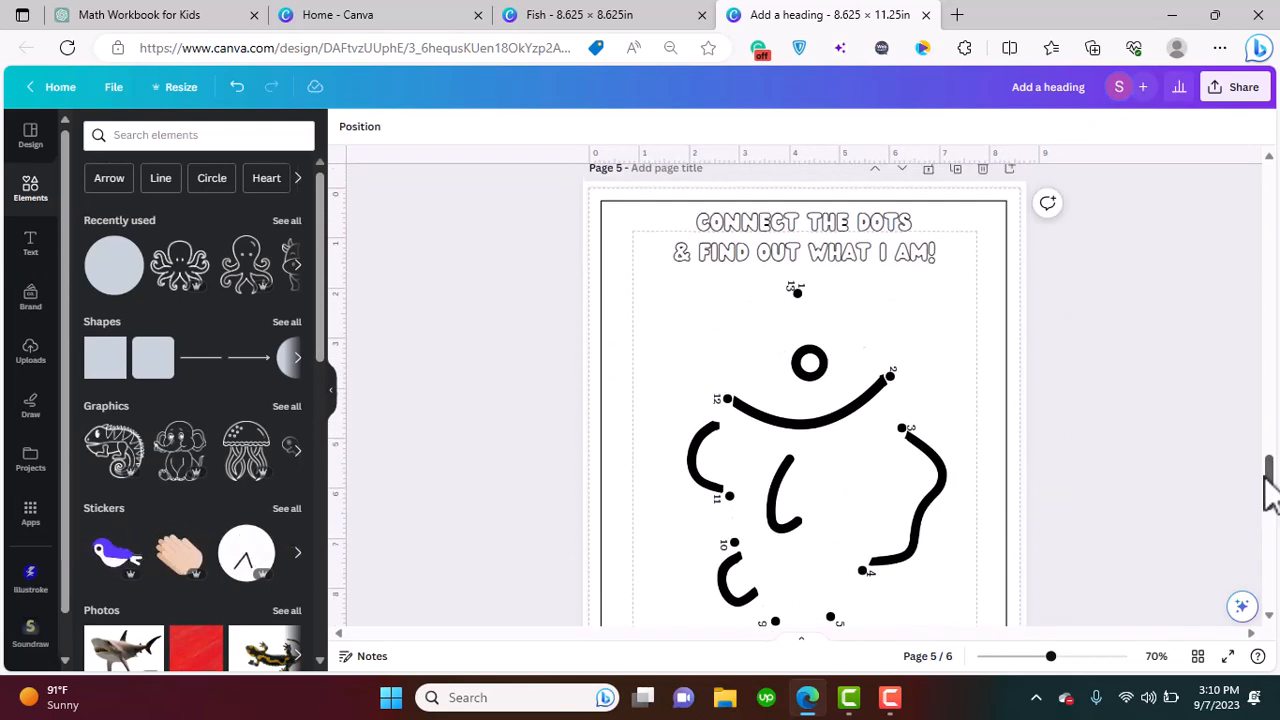
scroll(down, 3)
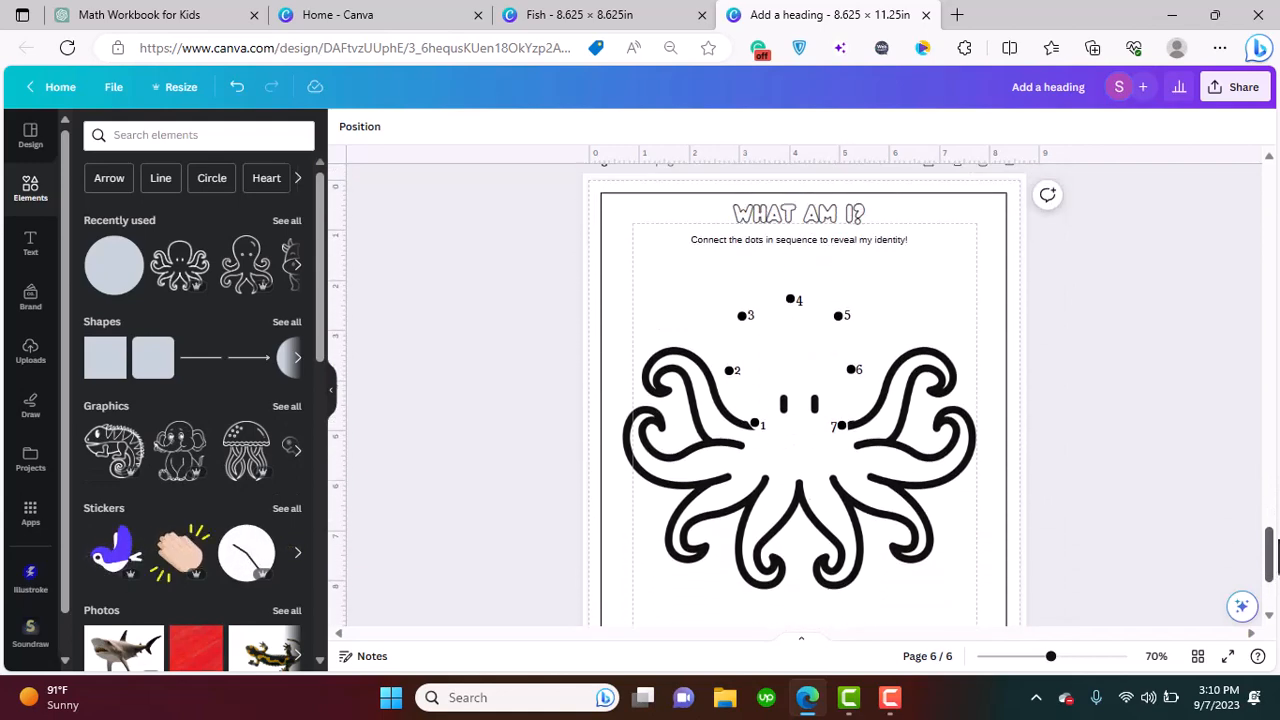
scroll(up, 3)
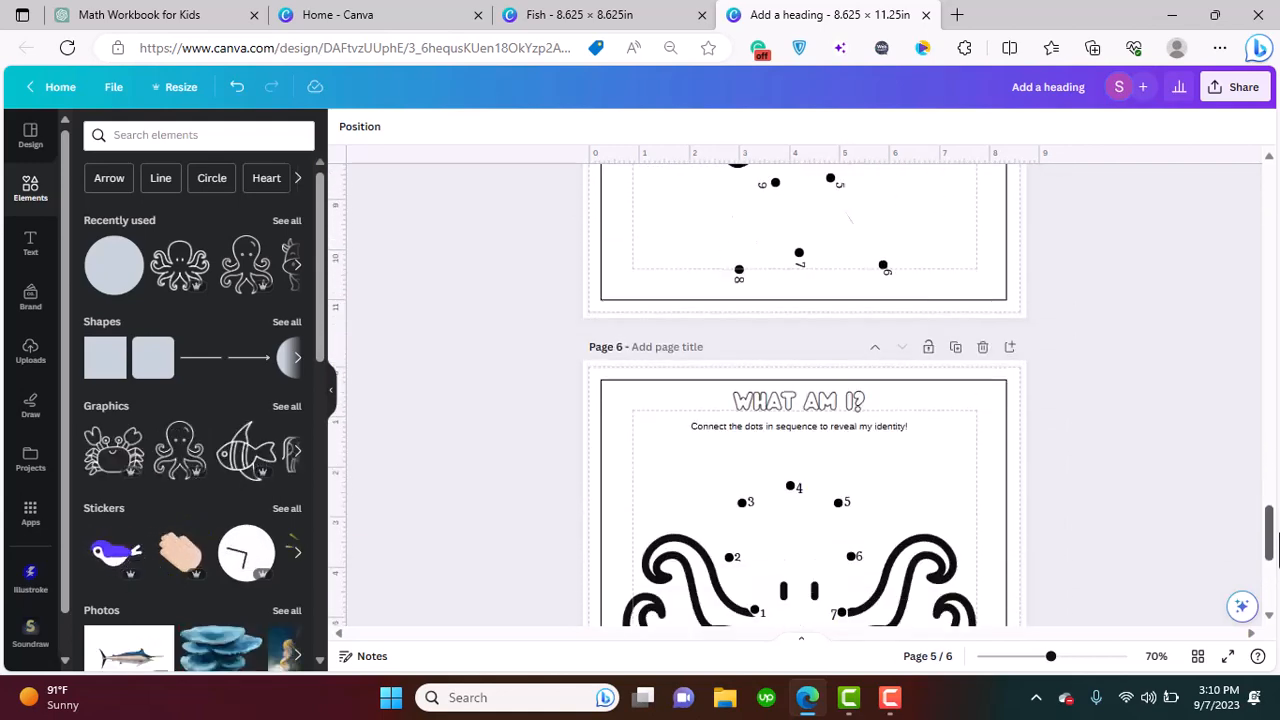
scroll(down, 3)
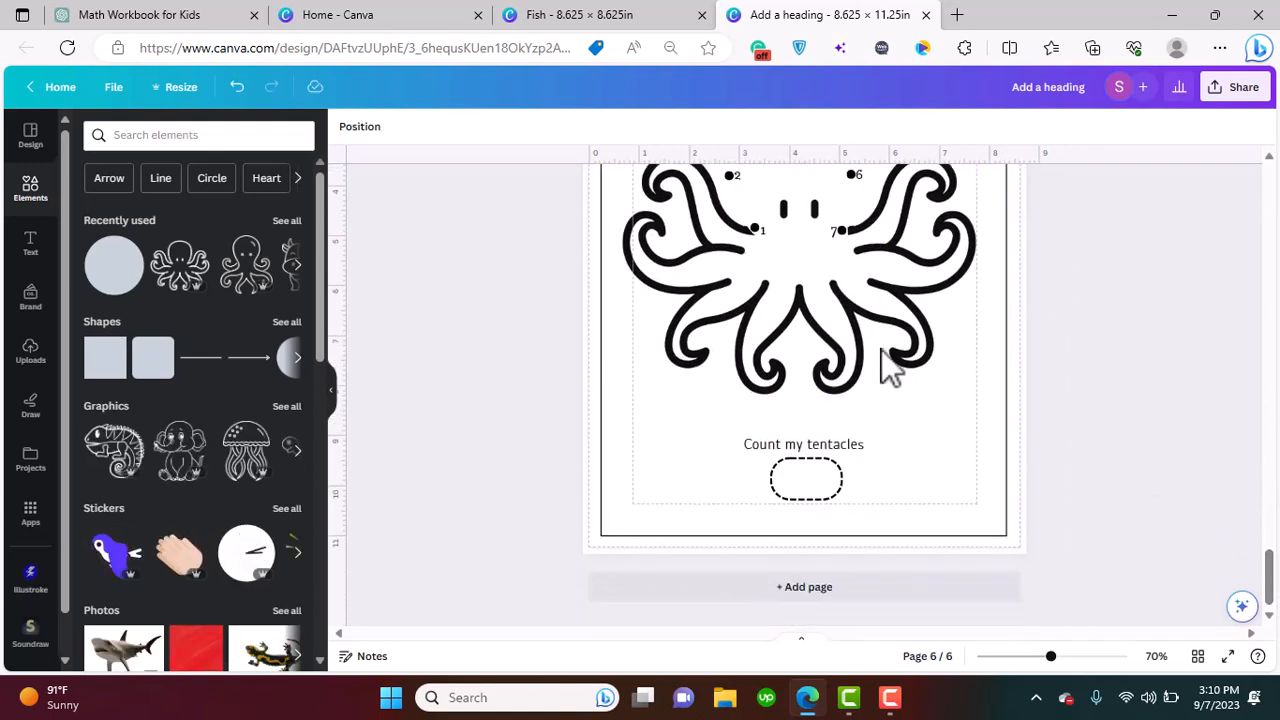
click(130, 14)
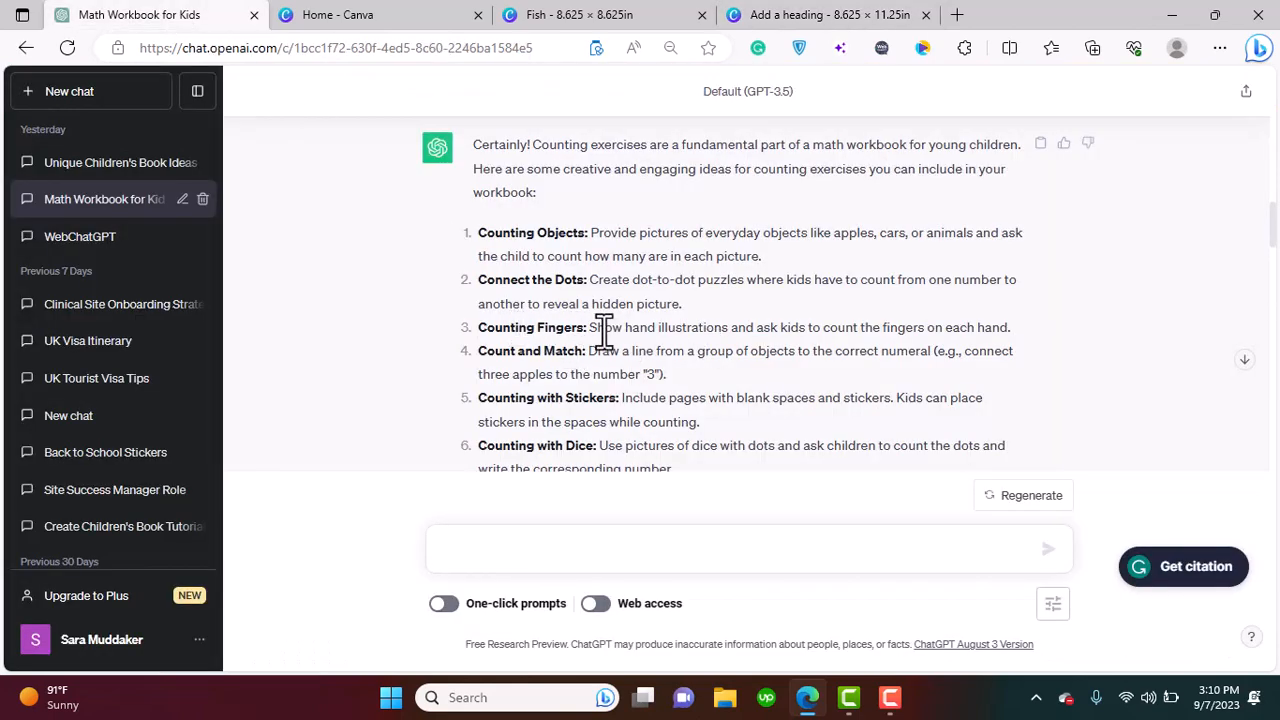
mouse_move(360, 25)
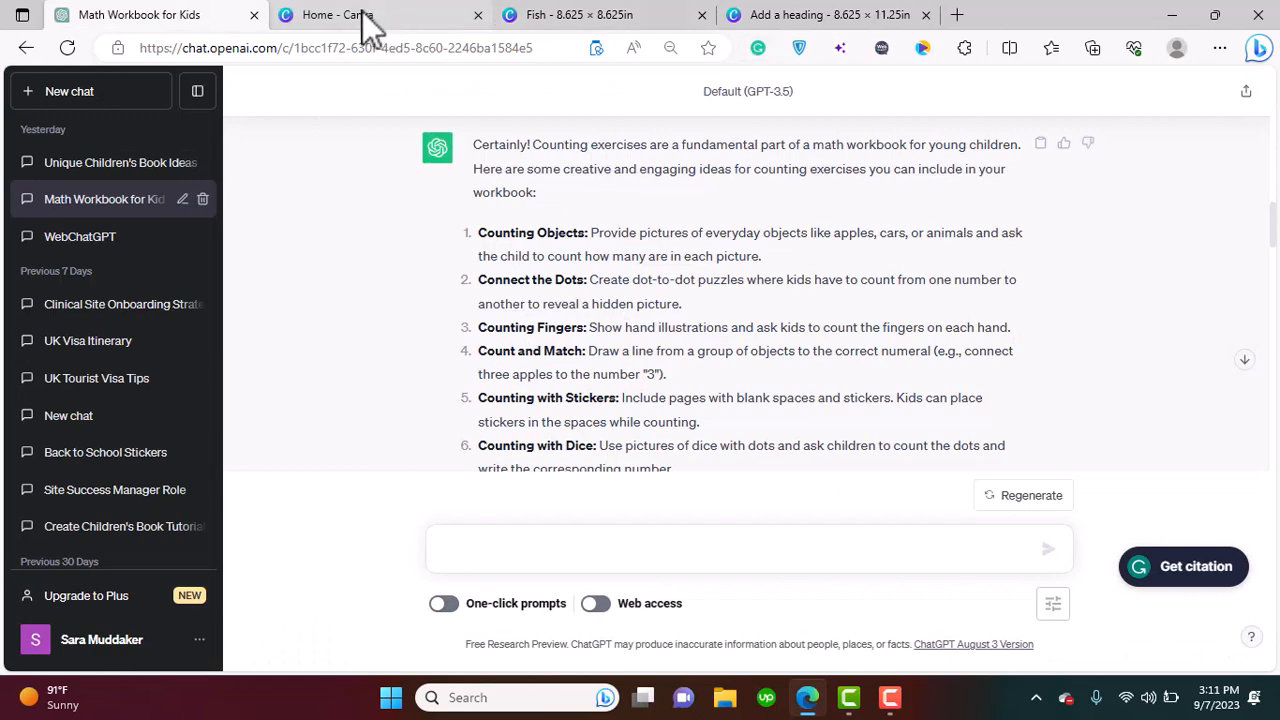
click(605, 14)
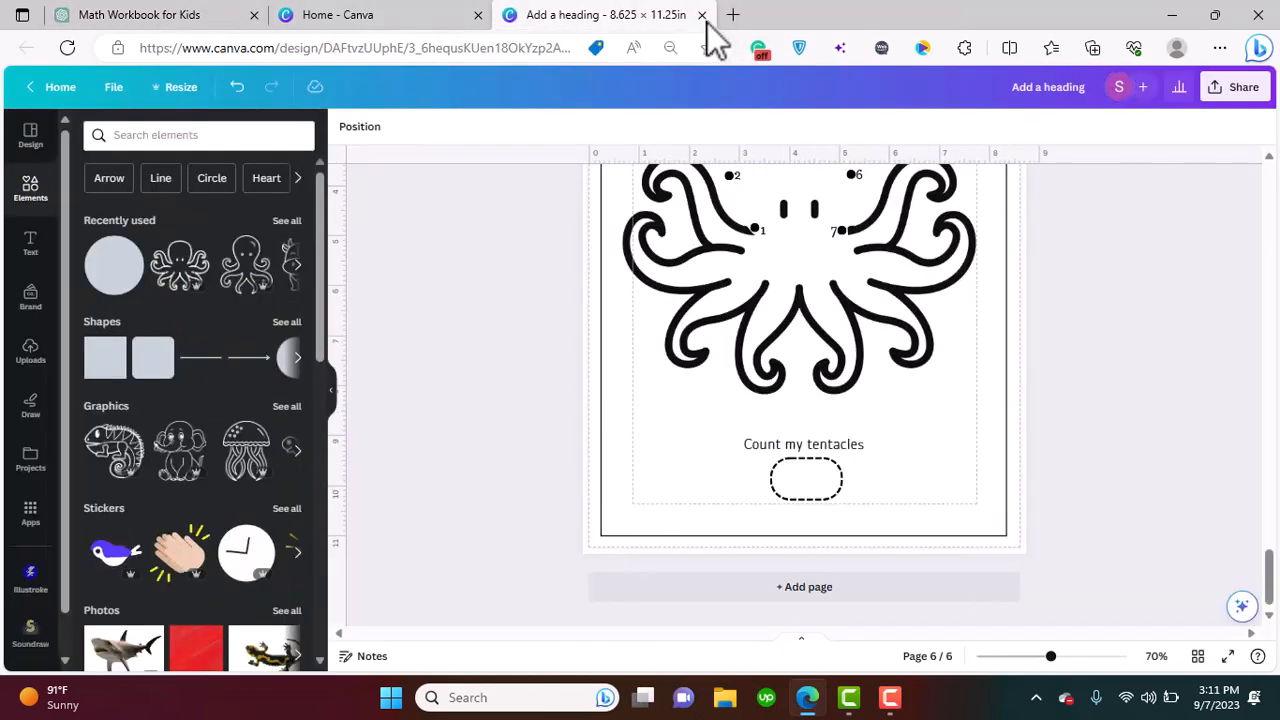
Add page 7 and search Elements for a 'hand' outline
click(803, 586)
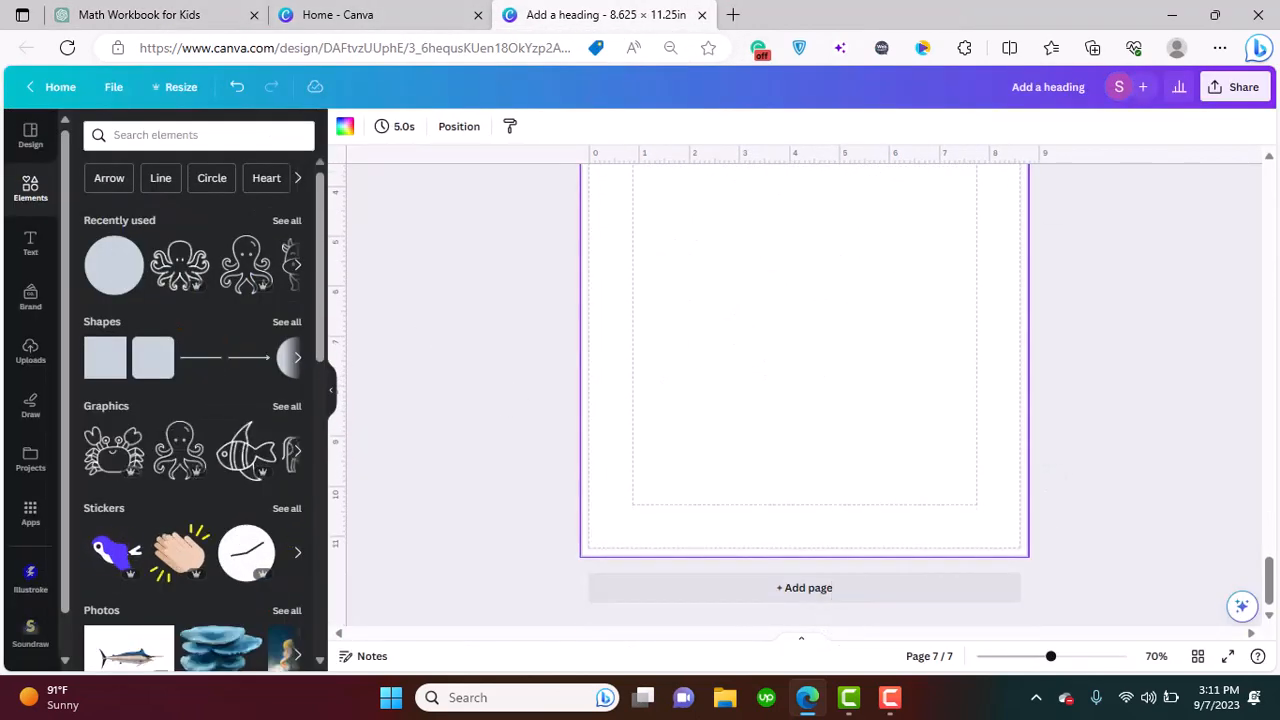
scroll(up, 3)
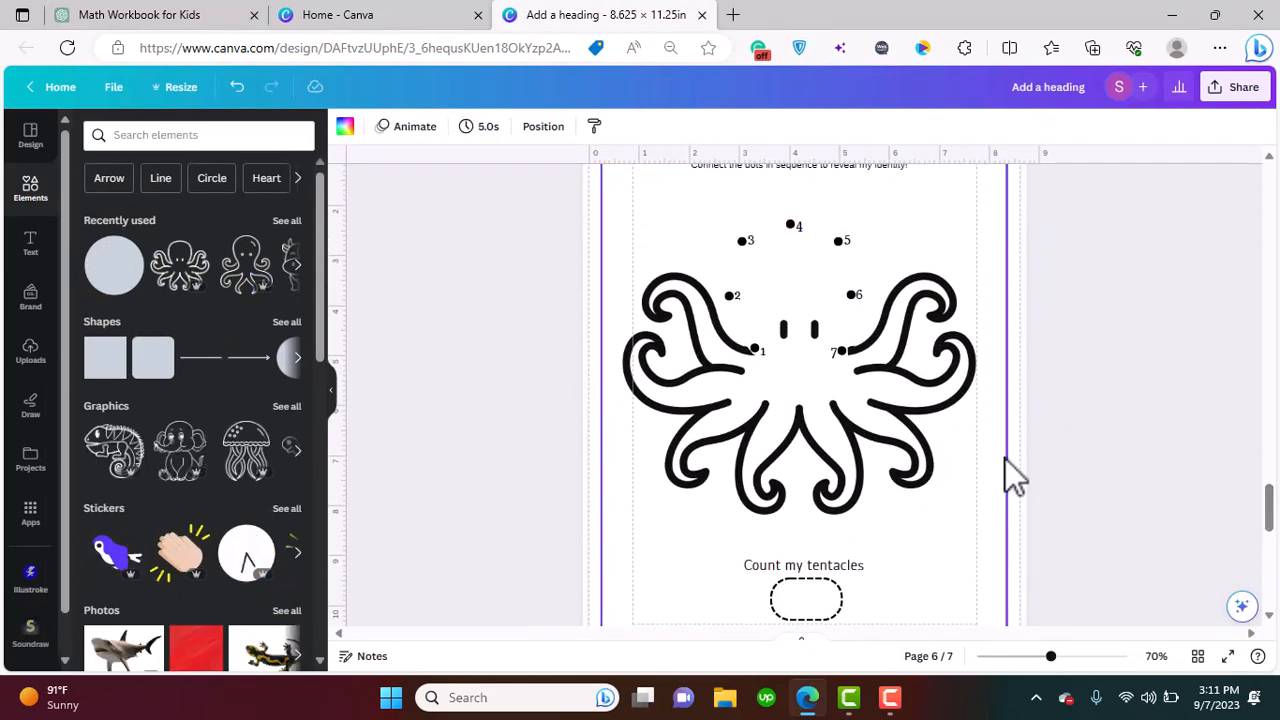
scroll(down, 3)
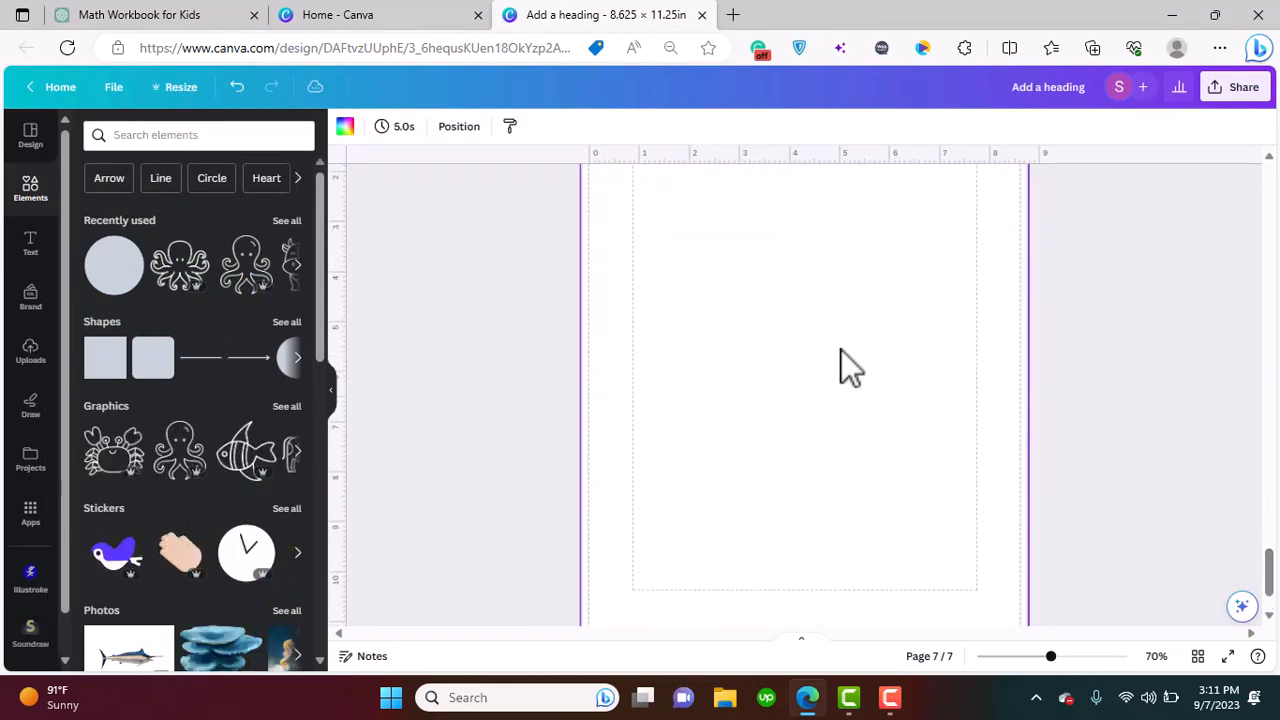
scroll(up, 3)
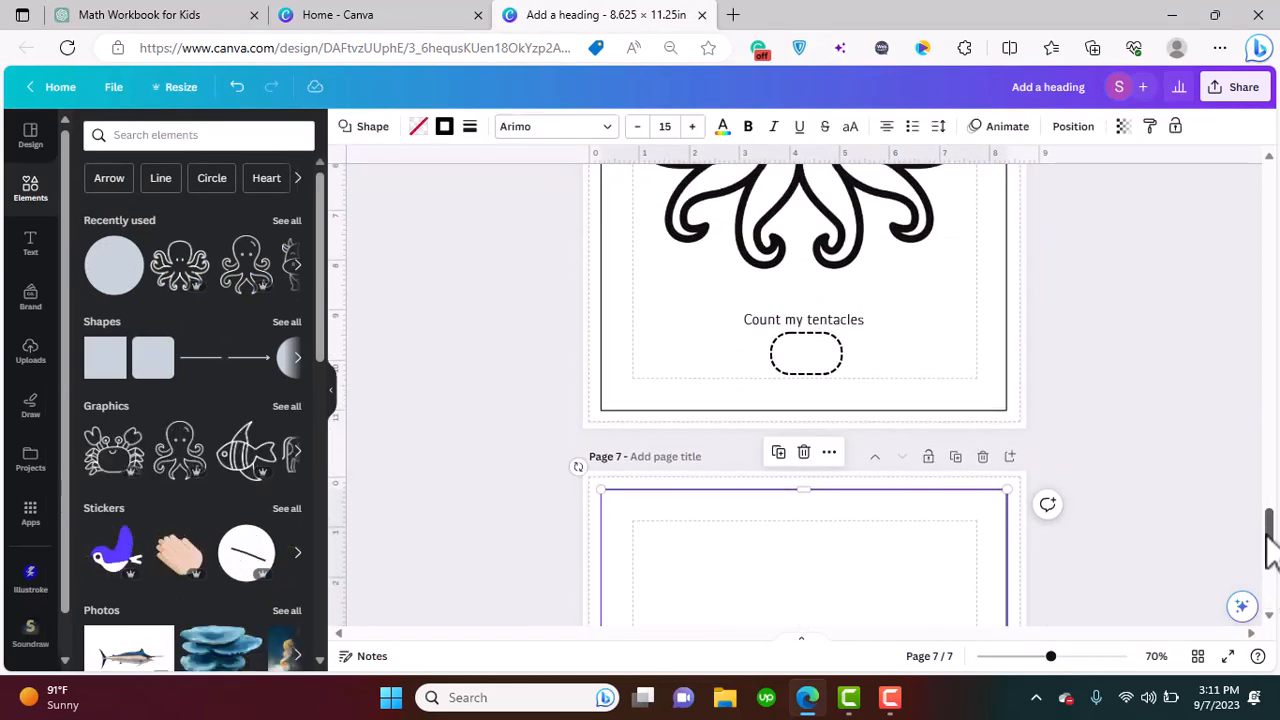
scroll(up, 3)
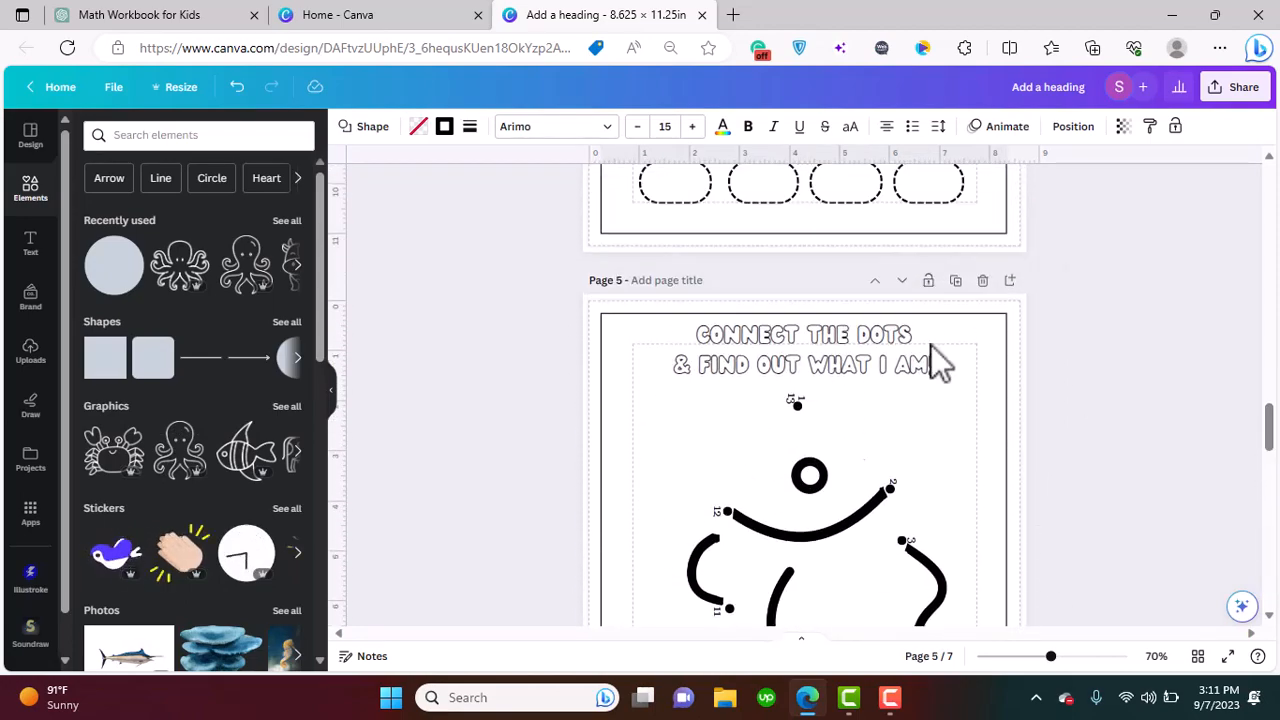
text(hand)
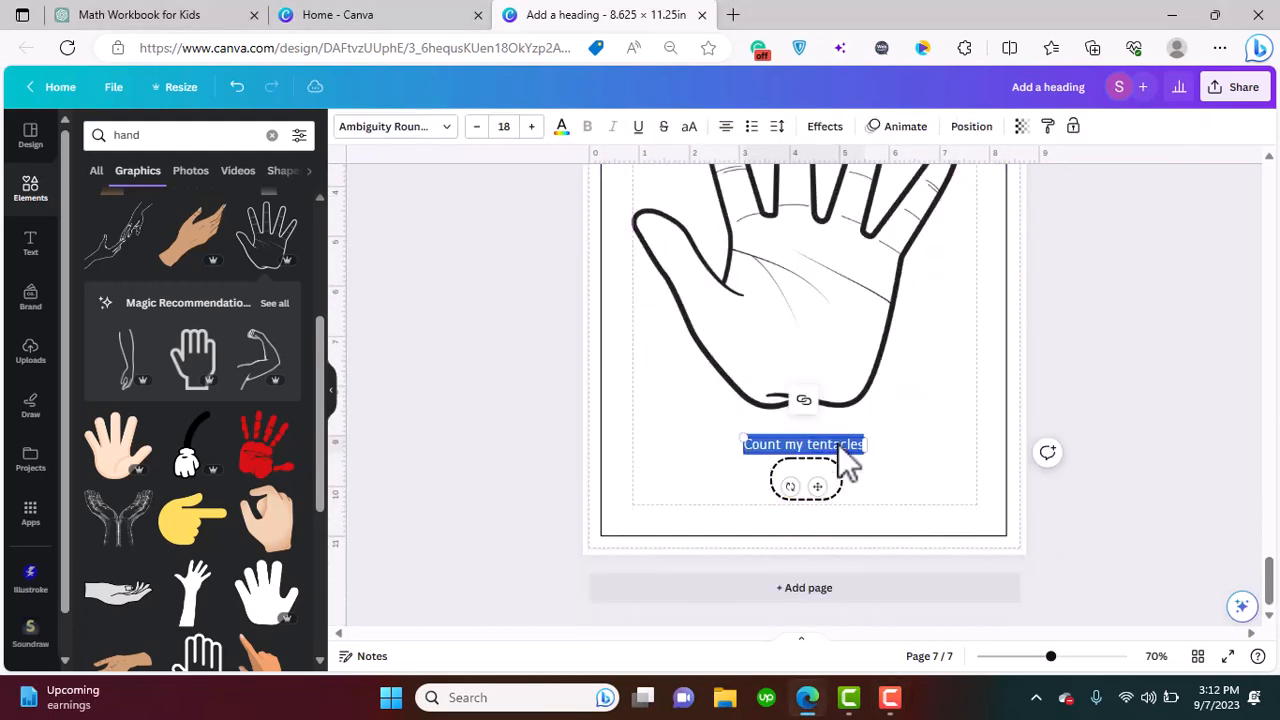
Place the finger-counting instruction under the How Many Fingers? heading and add page 8
scroll(down, 3)
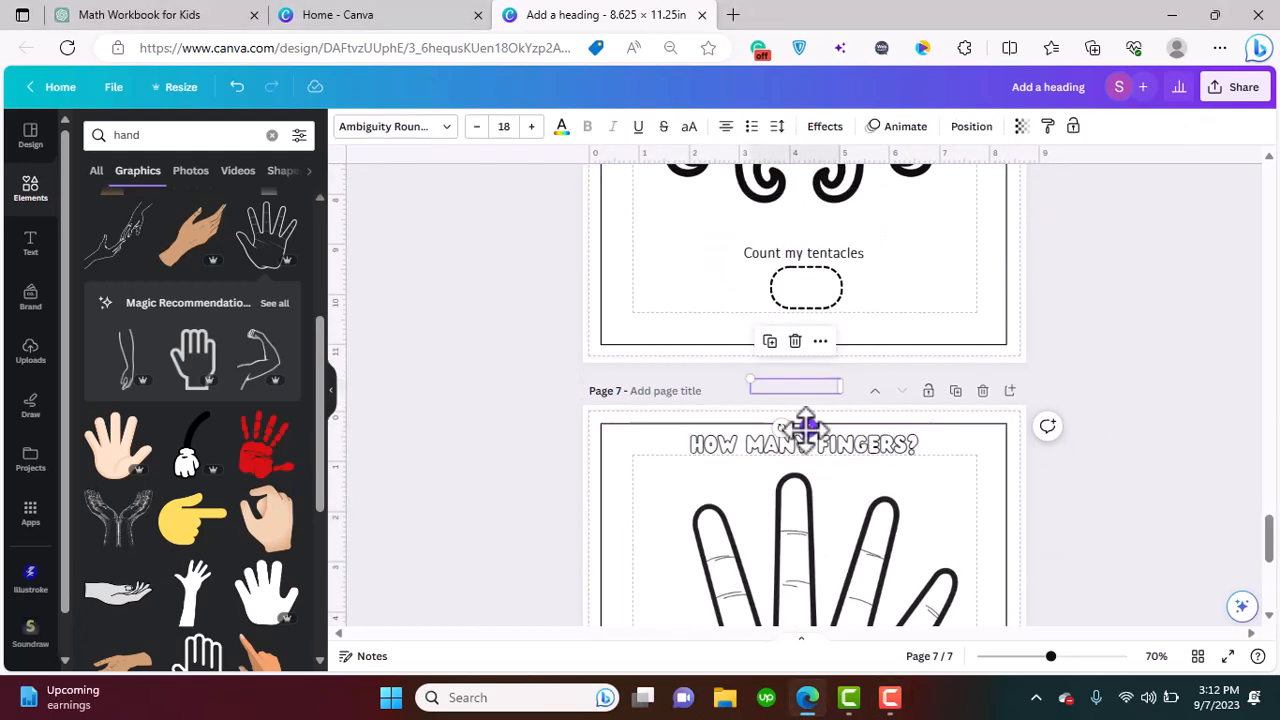
click(790, 464)
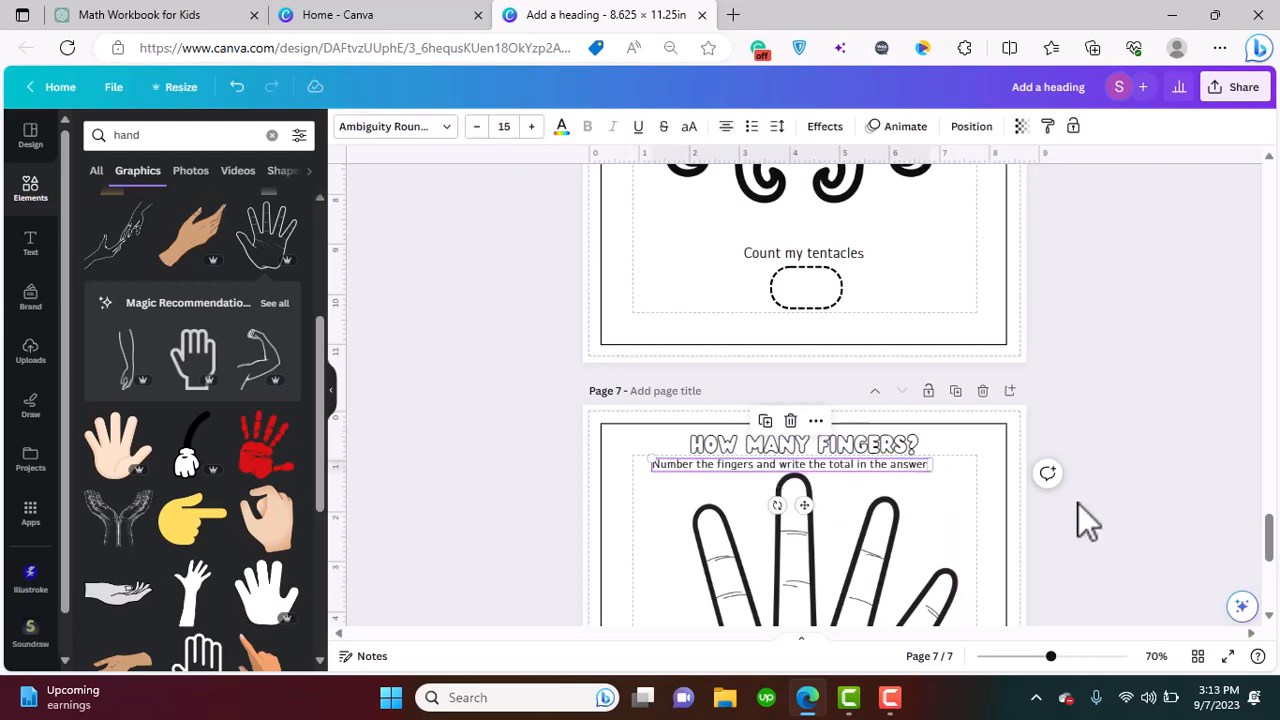
scroll(down, 3)
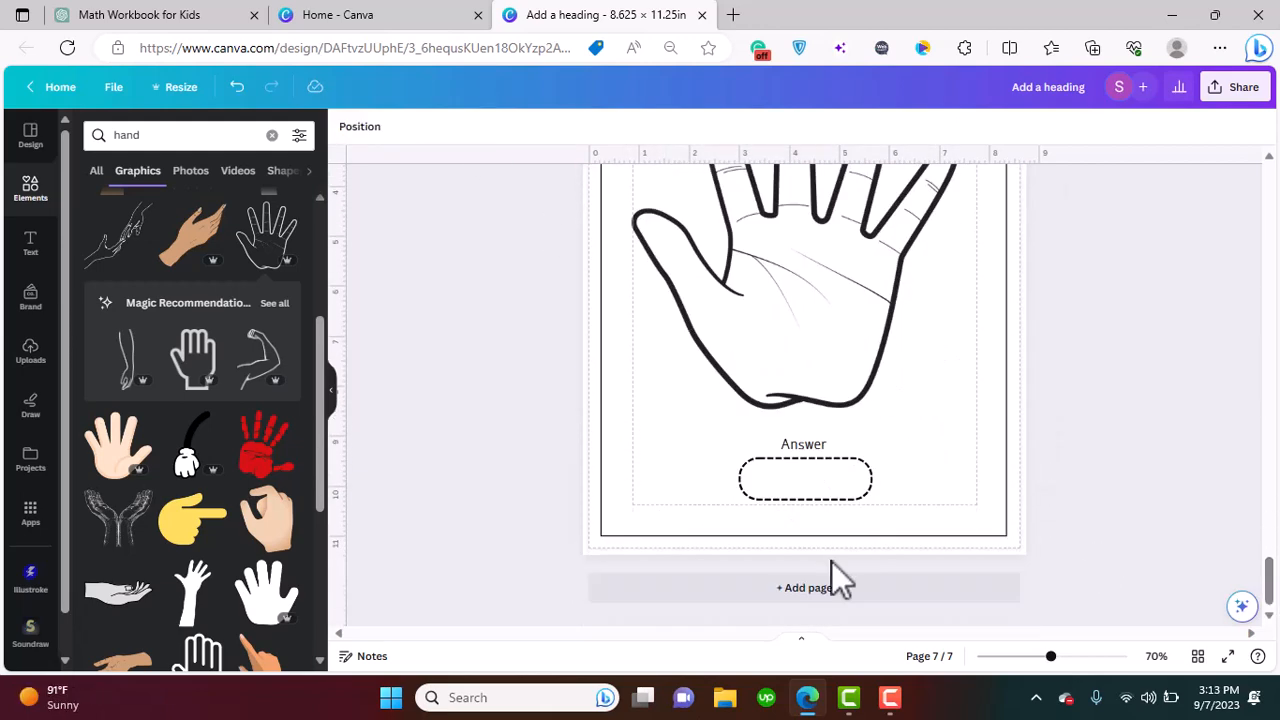
click(804, 587)
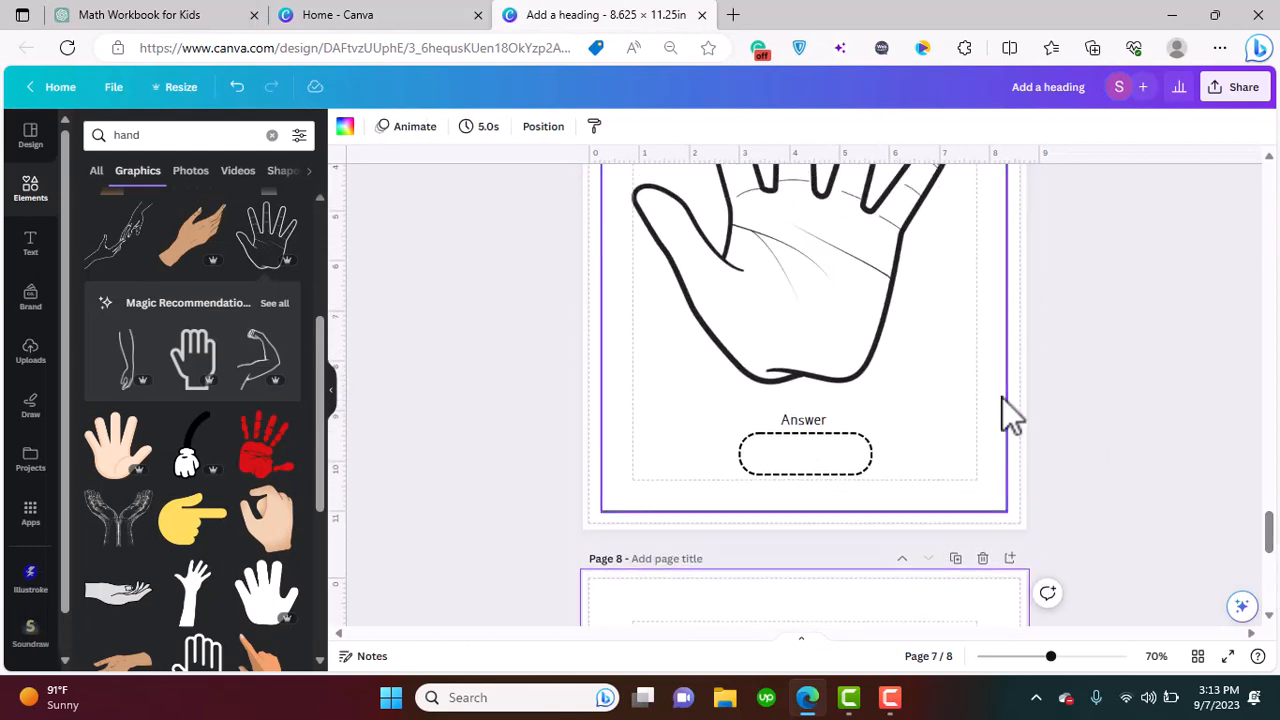
scroll(down, 3)
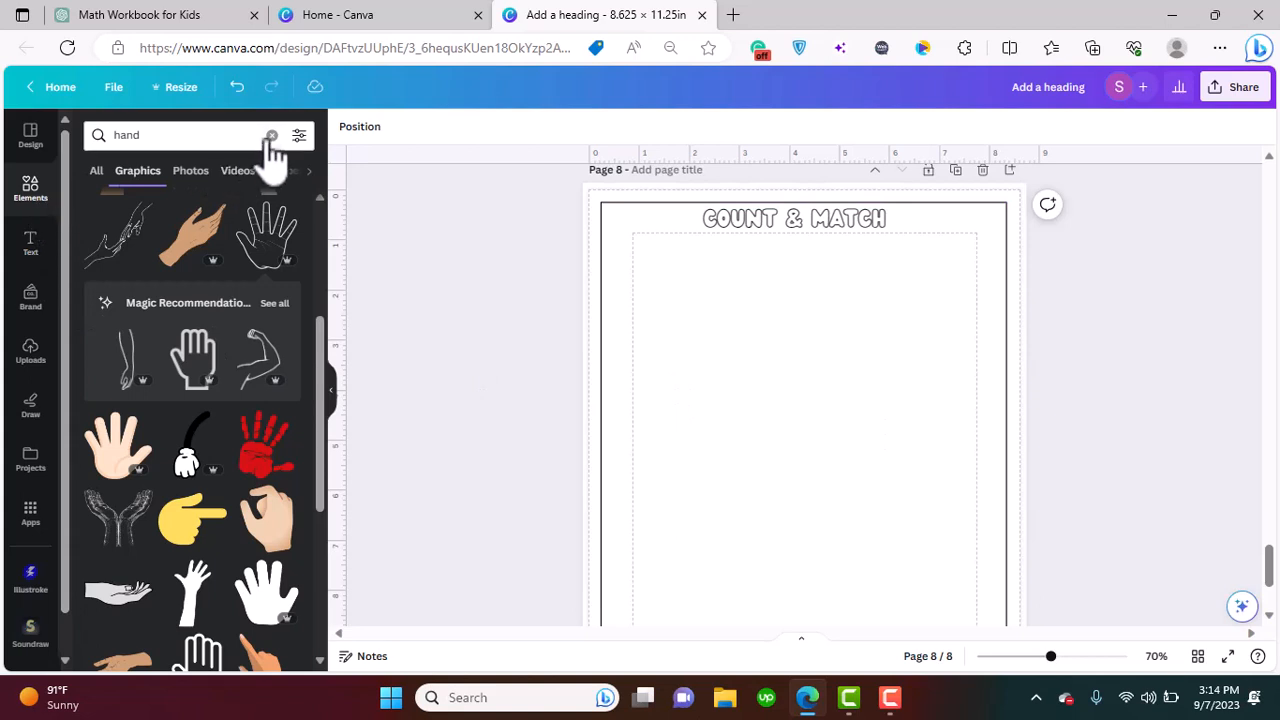
click(271, 135)
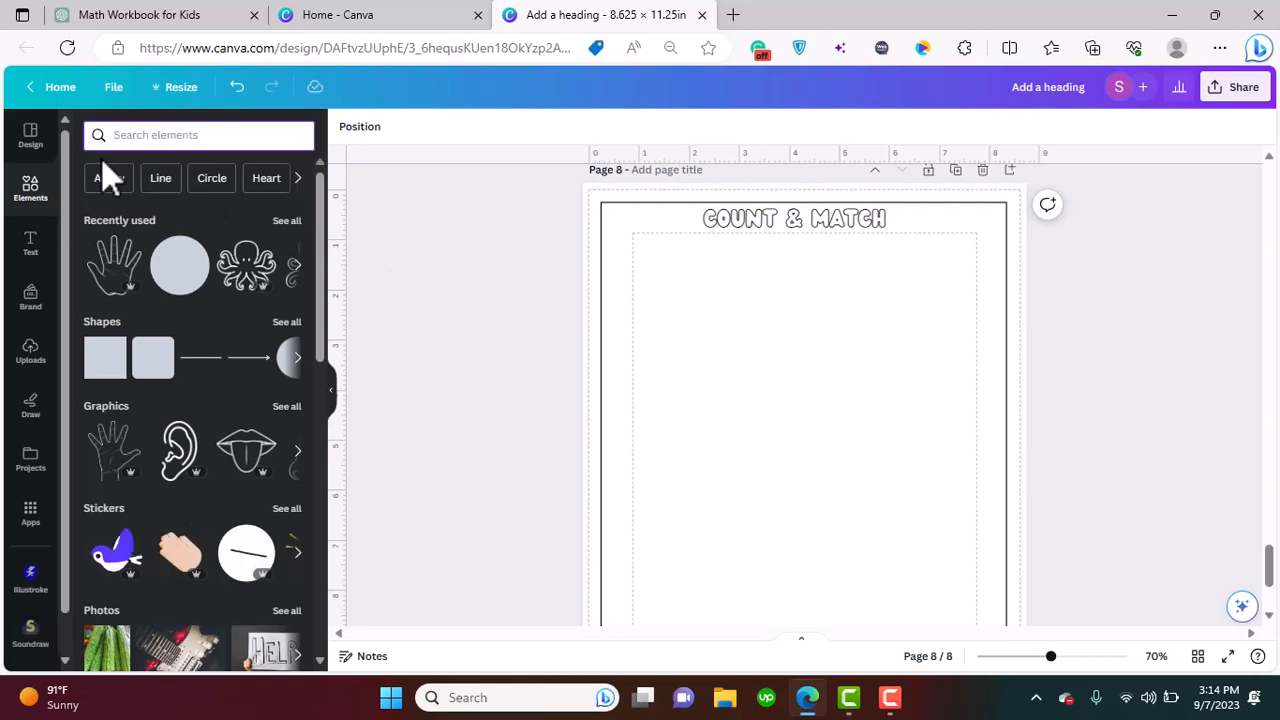
text(carrot)
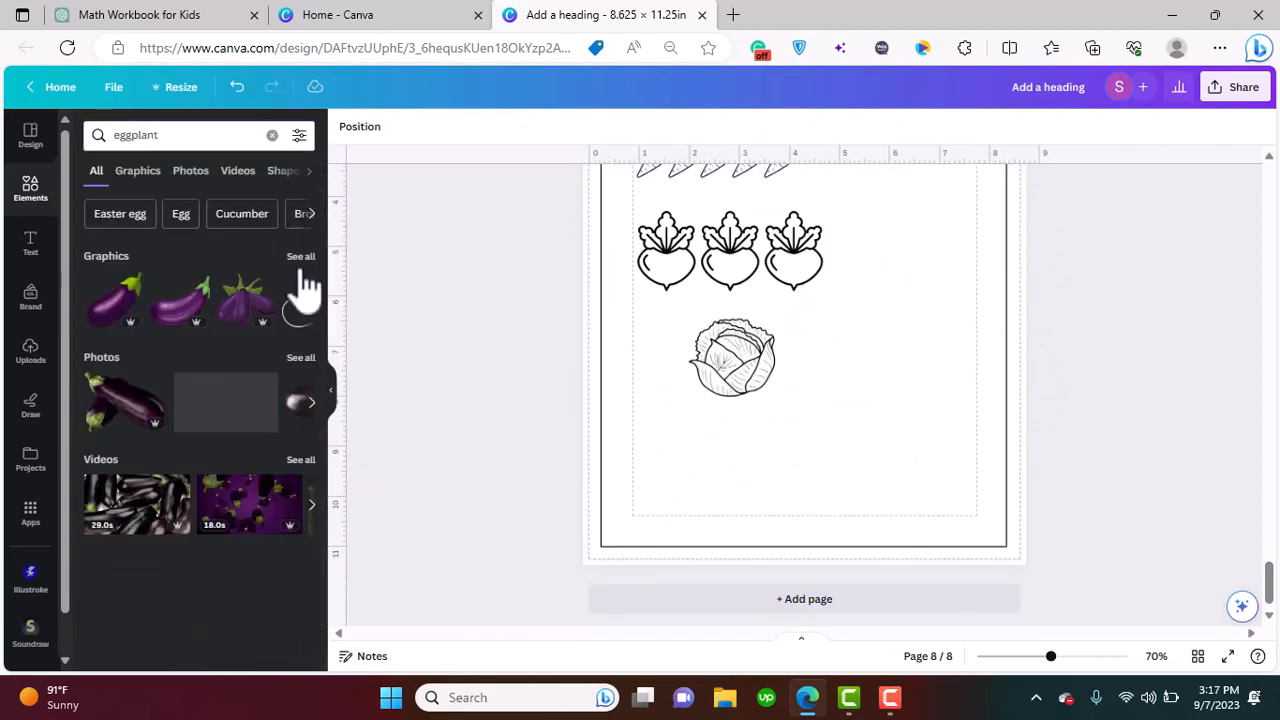
click(30, 243)
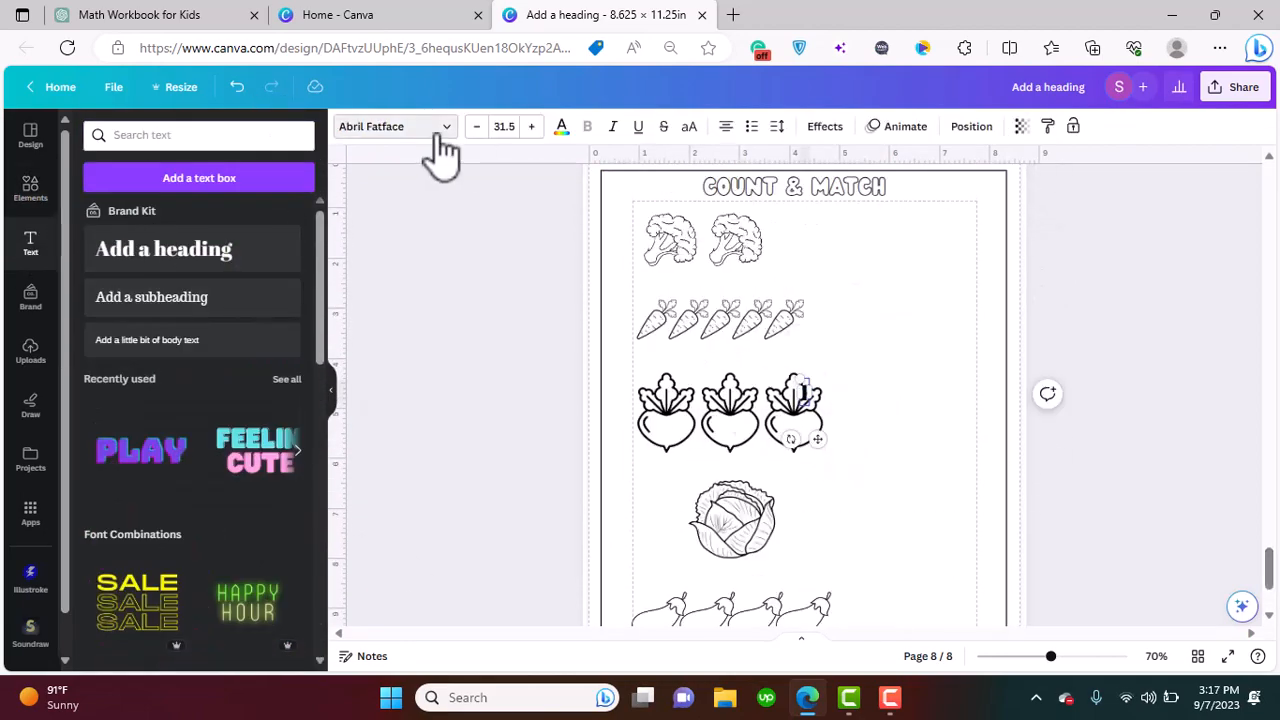
click(912, 318)
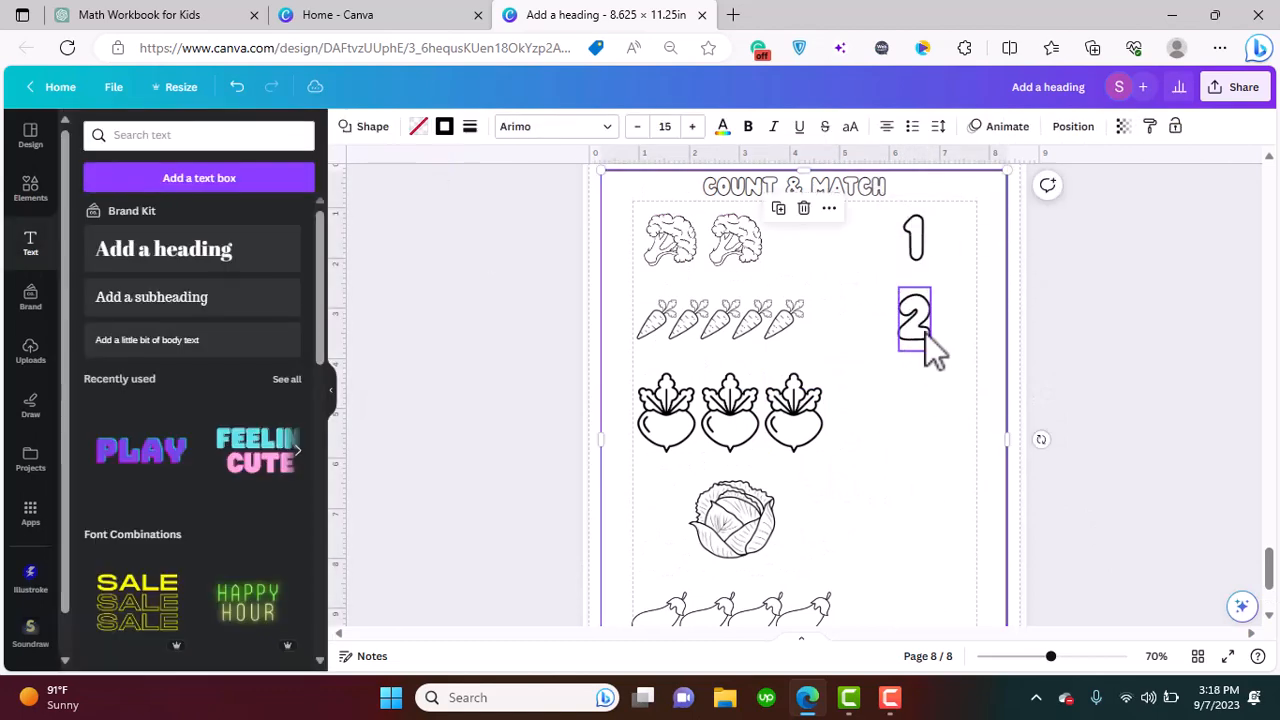
scroll(down, 3)
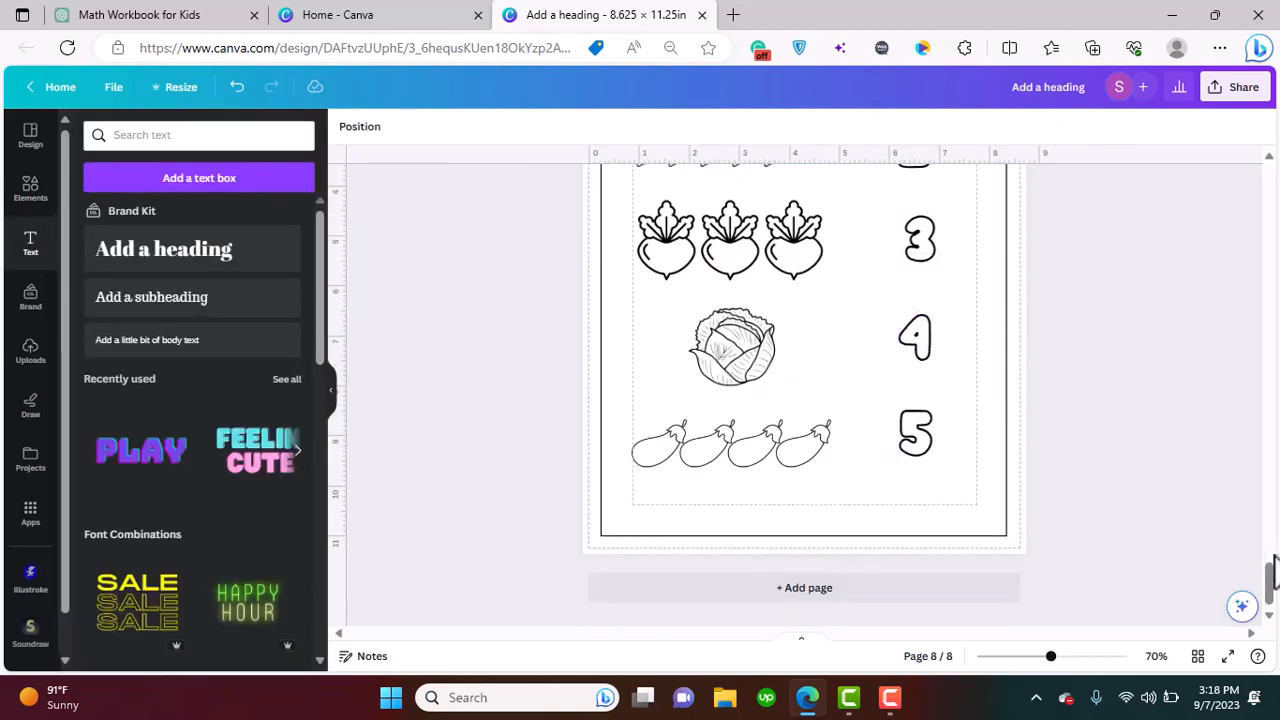
scroll(up, 3)
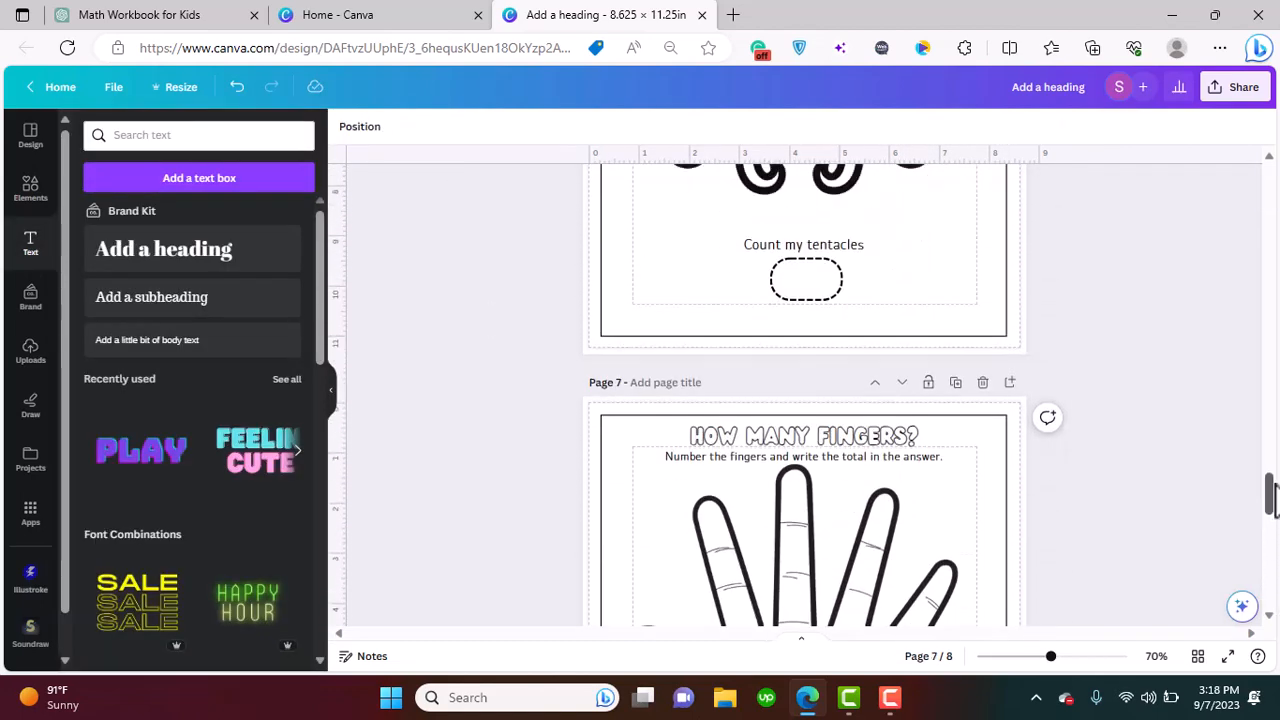
scroll(up, 3)
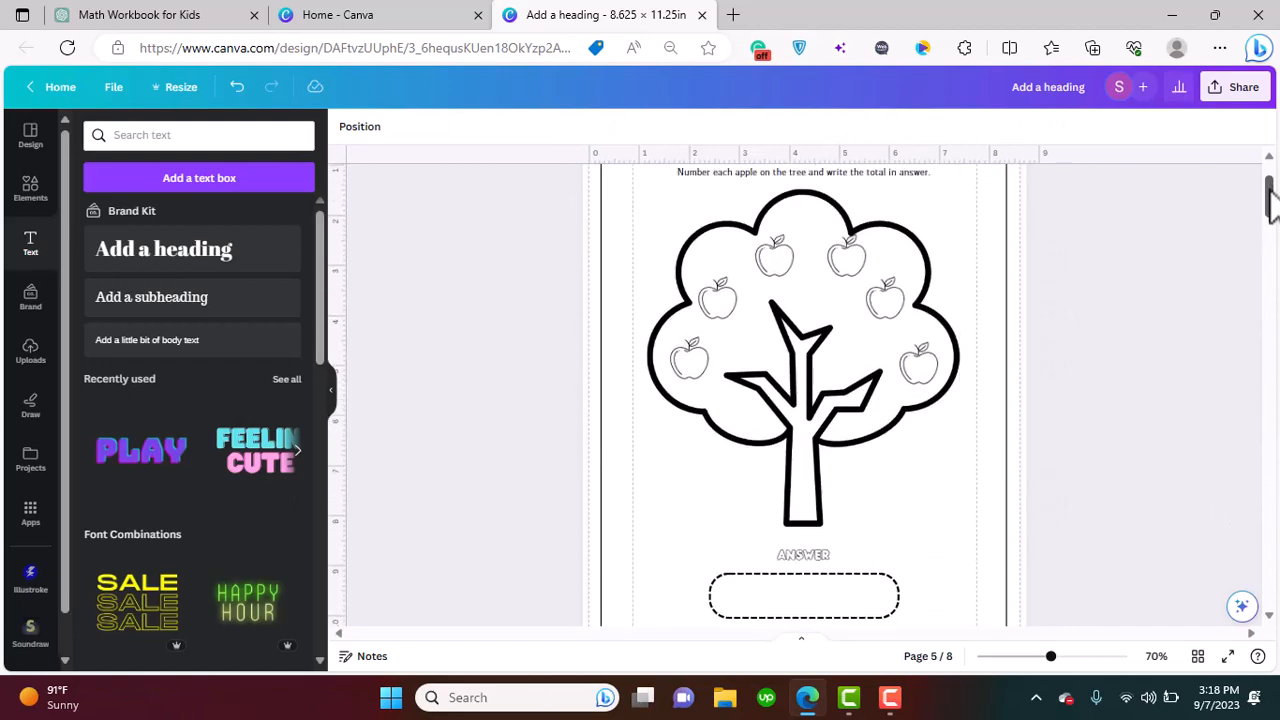
scroll(down, 3)
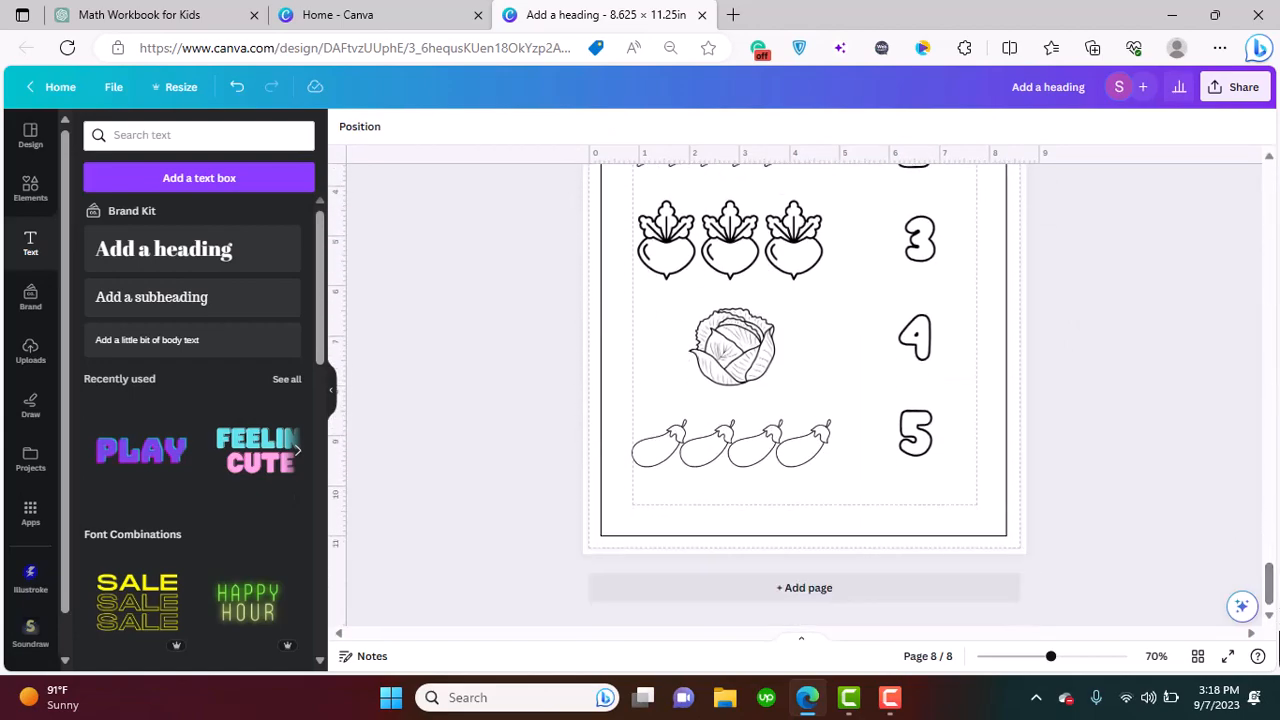
Return to the Math Workbook for Kids chat showing the counting exercise ideas
click(804, 587)
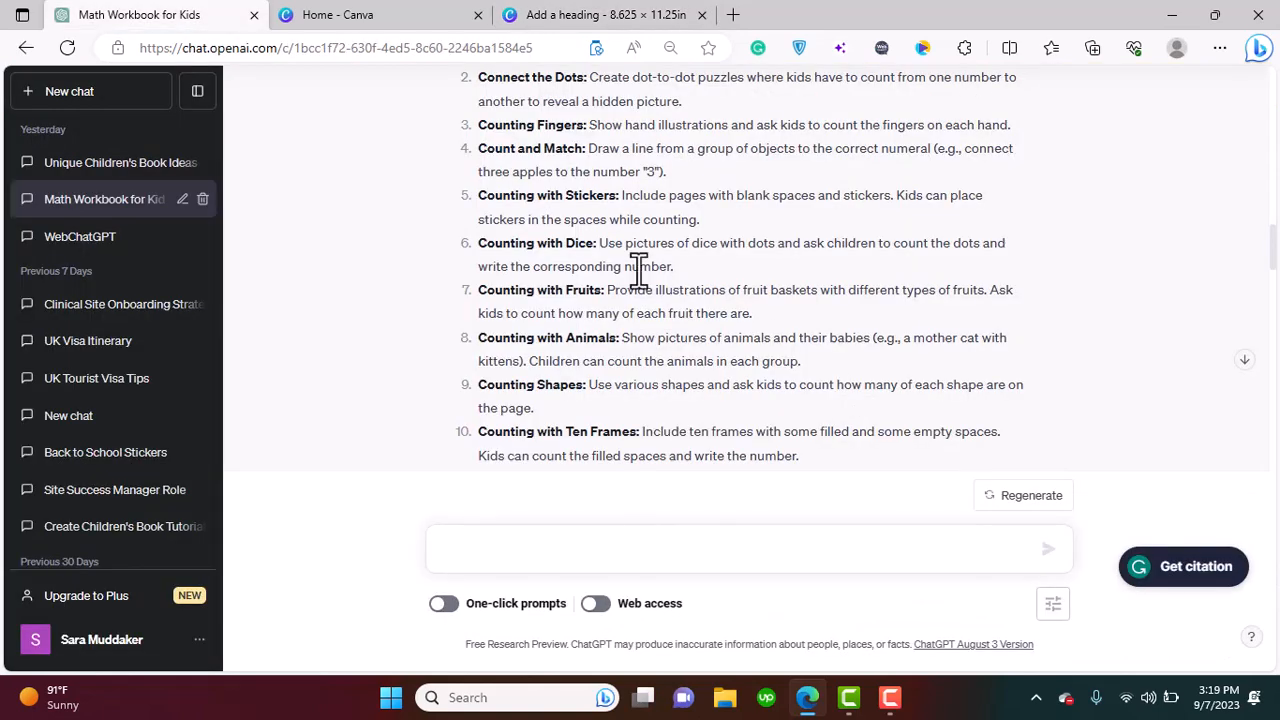
mouse_move(420, 20)
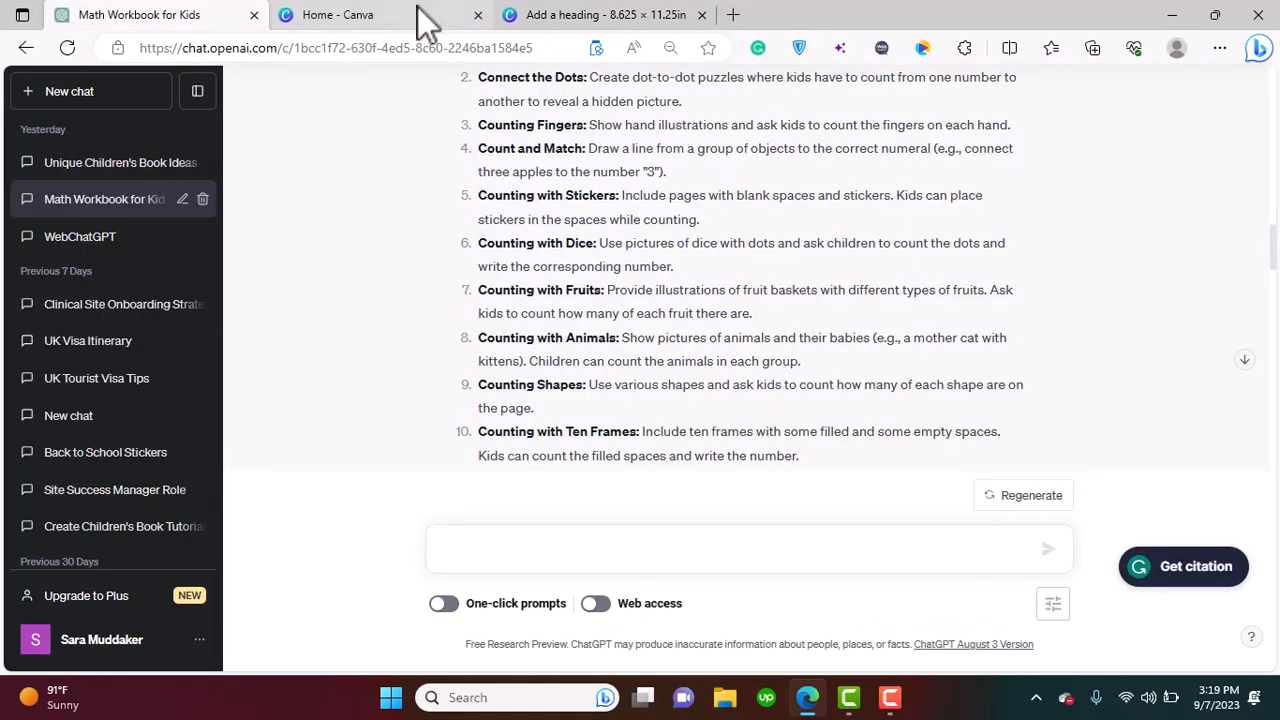
Return to the workbook and scroll over the new Counting the Dice page with six dice
click(605, 14)
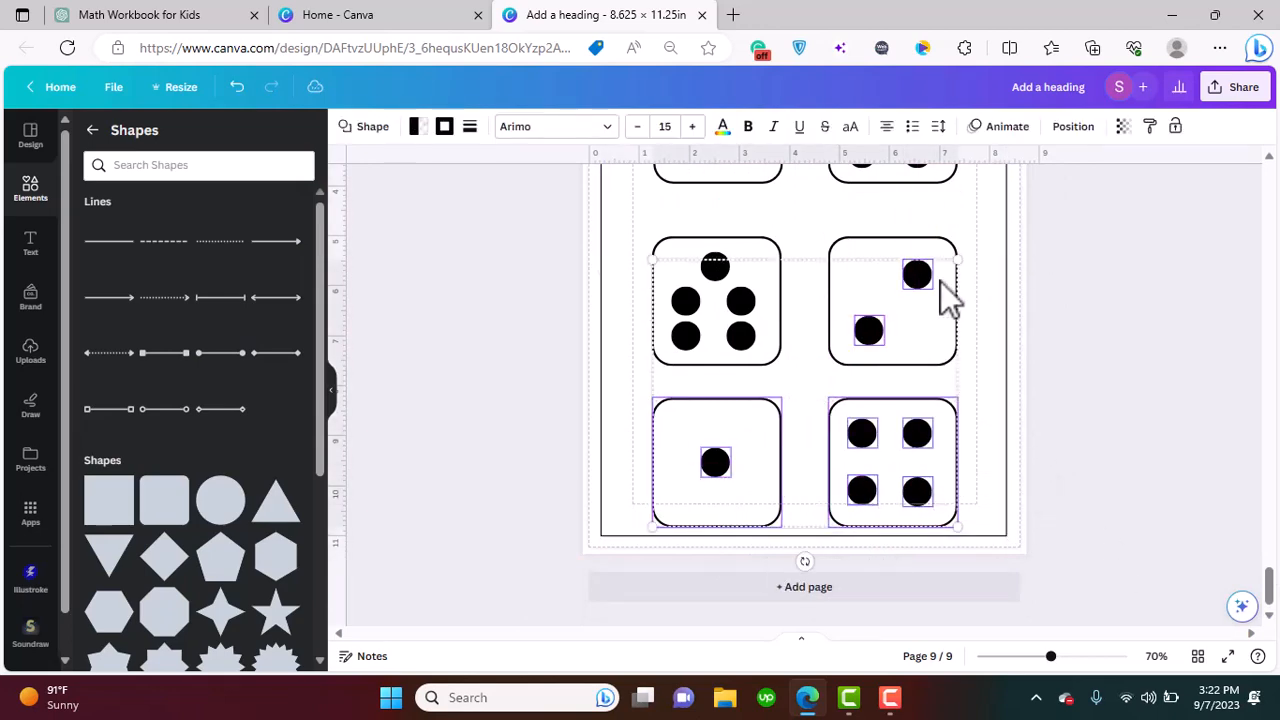
scroll(down, 3)
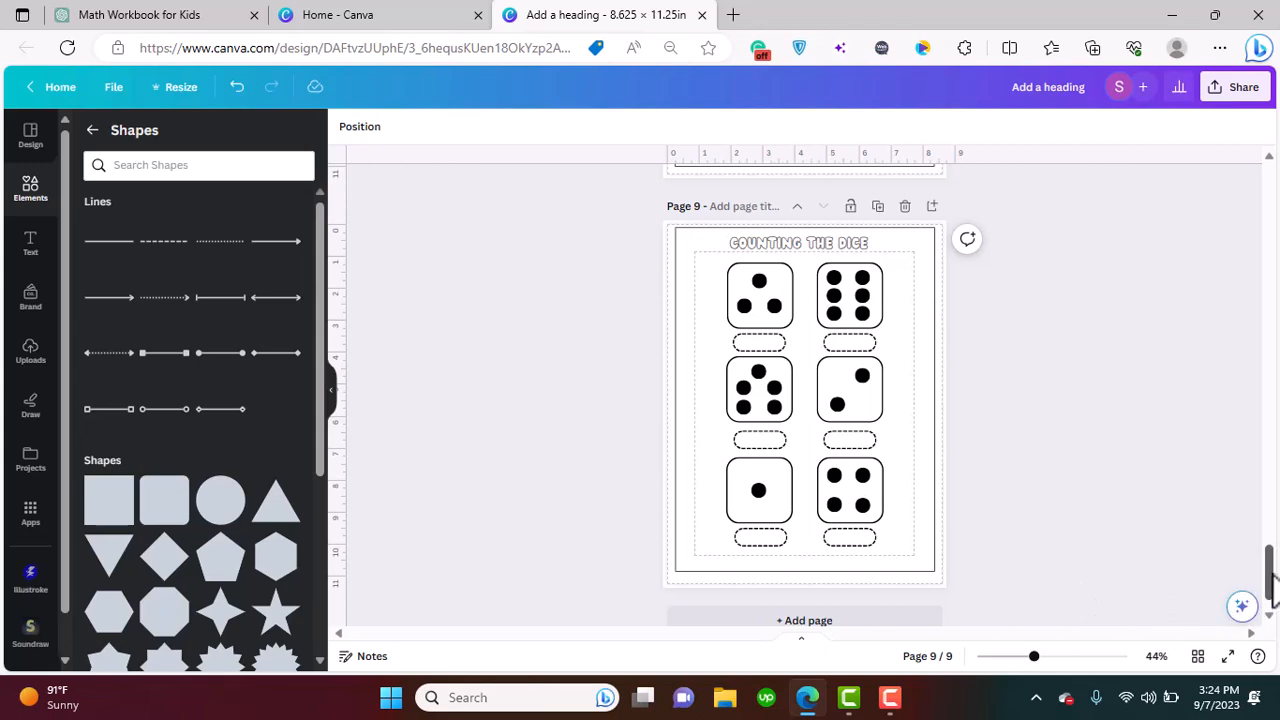
scroll(up, 3)
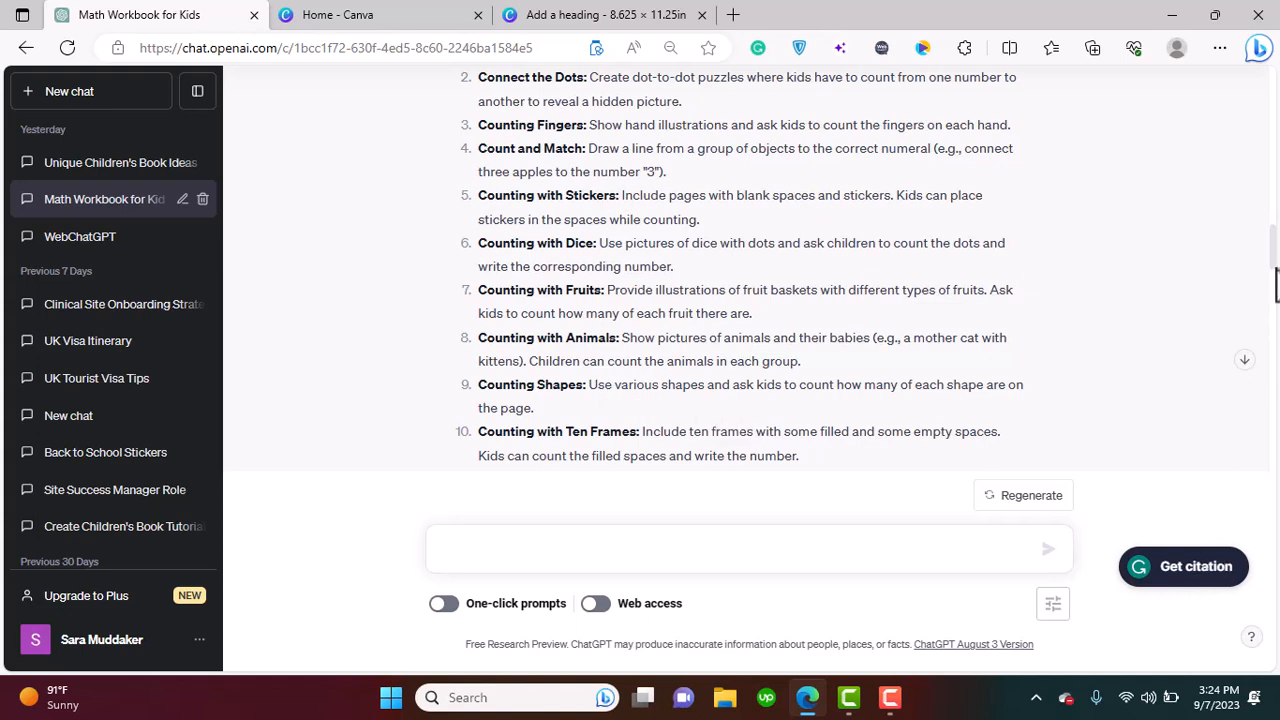
mouse_move(553, 207)
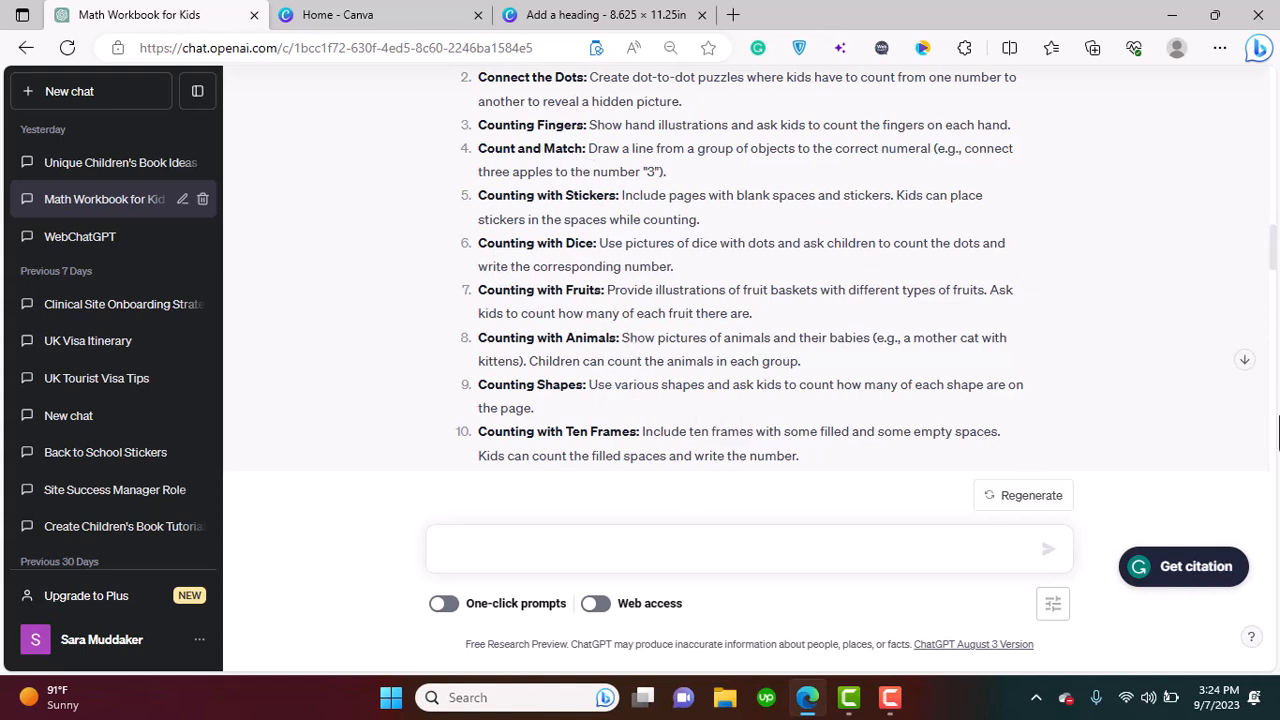
scroll(up, 3)
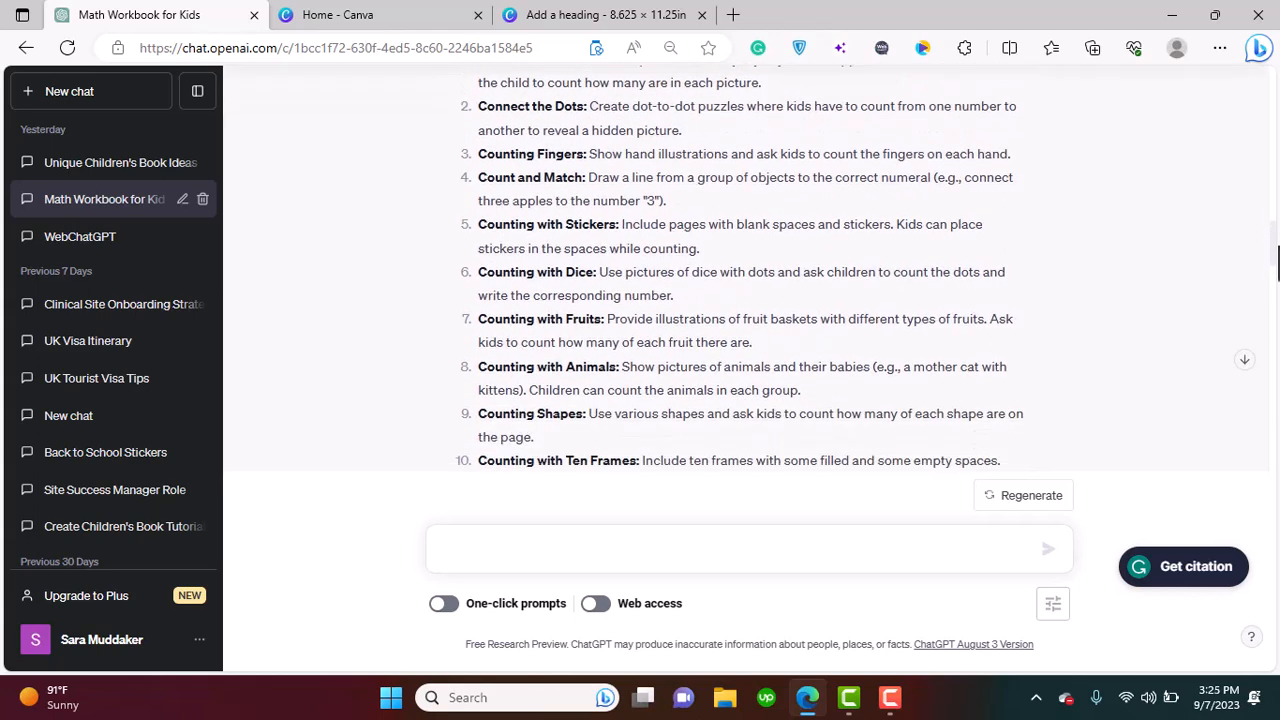
scroll(down, 3)
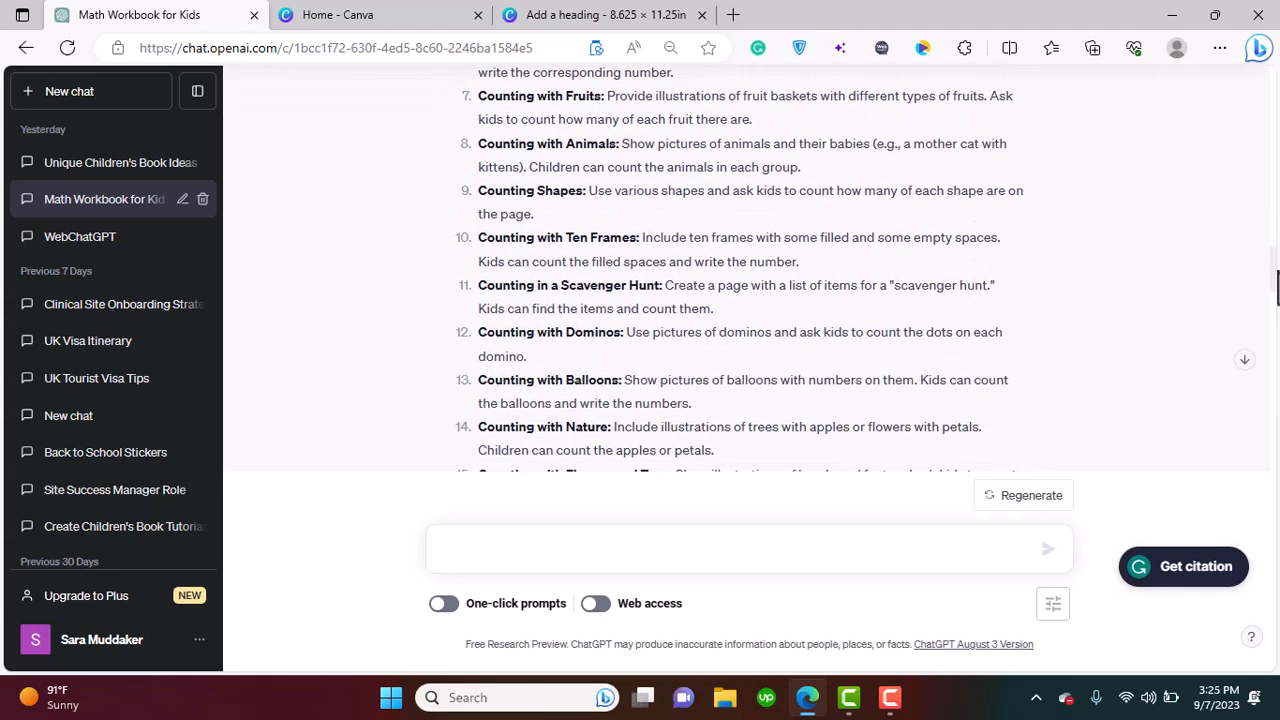
scroll(up, 3)
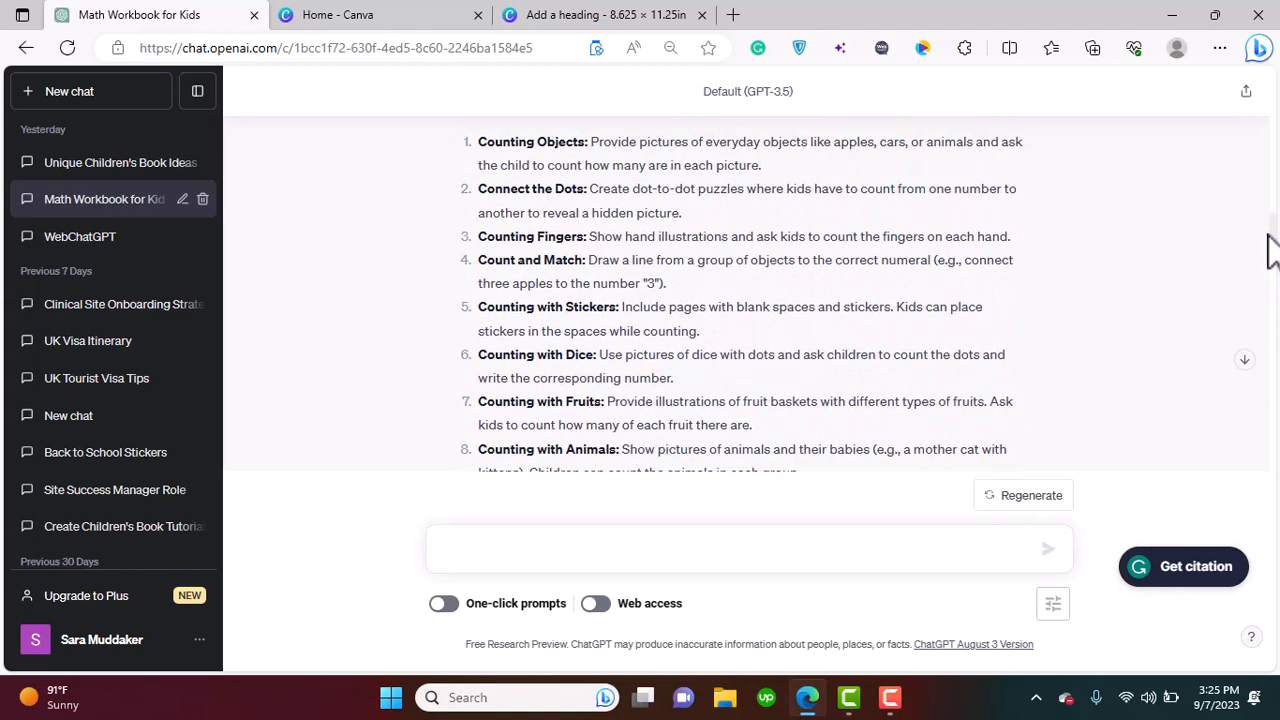
scroll(up, 3)
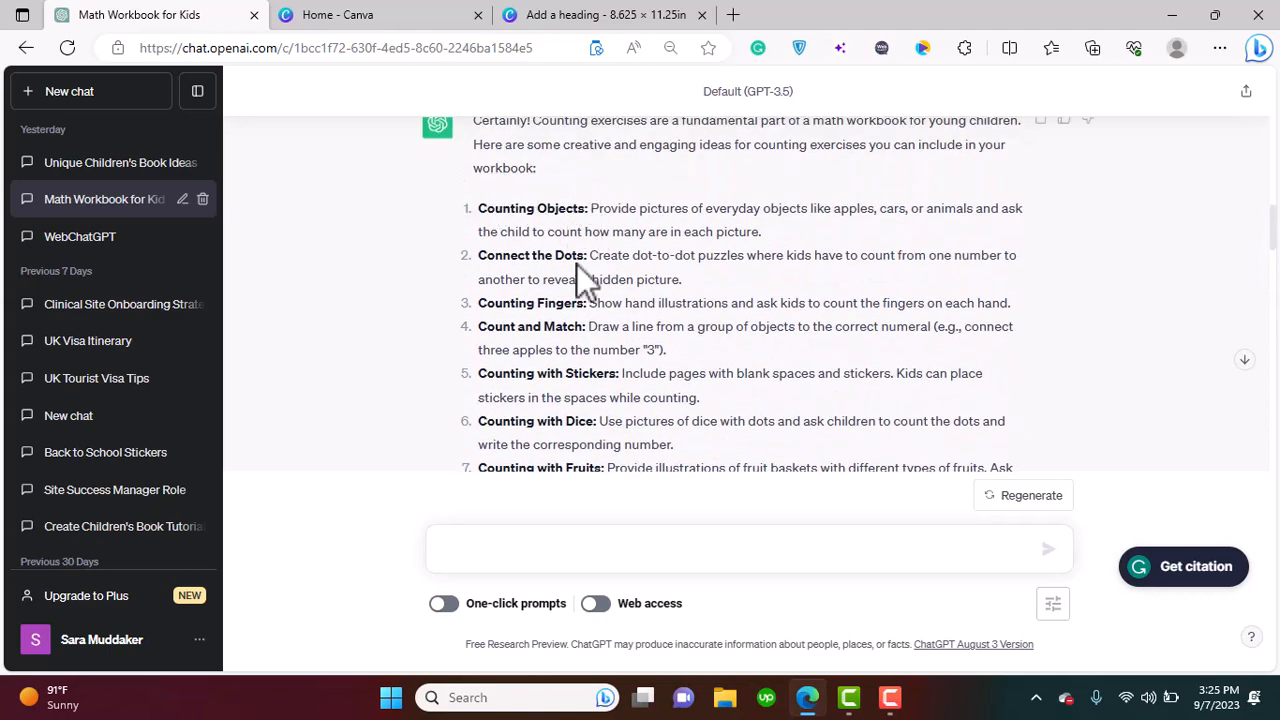
scroll(down, 3)
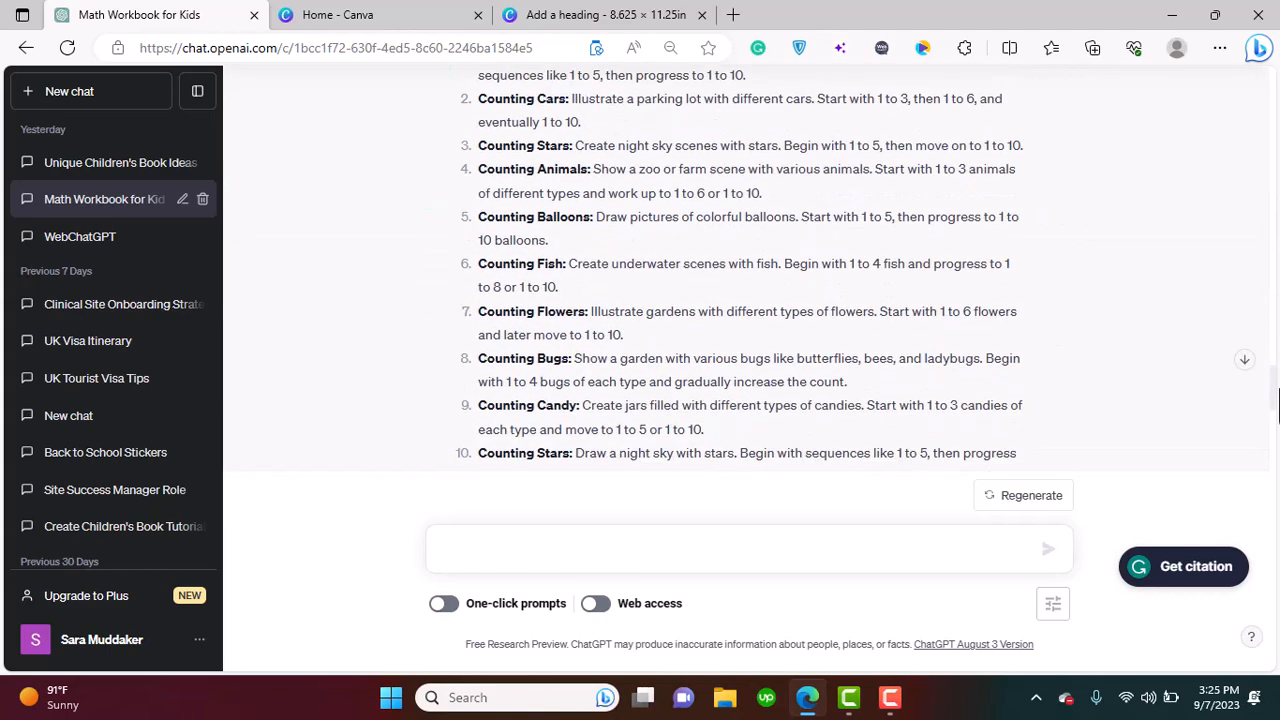
scroll(down, 3)
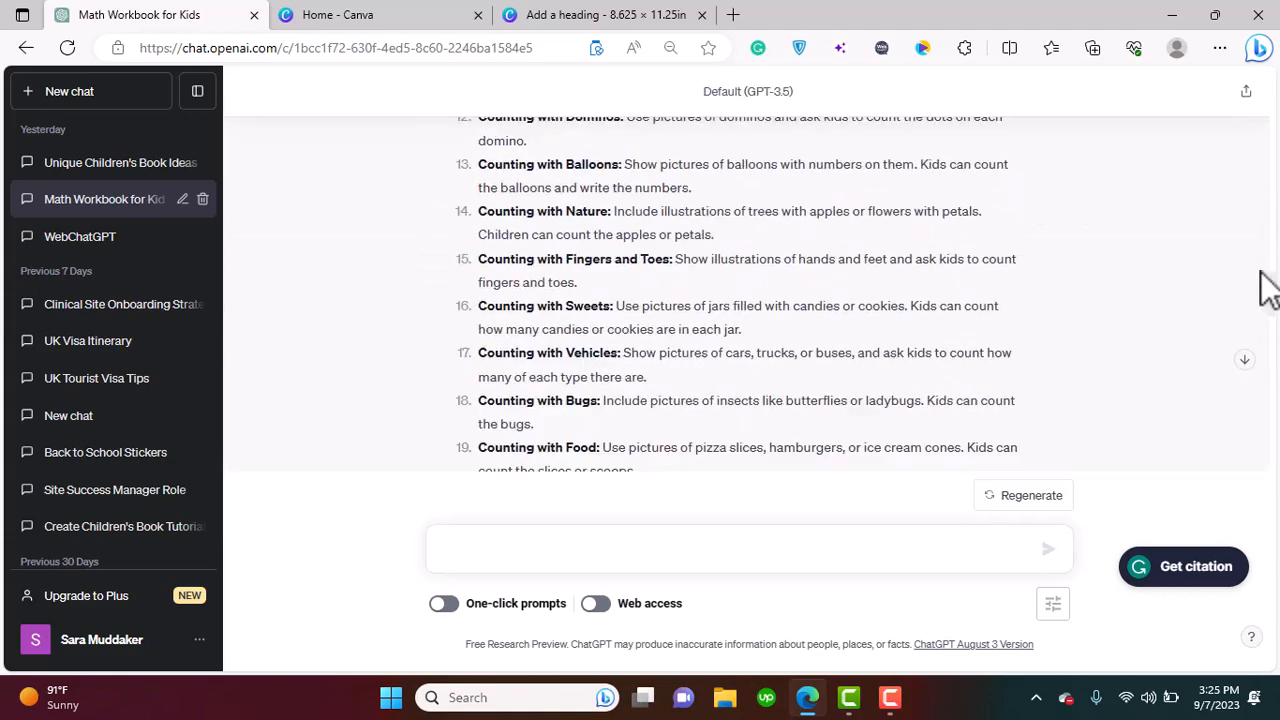
scroll(up, 3)
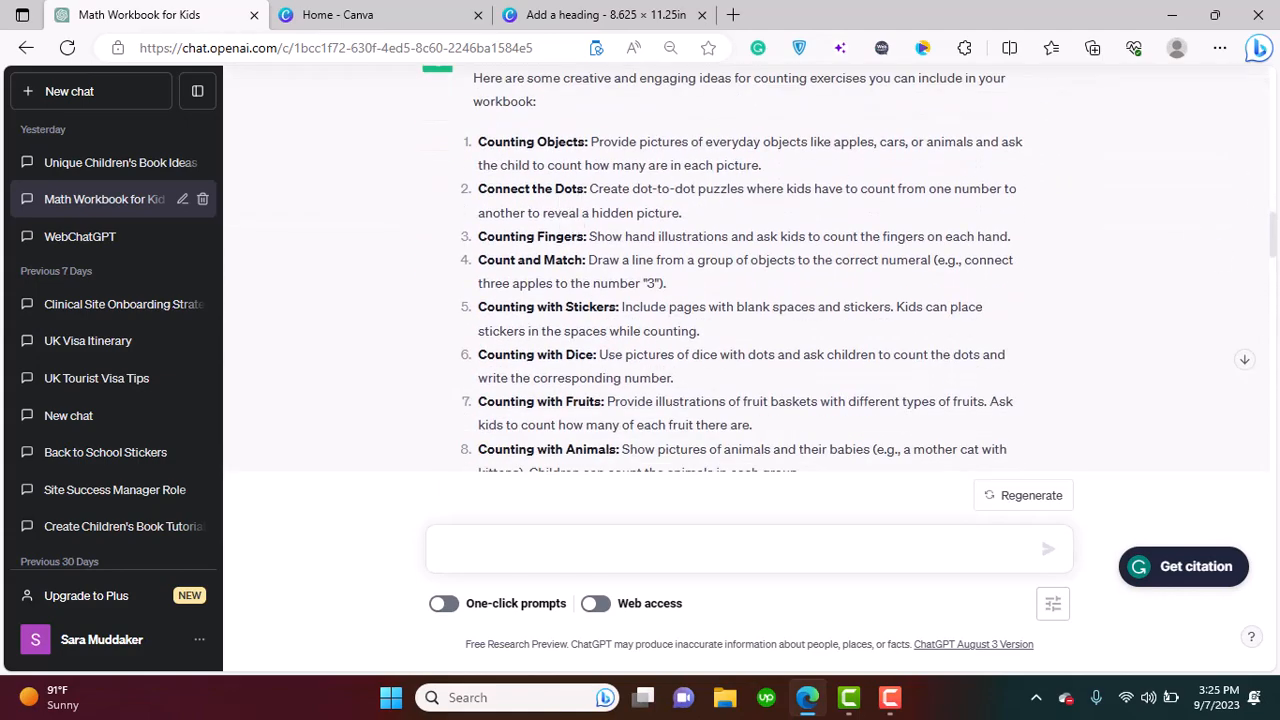
mouse_move(692, 205)
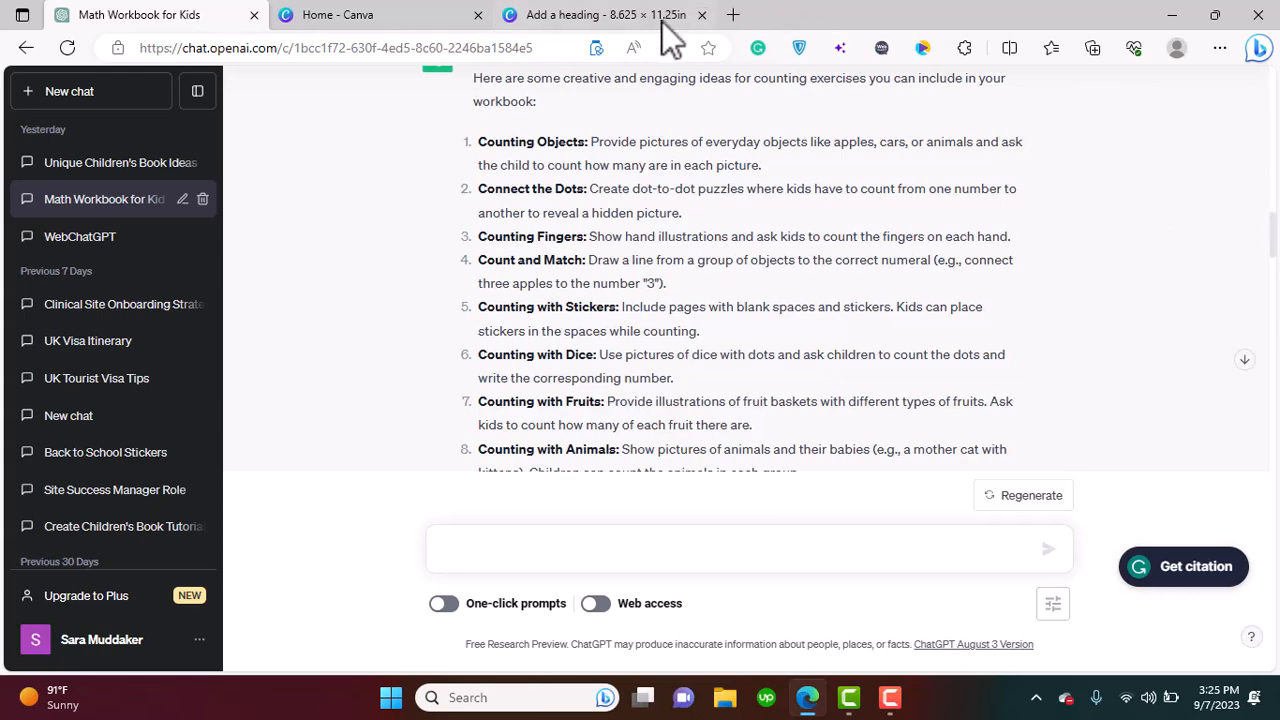
Scroll through the workbook pages down to page nine, Counting the Dice
click(600, 14)
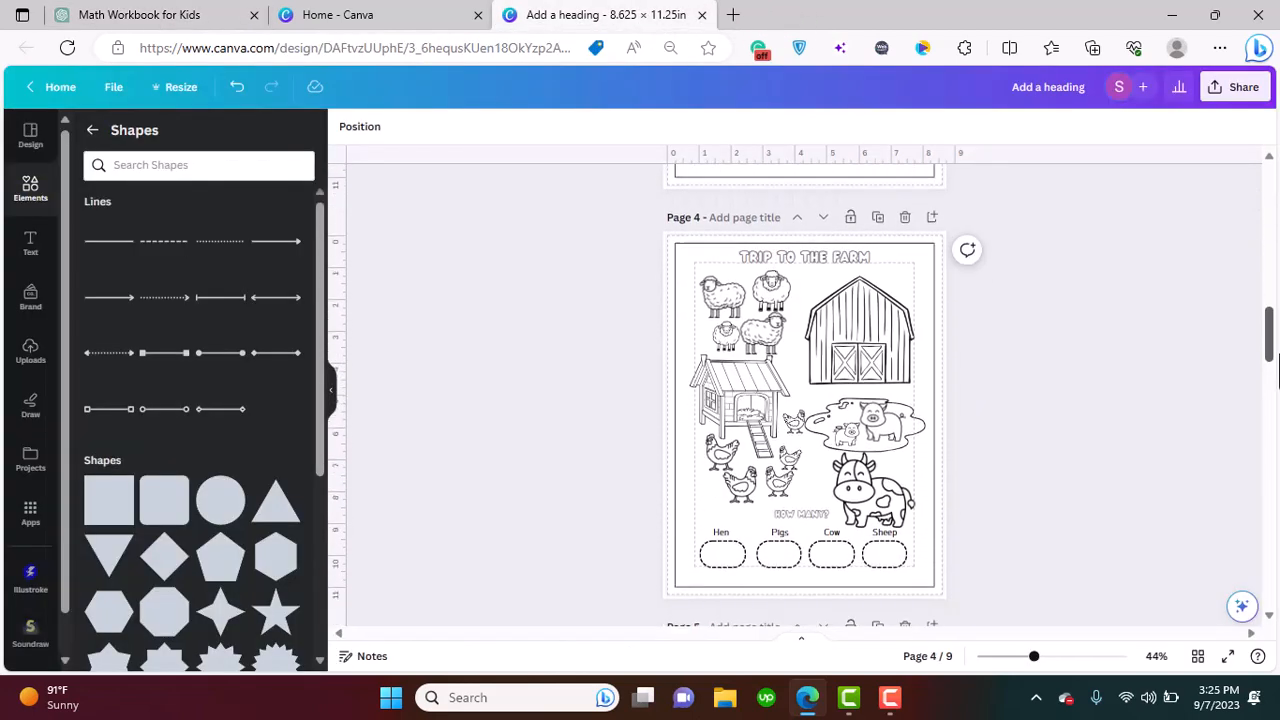
scroll(down, 3)
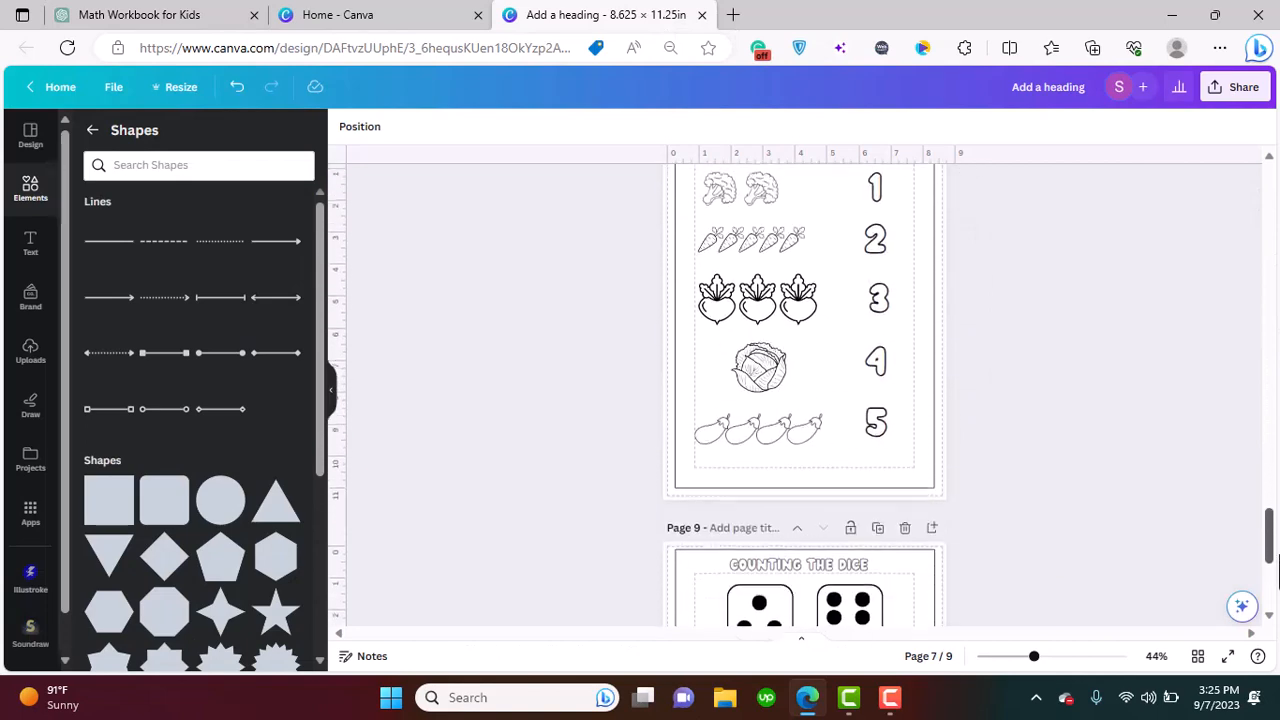
scroll(up, 3)
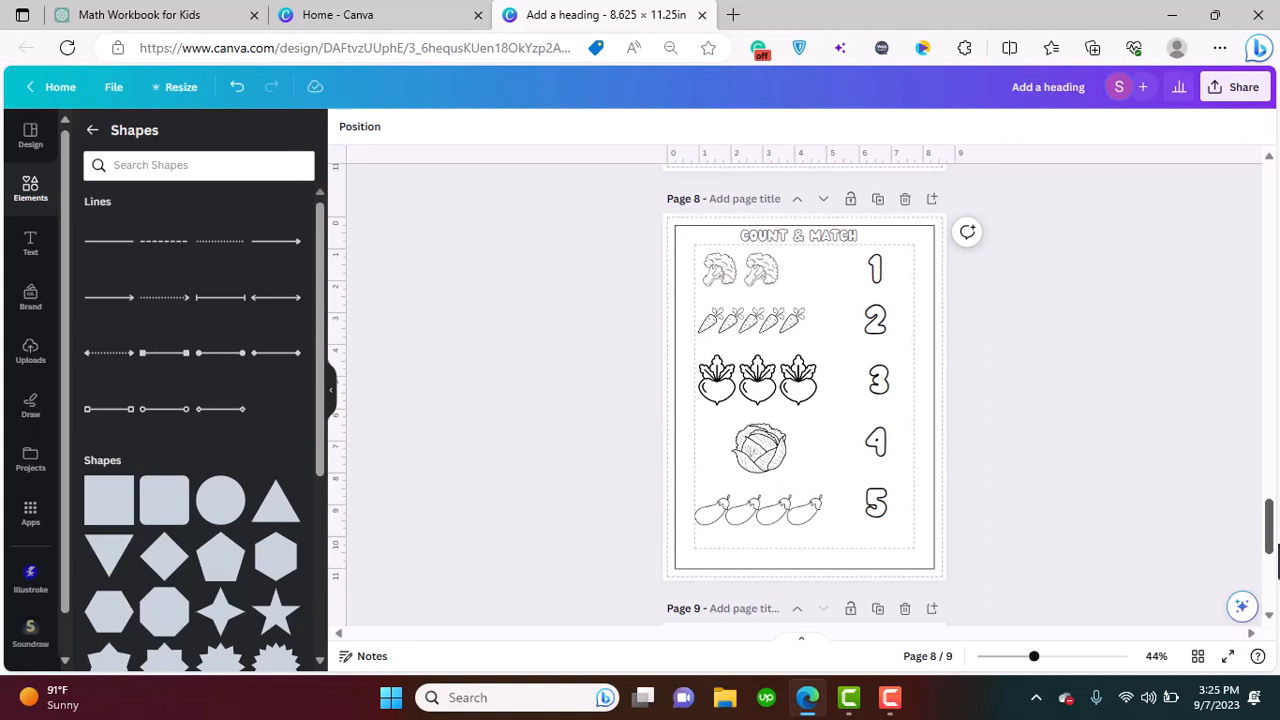
scroll(down, 3)
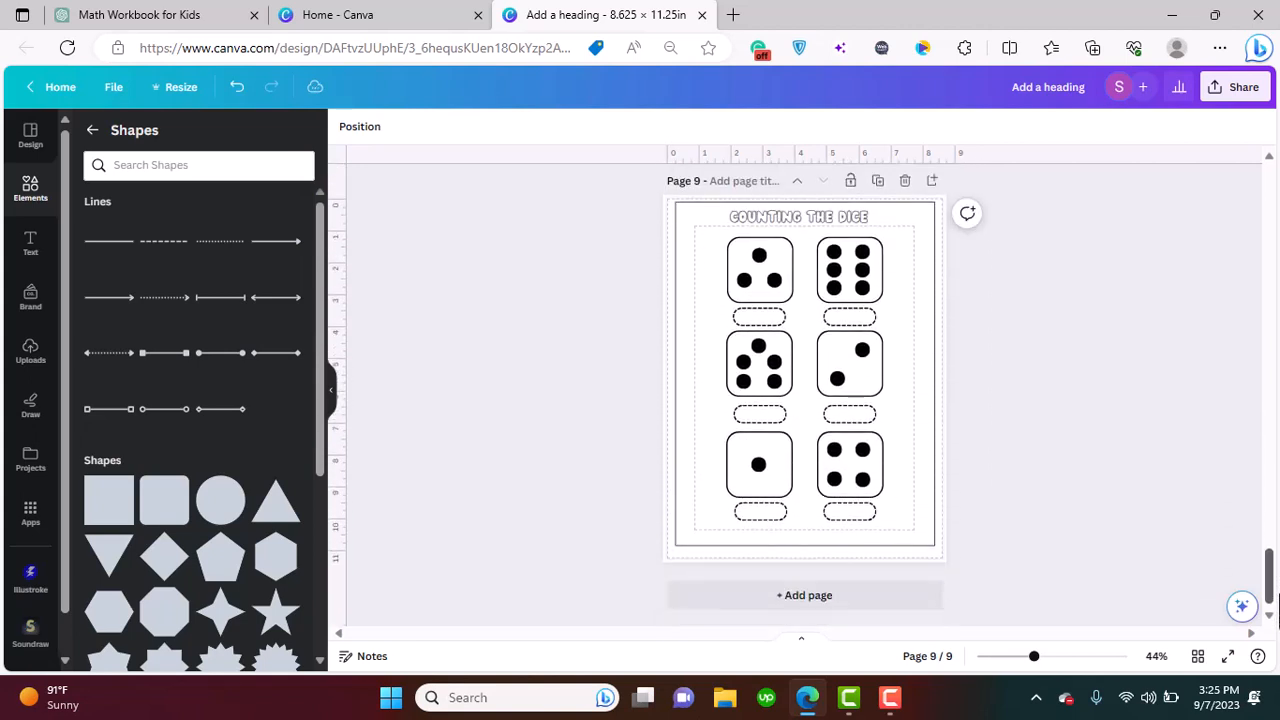
mouse_move(1115, 340)
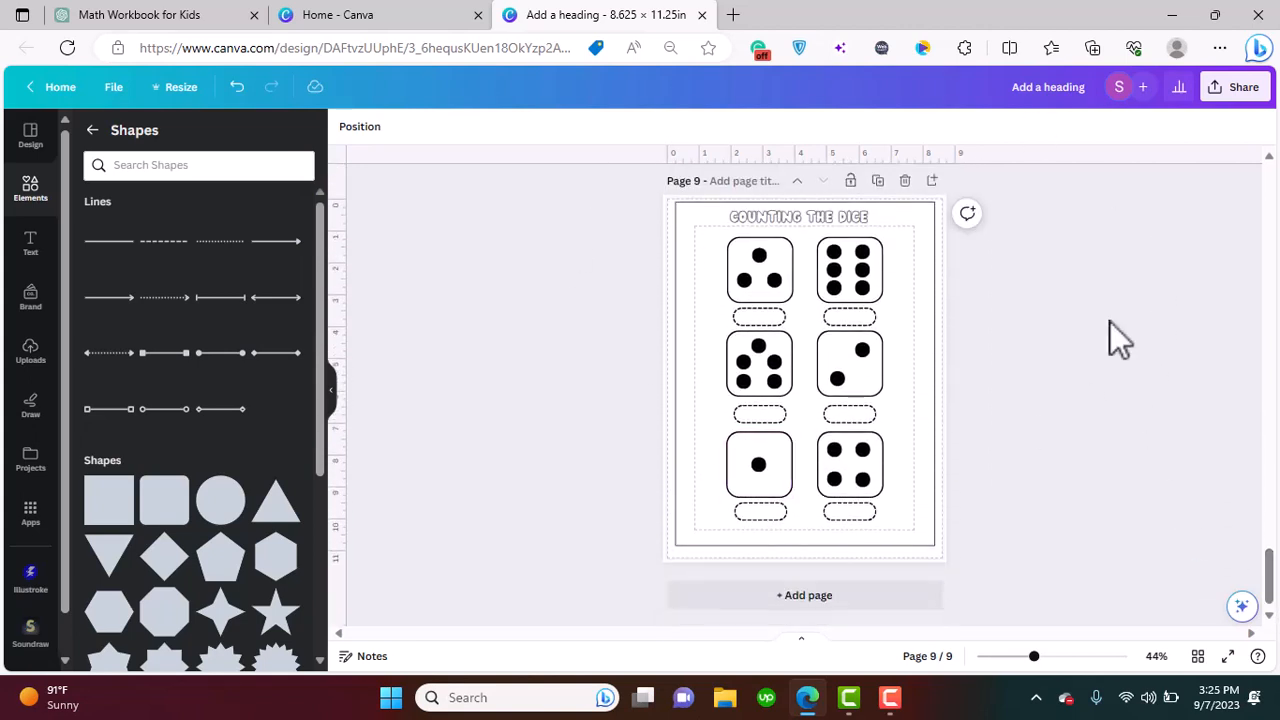
mouse_move(1100, 358)
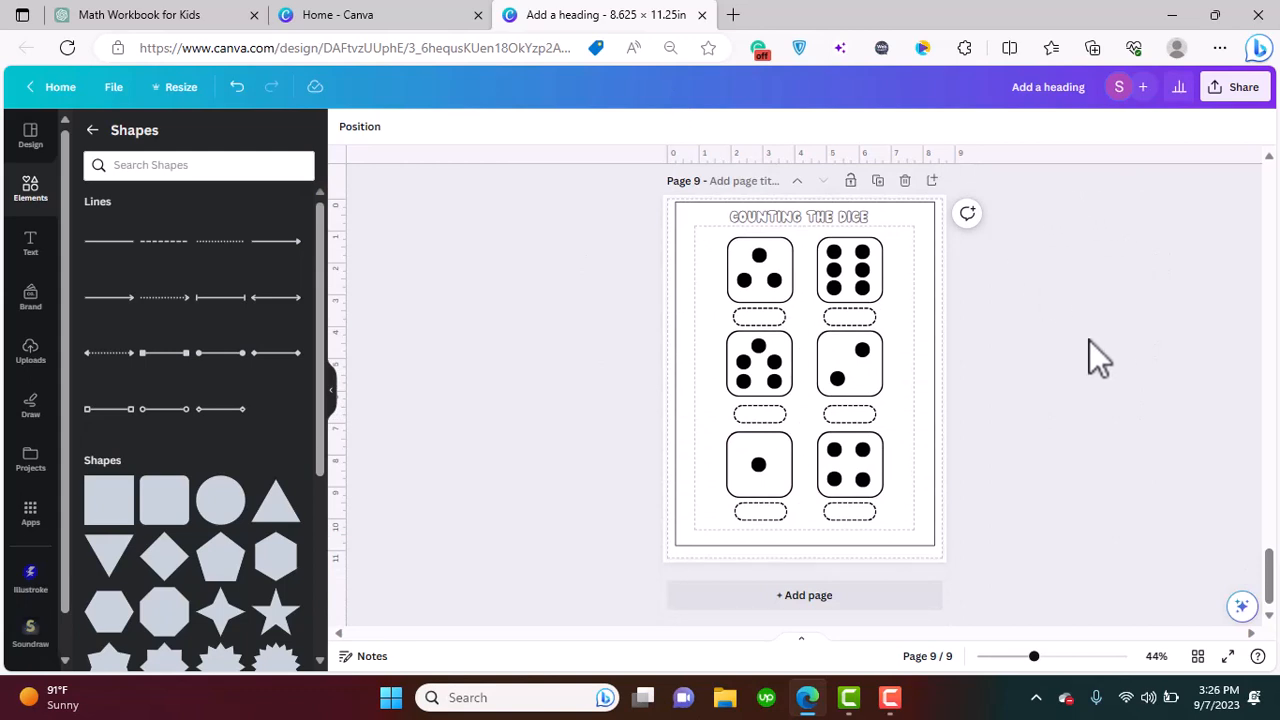